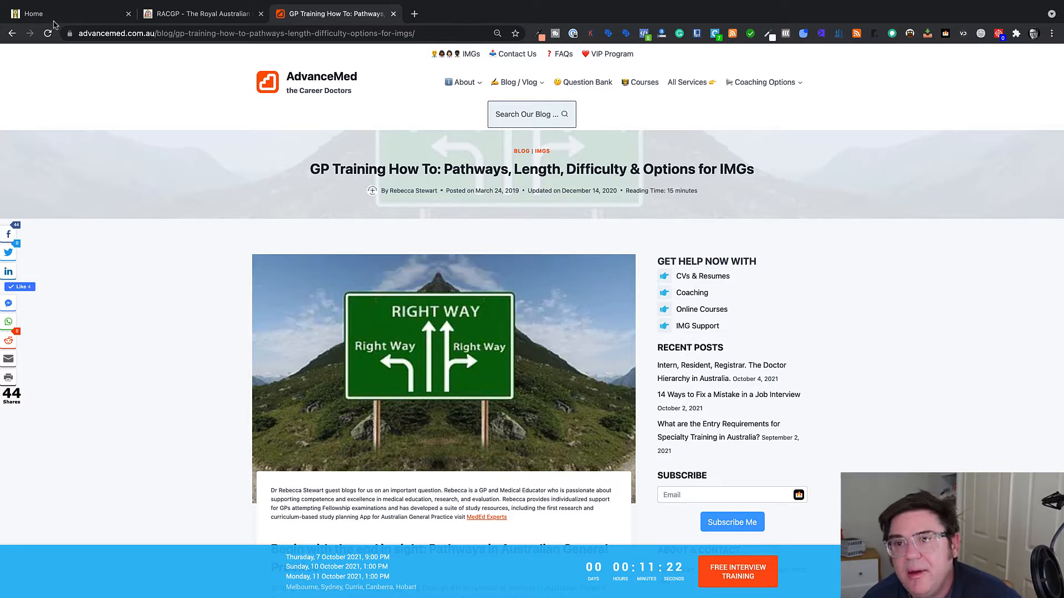
Step: Switch to the ACRRM Home tab and return to its home page via the ACRRM logo
click(64, 14)
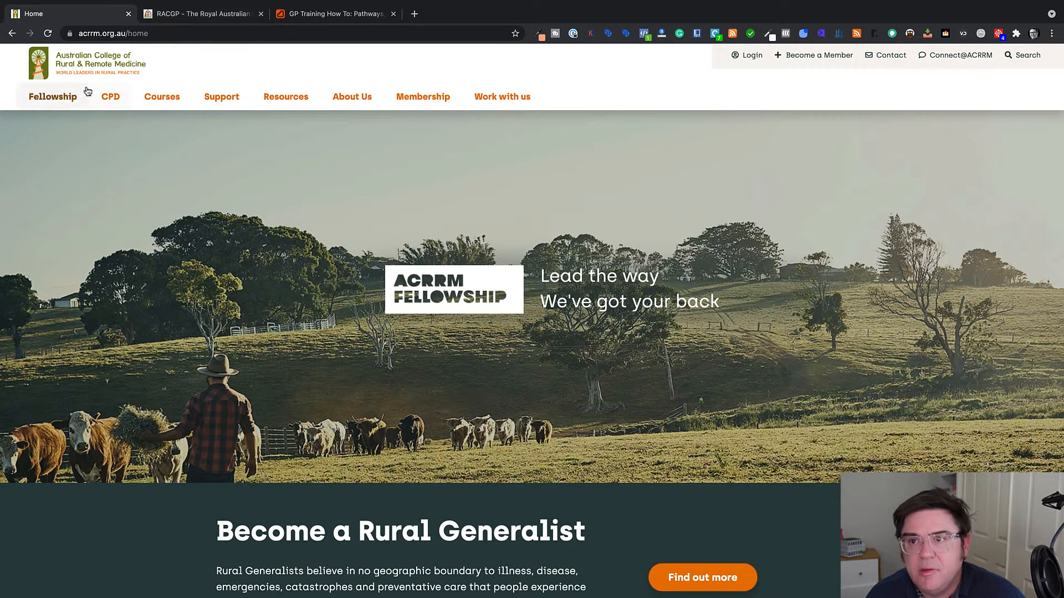
mouse_move(76, 80)
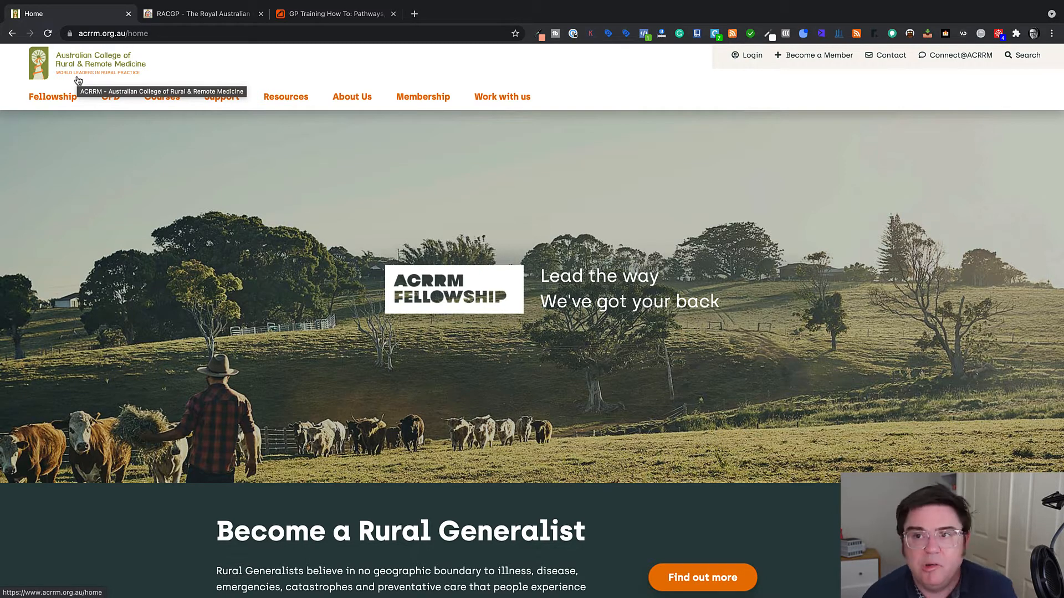
click(202, 13)
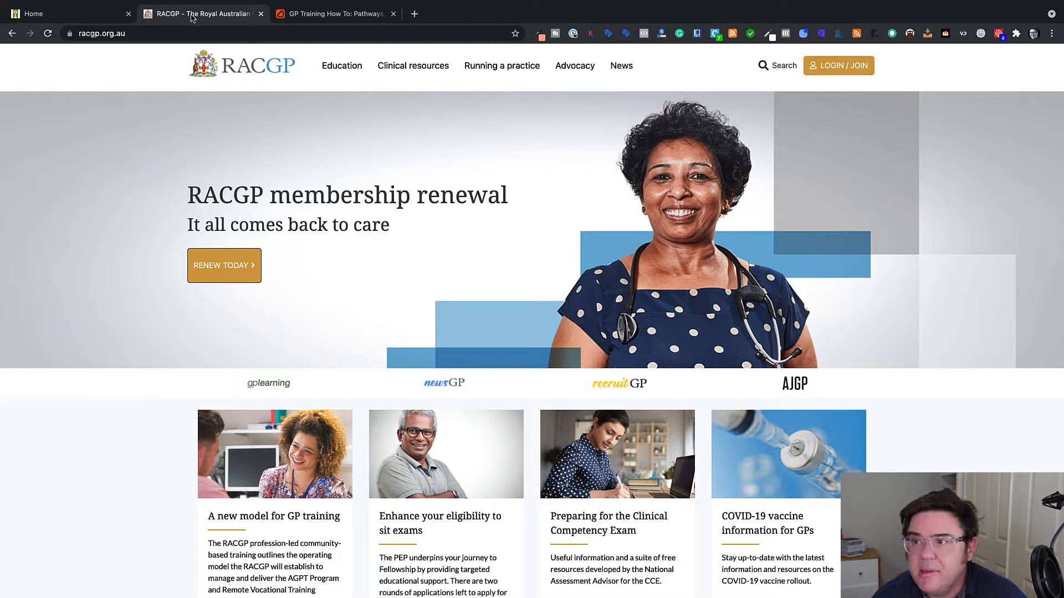
mouse_move(466, 344)
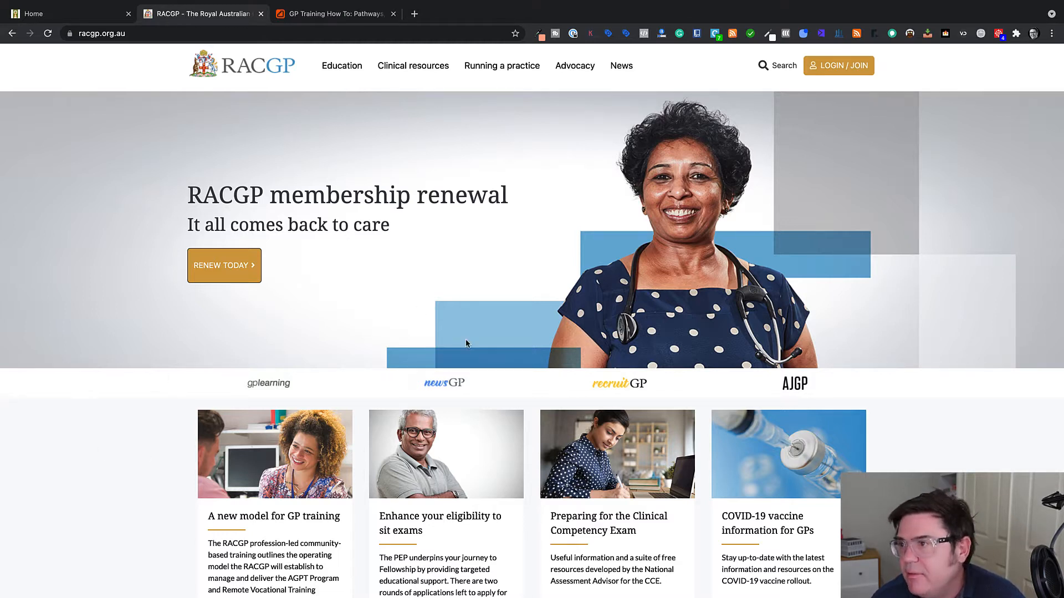
mouse_move(705, 90)
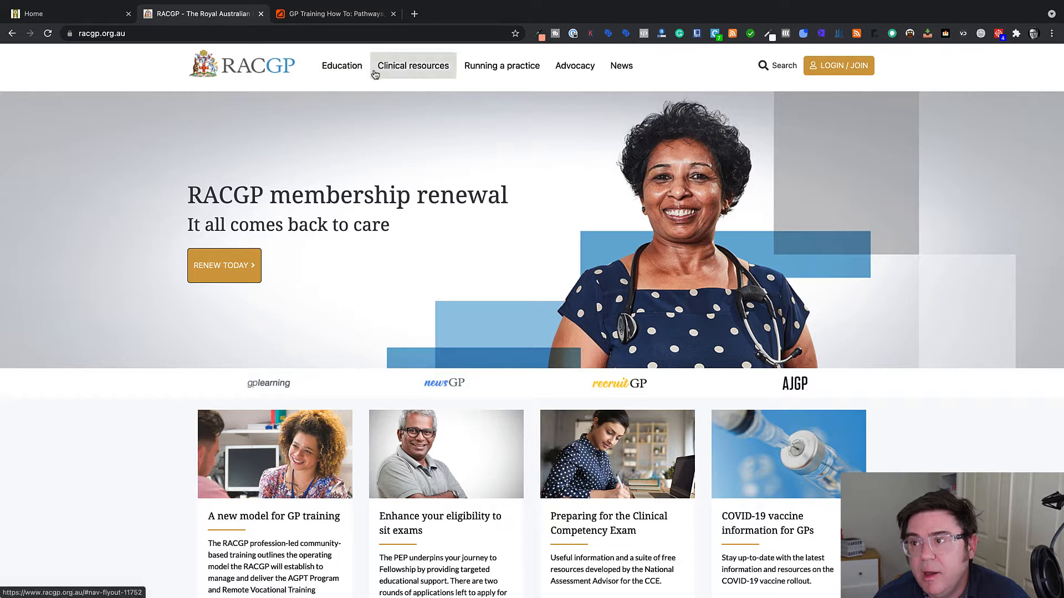
mouse_move(353, 93)
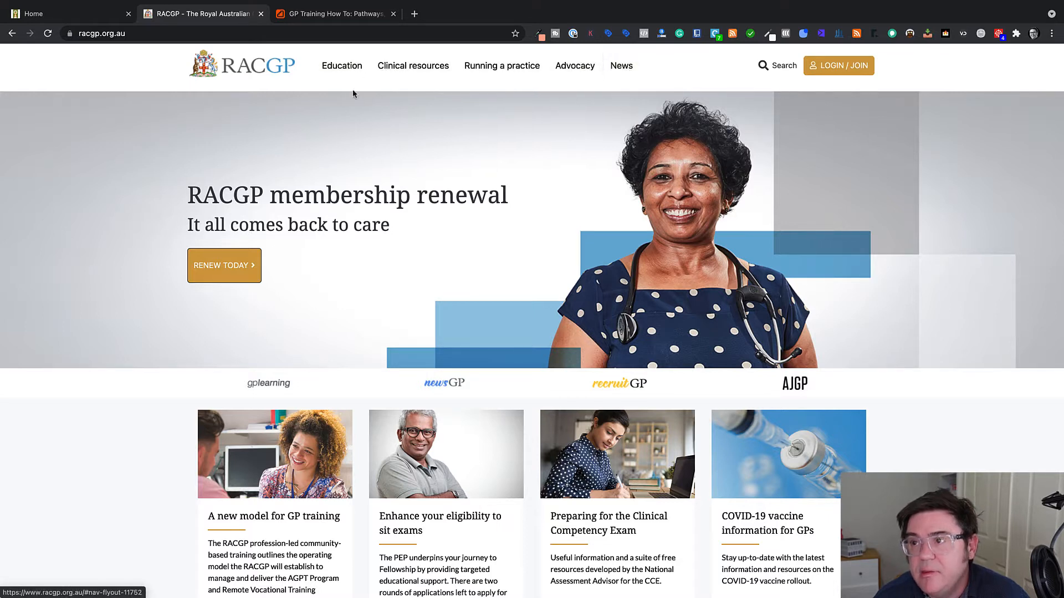
Step: Browse the Education and Clinical resources menus, ending with Education's submenu open
click(341, 66)
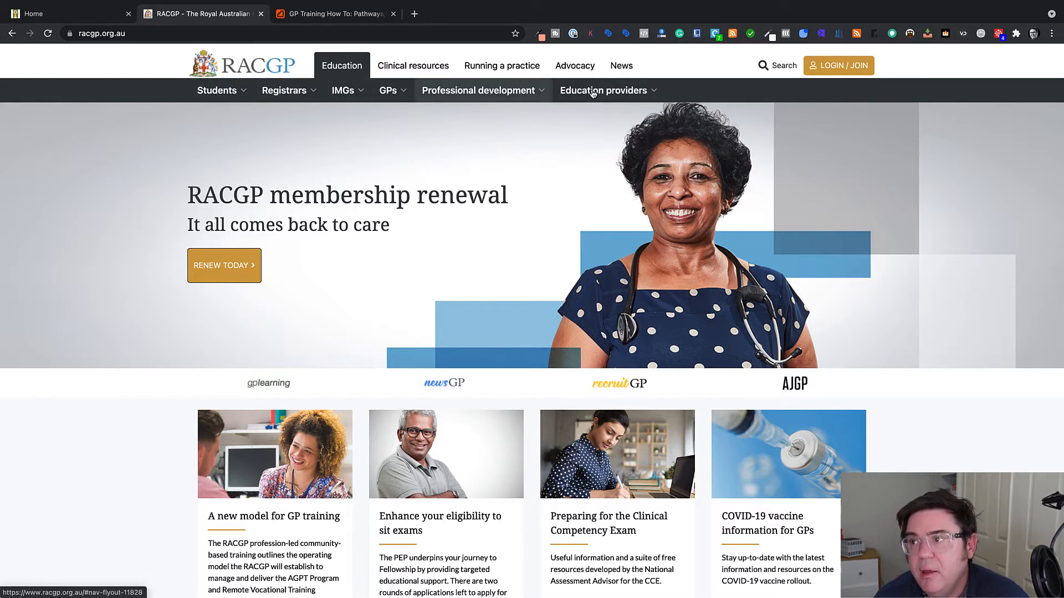
mouse_move(412, 65)
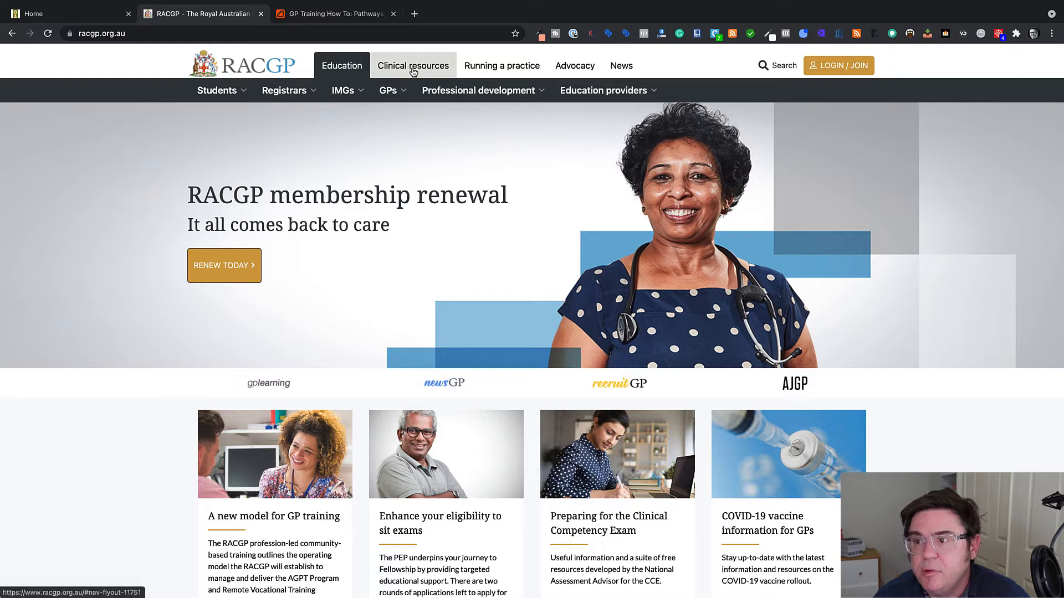
click(412, 65)
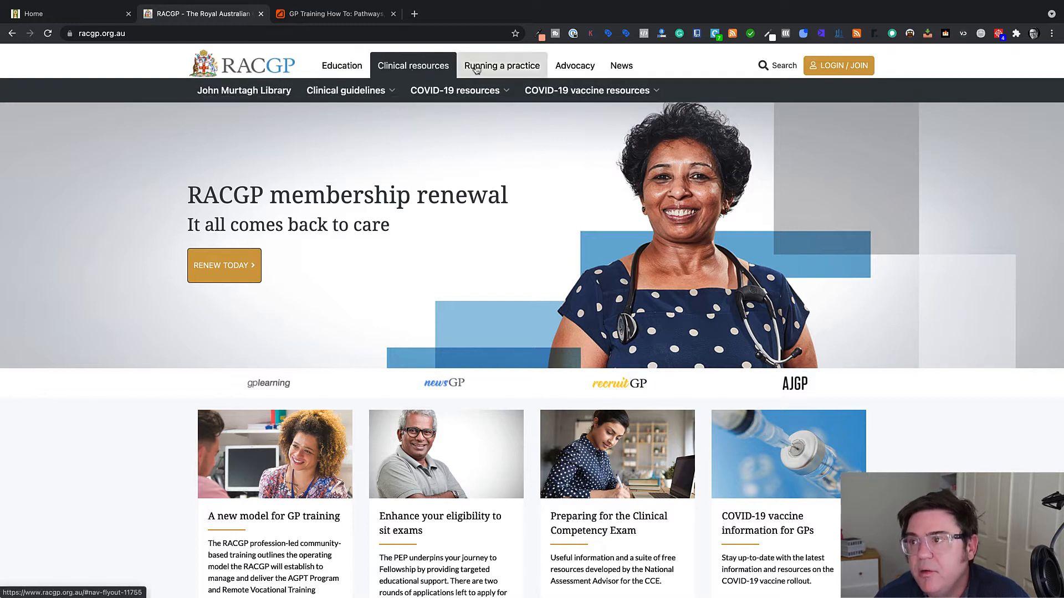
click(620, 66)
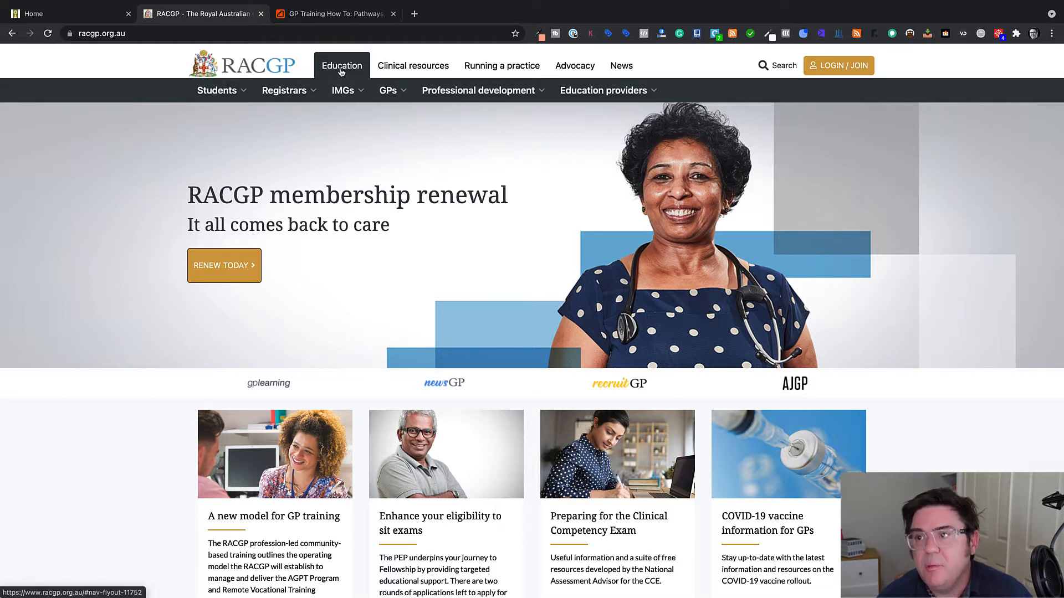
Step: Expand the IMGs dropdown in the Education sub-navigation
click(342, 90)
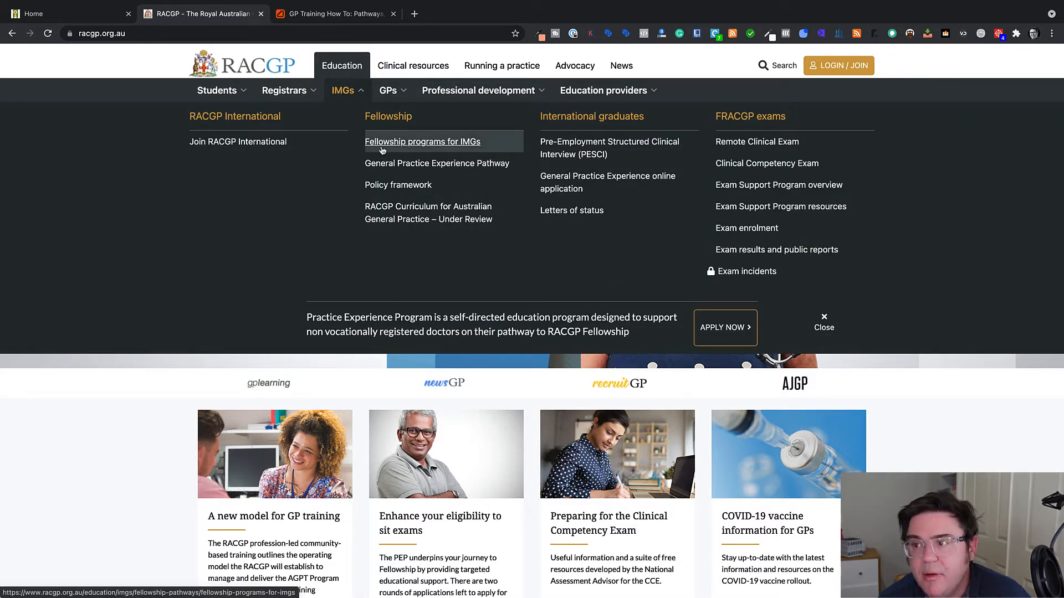
mouse_move(438, 163)
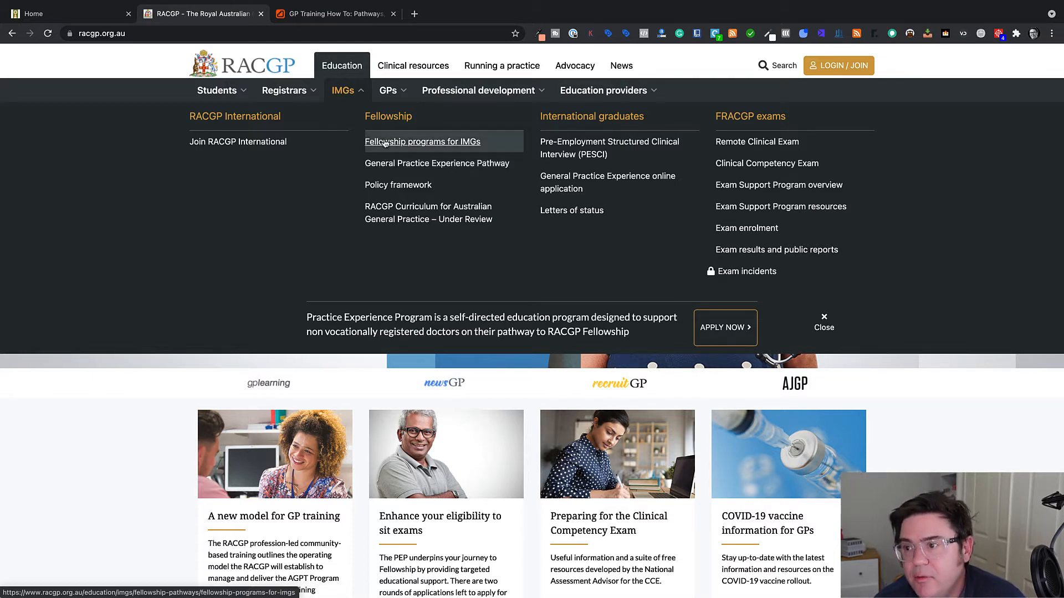
Step: Open Fellowship programs for IMGs and scroll to the Standard, Specialist and Exam Preparation streams
click(422, 141)
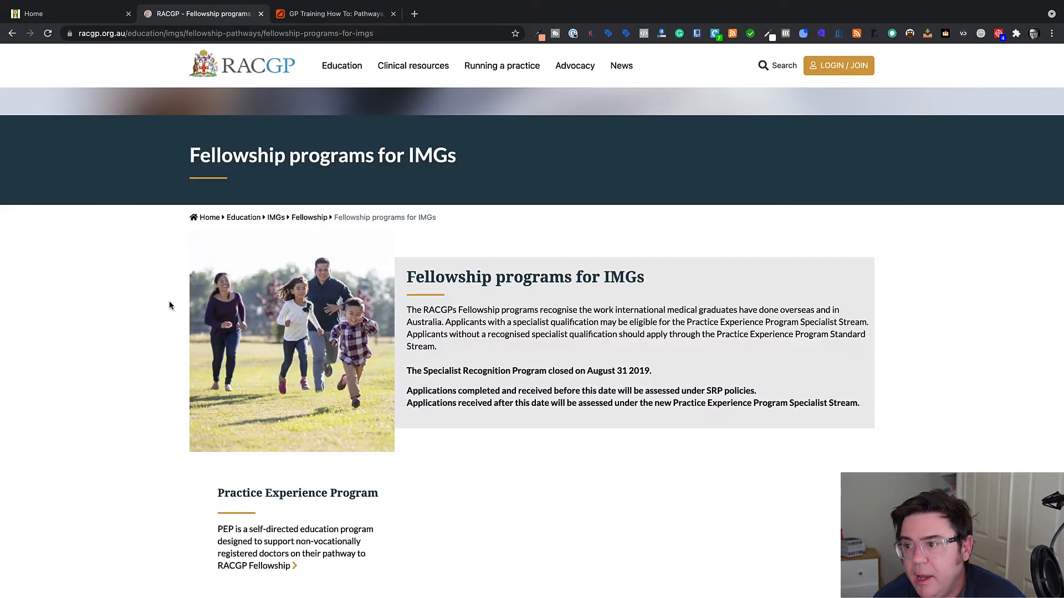
mouse_move(468, 372)
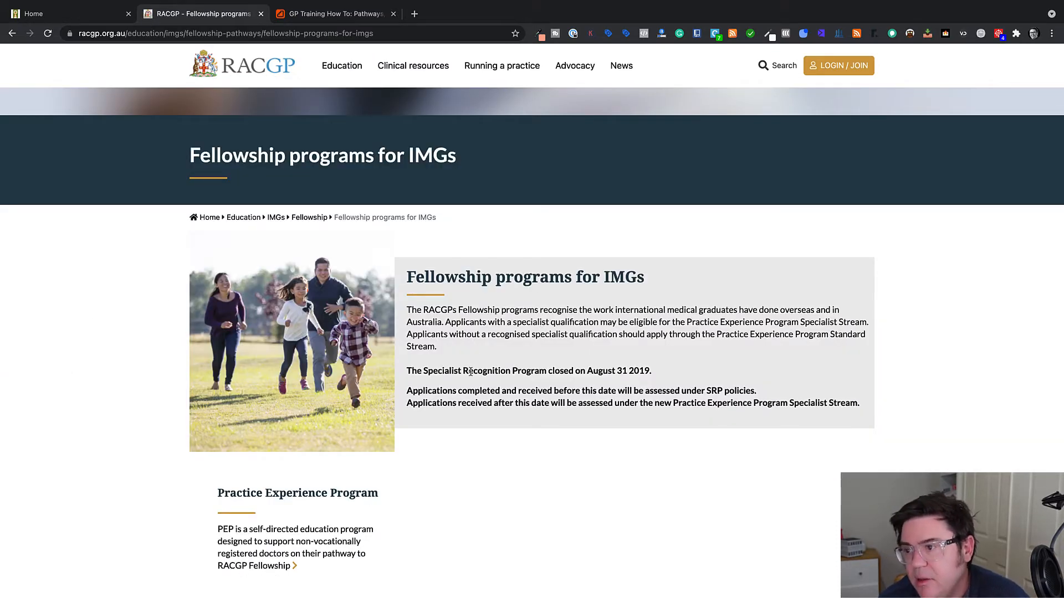
mouse_move(828, 314)
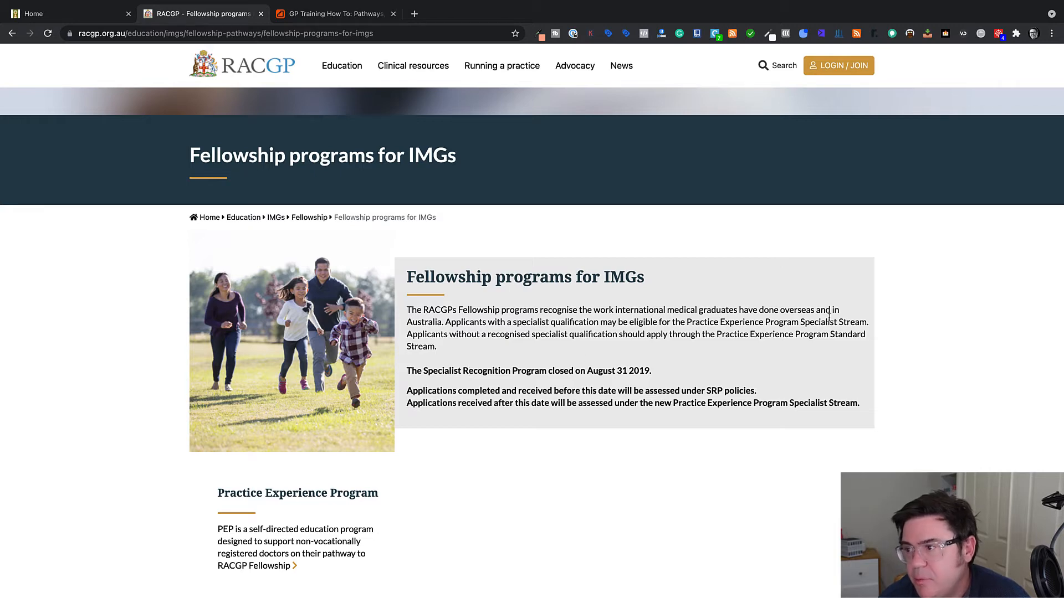
scroll(down, 3)
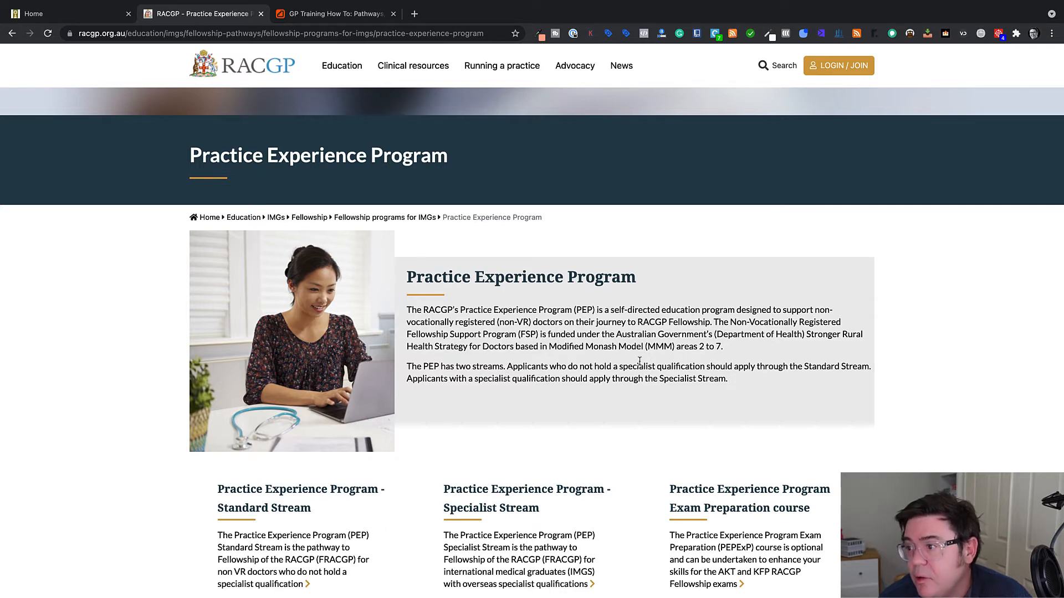
mouse_move(823, 363)
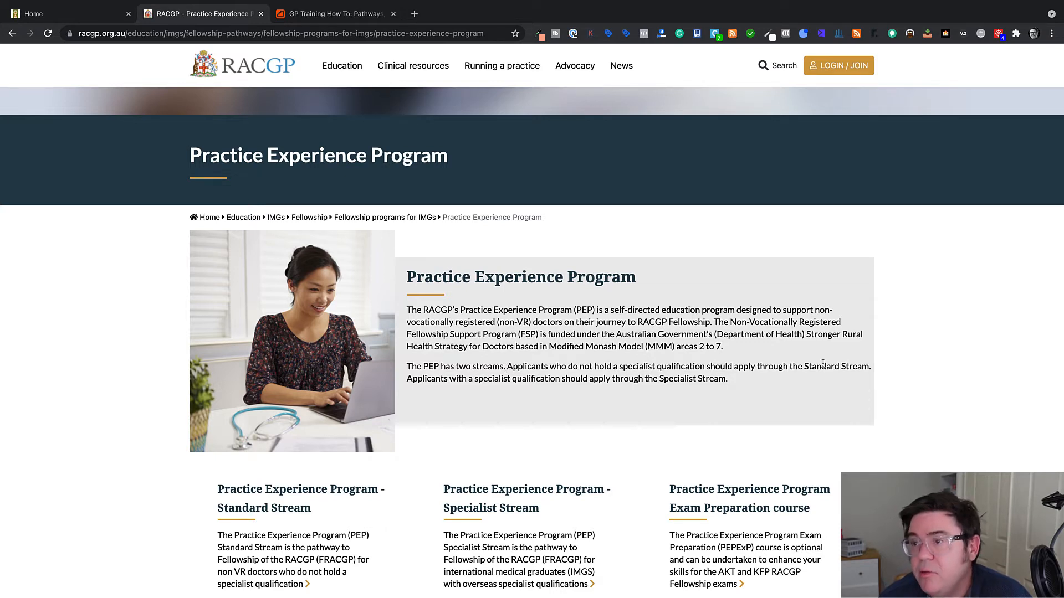
mouse_move(152, 427)
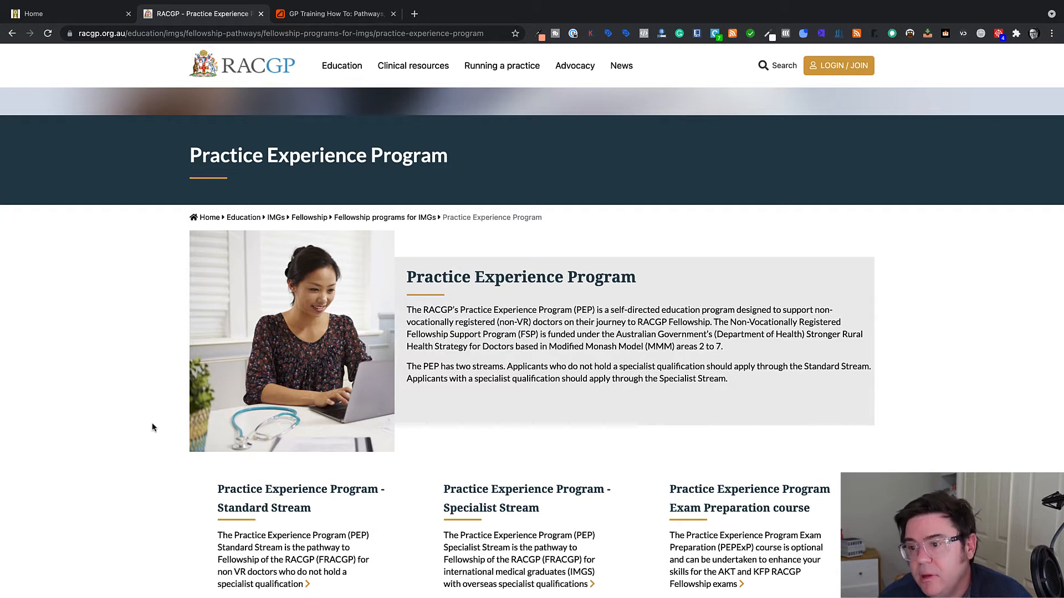
scroll(down, 3)
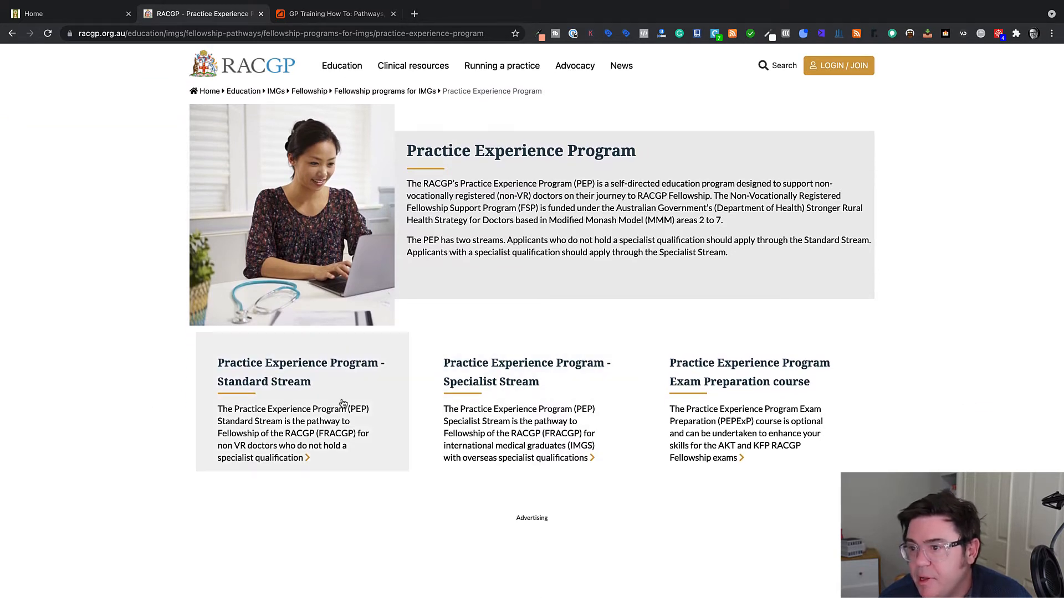
mouse_move(244, 388)
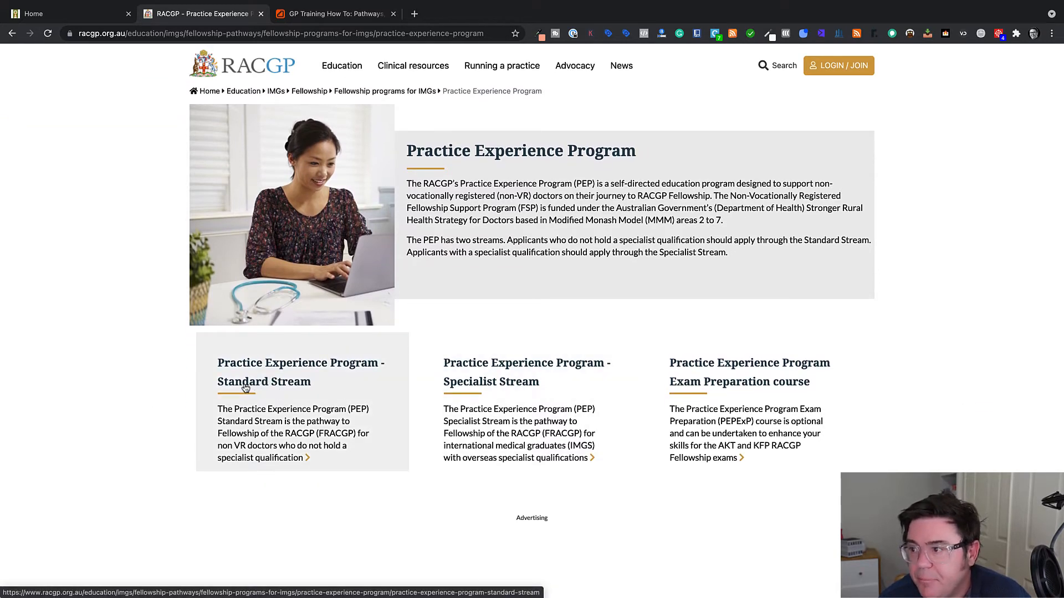
mouse_move(674, 211)
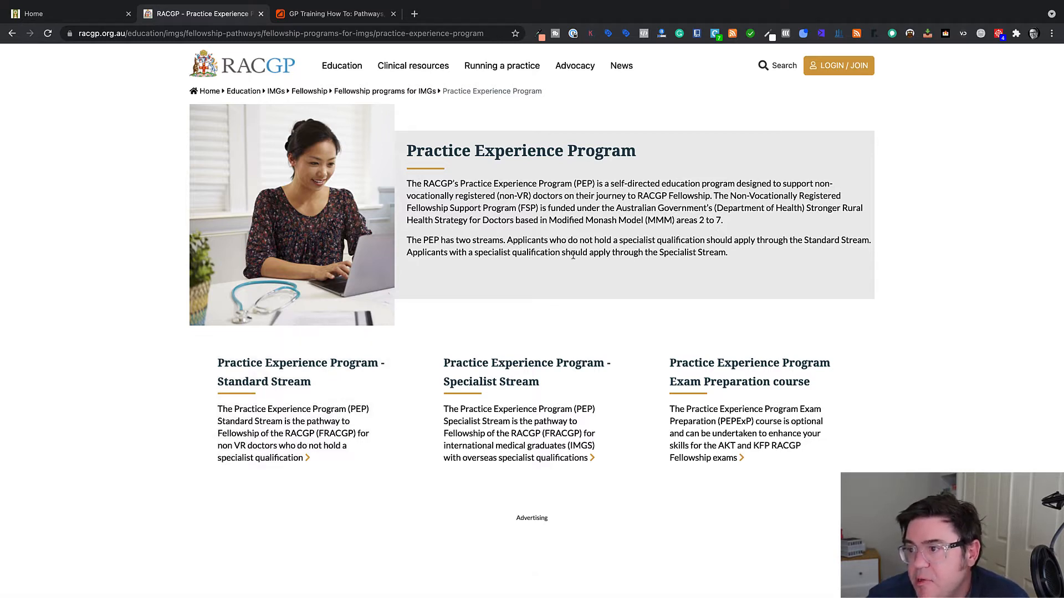
mouse_move(682, 258)
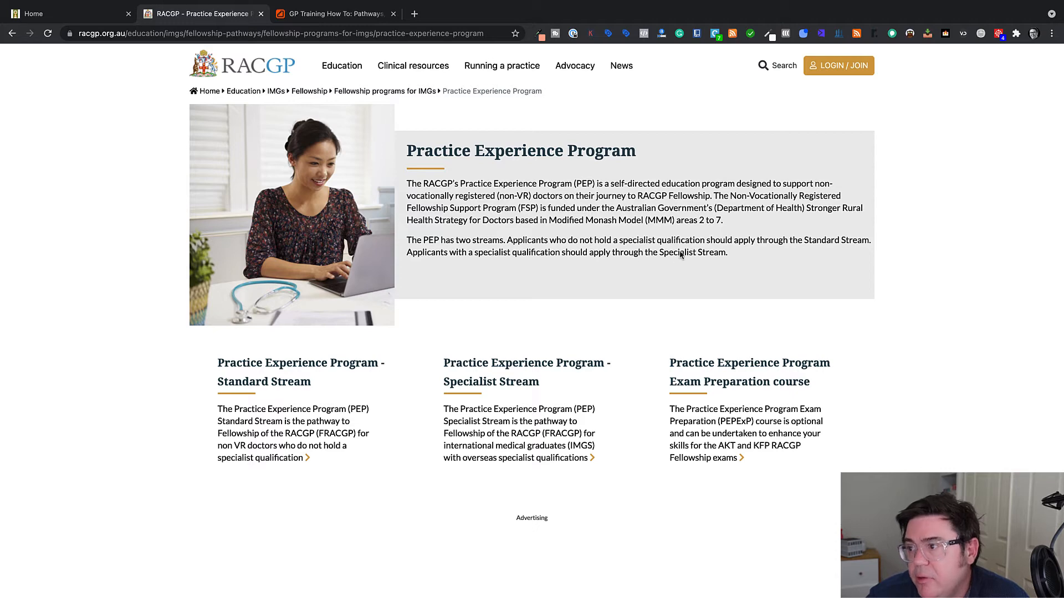
mouse_move(494, 439)
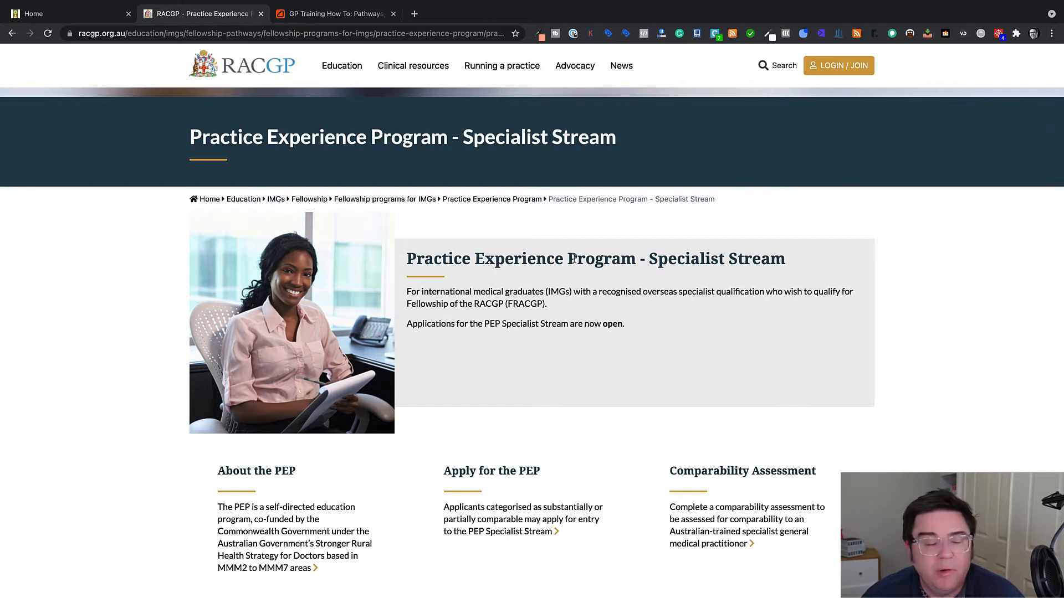
mouse_move(508, 273)
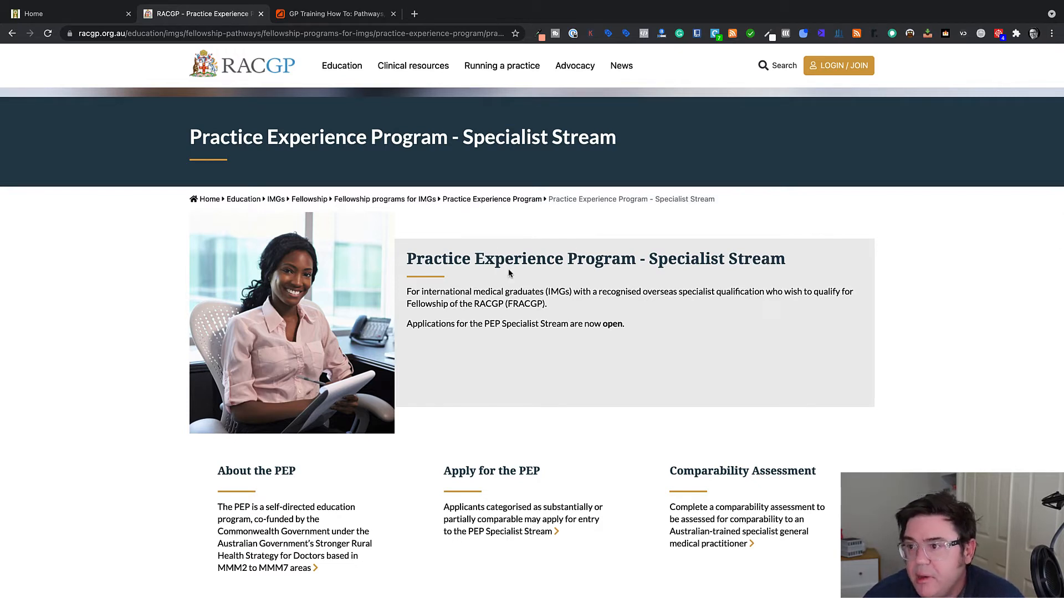
mouse_move(691, 295)
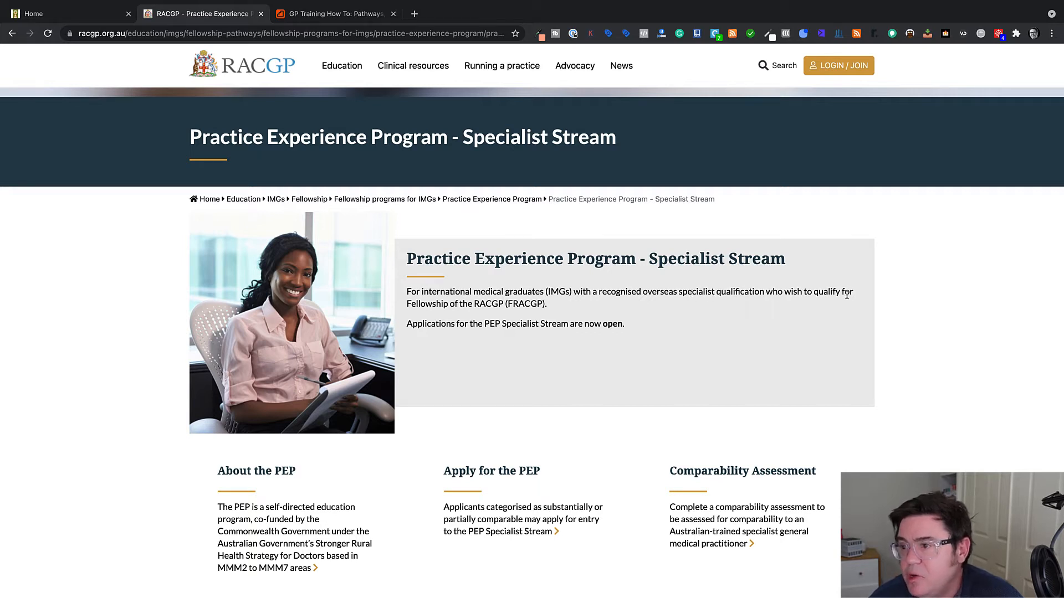
mouse_move(493, 313)
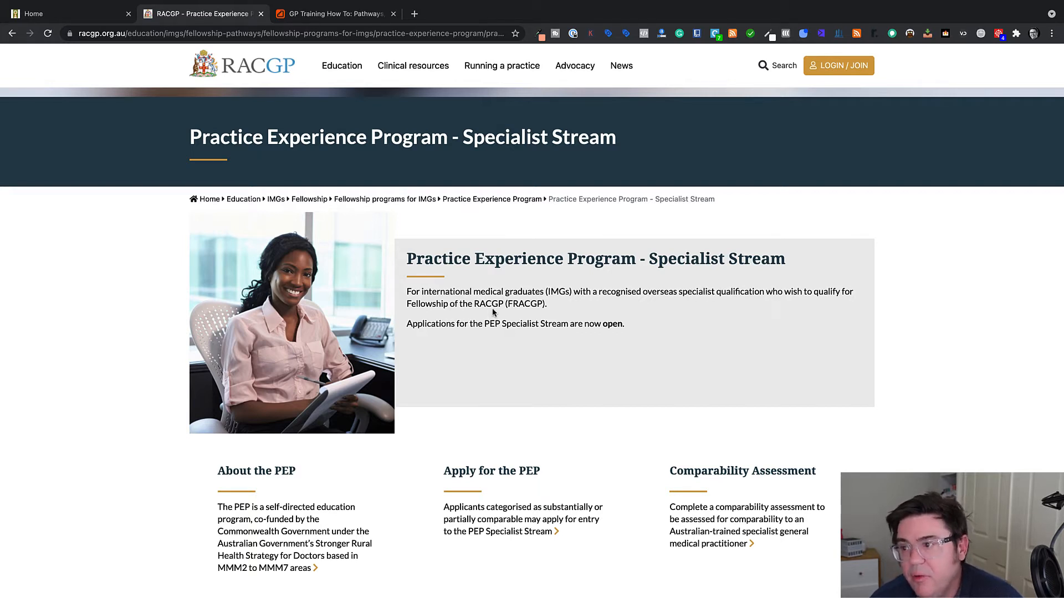
mouse_move(608, 329)
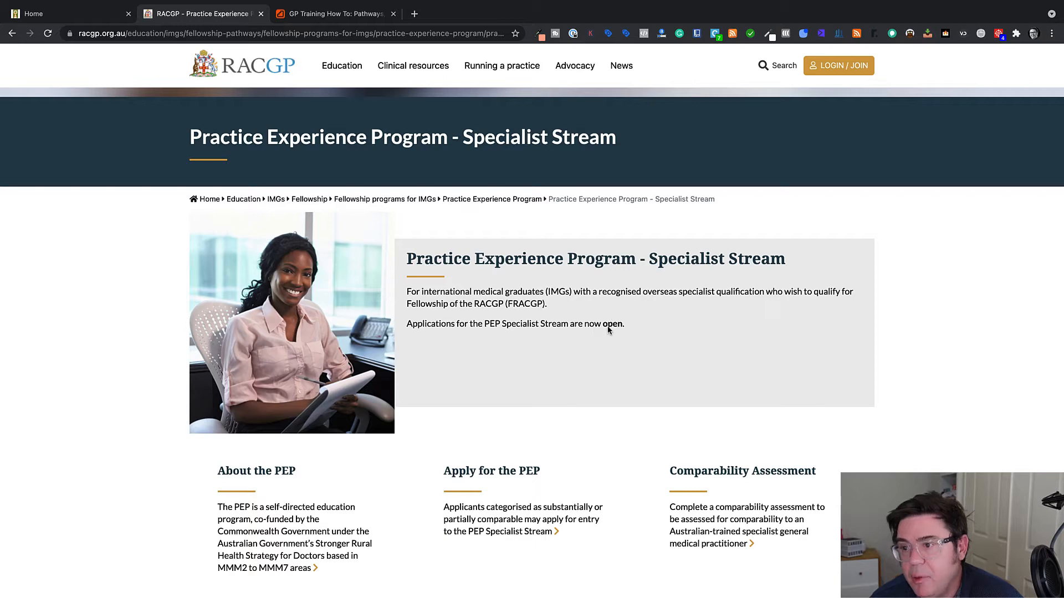
Step: Scroll the PEP Specialist Stream page down to its Comparability Assessment tile
scroll(down, 3)
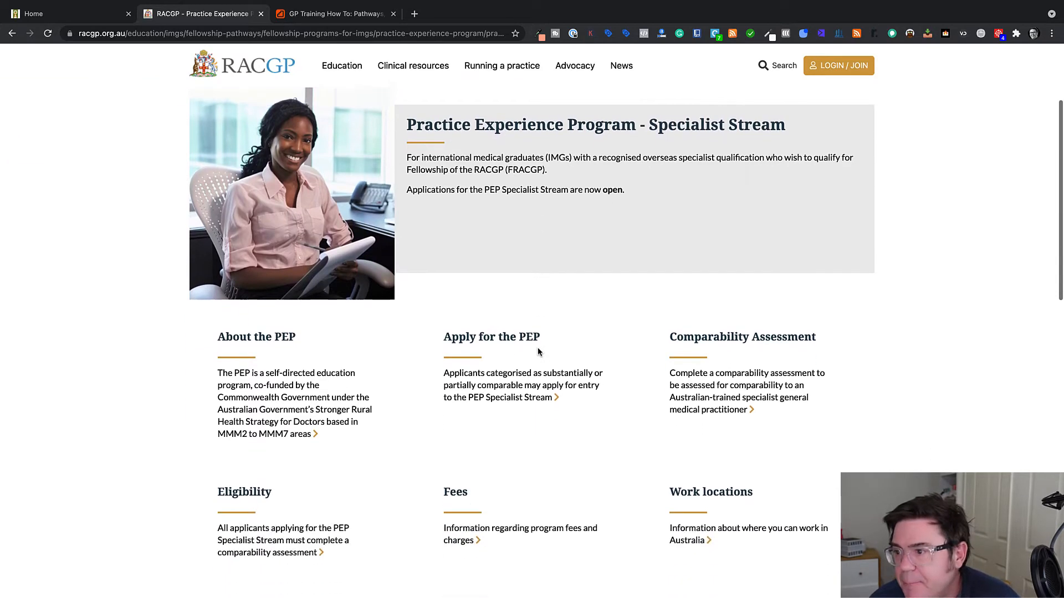
scroll(down, 3)
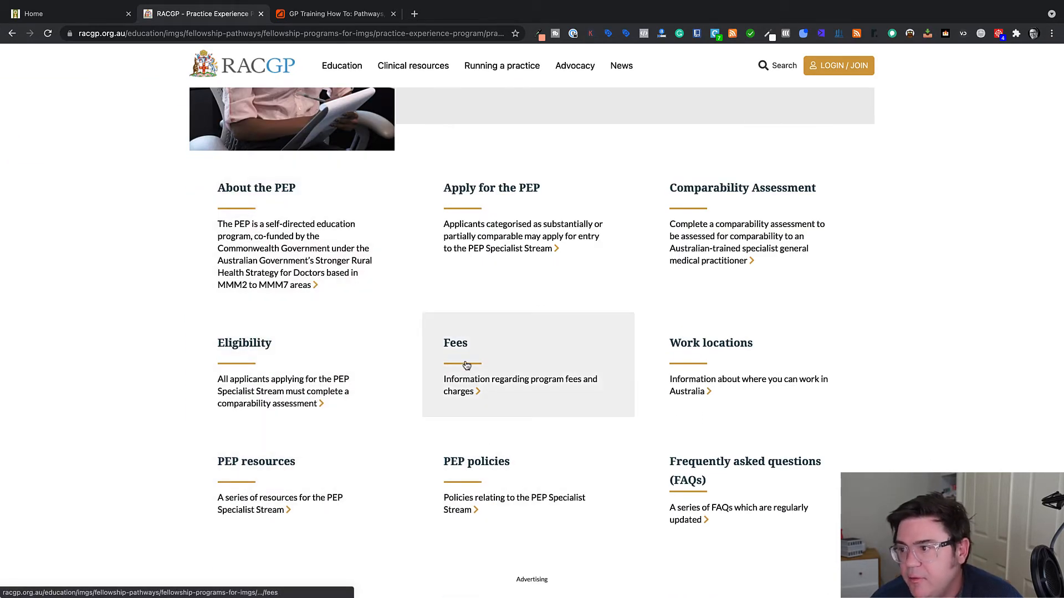
mouse_move(699, 465)
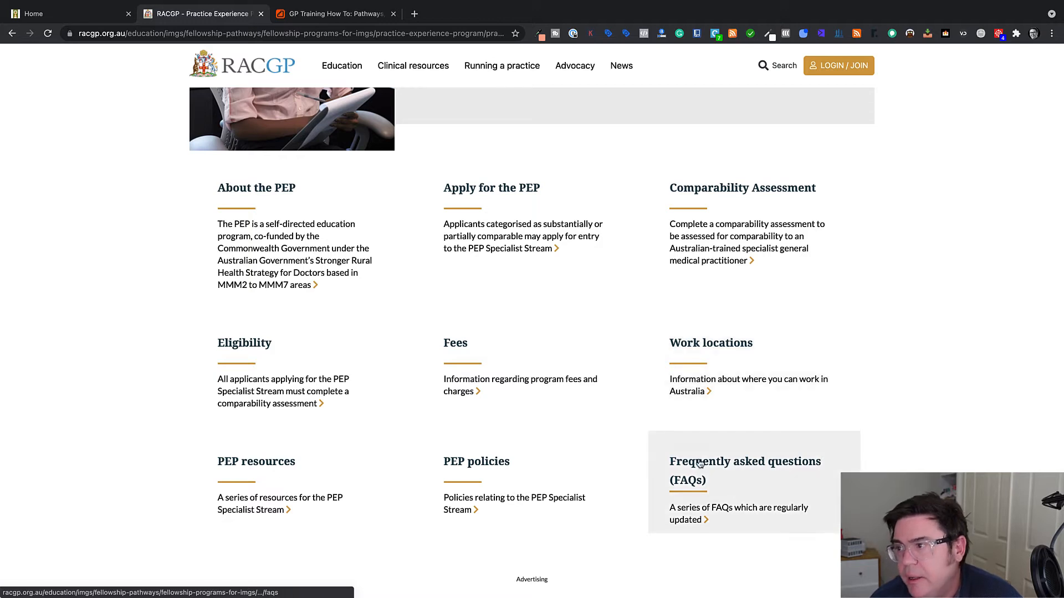
mouse_move(257, 489)
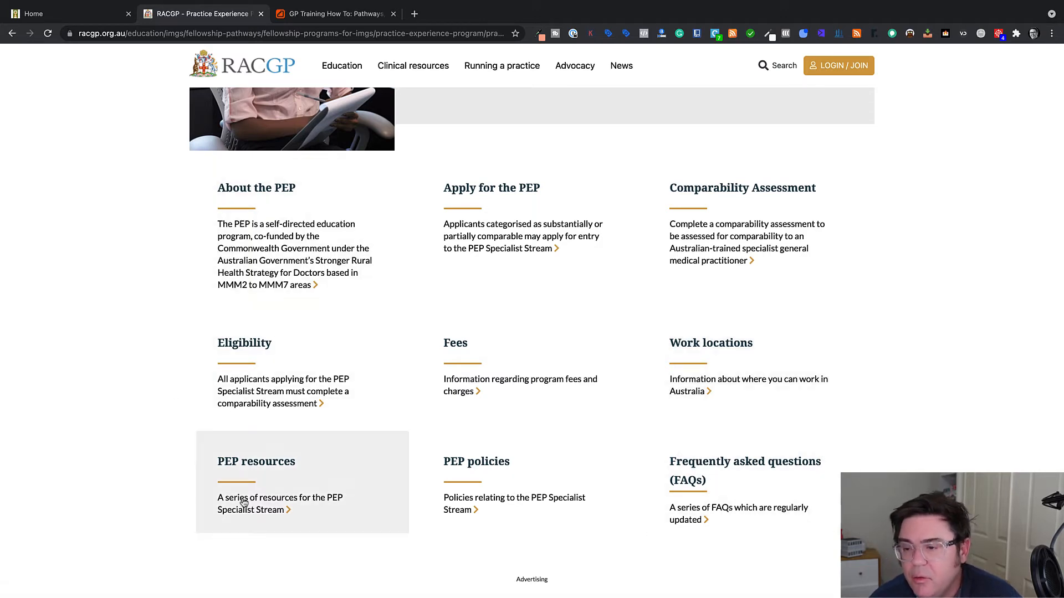
mouse_move(637, 258)
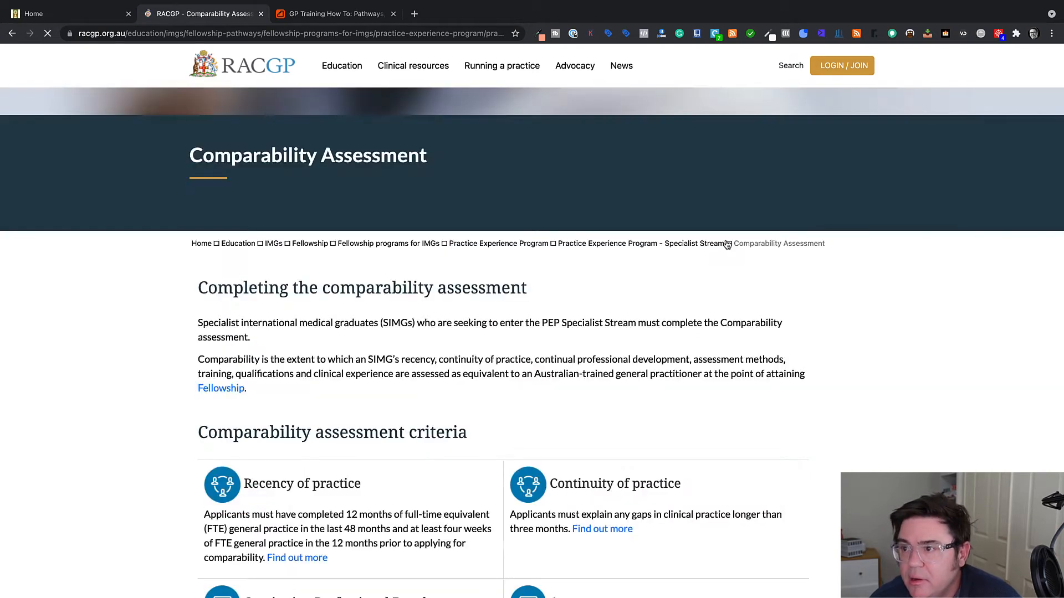
Step: Scroll to Comparability outcome, expand Not comparable, then navigate back
scroll(down, 3)
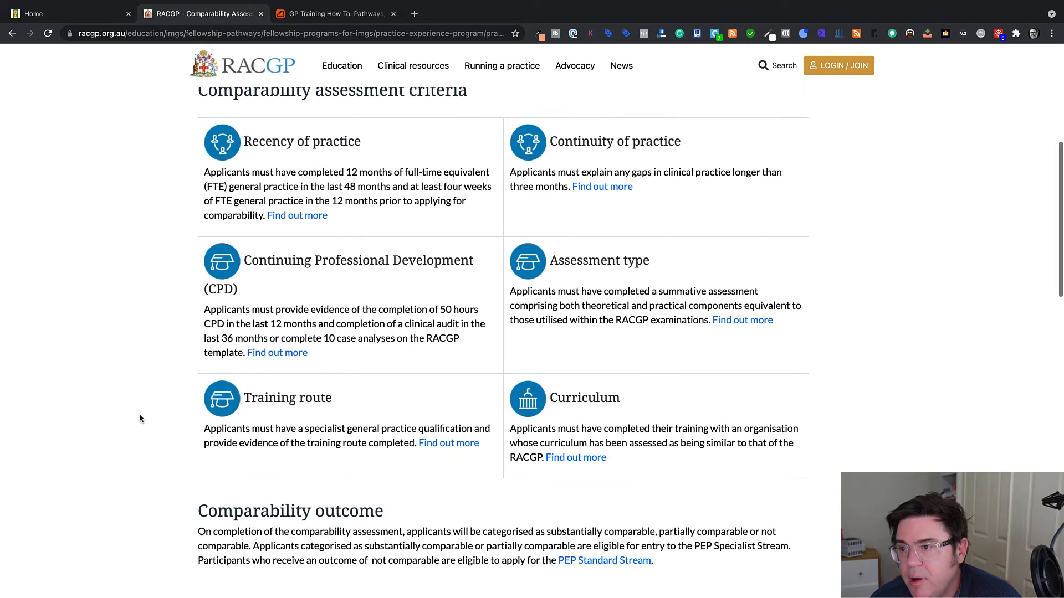
scroll(down, 3)
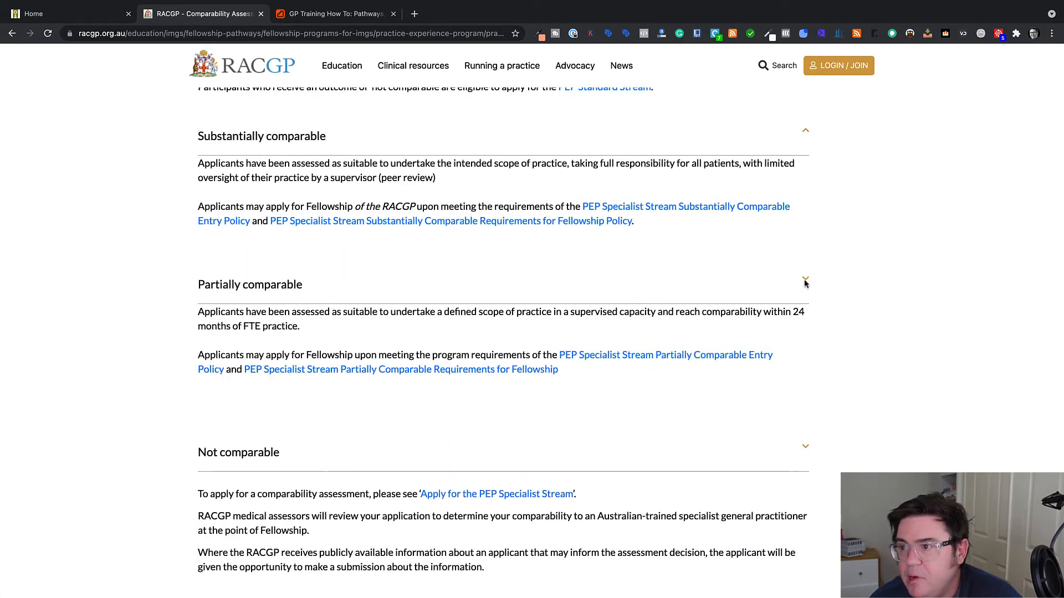
click(805, 446)
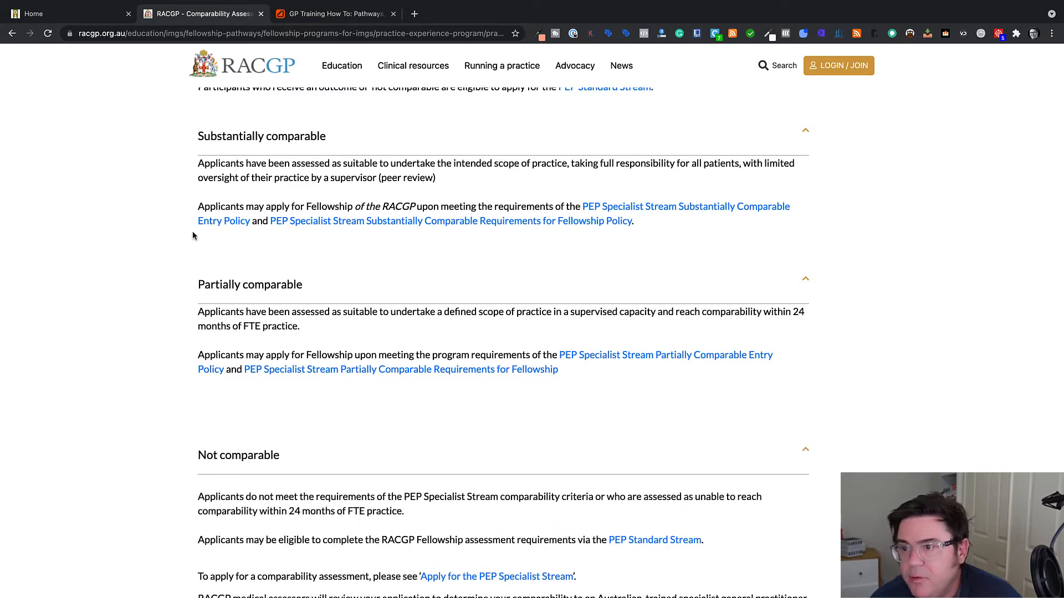
scroll(up, 3)
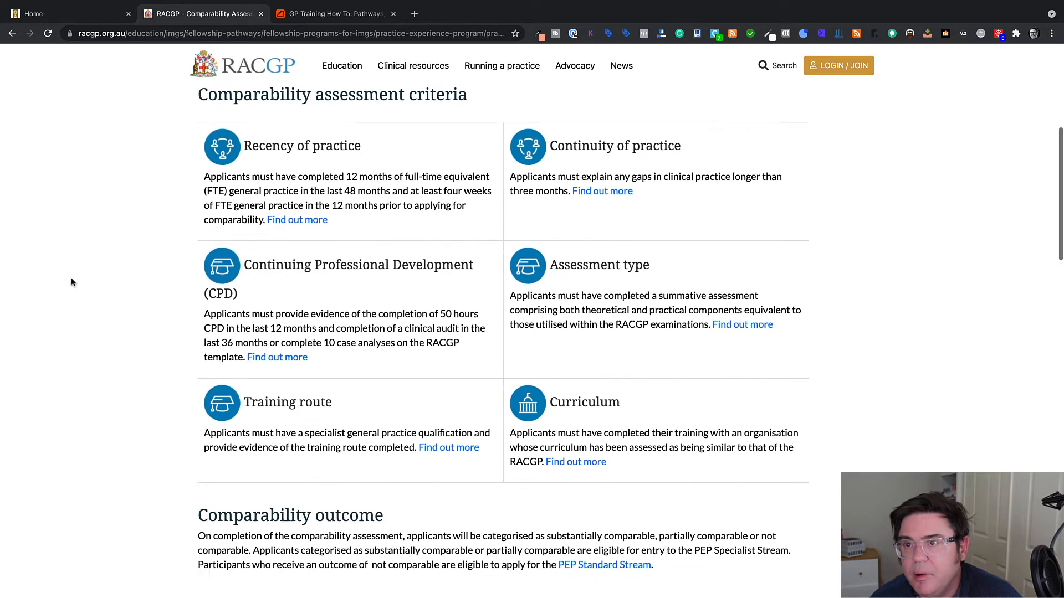
click(13, 33)
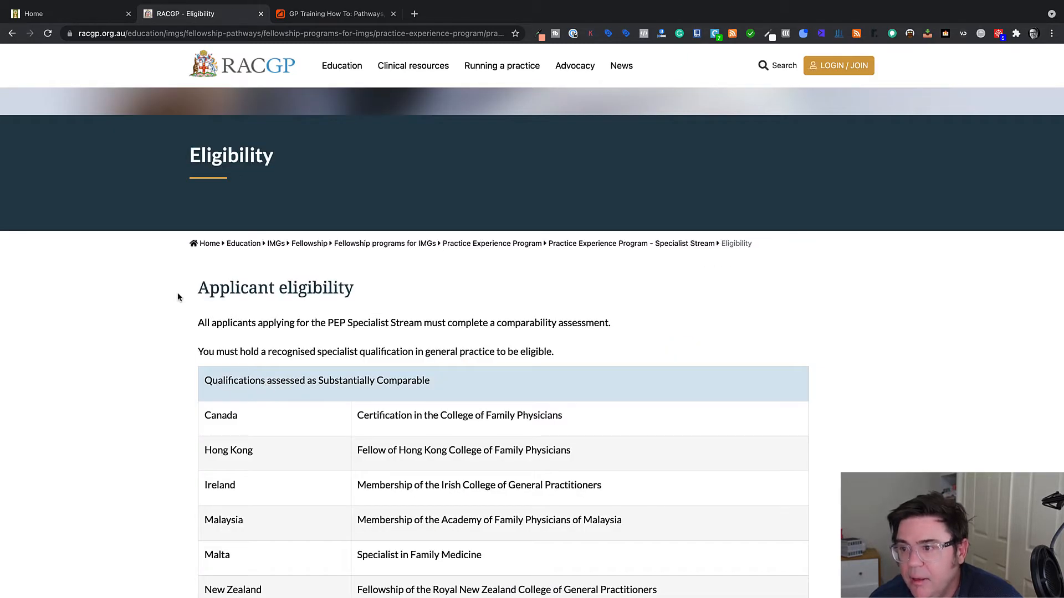
Step: Scroll the Eligibility qualification tables down to the note on unlisted specialist qualifications
scroll(down, 3)
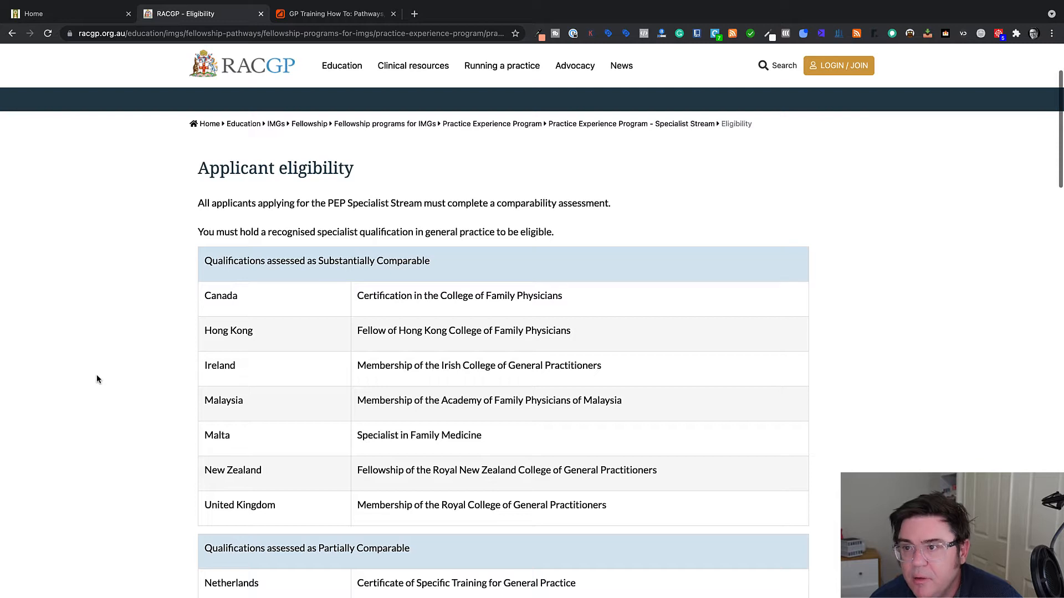
scroll(up, 3)
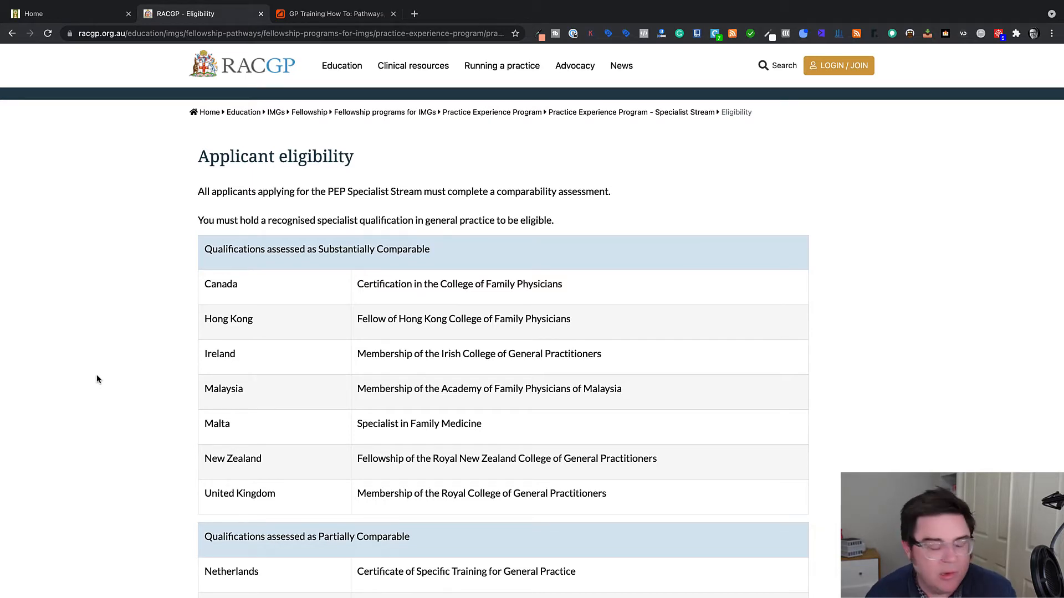
mouse_move(132, 267)
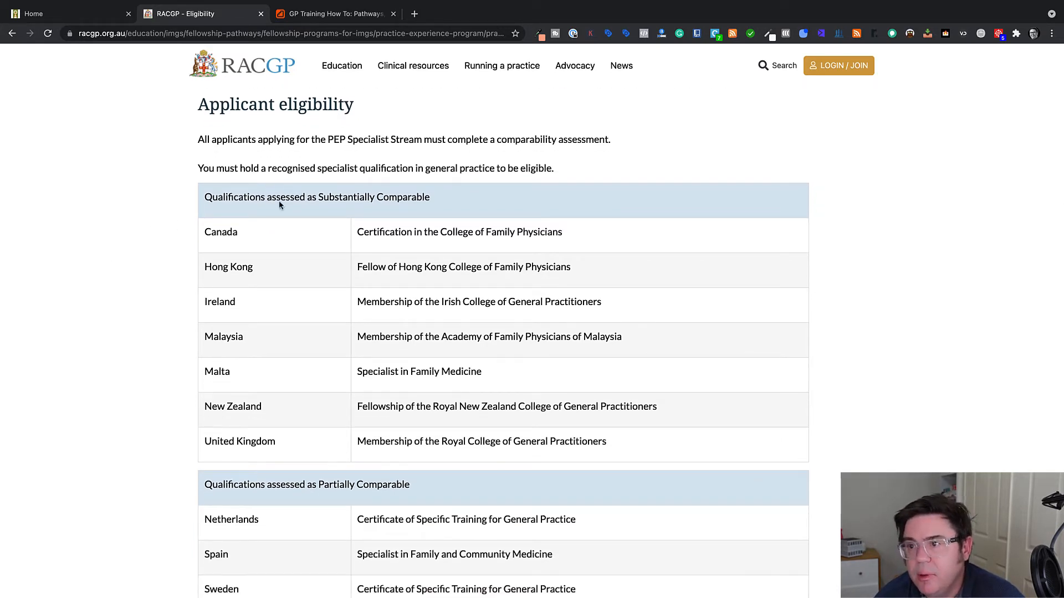
mouse_move(214, 509)
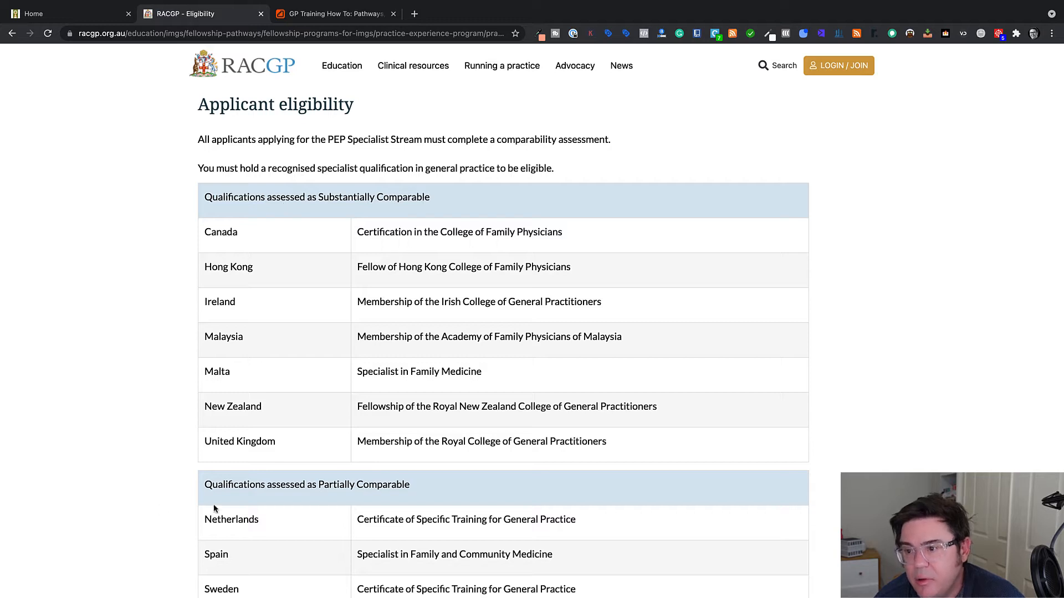
scroll(down, 3)
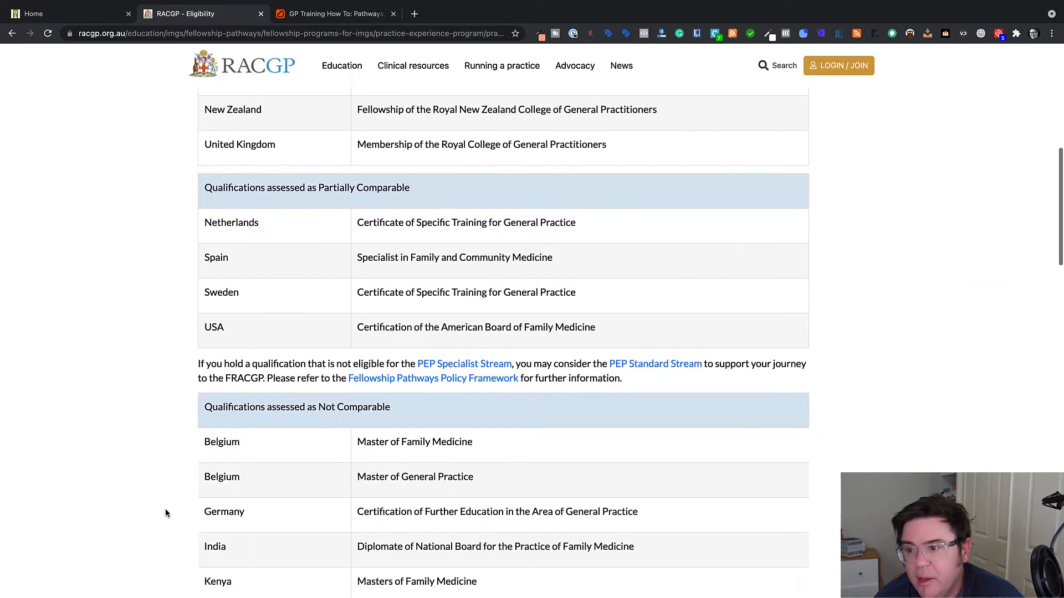
scroll(down, 3)
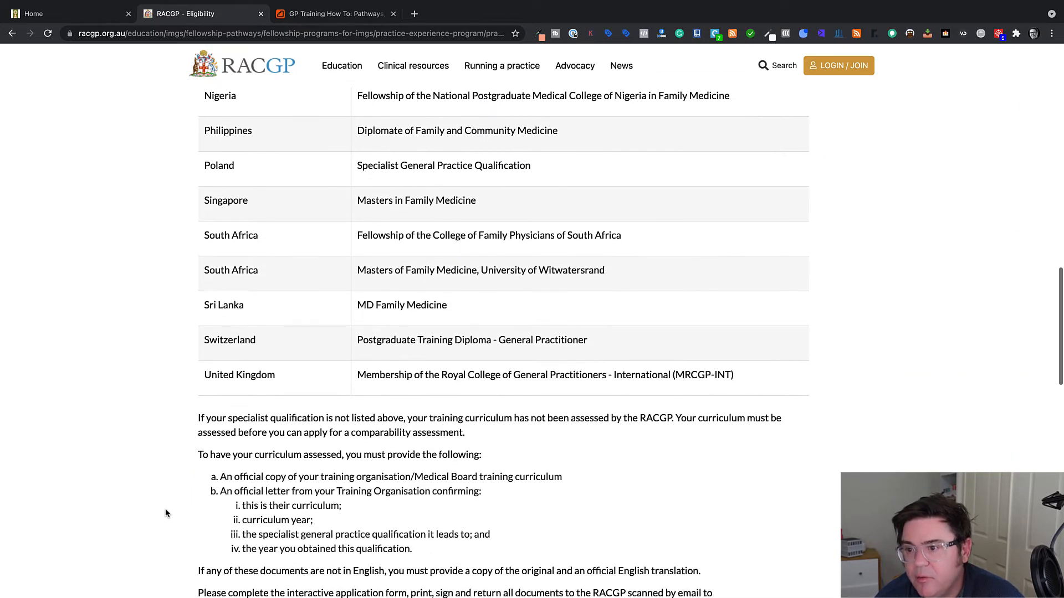
scroll(up, 3)
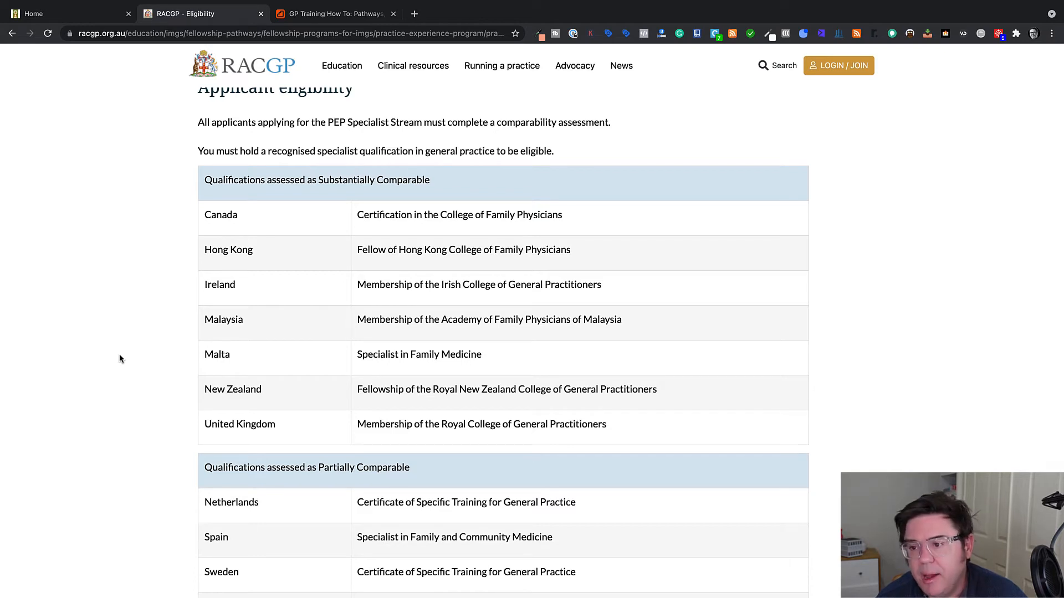
scroll(down, 3)
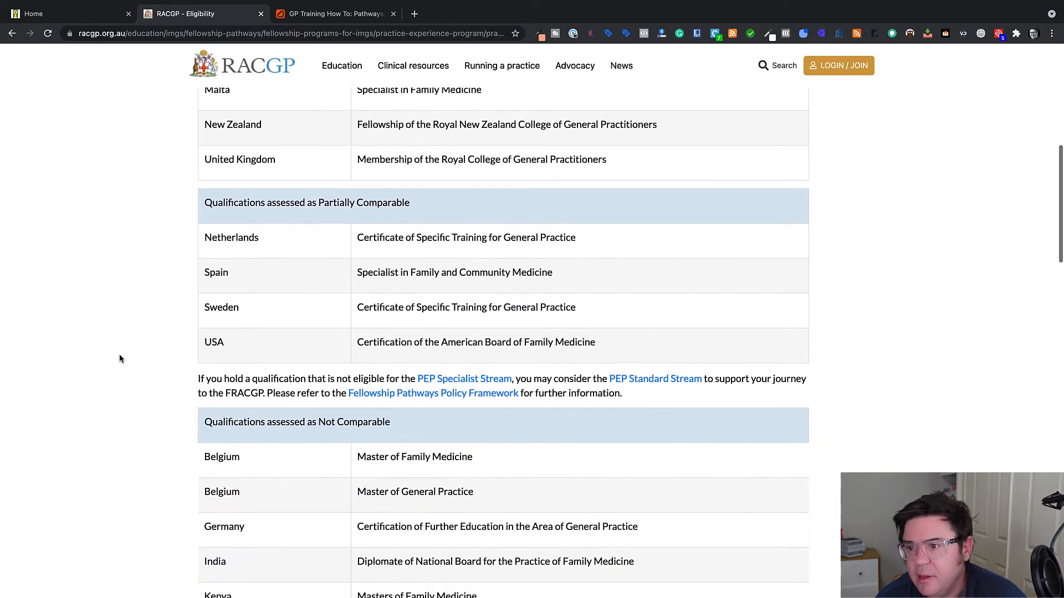
scroll(down, 3)
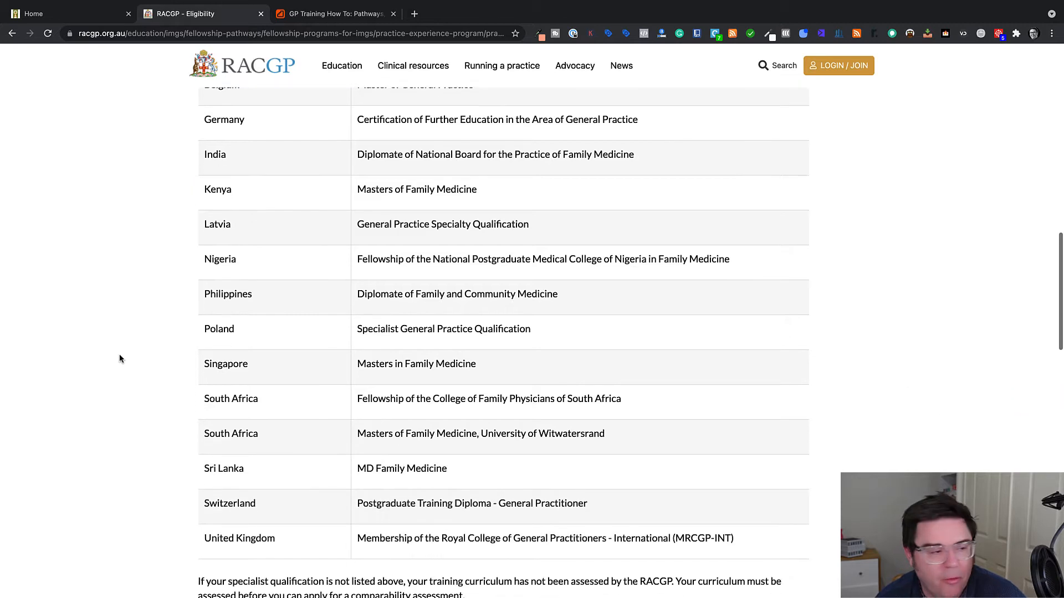
scroll(down, 3)
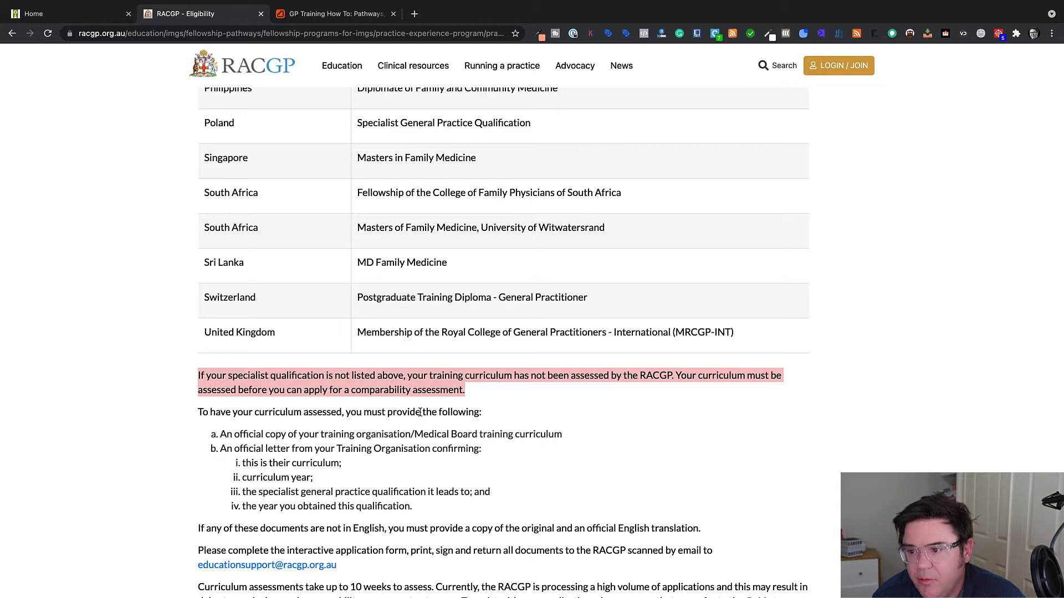
mouse_move(562, 441)
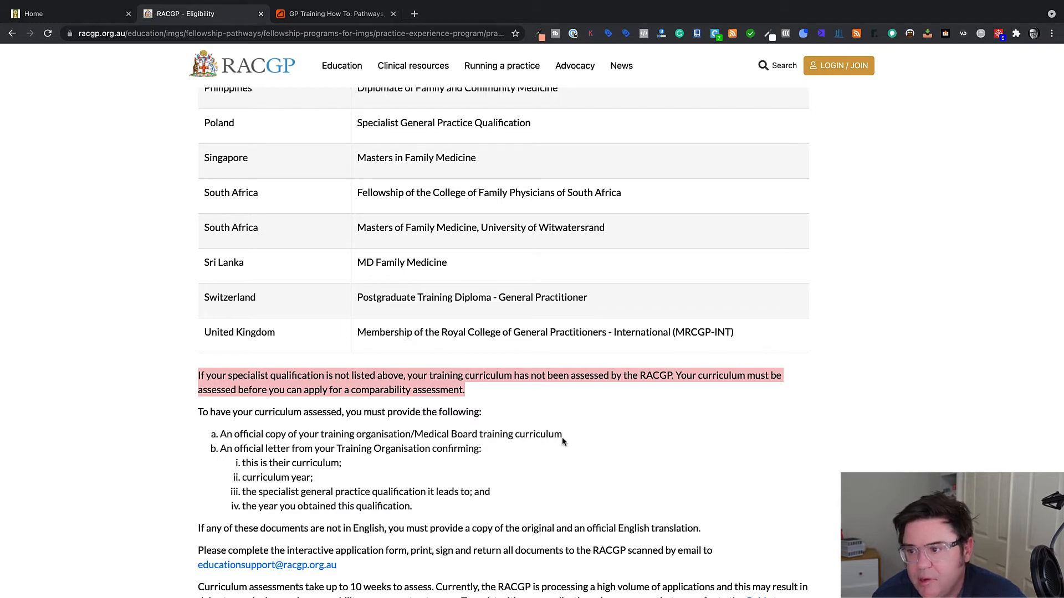
mouse_move(354, 462)
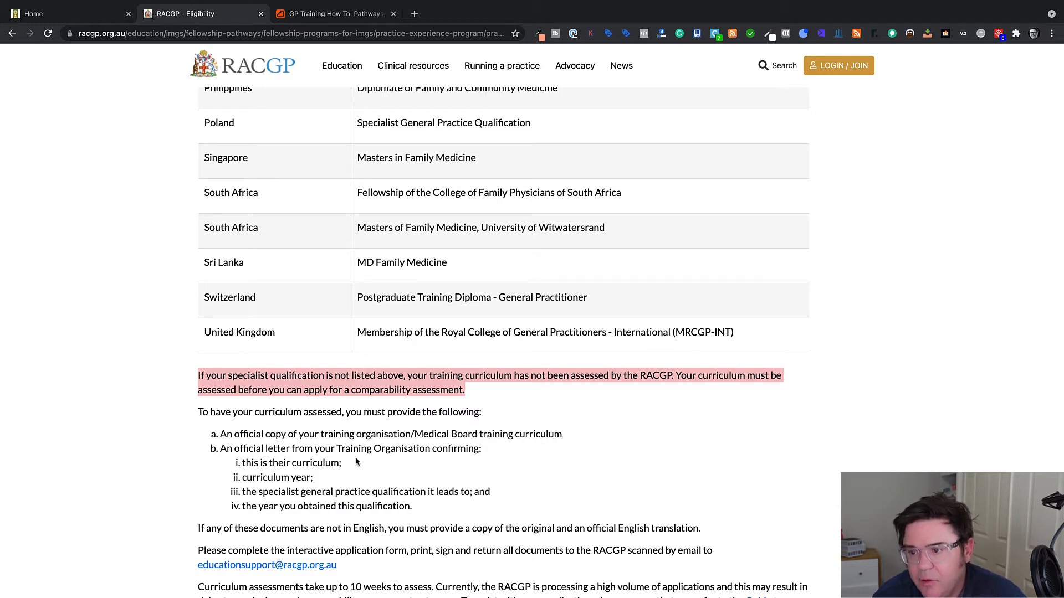
mouse_move(142, 530)
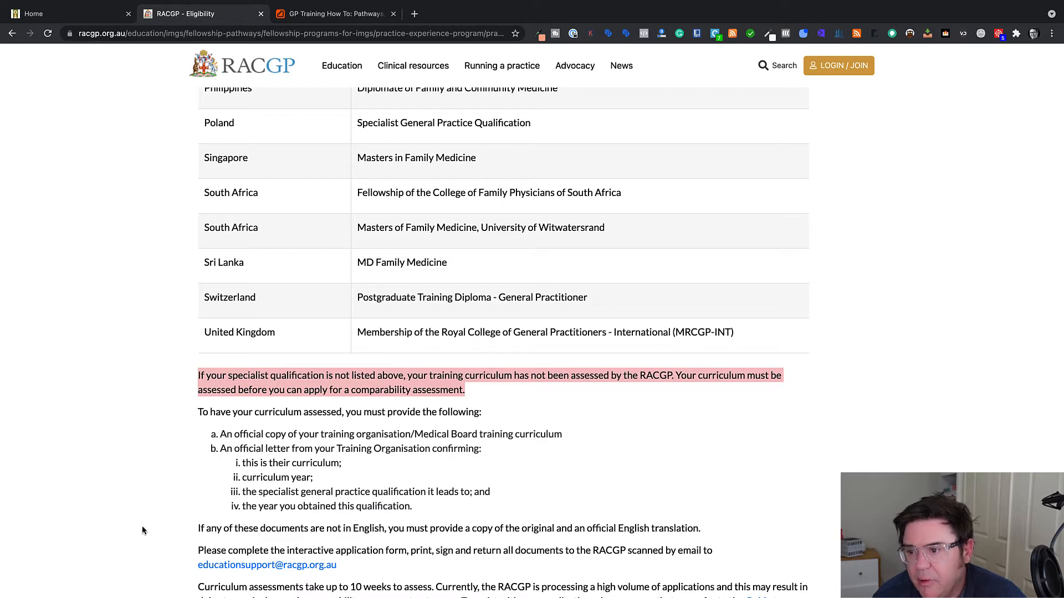
scroll(down, 3)
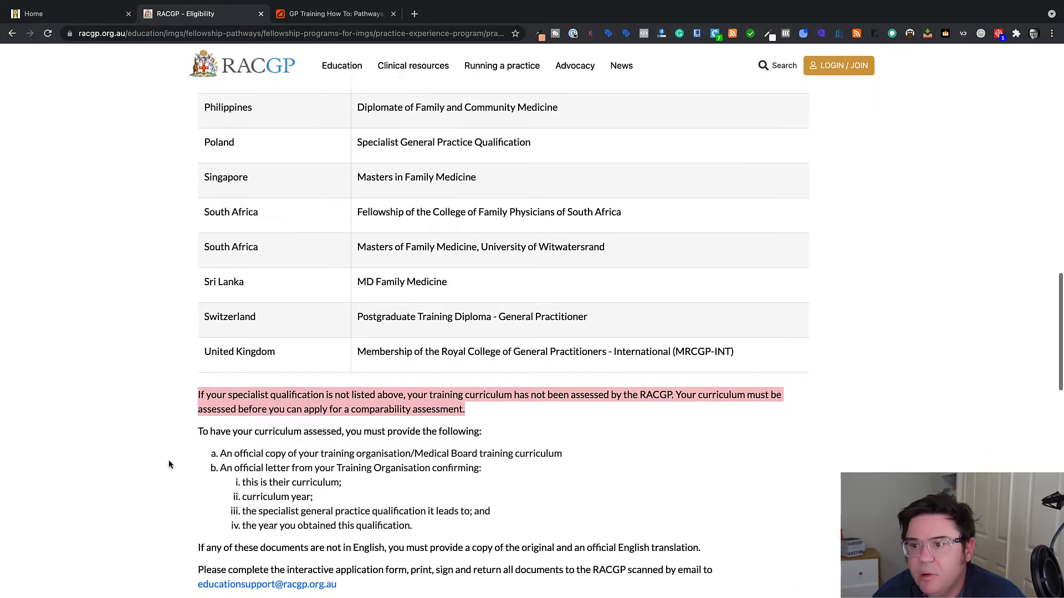
scroll(up, 3)
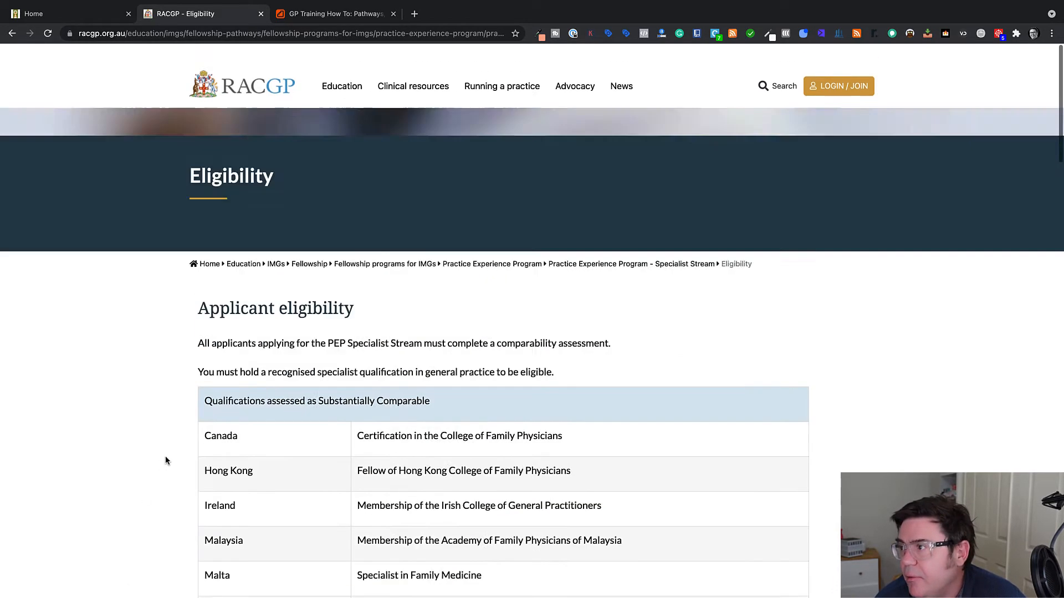
scroll(down, 3)
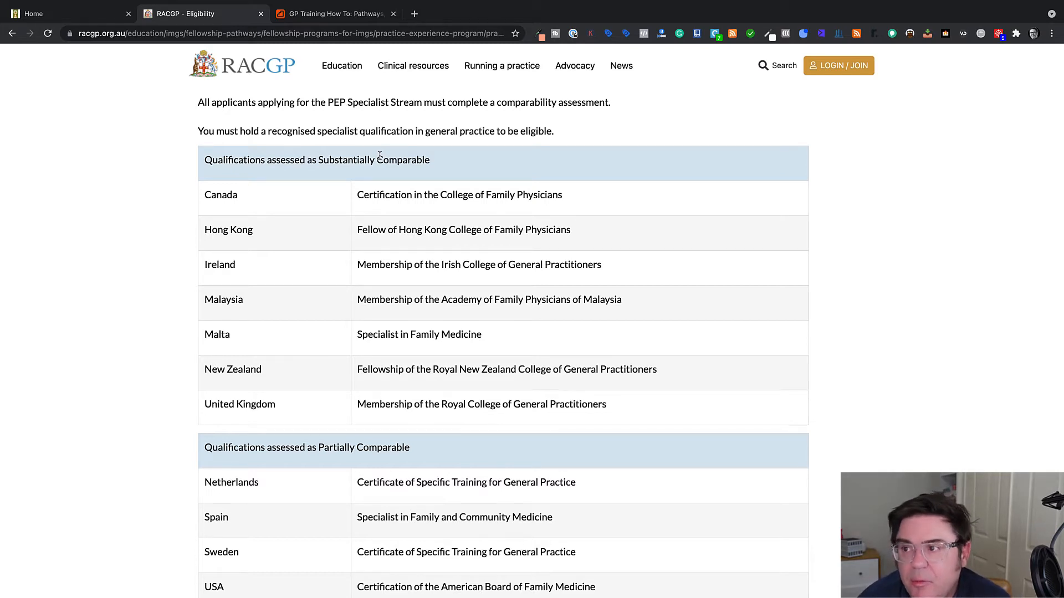
mouse_move(225, 206)
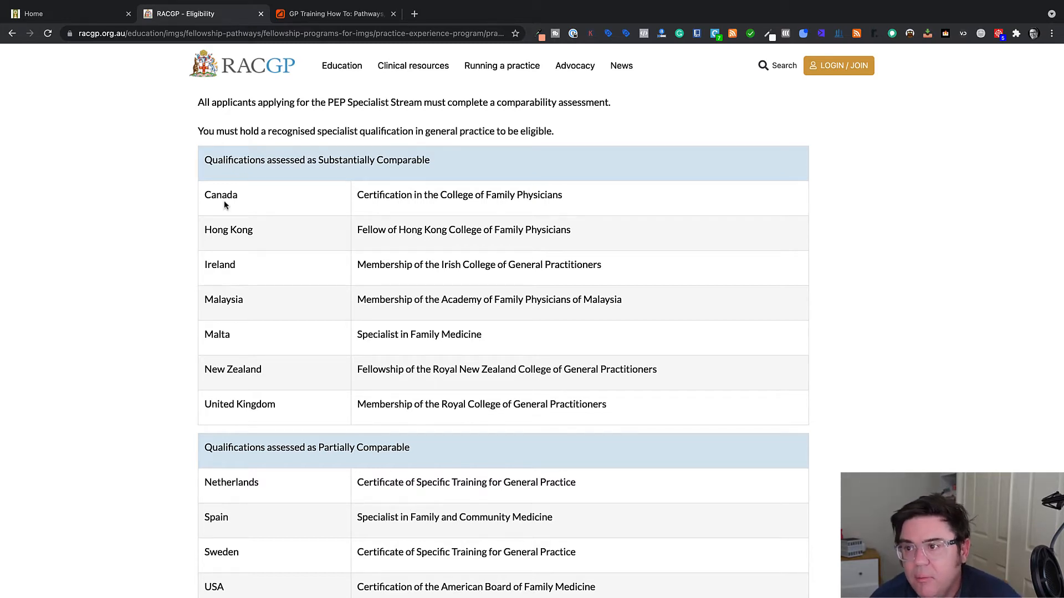
mouse_move(373, 245)
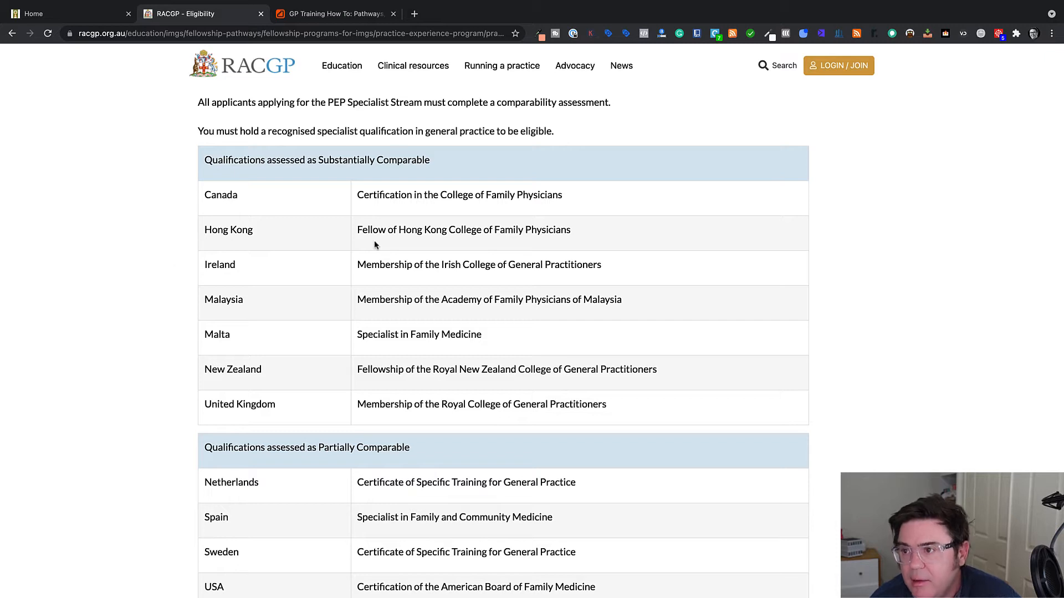
mouse_move(215, 276)
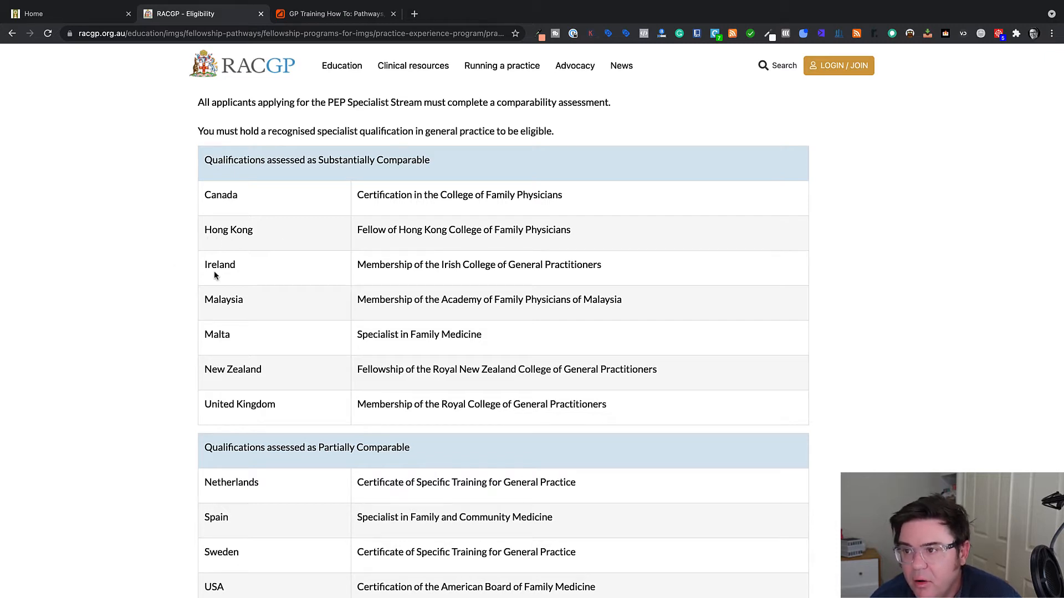
mouse_move(462, 305)
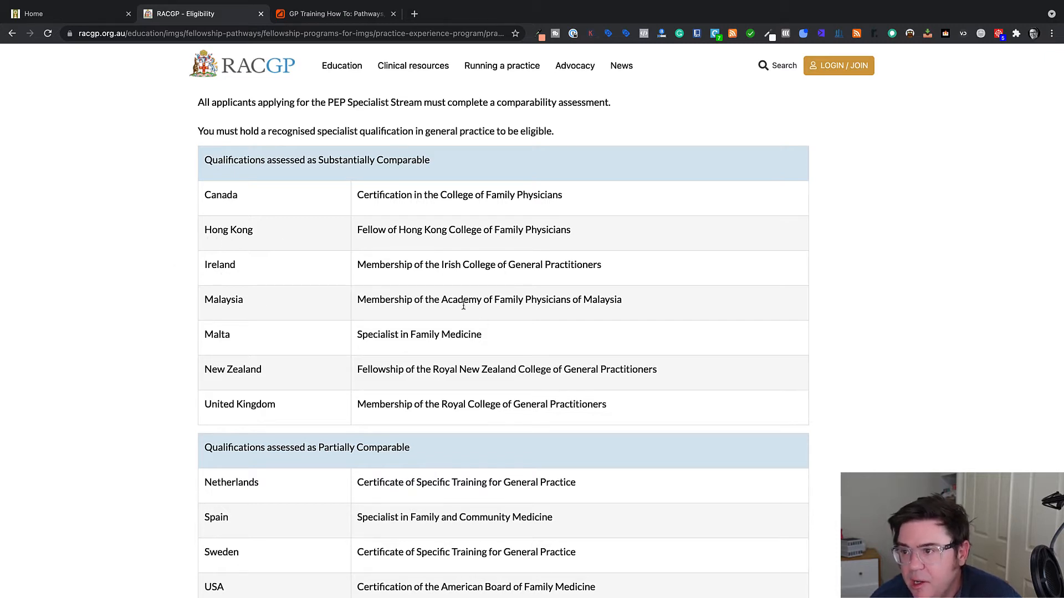
mouse_move(229, 351)
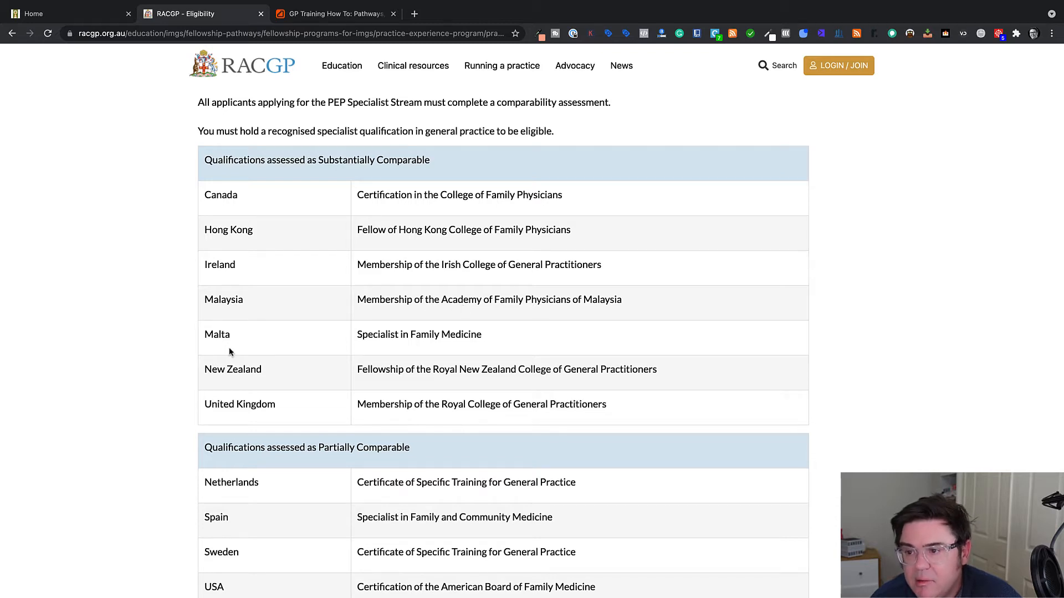
mouse_move(523, 373)
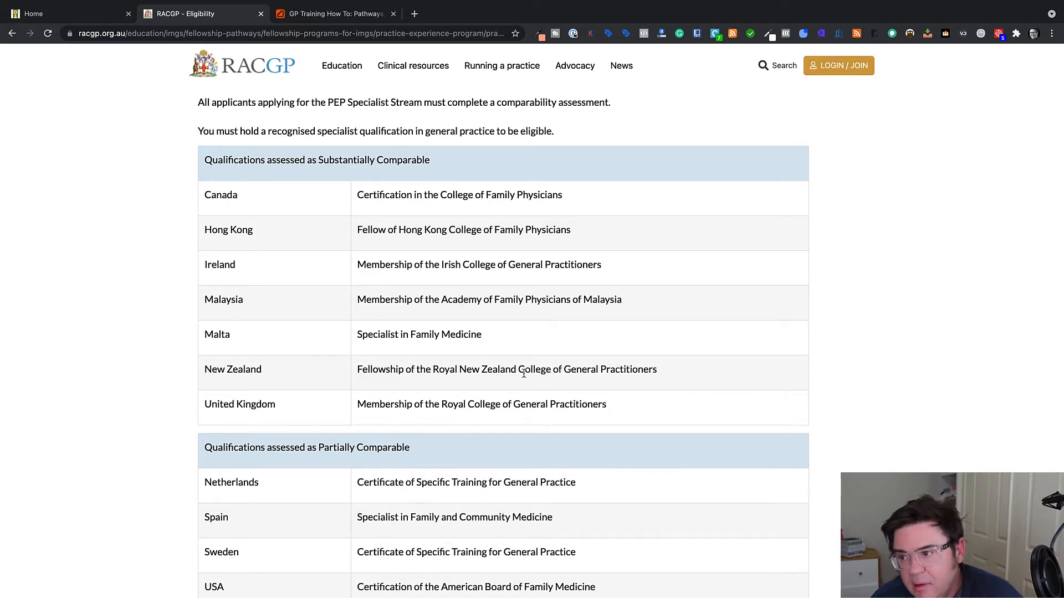
mouse_move(563, 404)
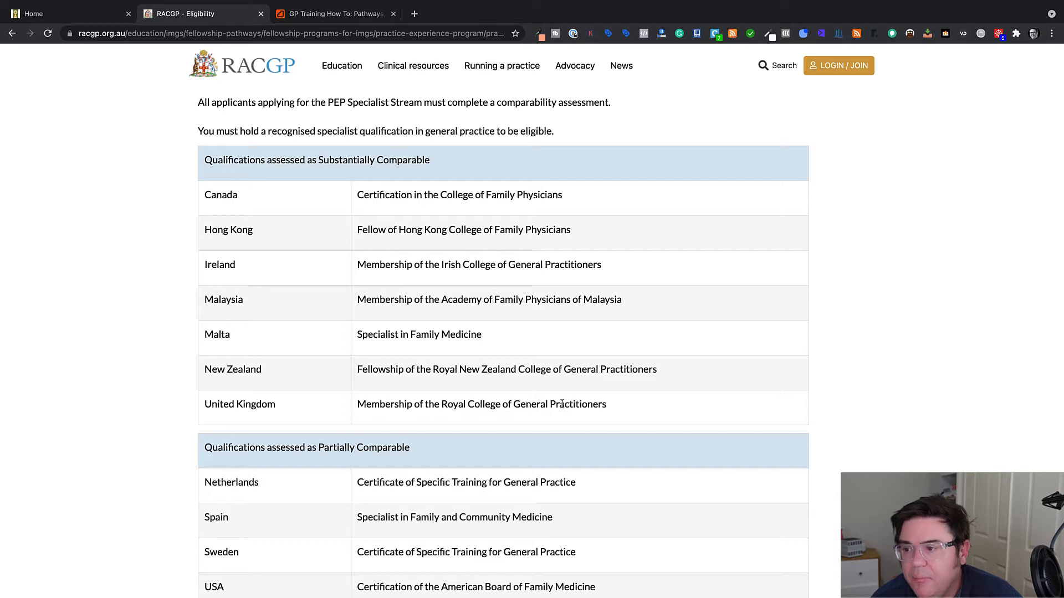
scroll(down, 3)
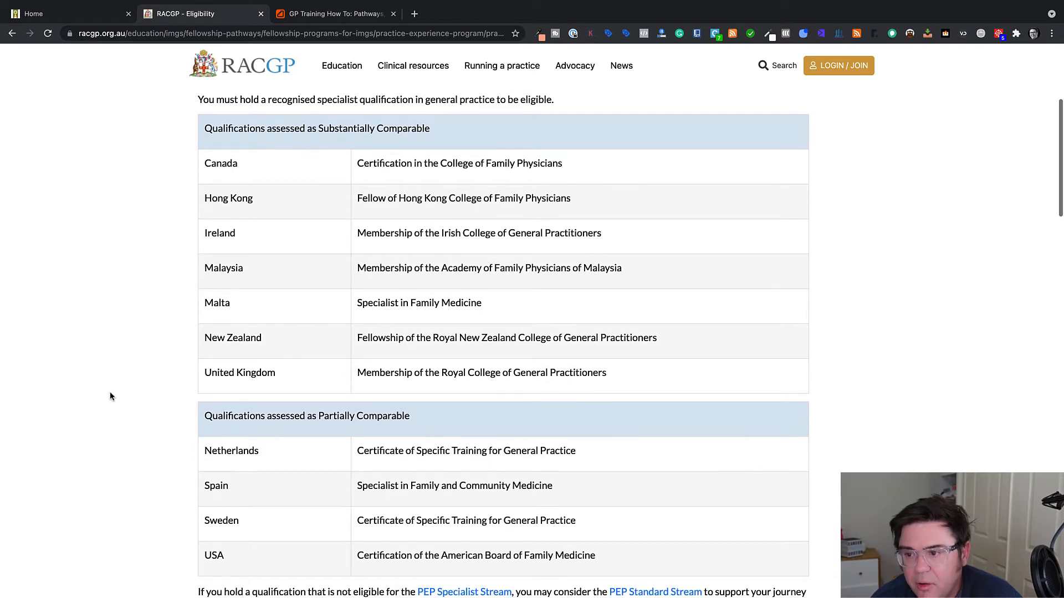
scroll(down, 3)
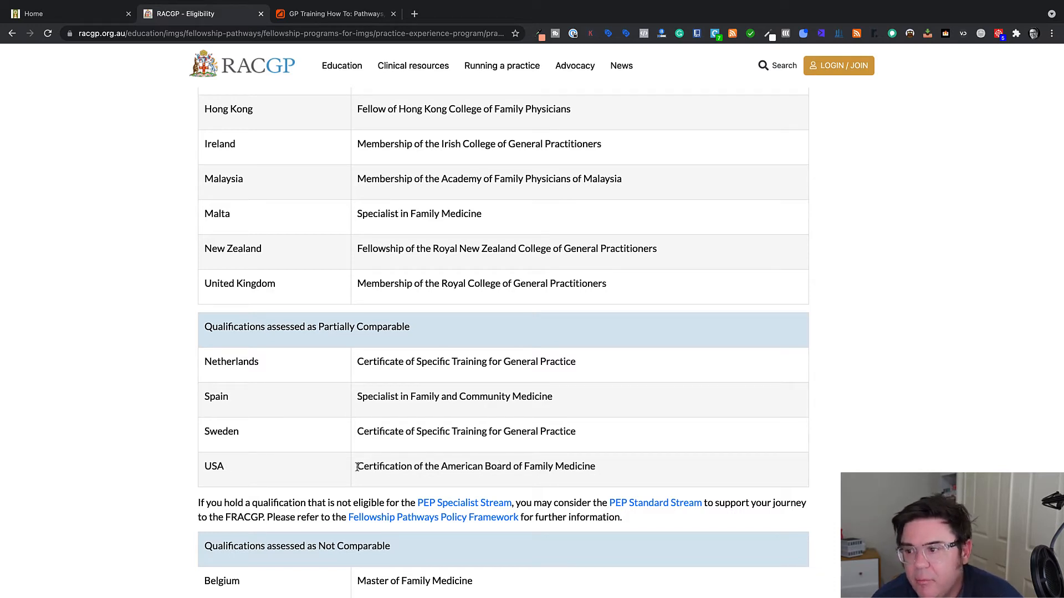
mouse_move(169, 493)
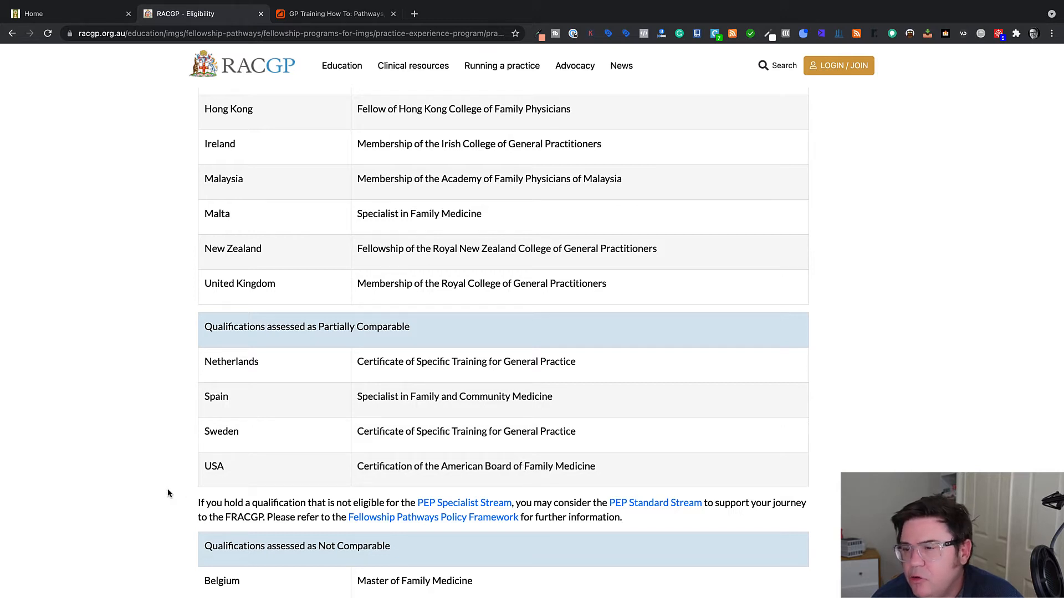
scroll(up, 3)
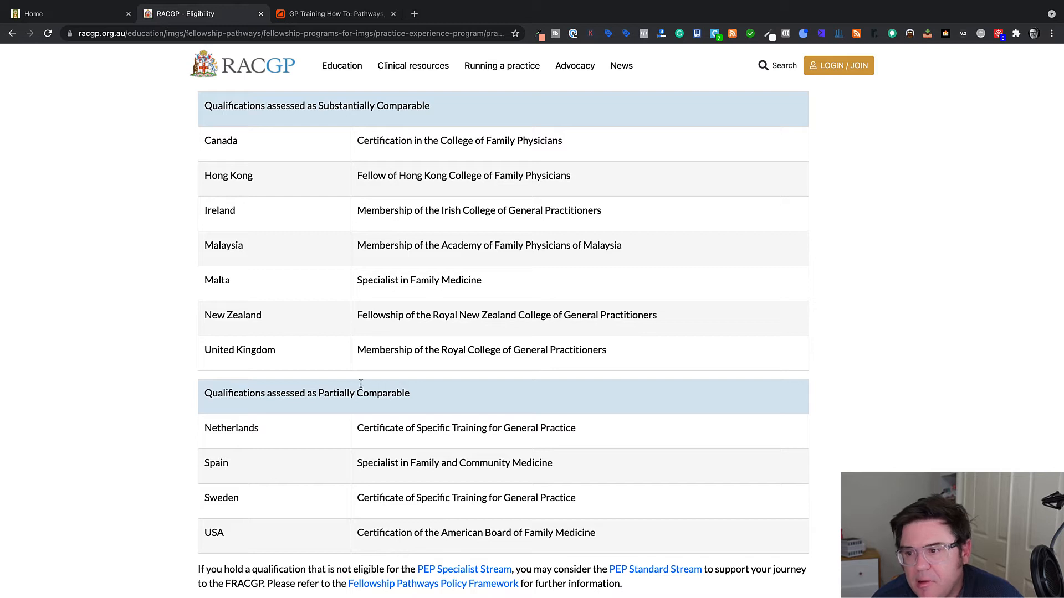
mouse_move(160, 497)
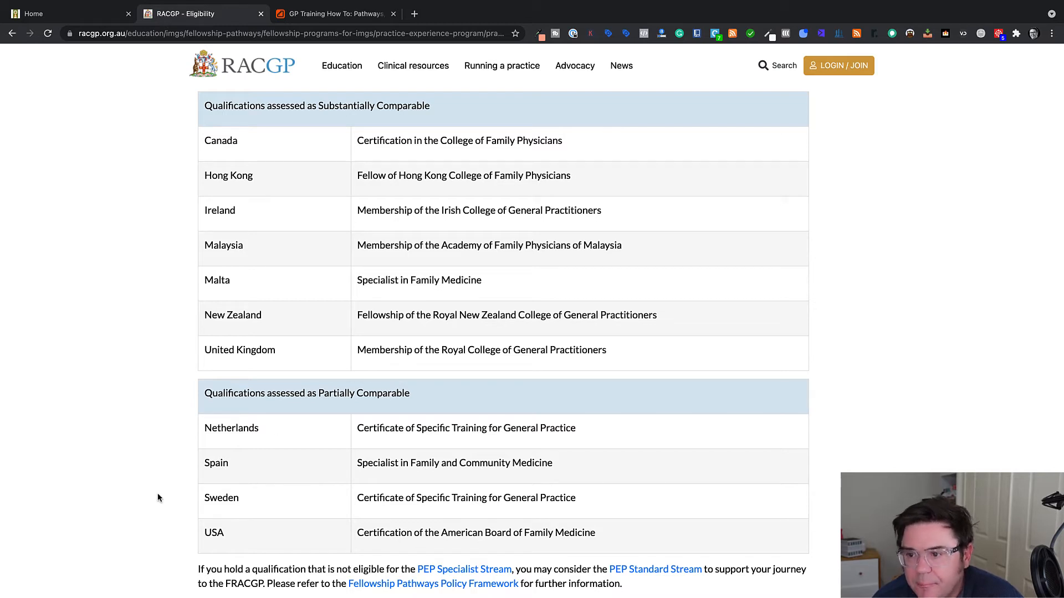
mouse_move(125, 486)
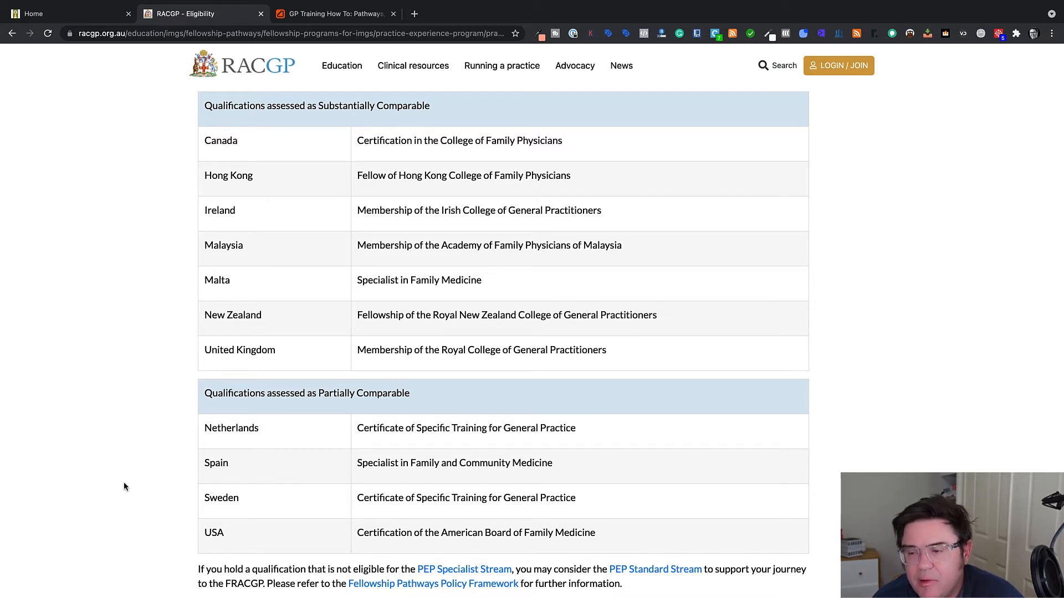
scroll(down, 3)
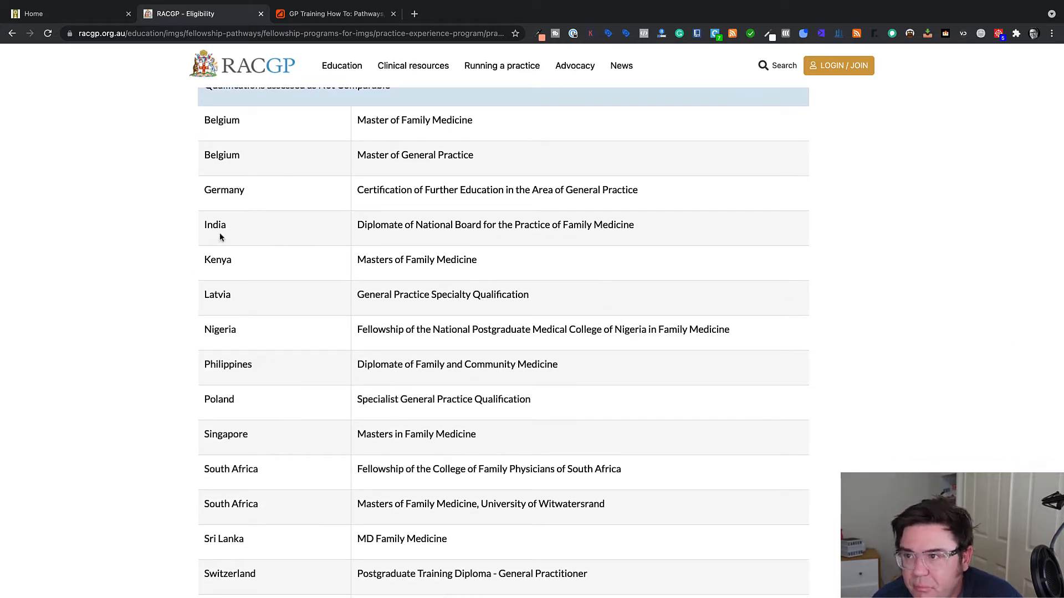
mouse_move(456, 238)
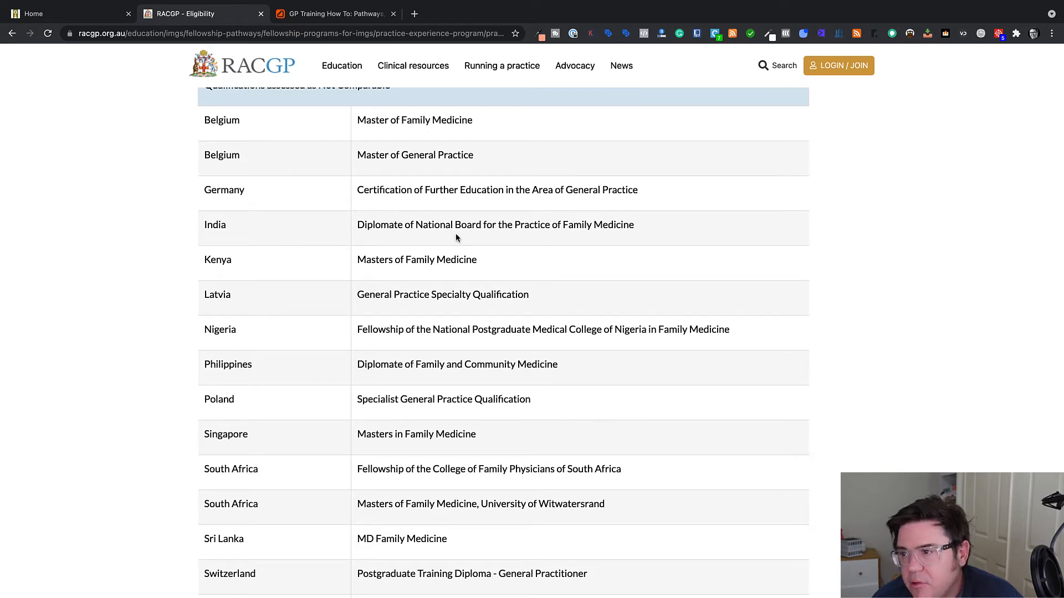
mouse_move(479, 224)
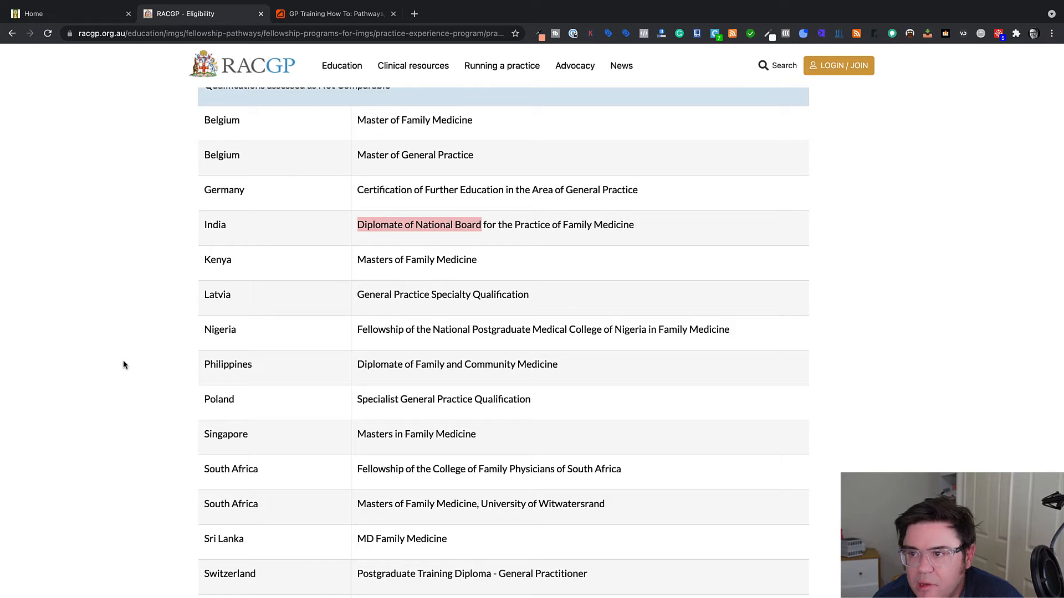
mouse_move(210, 344)
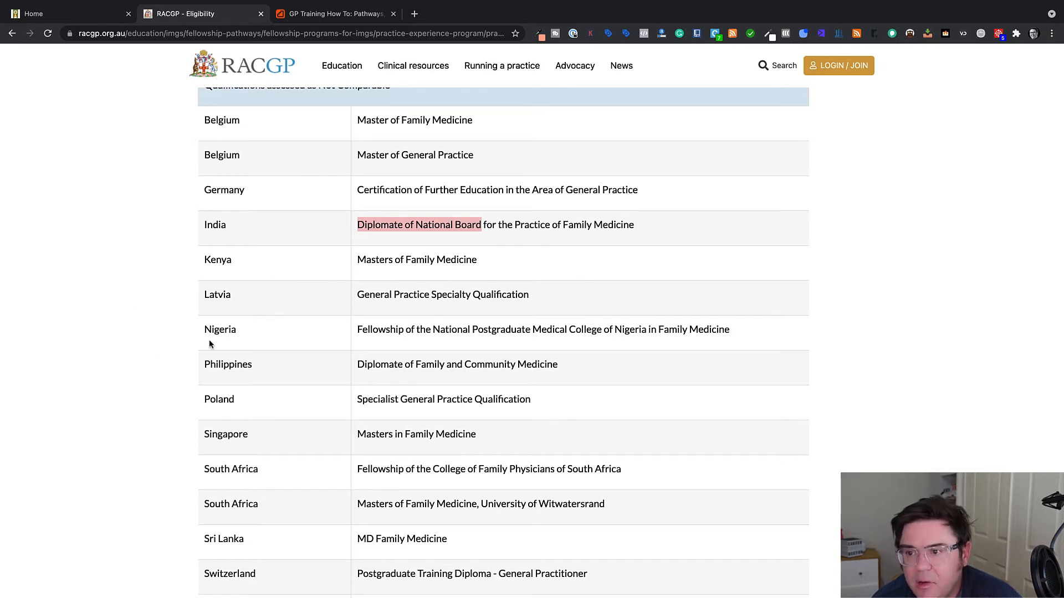
scroll(down, 3)
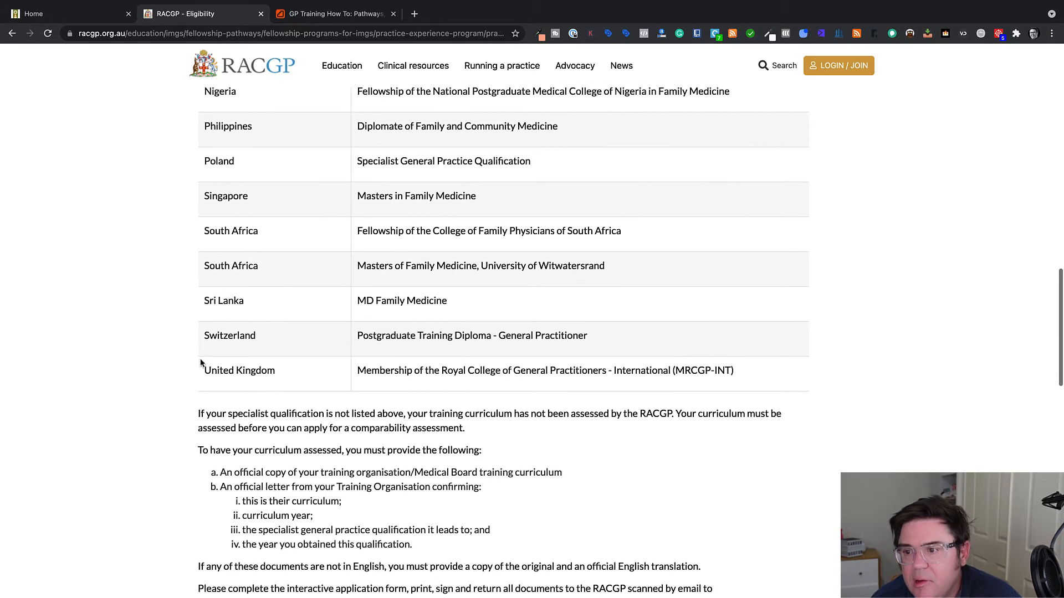
mouse_move(483, 372)
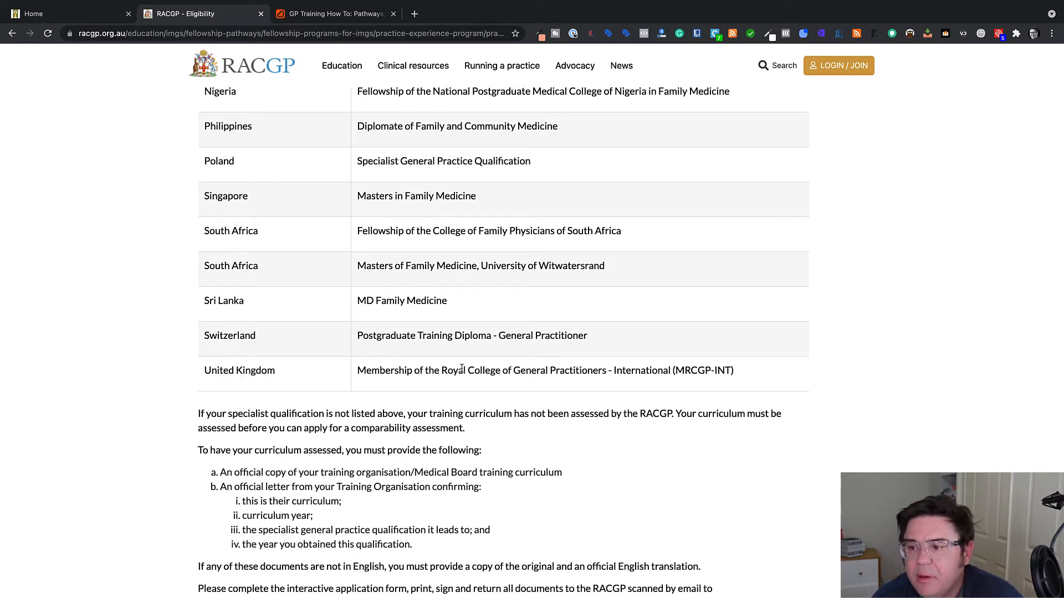
scroll(down, 3)
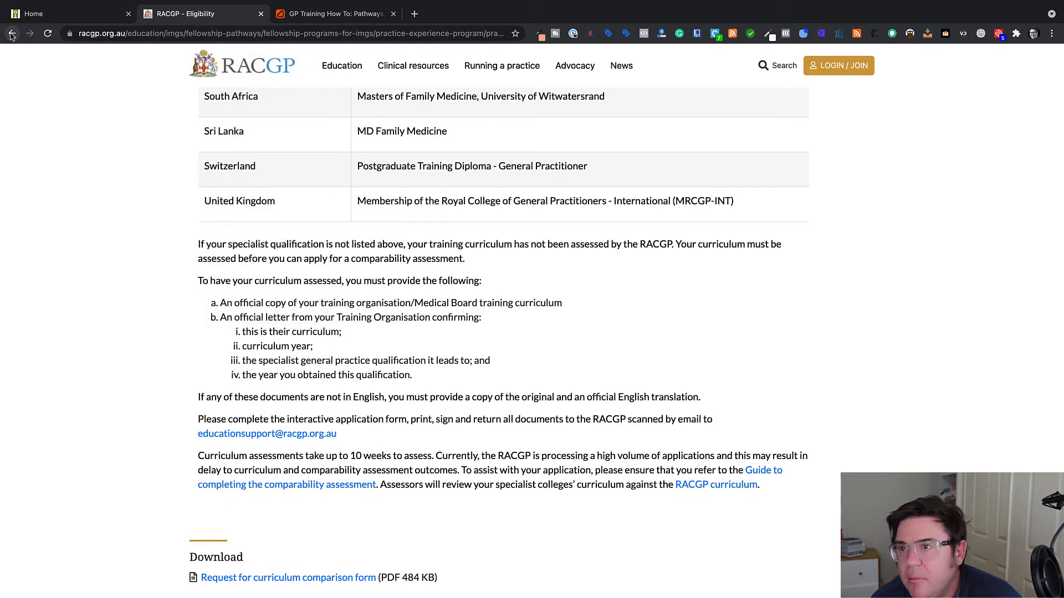
Step: Go back to the PEP overview, open Apply information, and scroll to Substantially comparable
click(12, 33)
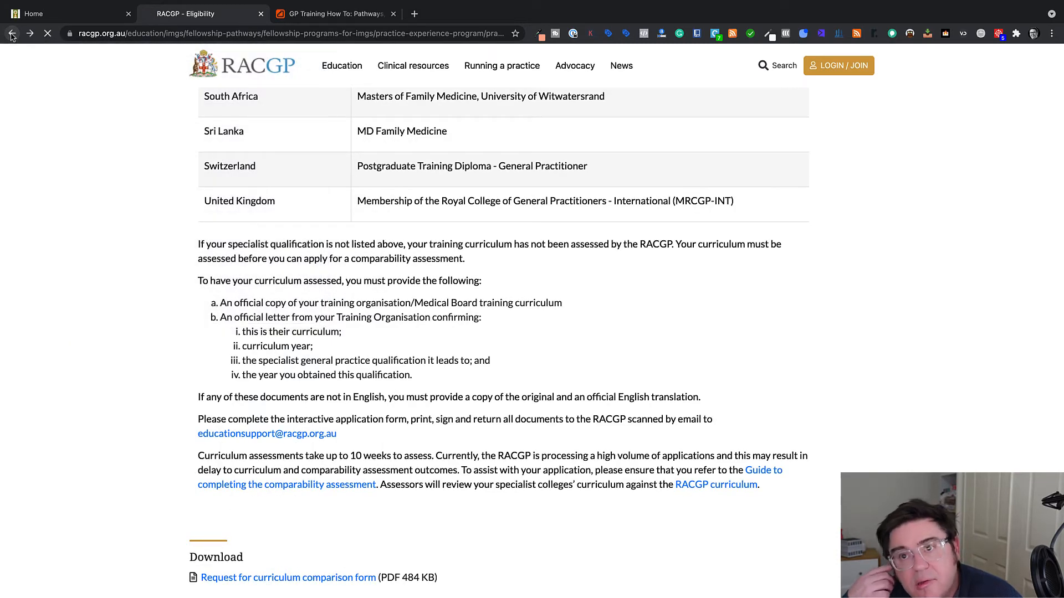
click(12, 33)
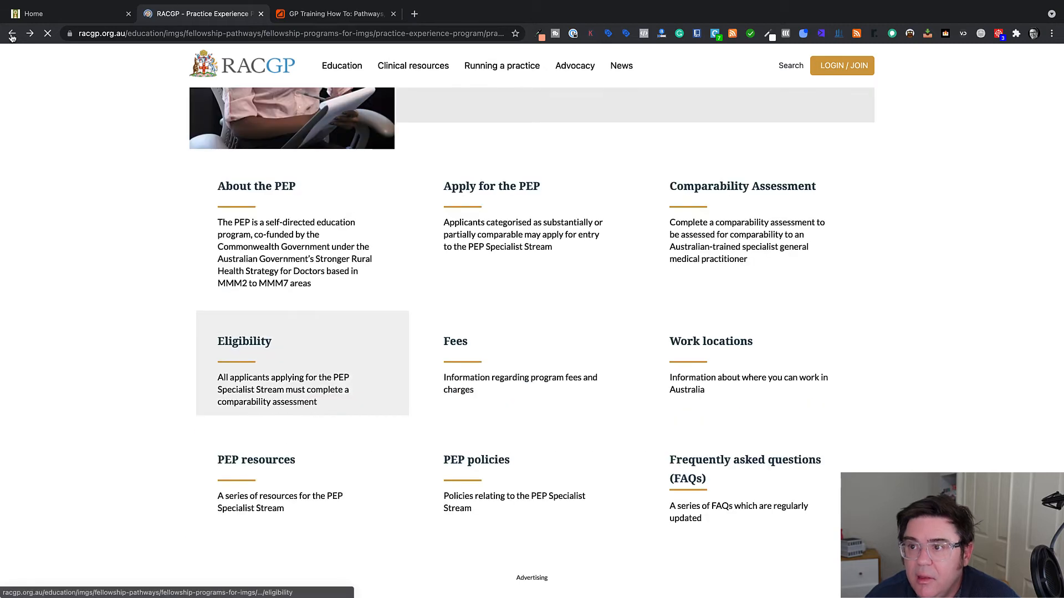
click(490, 186)
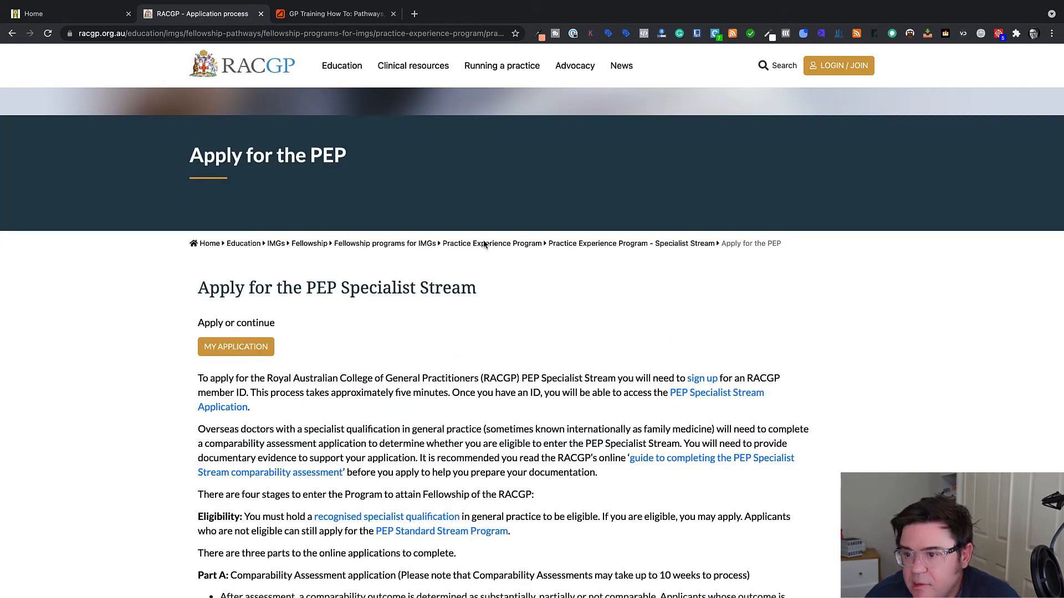
scroll(down, 3)
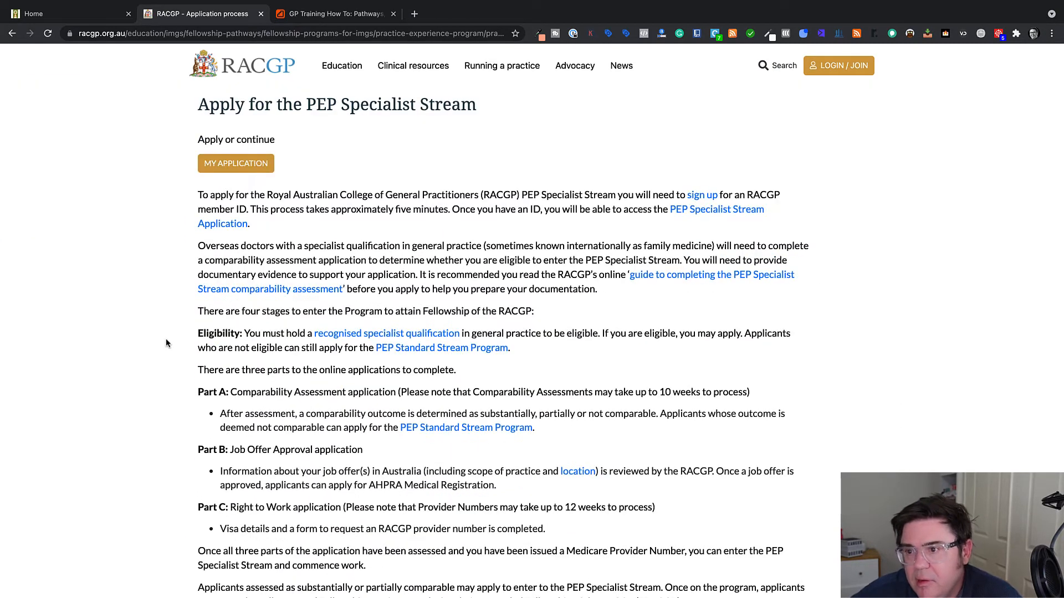
scroll(down, 3)
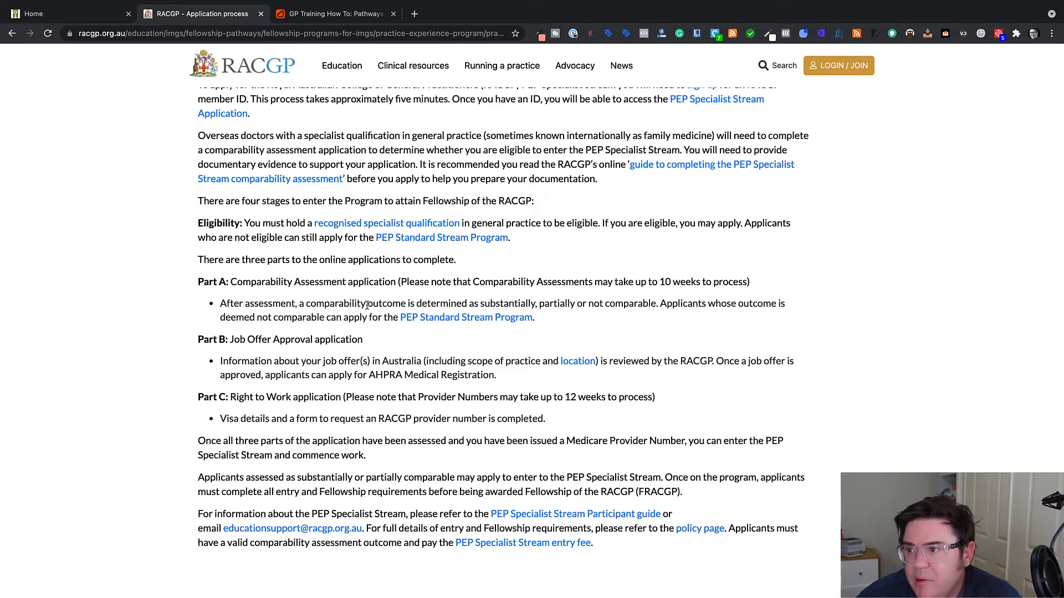
mouse_move(337, 297)
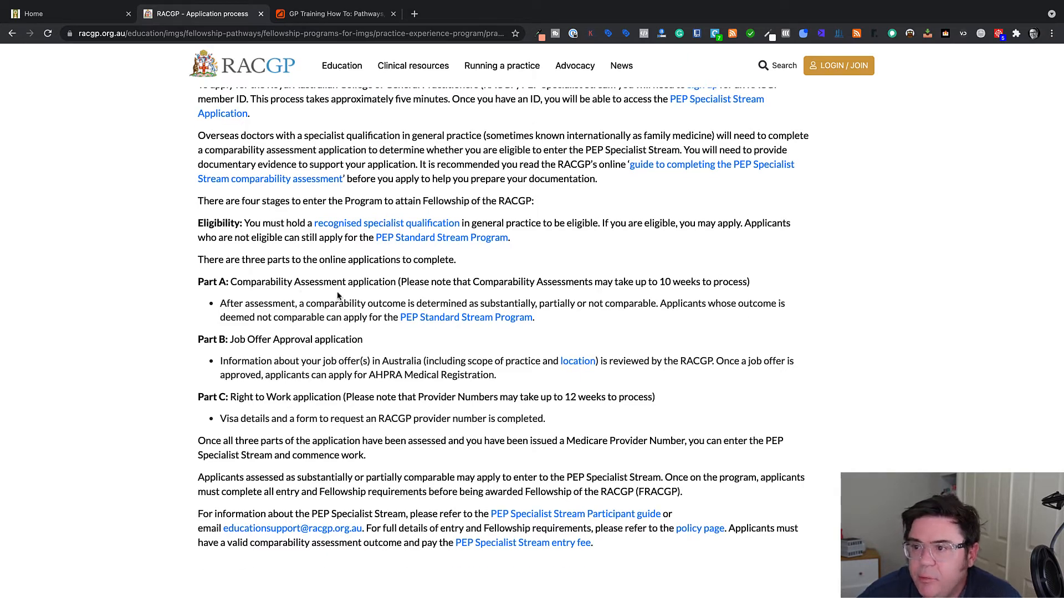
mouse_move(170, 300)
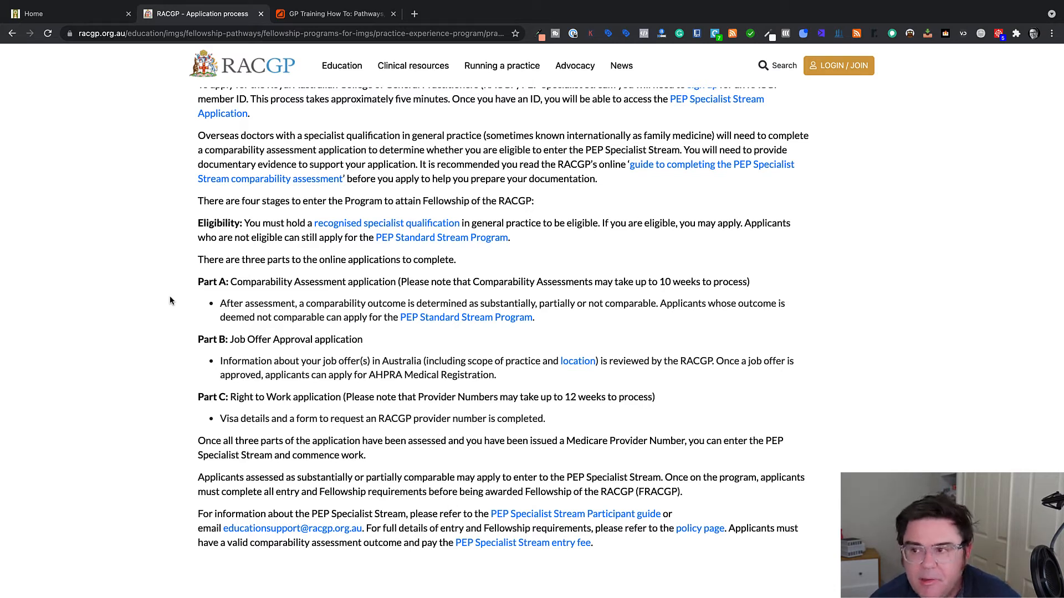
mouse_move(266, 355)
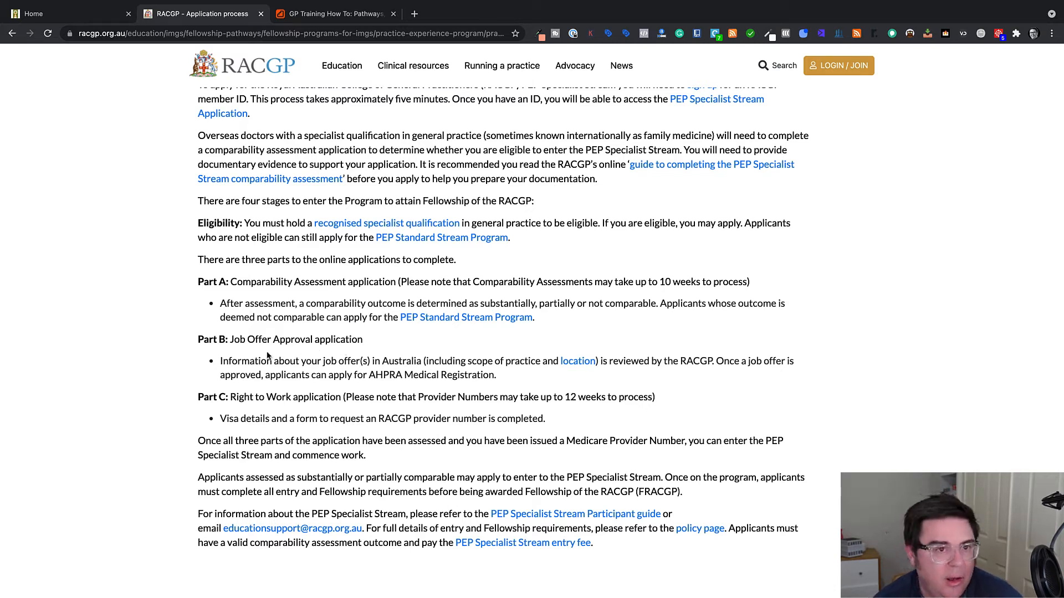
mouse_move(496, 370)
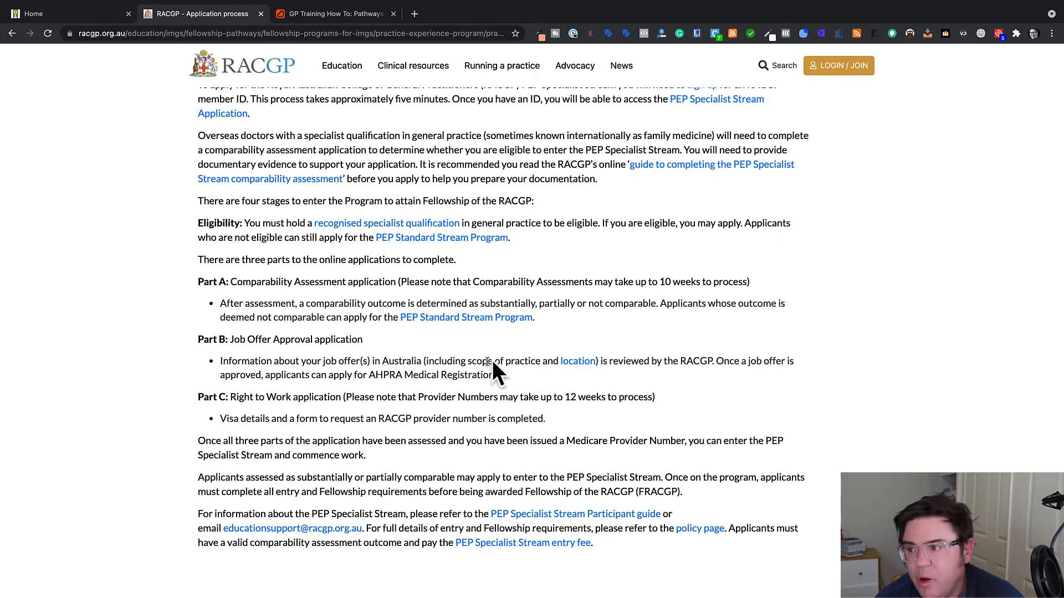
mouse_move(722, 362)
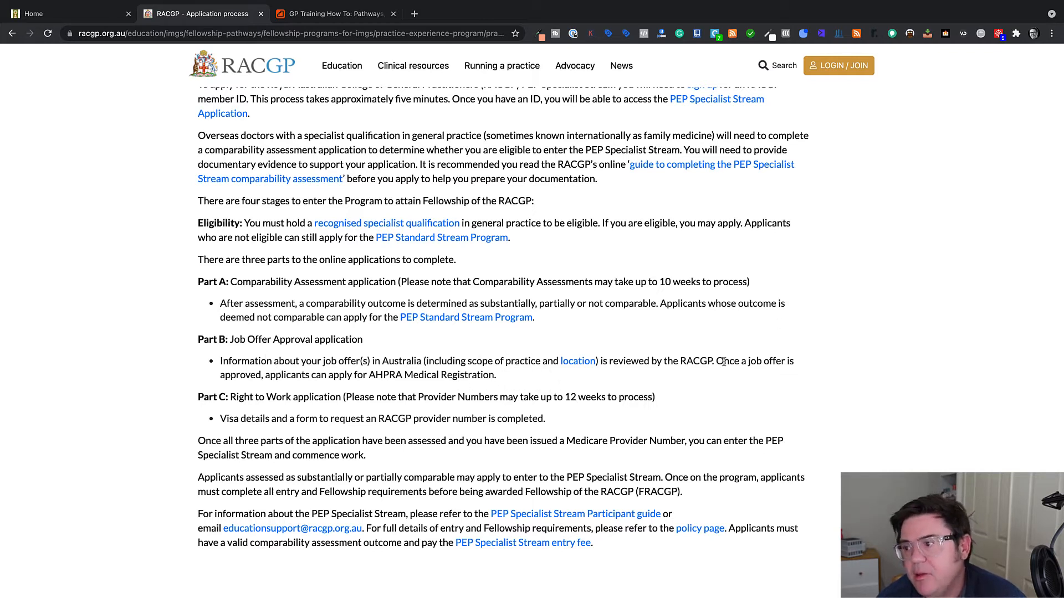
mouse_move(275, 370)
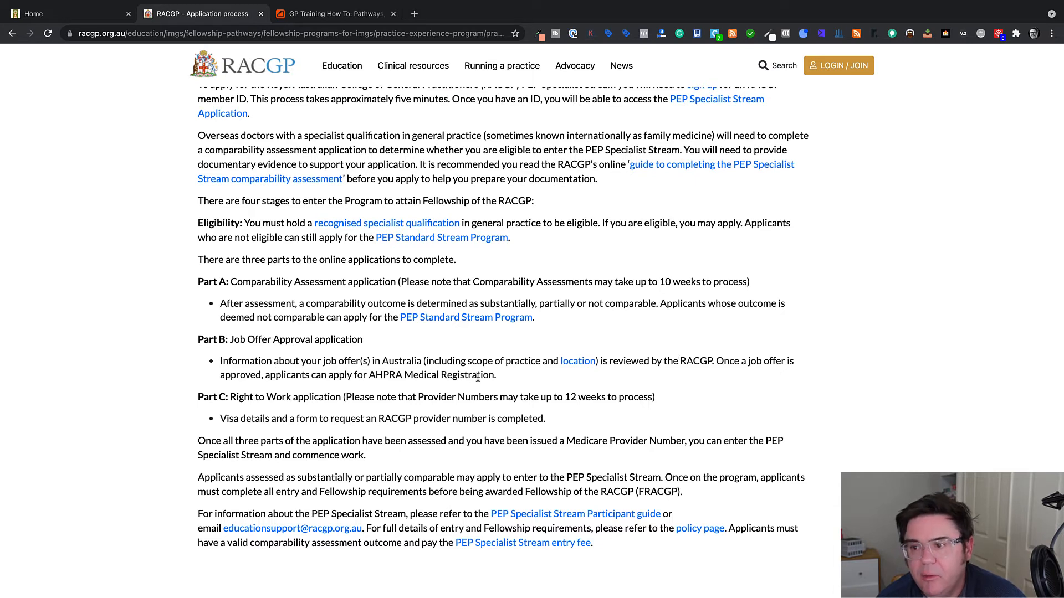
mouse_move(330, 399)
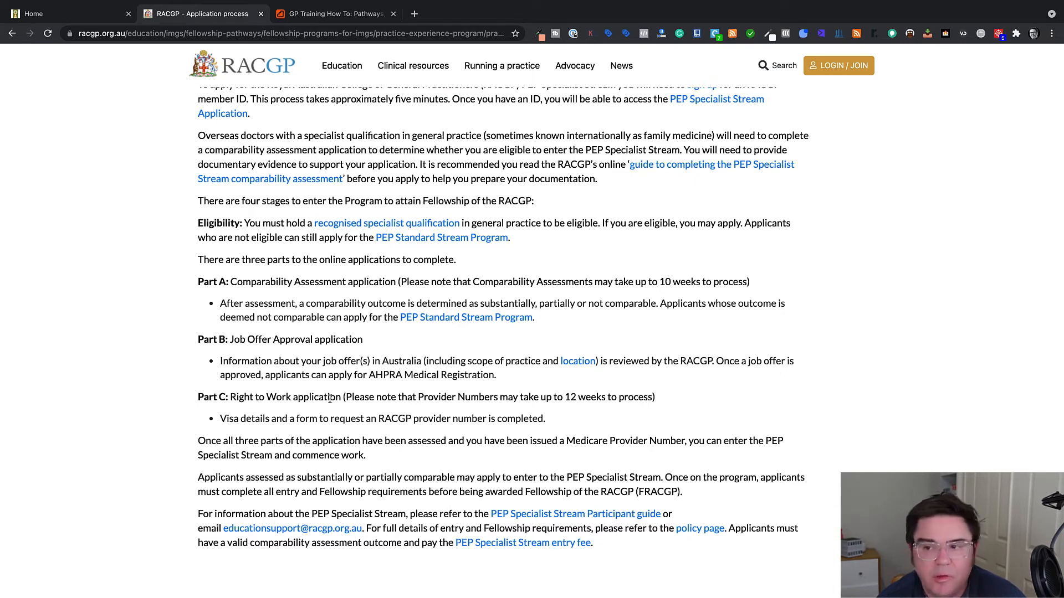
mouse_move(440, 397)
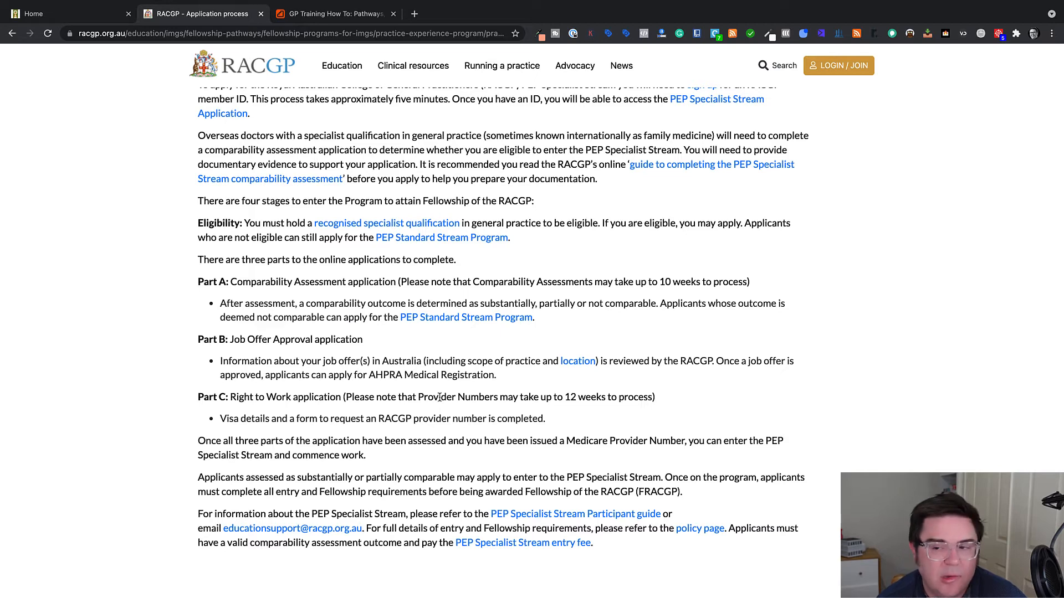
mouse_move(174, 387)
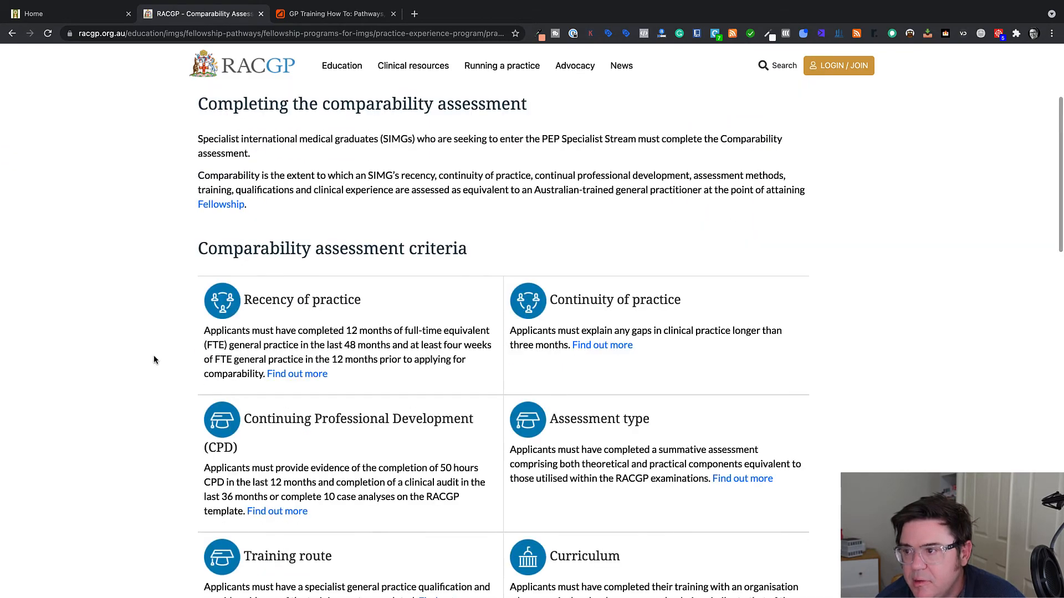
scroll(down, 3)
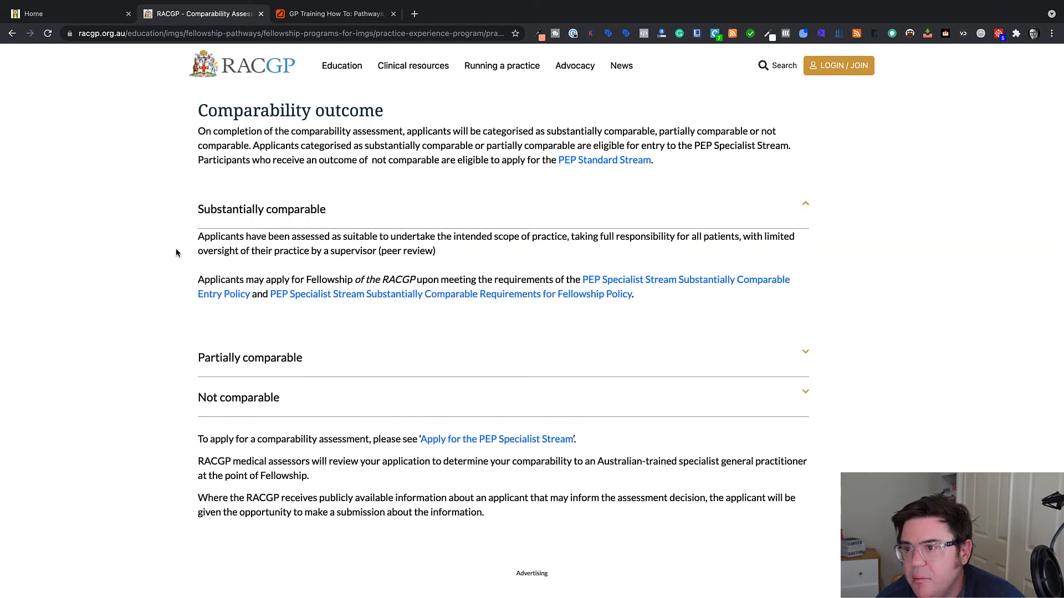
mouse_move(450, 294)
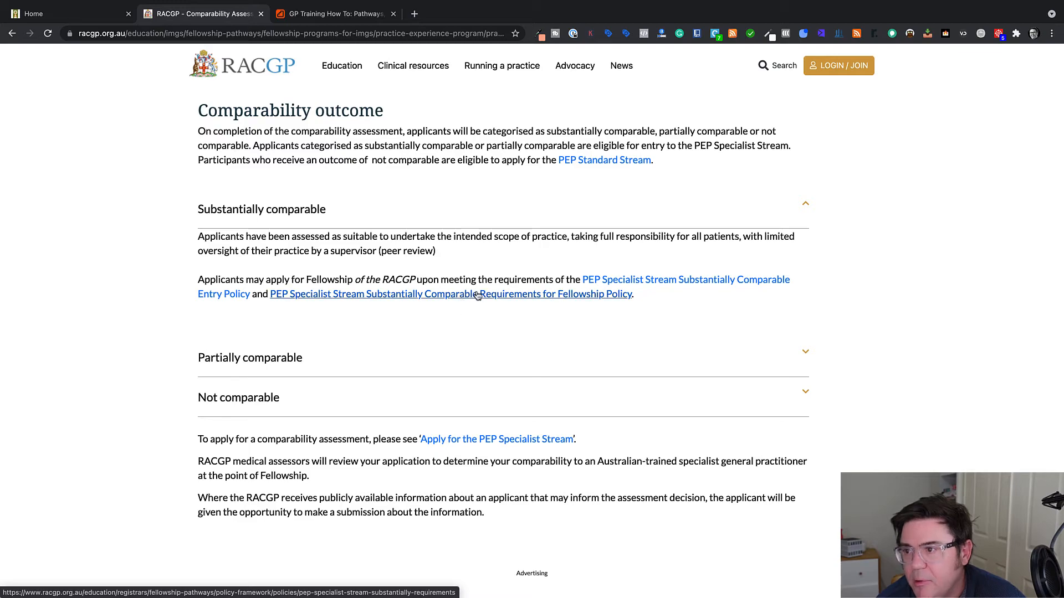
Step: Open the Substantially Comparable Requirements for Fellowship policy and read sections 3.1–3.4
click(450, 294)
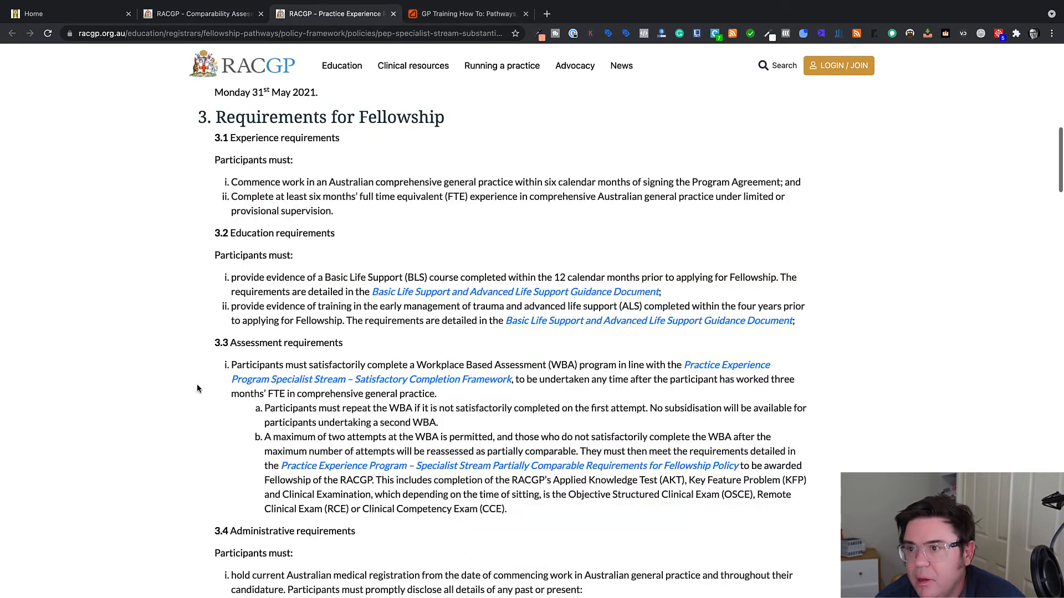
scroll(up, 3)
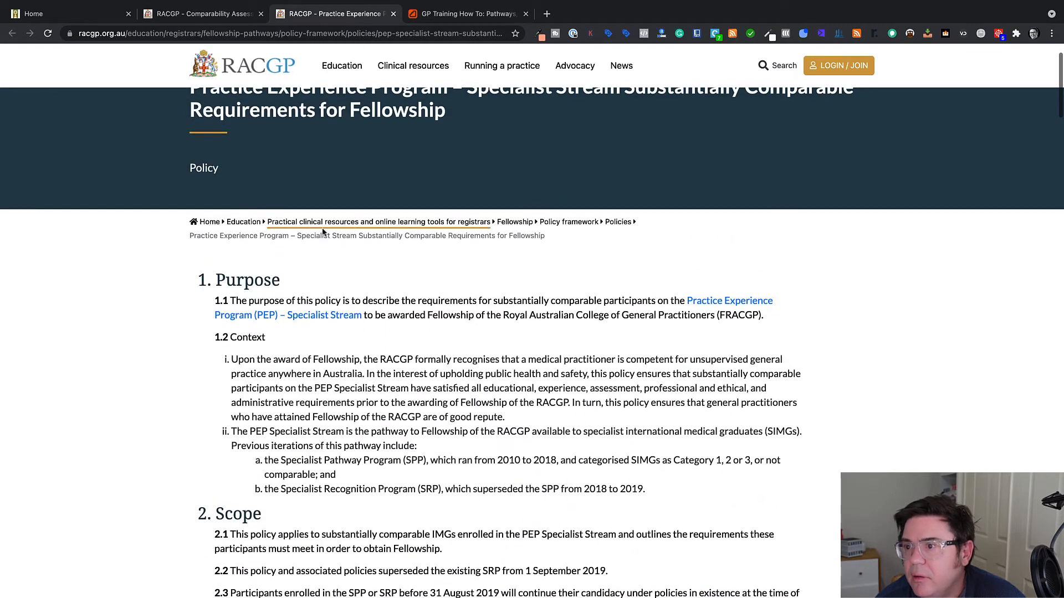
scroll(down, 3)
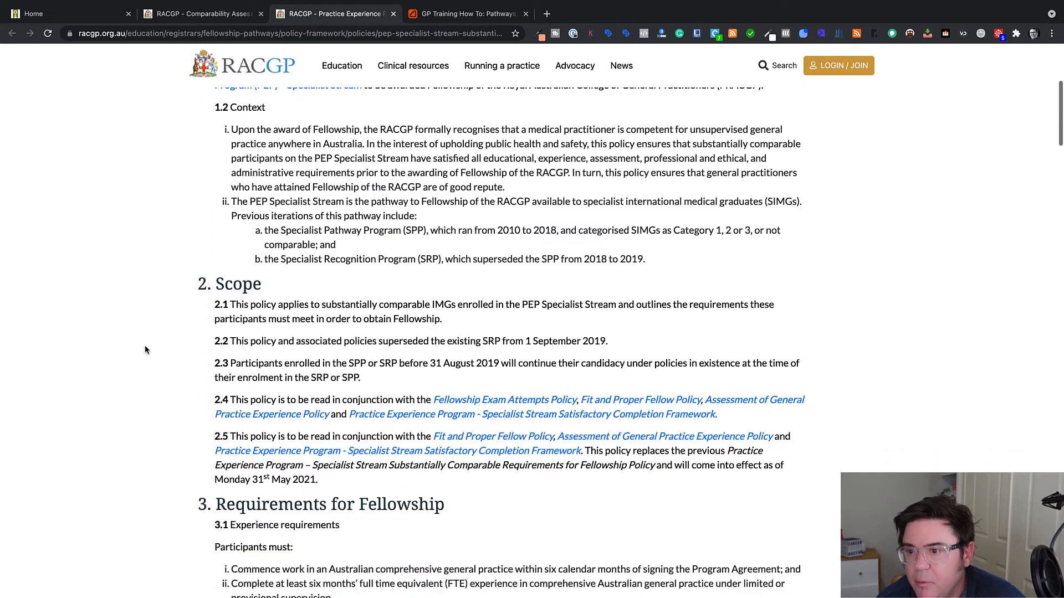
scroll(down, 3)
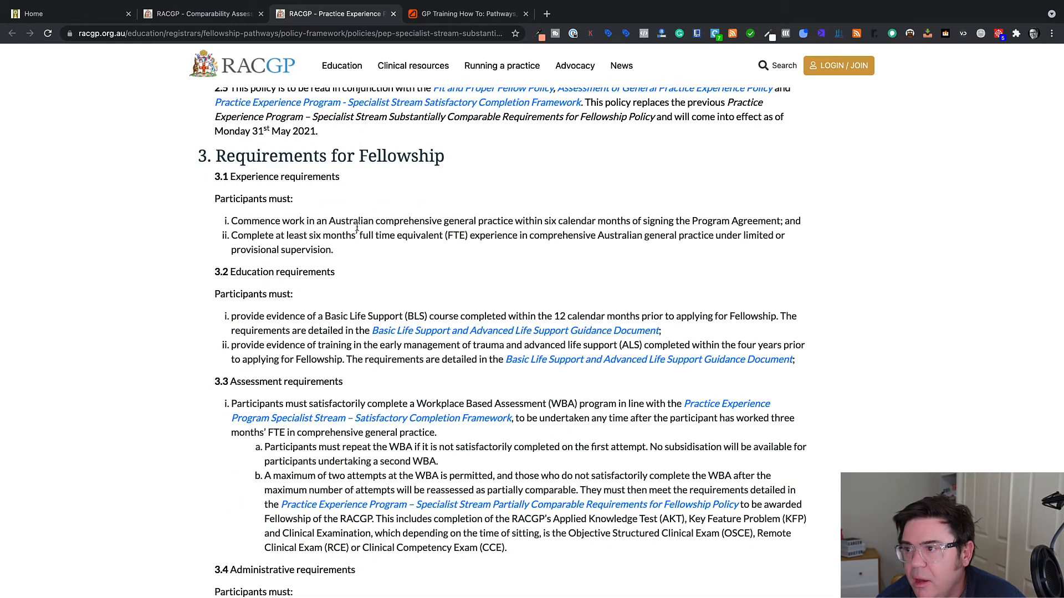
mouse_move(631, 220)
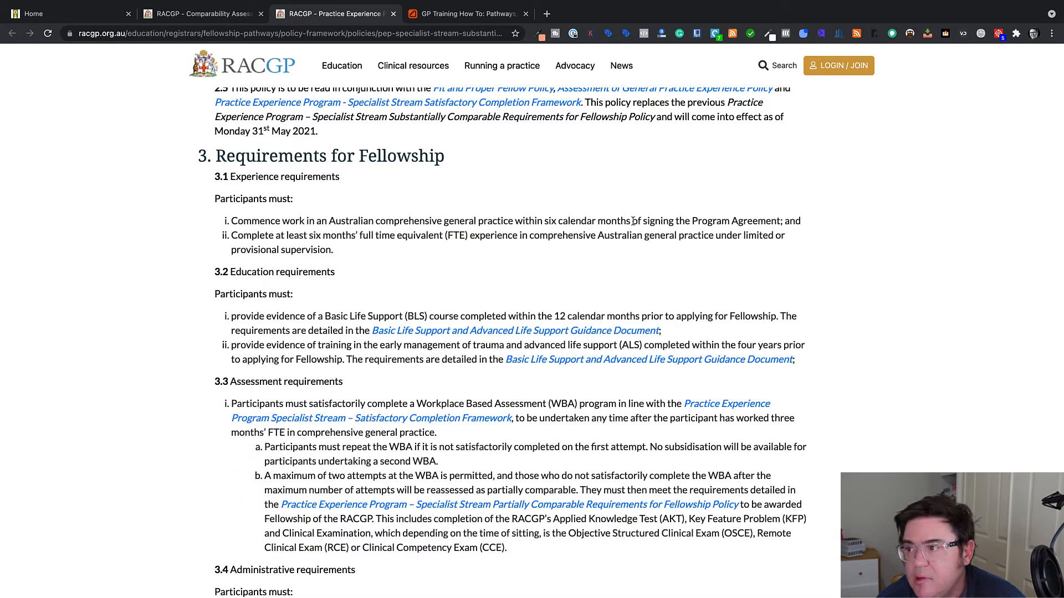
mouse_move(340, 356)
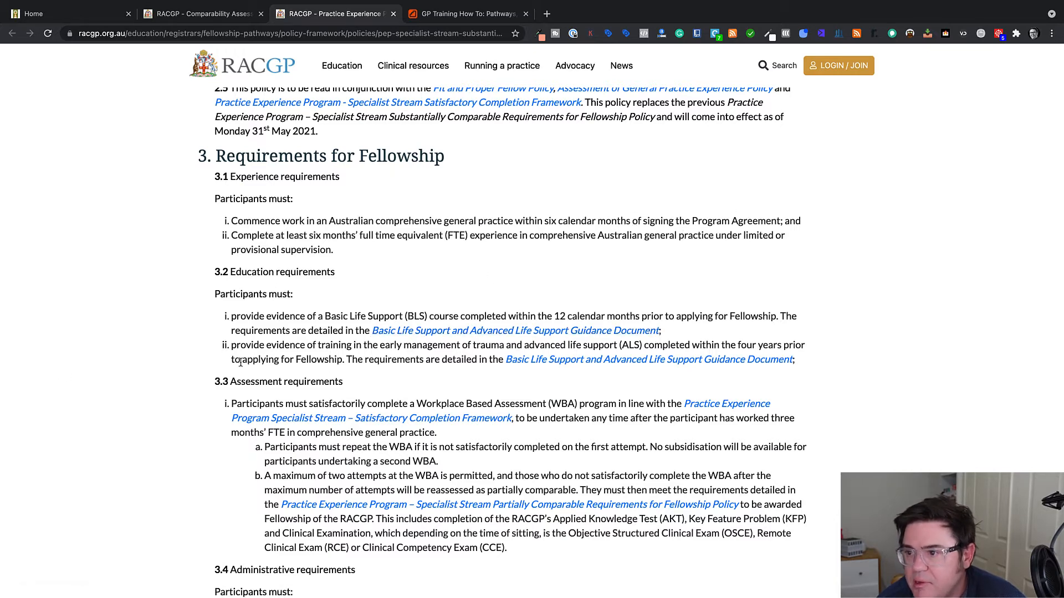
scroll(down, 3)
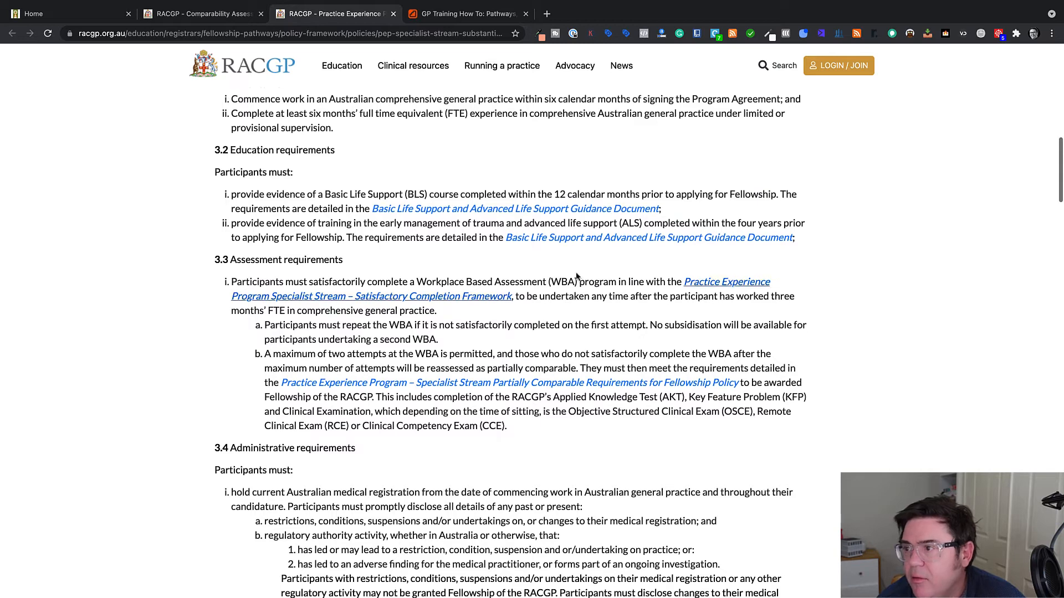
mouse_move(191, 324)
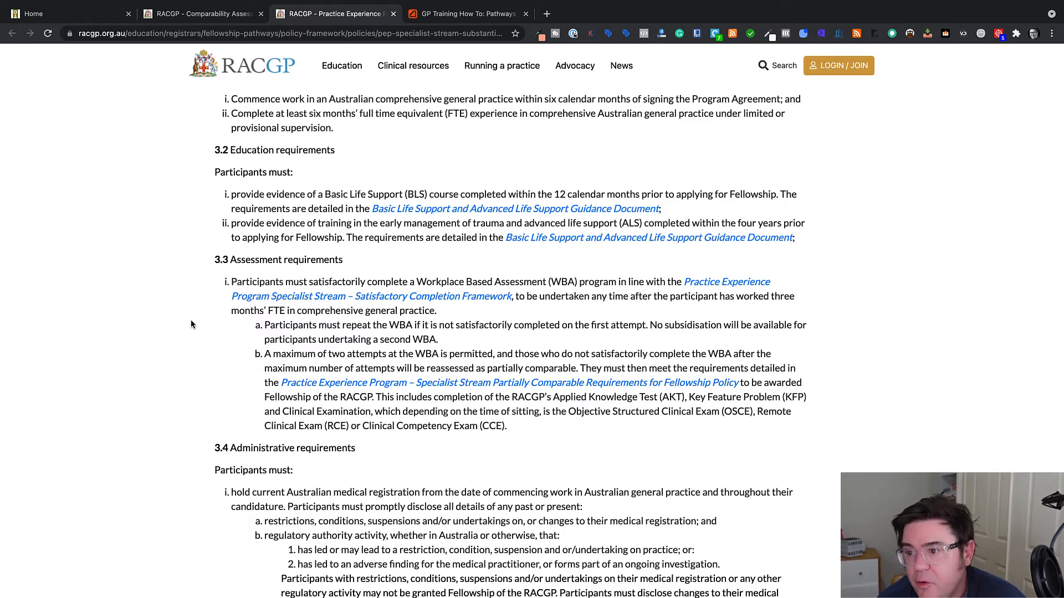
scroll(down, 3)
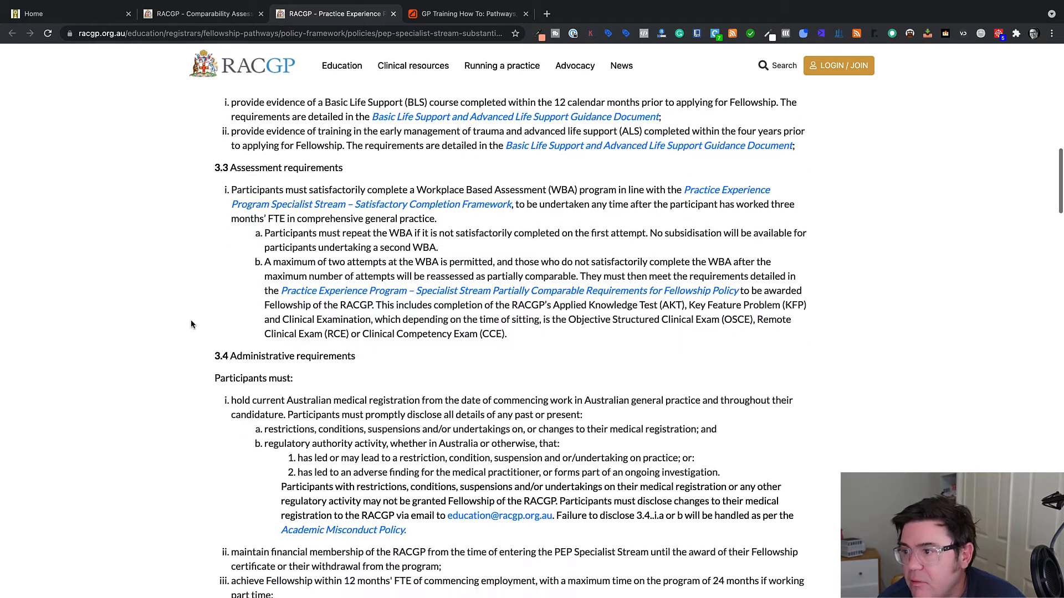
scroll(down, 3)
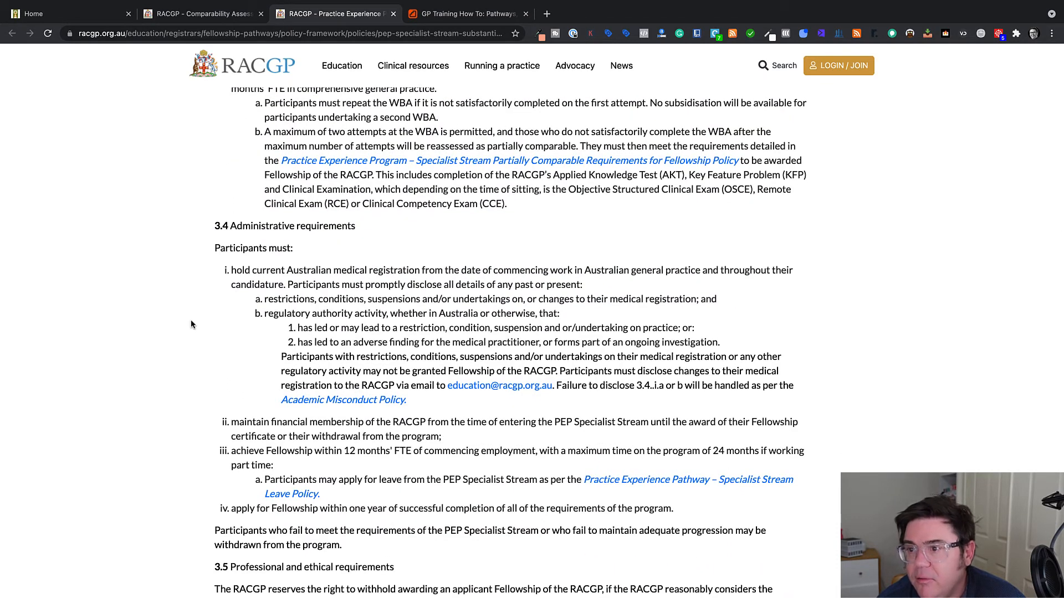
scroll(down, 3)
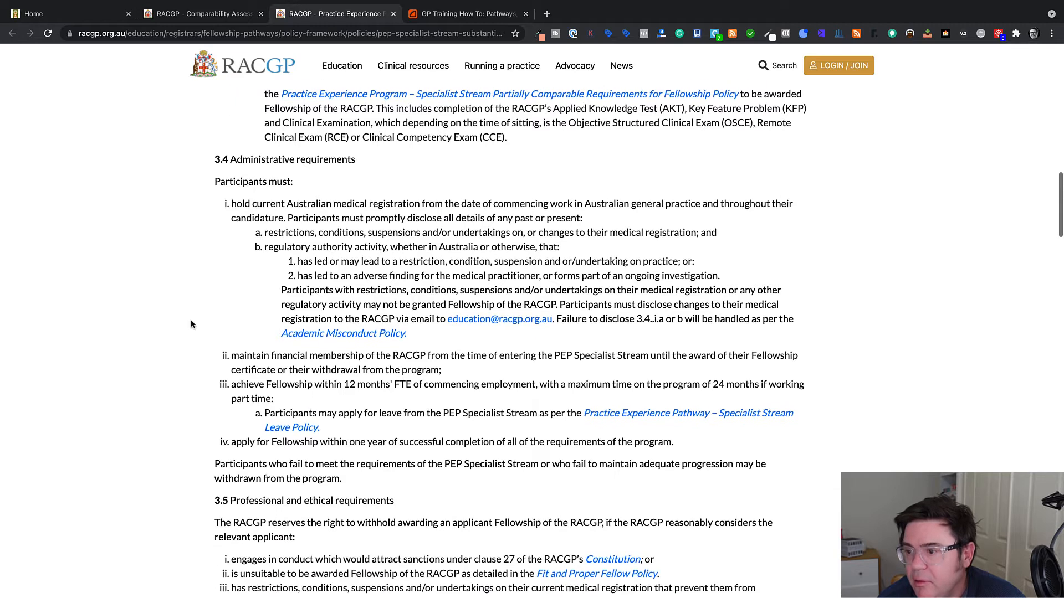
scroll(down, 3)
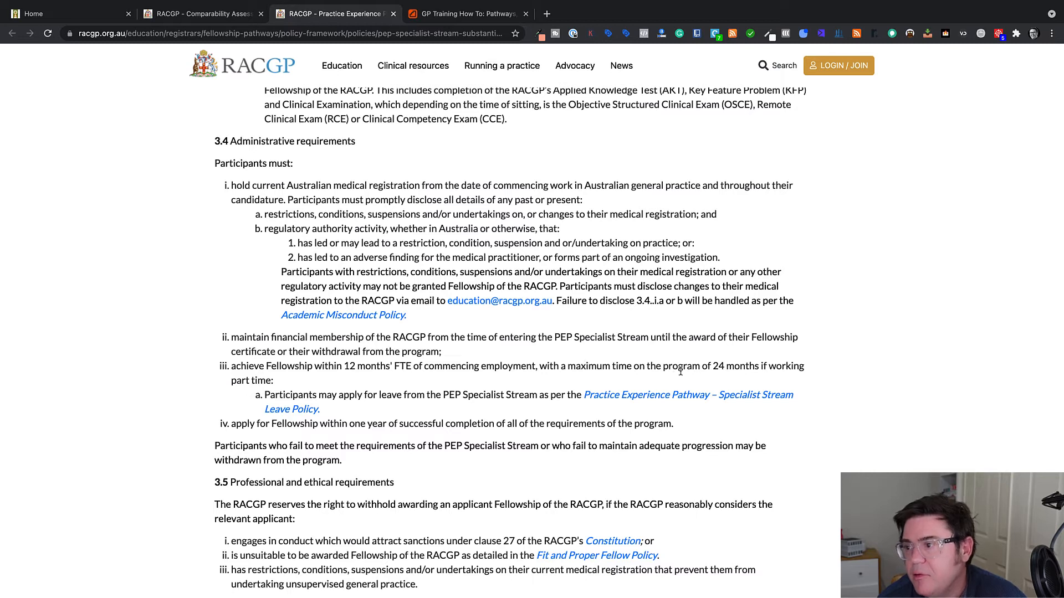
mouse_move(158, 374)
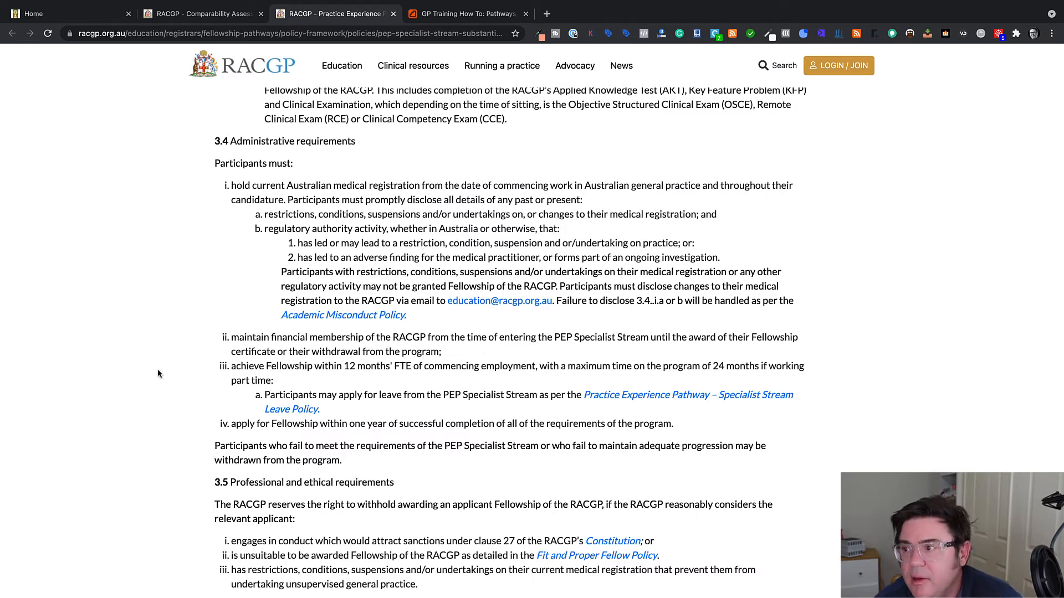
mouse_move(144, 27)
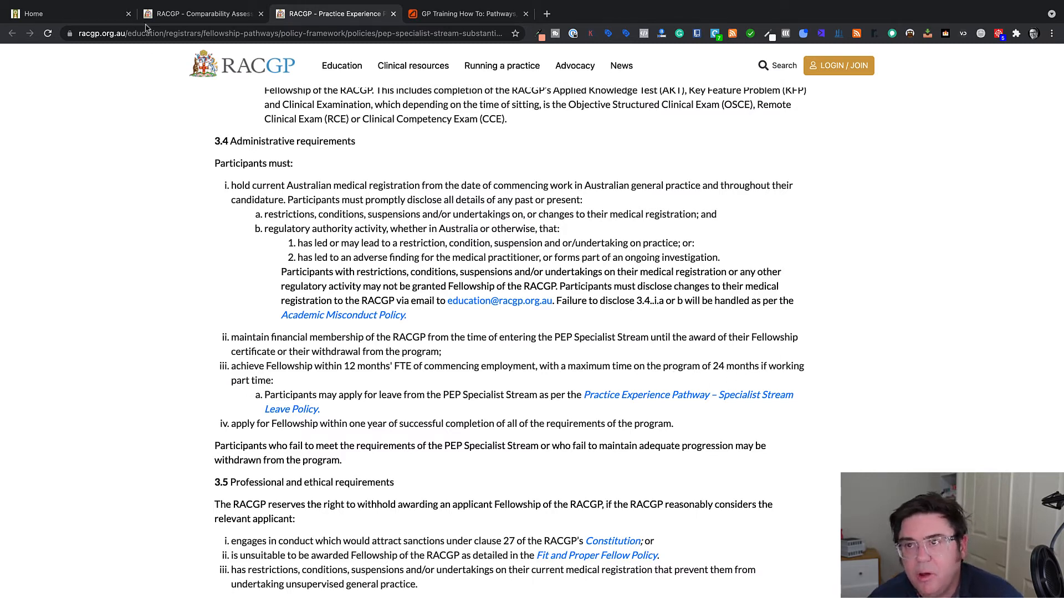
Step: Switch to the Partially Comparable Requirements policy tab and scroll through section 3
click(200, 12)
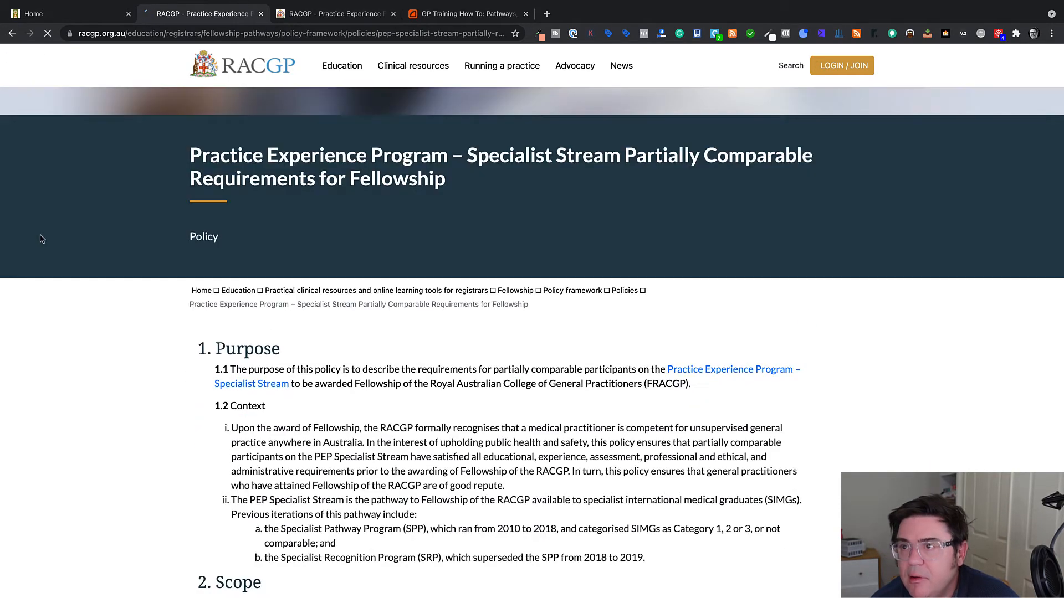
scroll(down, 3)
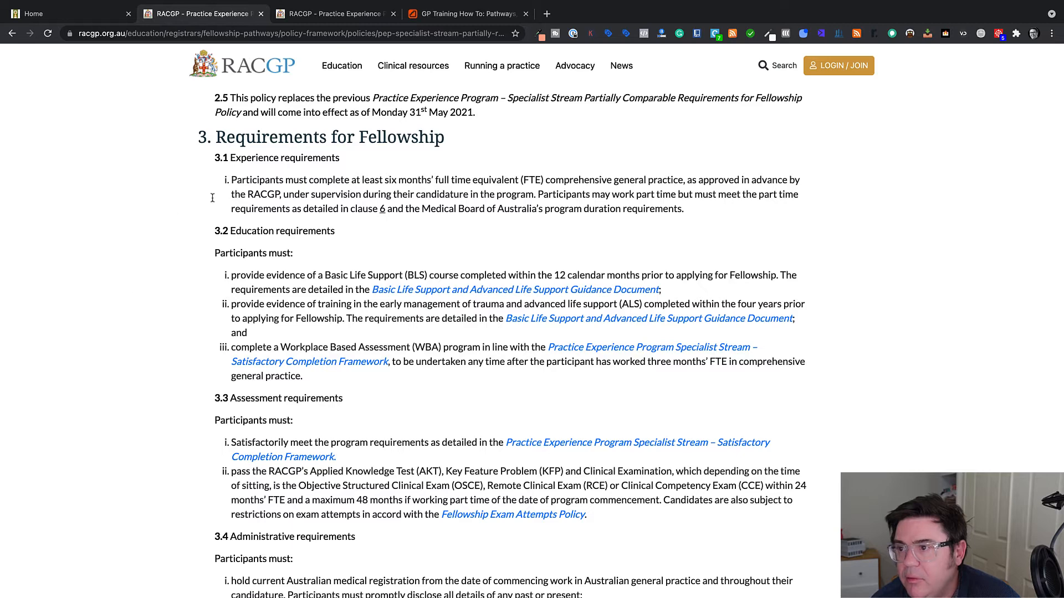
mouse_move(503, 182)
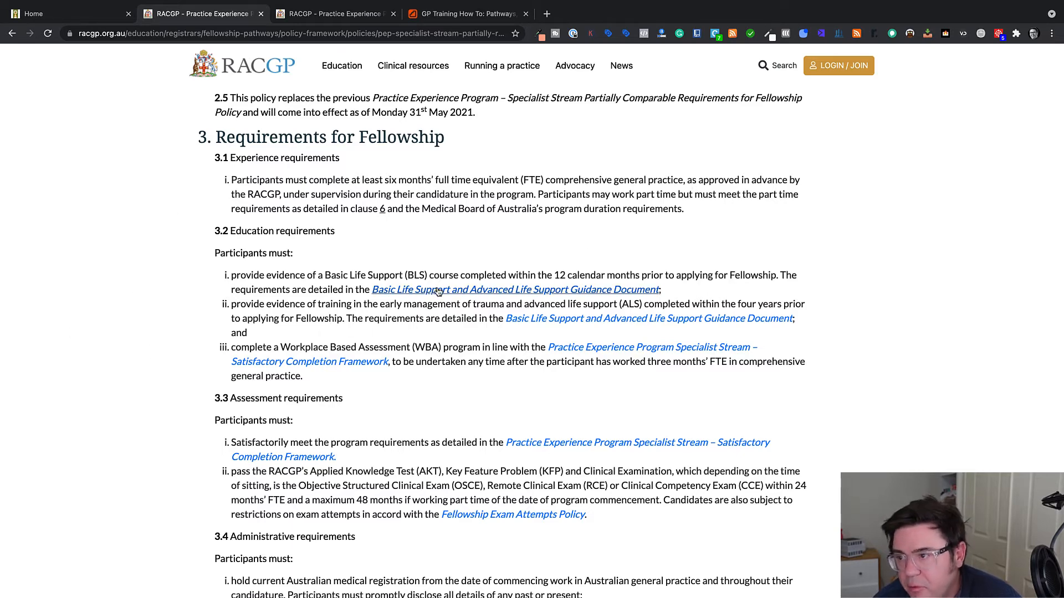
scroll(down, 3)
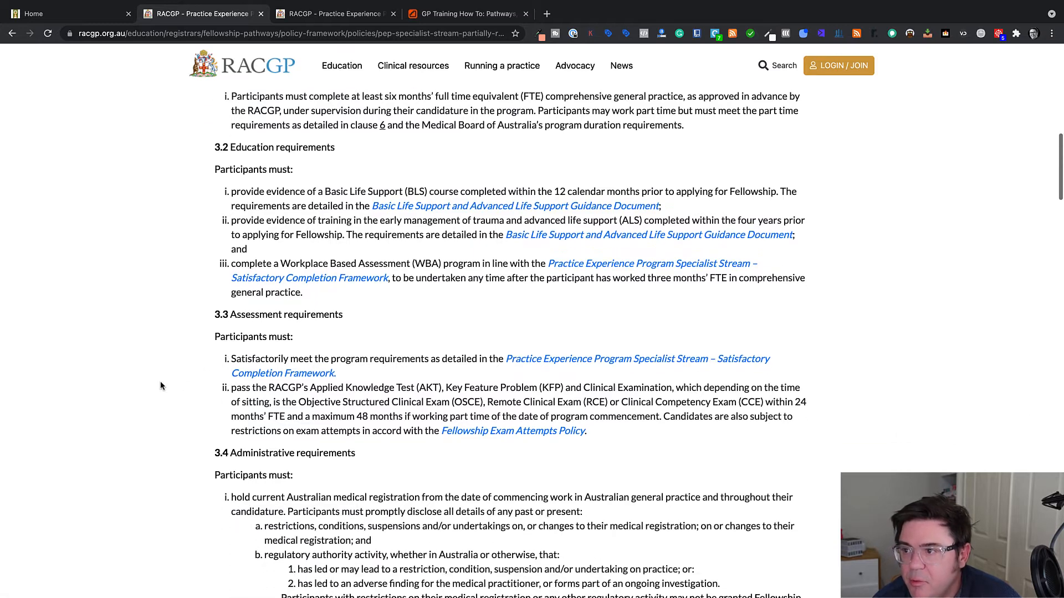
scroll(down, 3)
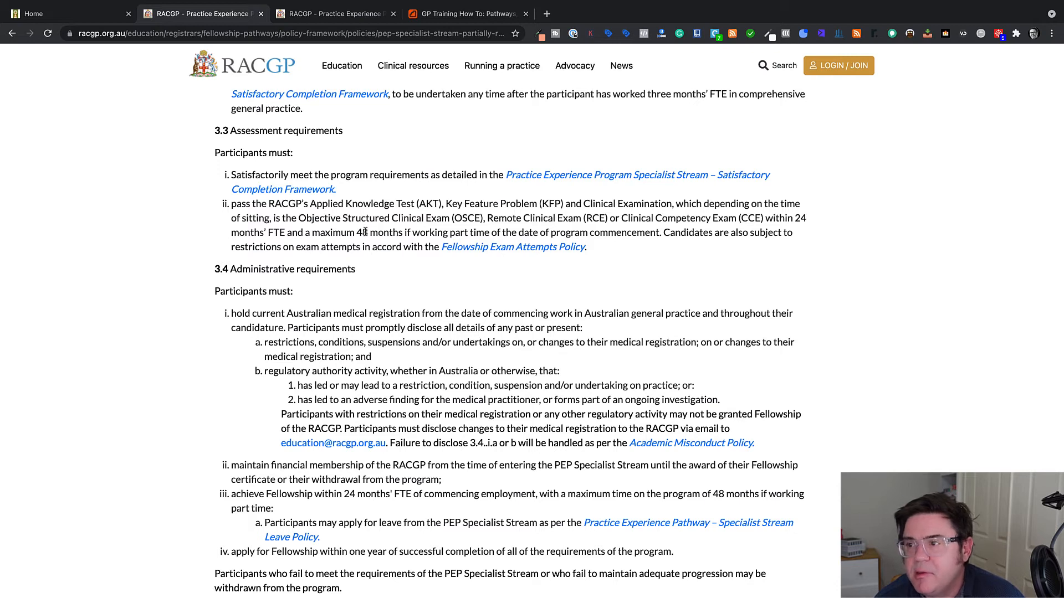
mouse_move(301, 515)
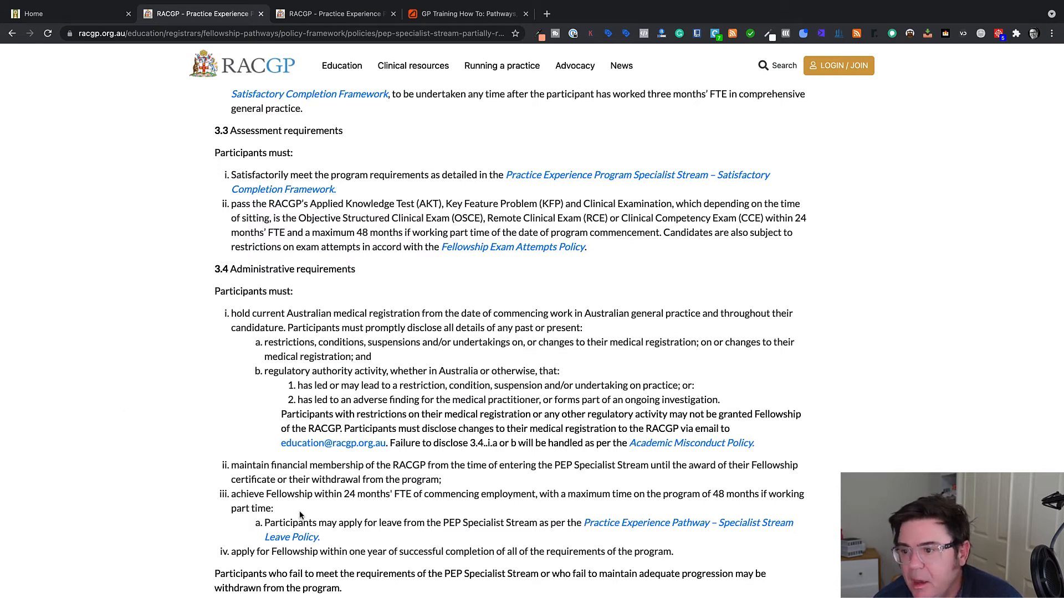
mouse_move(380, 512)
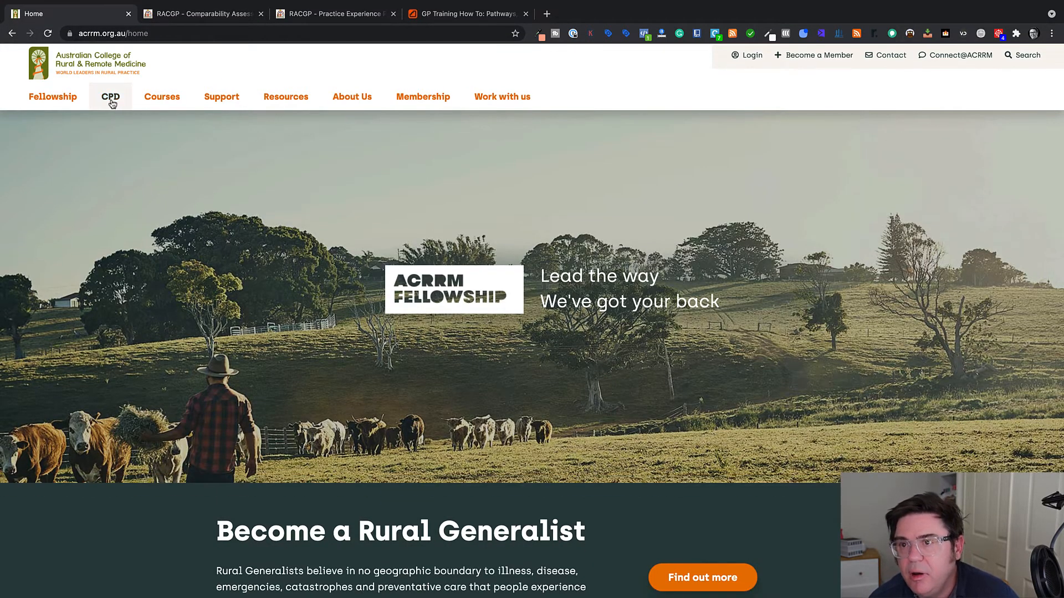
mouse_move(179, 259)
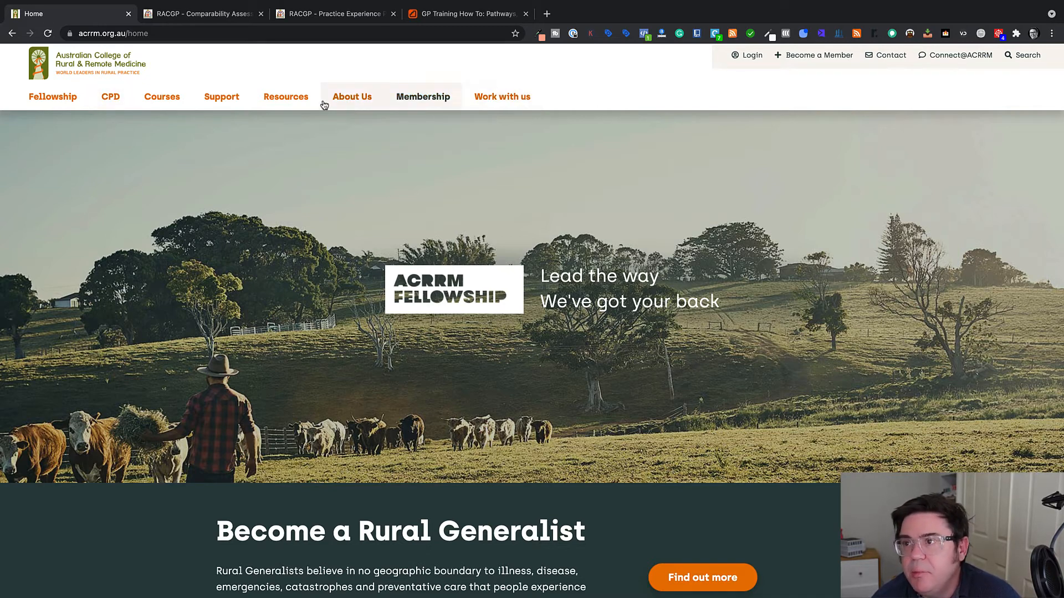
mouse_move(52, 97)
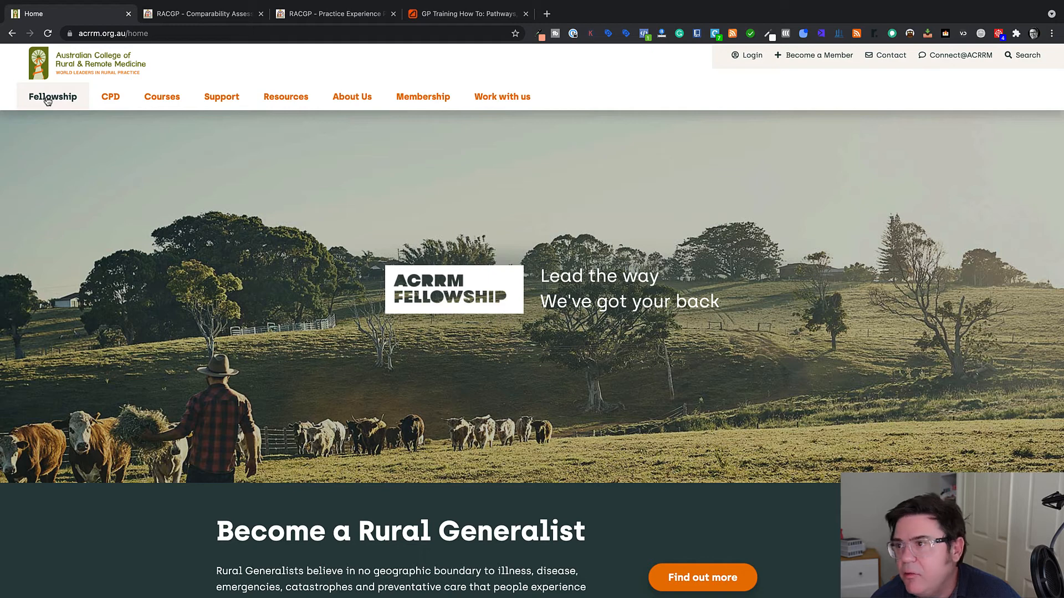
Step: On the ACRRM site, go through Fellowship and Other Avenues to the Specialist Pathway page
click(52, 96)
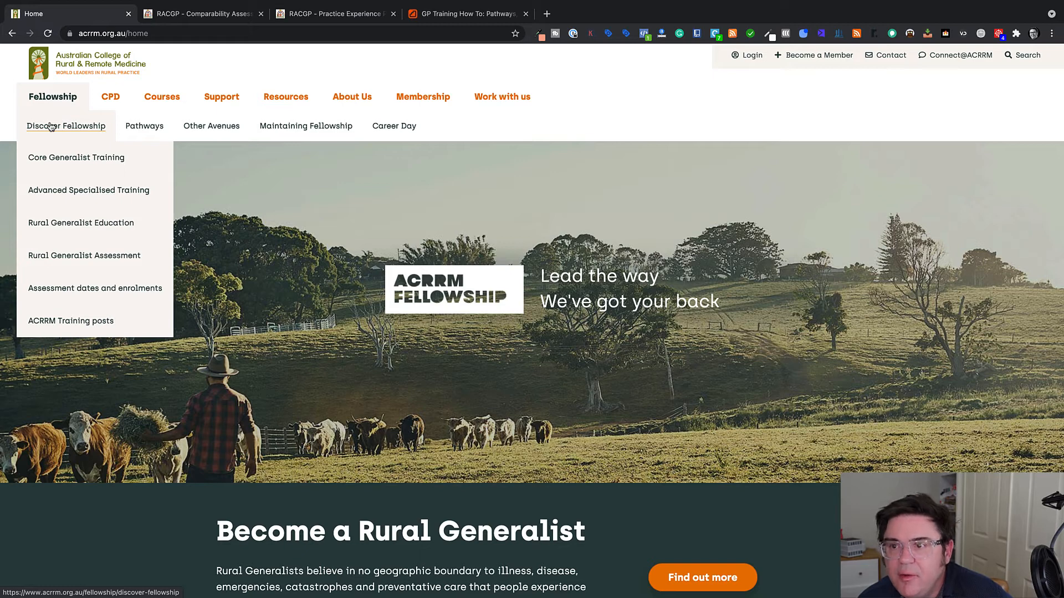
click(144, 126)
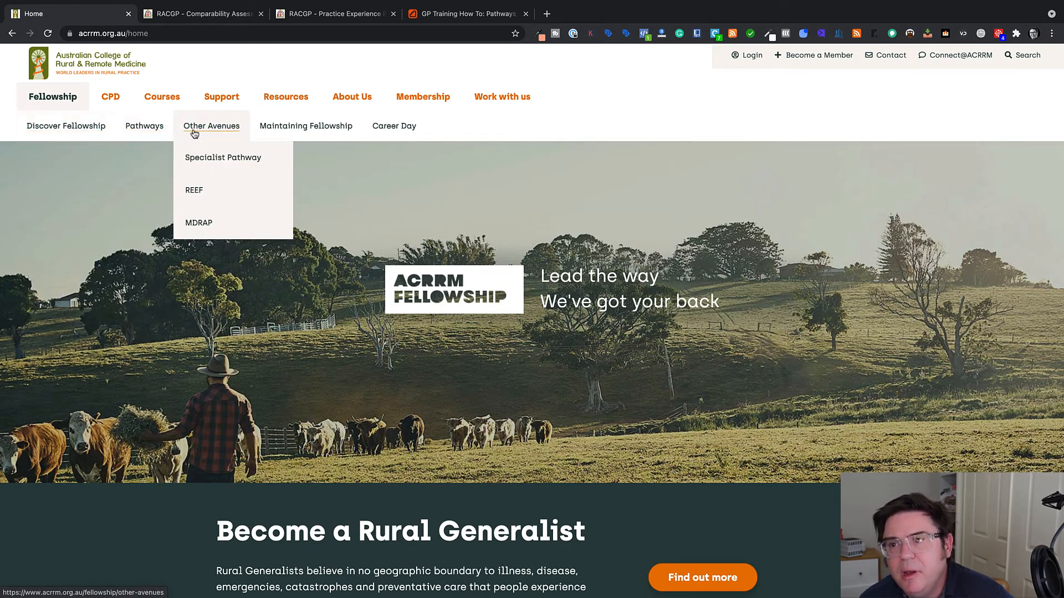
mouse_move(223, 157)
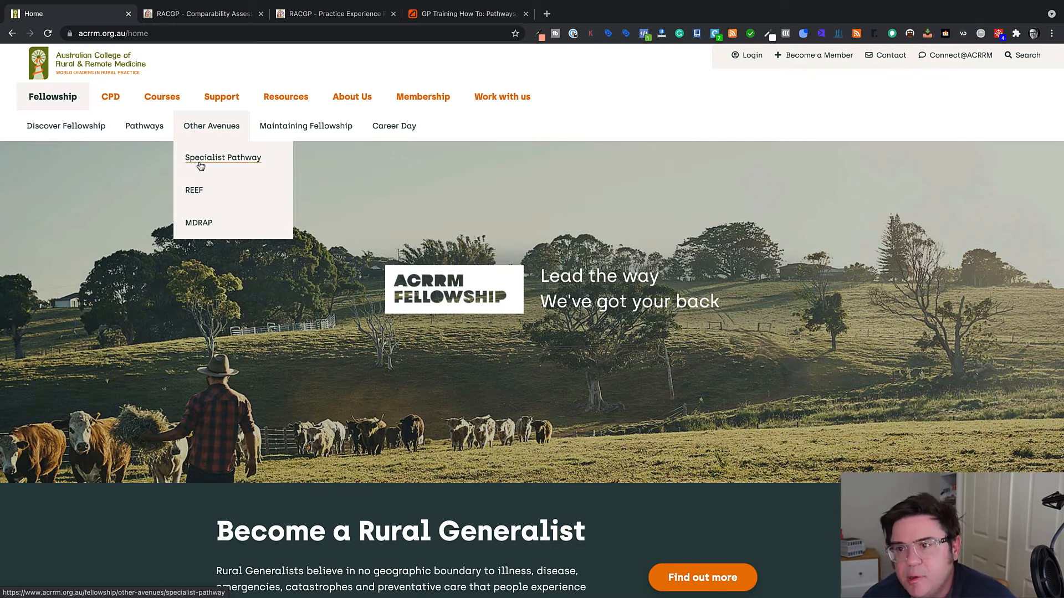
click(223, 157)
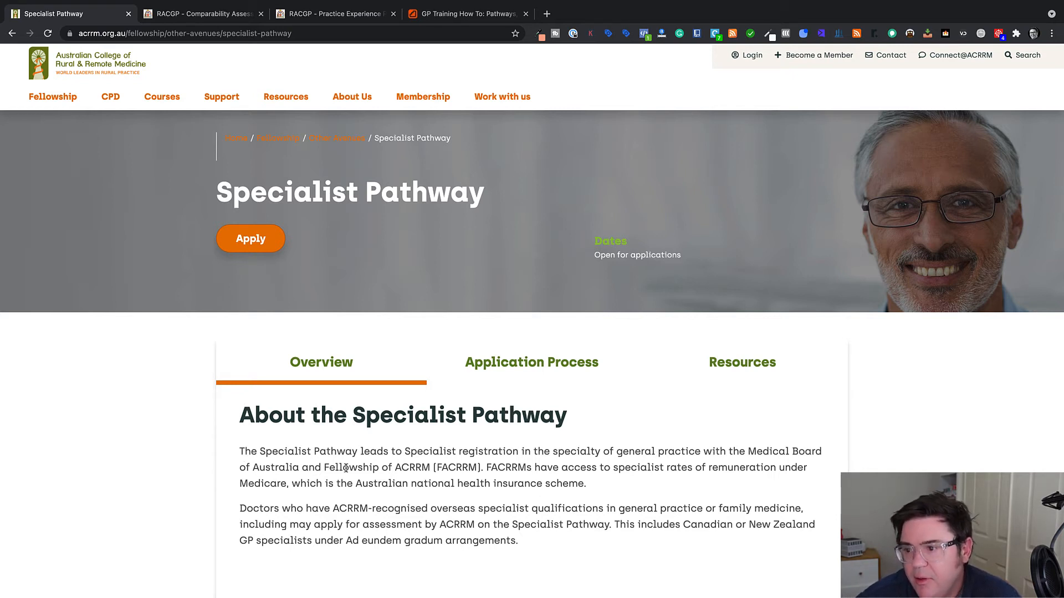
Step: Scroll the ACRRM Specialist Pathway page to the Ad eundem gradum overview and Eligibility Criteria
scroll(down, 3)
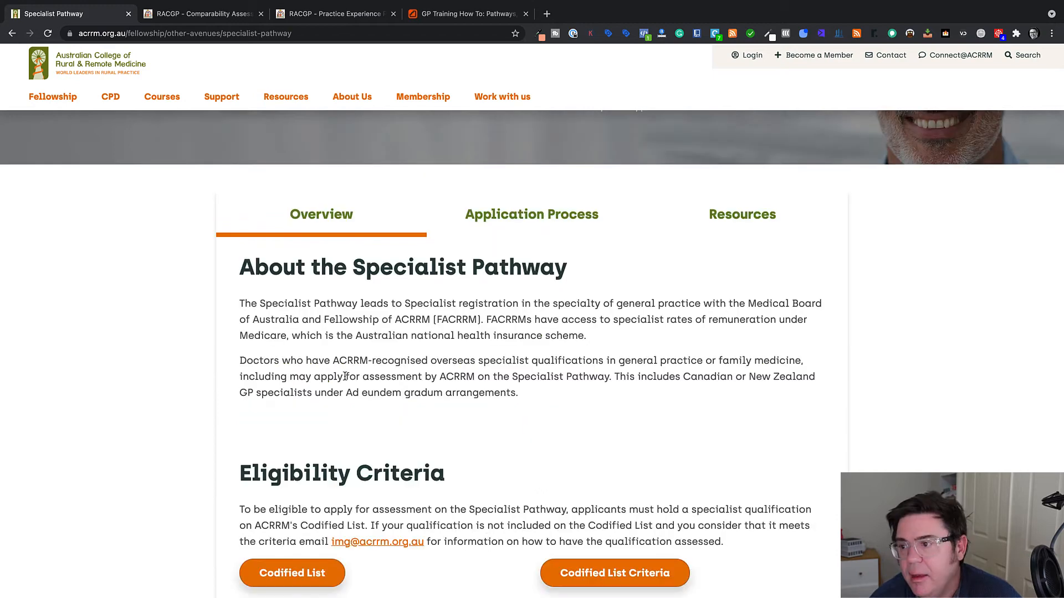
mouse_move(505, 365)
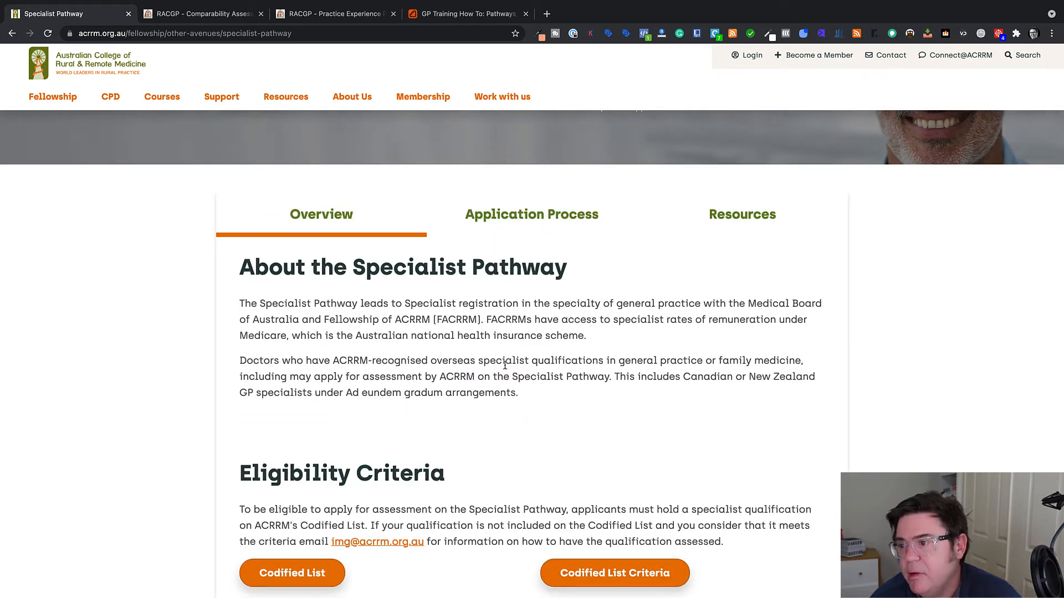
mouse_move(794, 360)
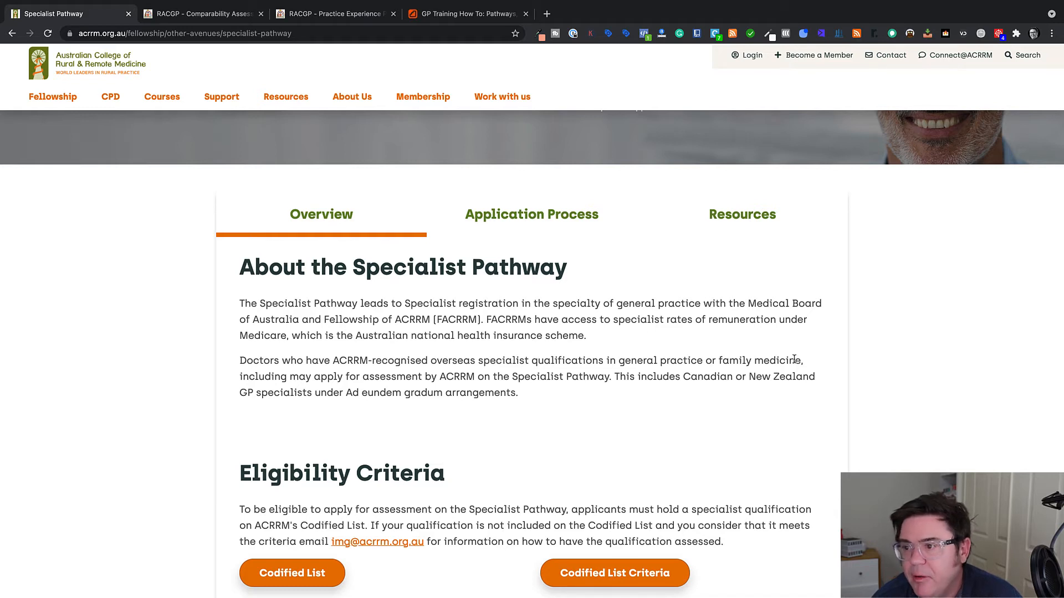
mouse_move(233, 401)
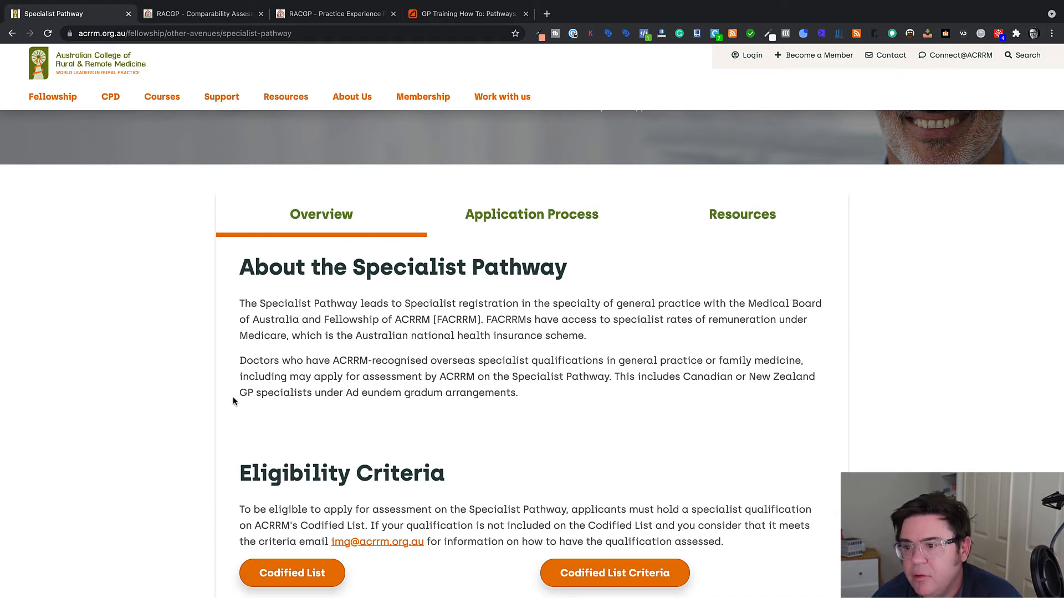
mouse_move(193, 442)
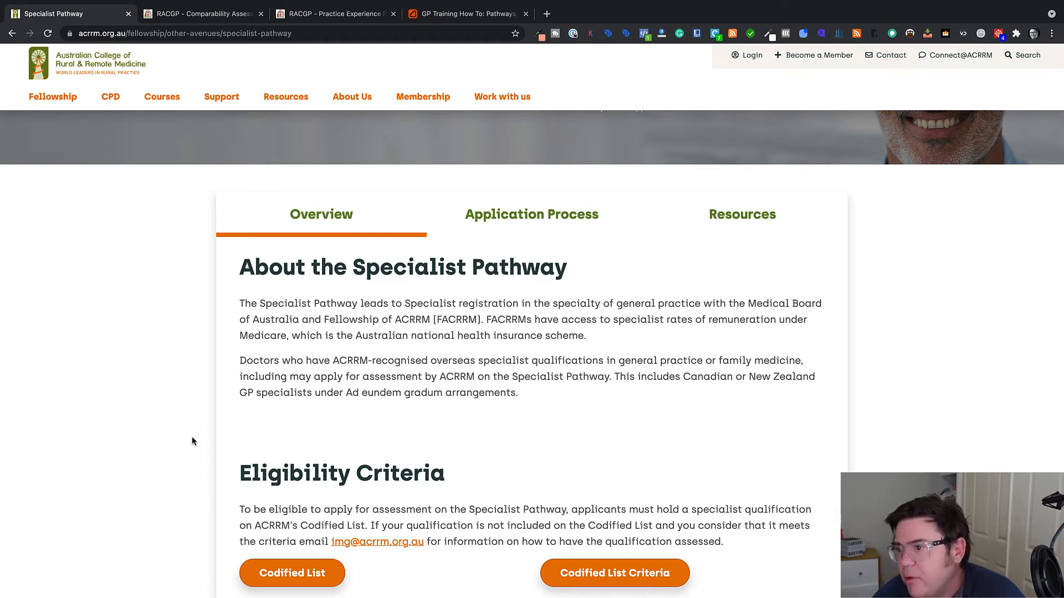
mouse_move(347, 392)
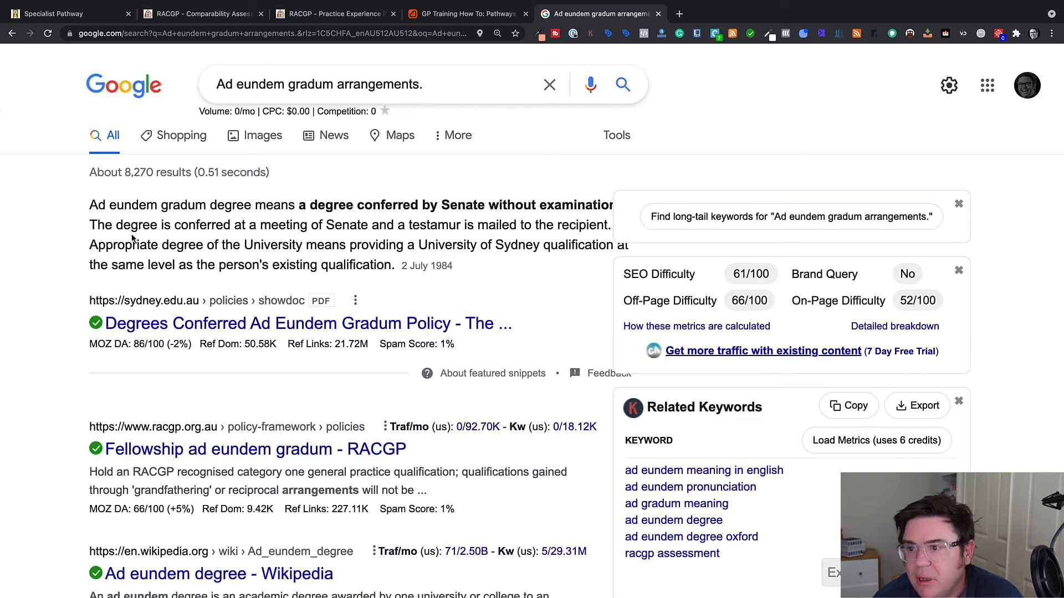
scroll(down, 3)
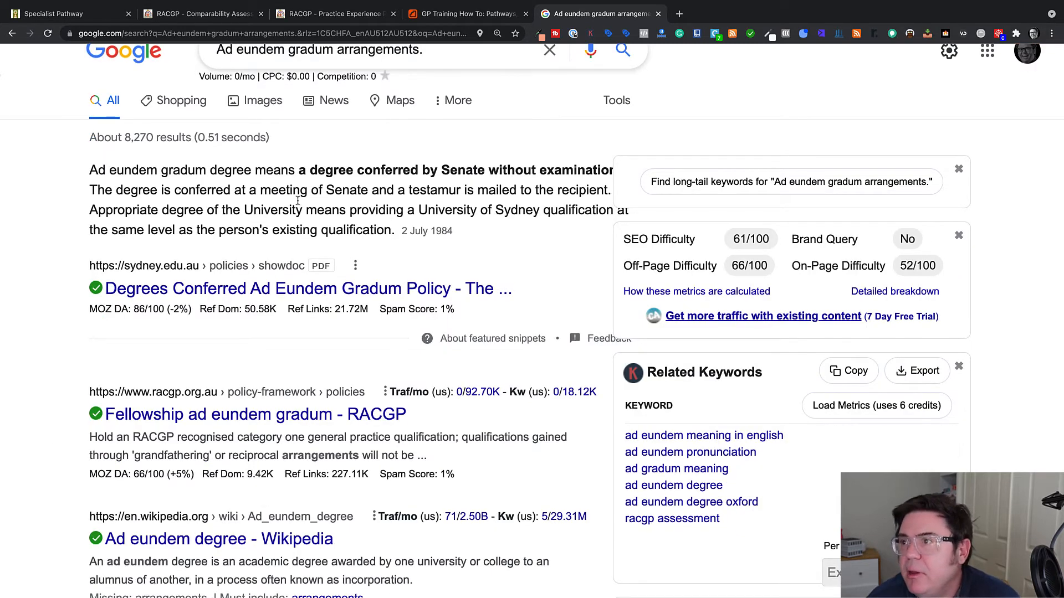
mouse_move(49, 280)
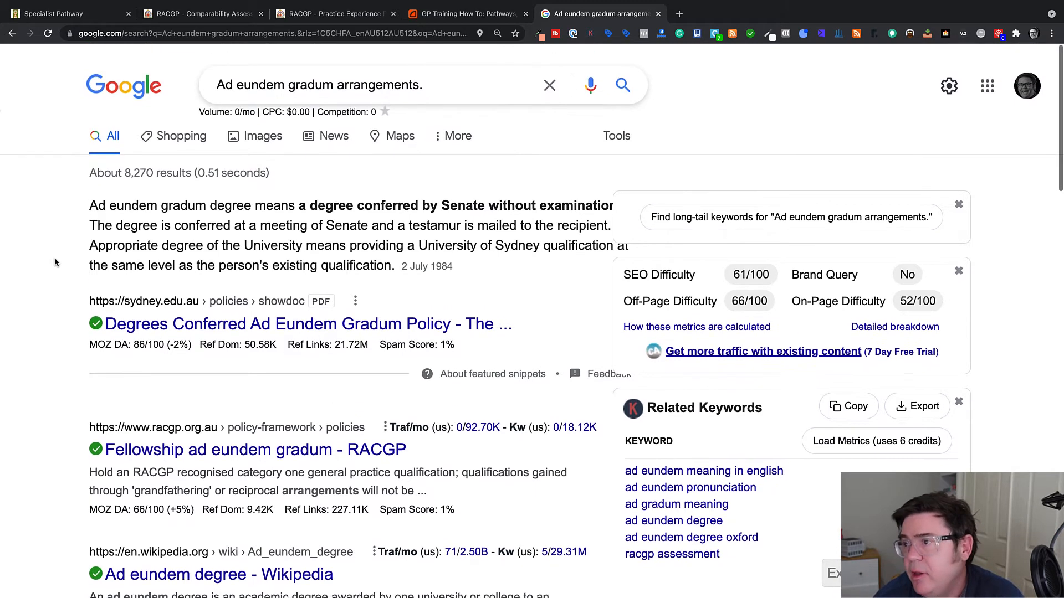
mouse_move(200, 13)
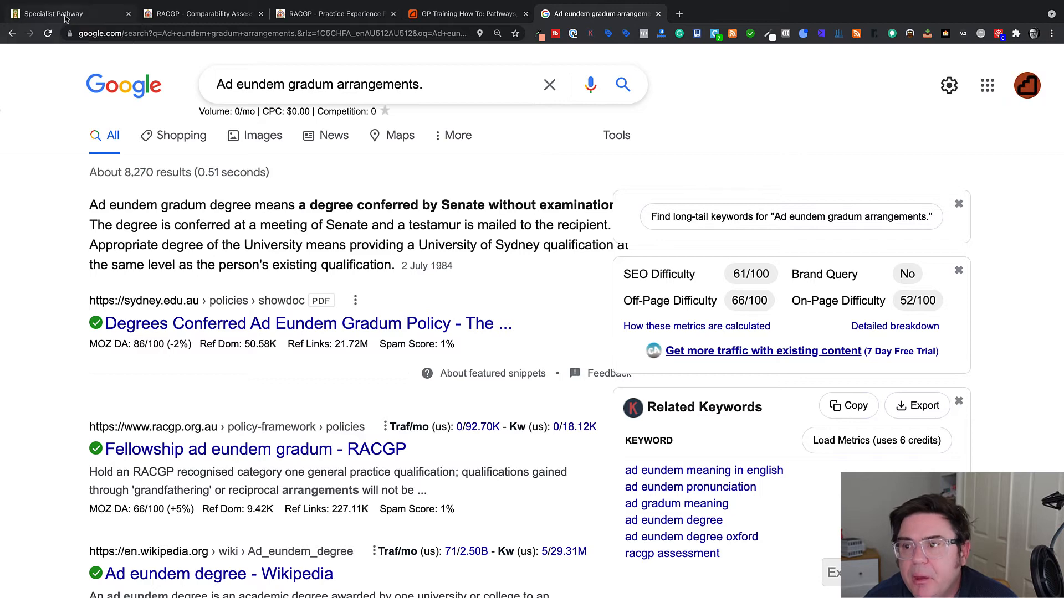
Step: Revisit the ACRRM Specialist Pathway page, then bring up the RACGP PEP eligibility page
click(65, 13)
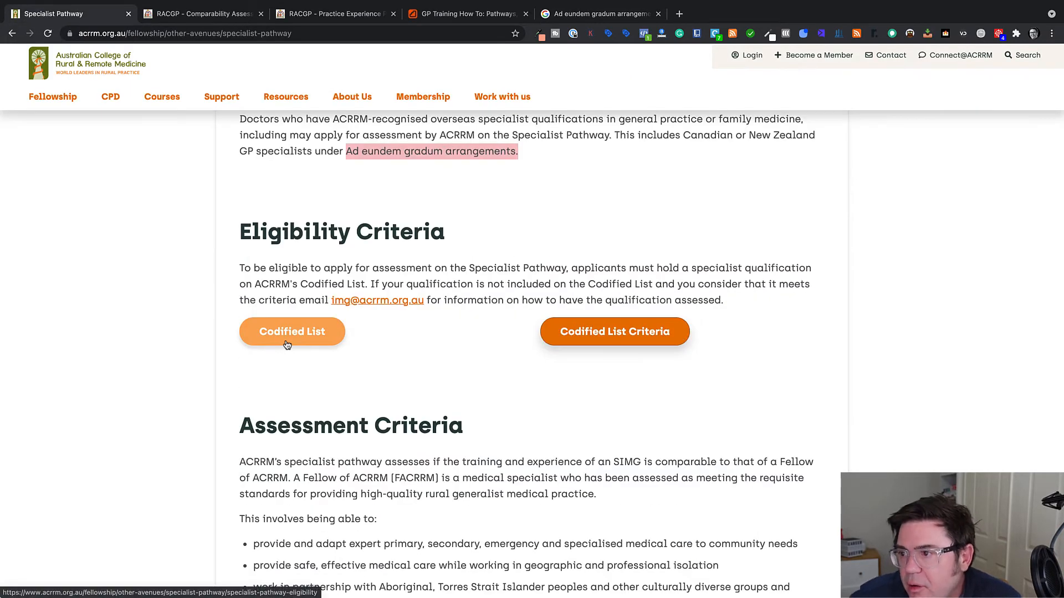
mouse_move(726, 281)
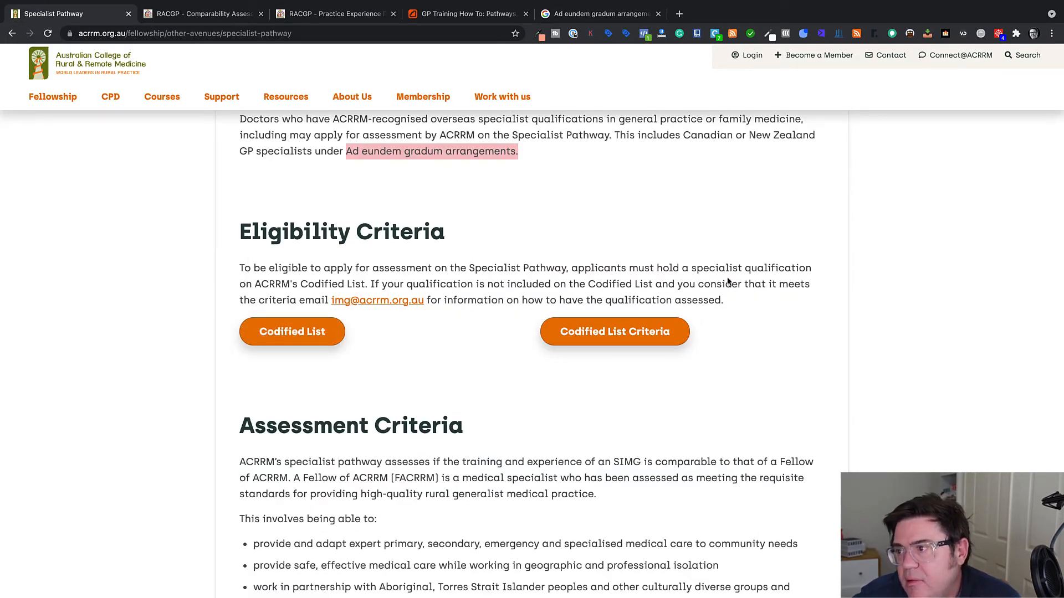
mouse_move(250, 381)
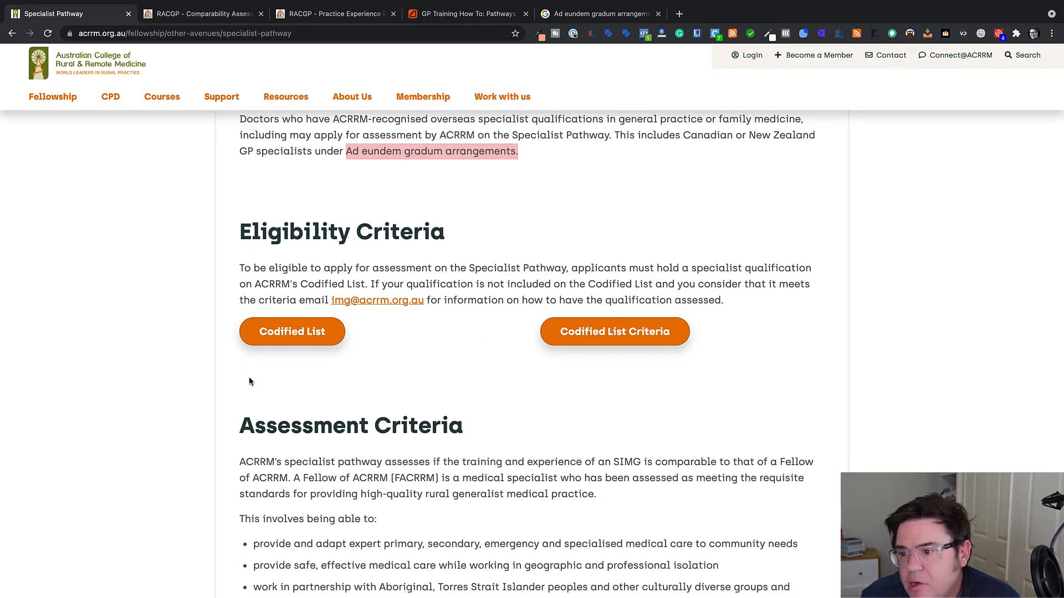
scroll(down, 3)
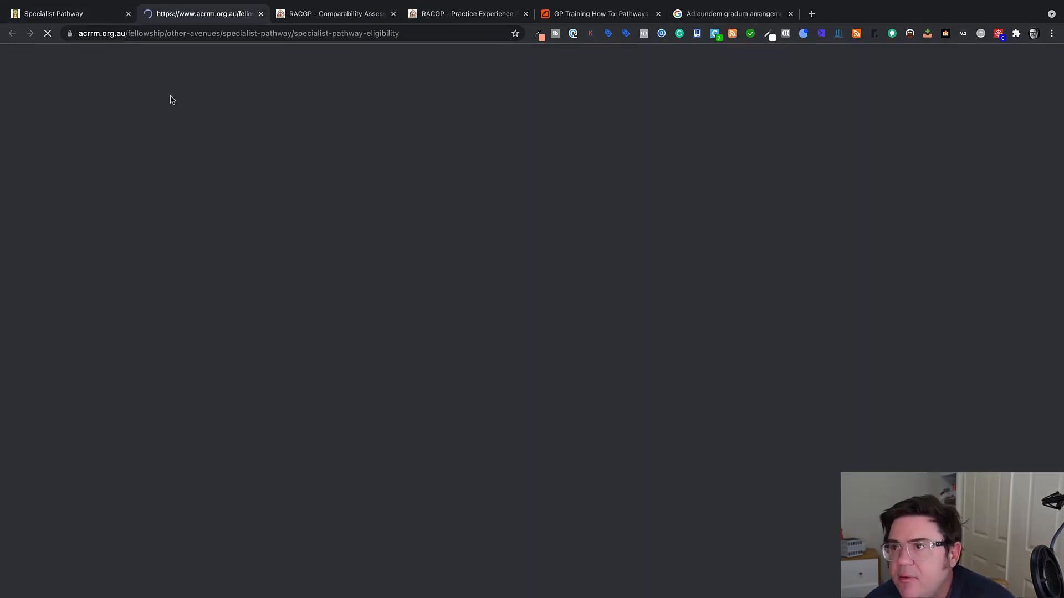
click(332, 13)
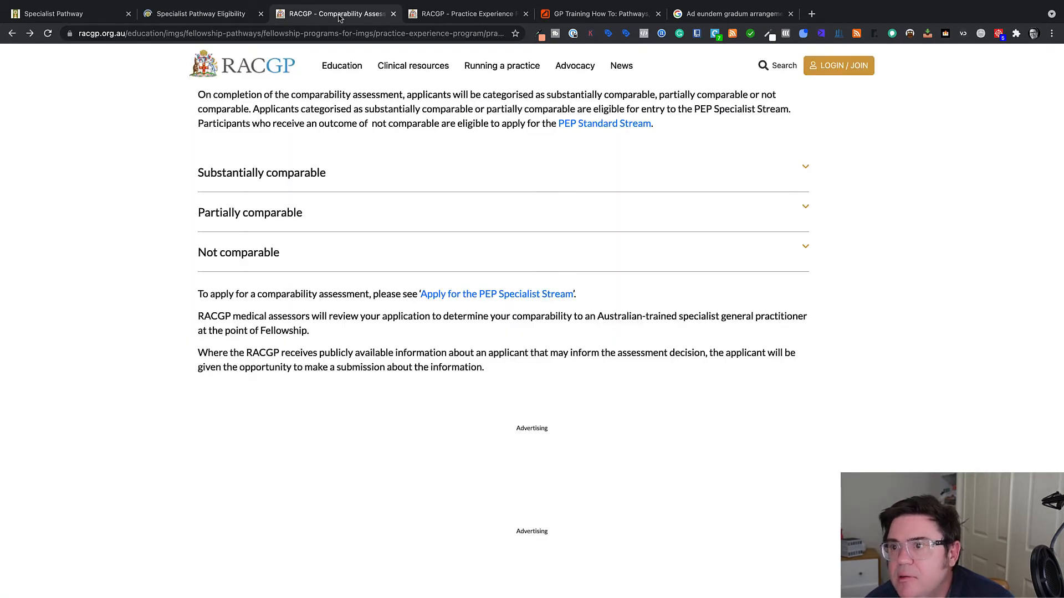
click(332, 13)
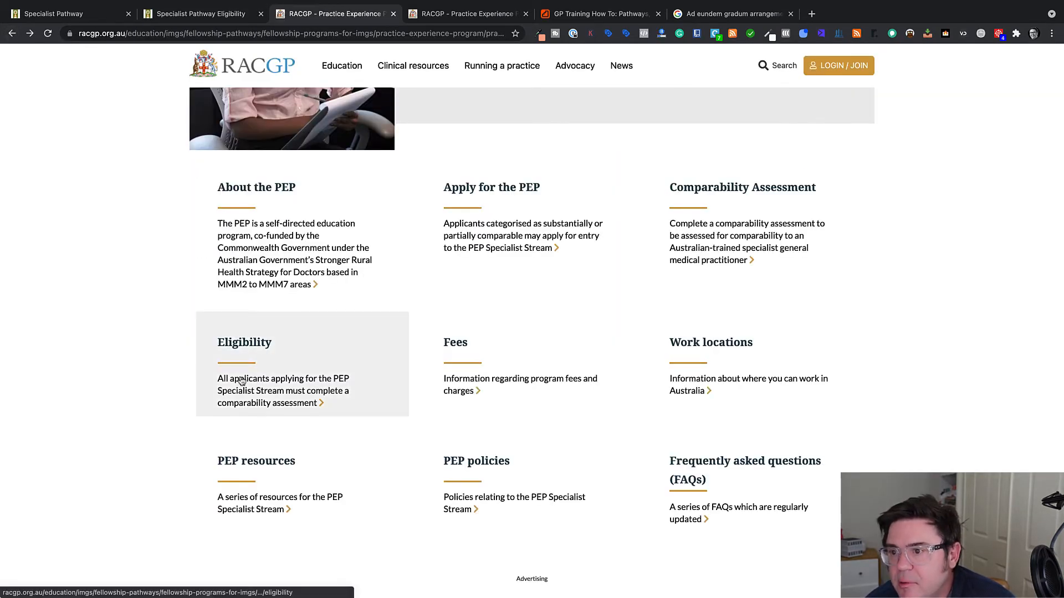
click(270, 402)
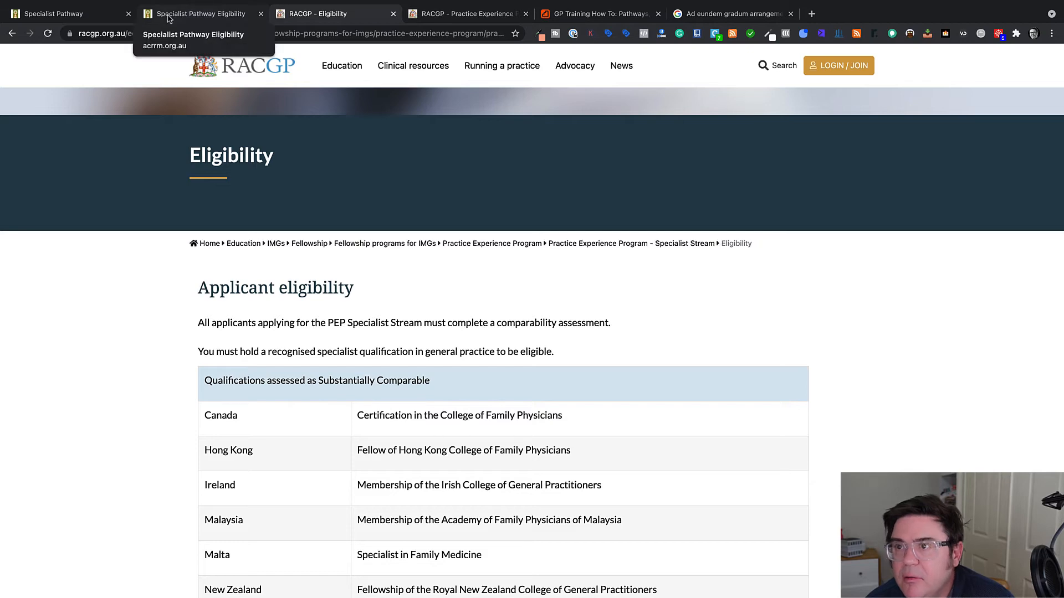
Step: Compare ACRRM's Codified List against the RACGP eligibility qualifications table, scrolling each
click(197, 14)
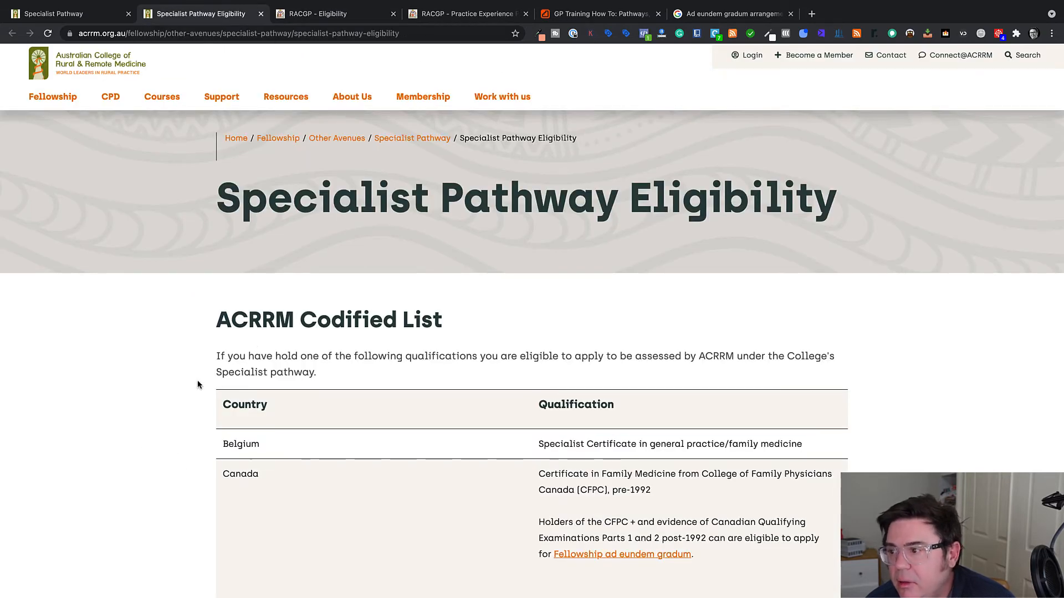
scroll(down, 3)
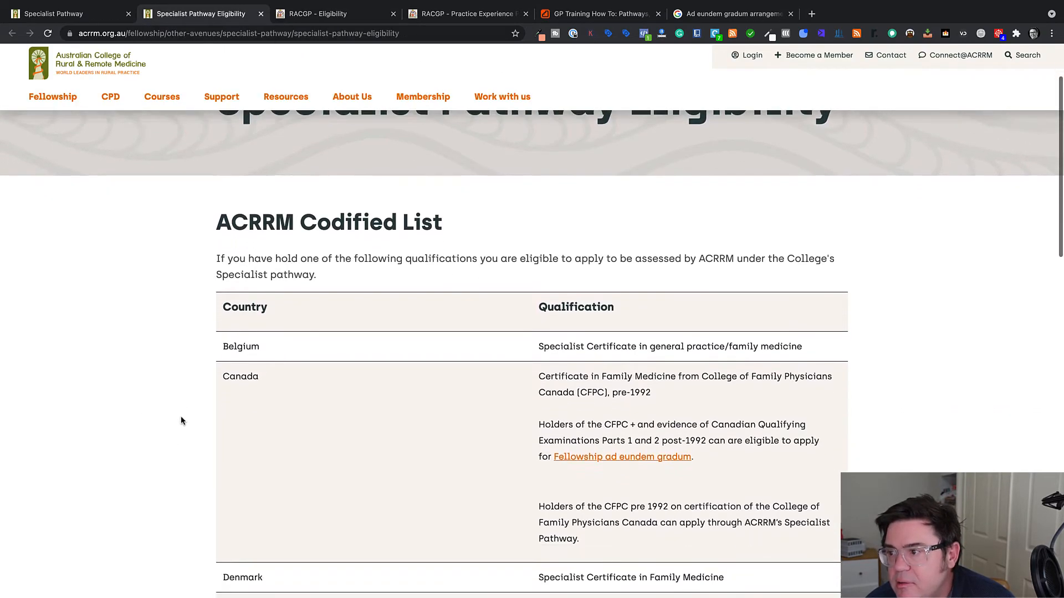
scroll(down, 3)
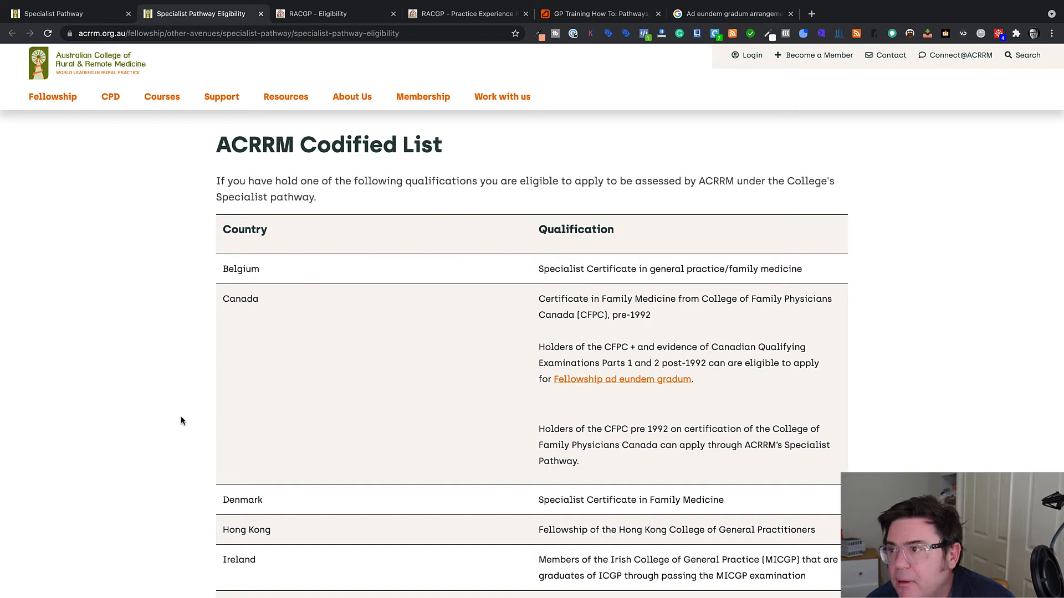
mouse_move(155, 315)
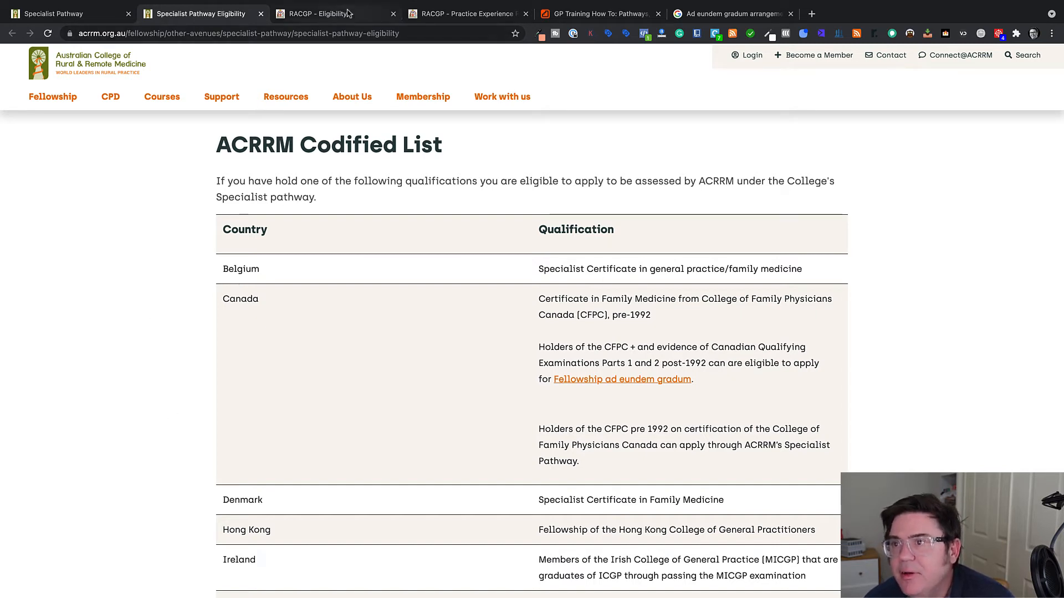
click(320, 13)
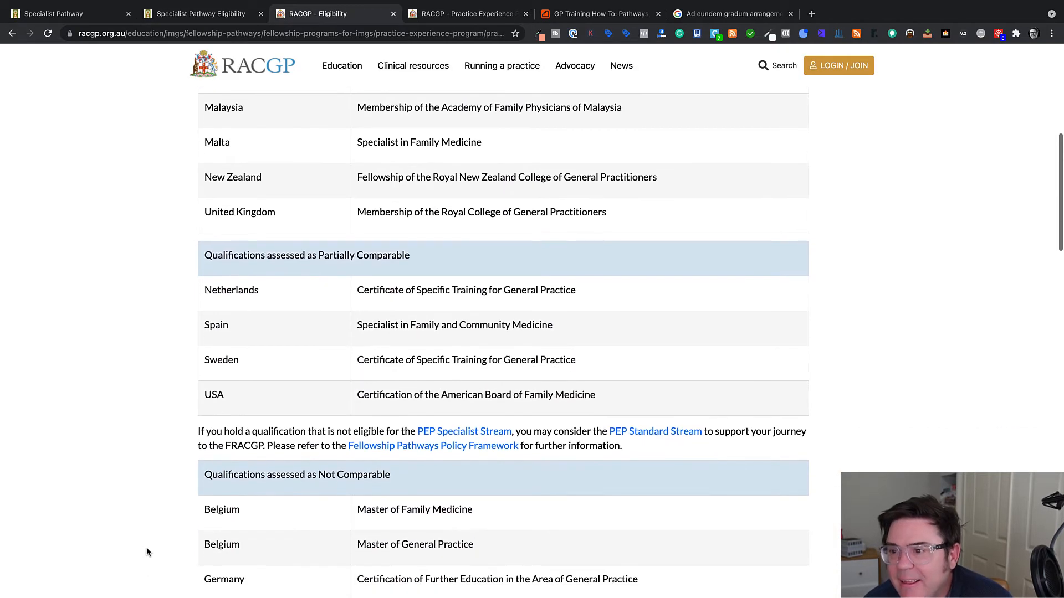
scroll(down, 3)
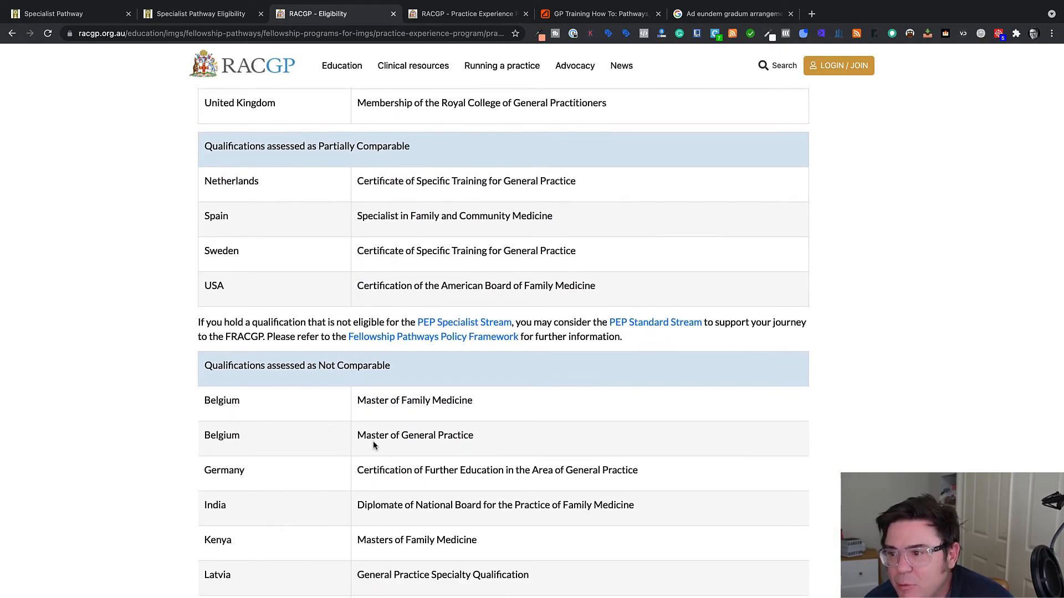
scroll(up, 3)
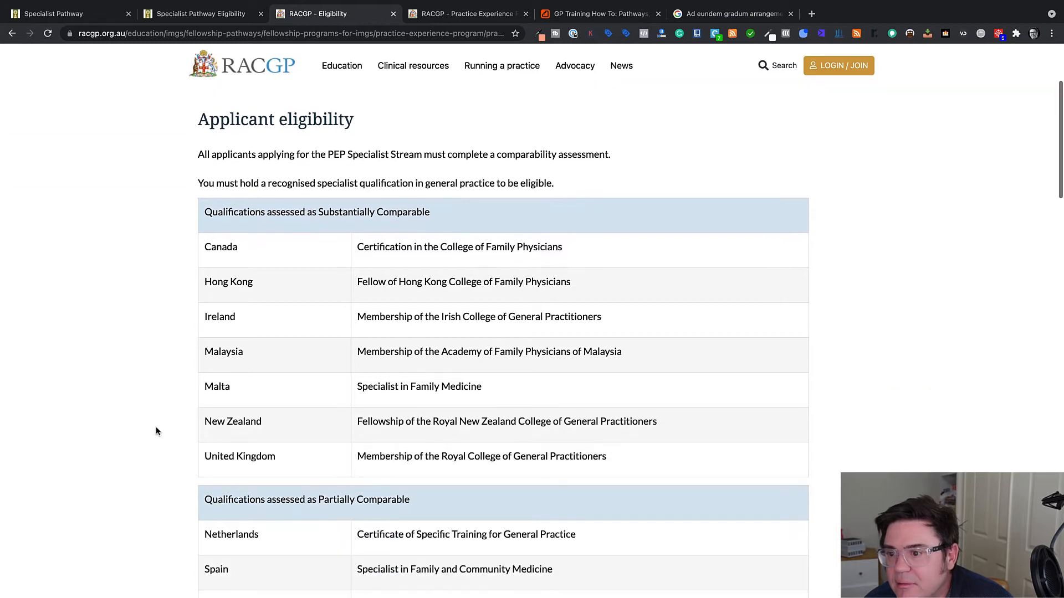
scroll(down, 3)
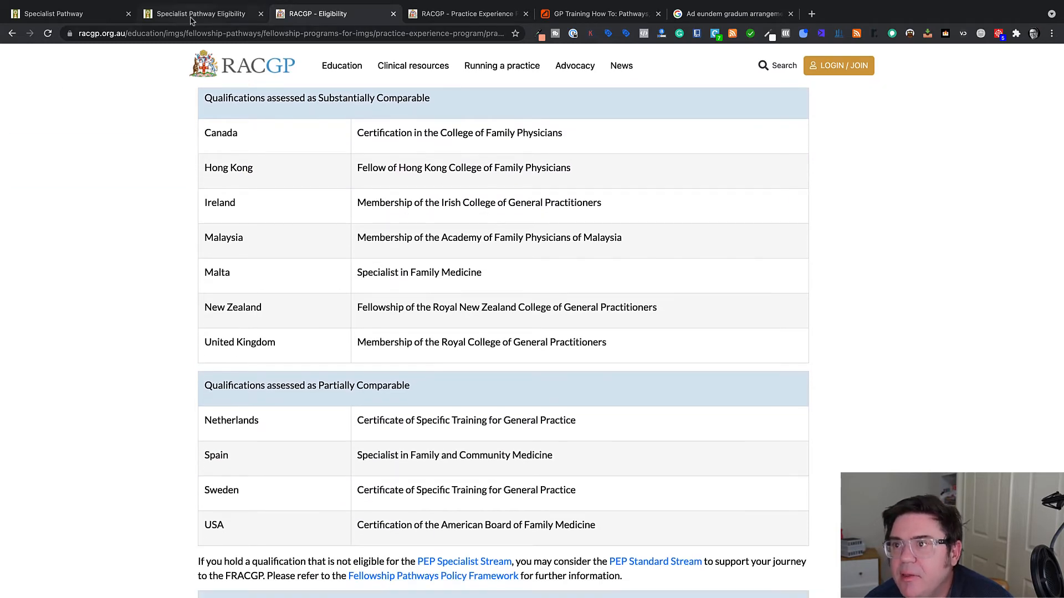
click(200, 13)
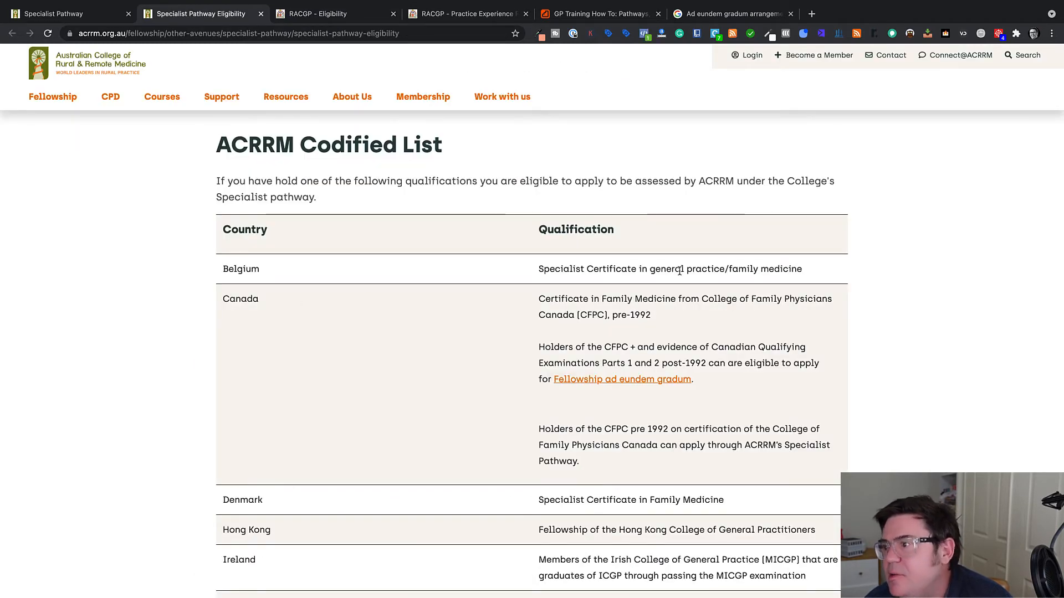
mouse_move(543, 230)
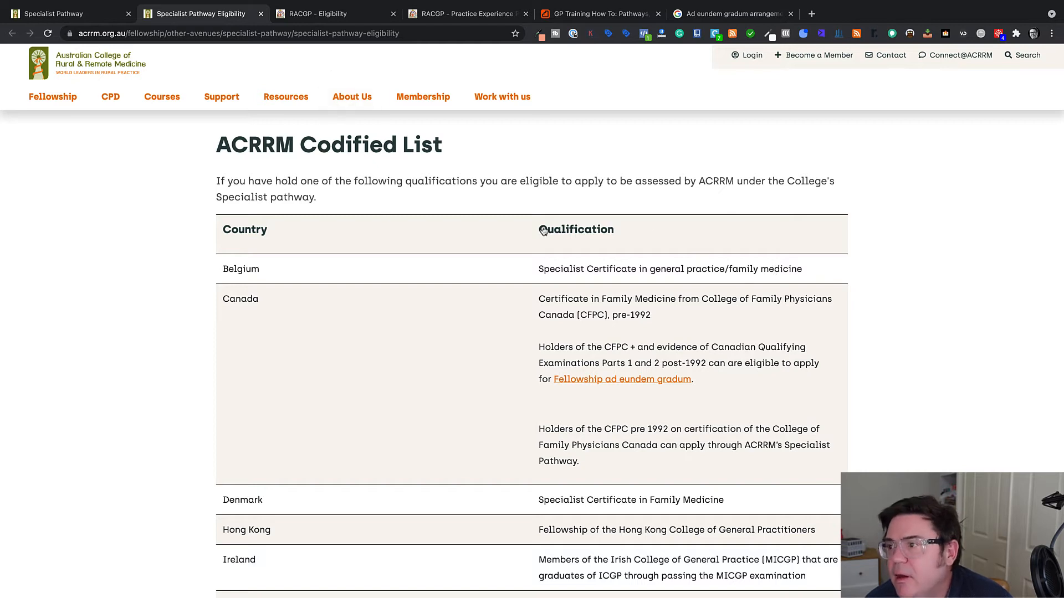
mouse_move(332, 14)
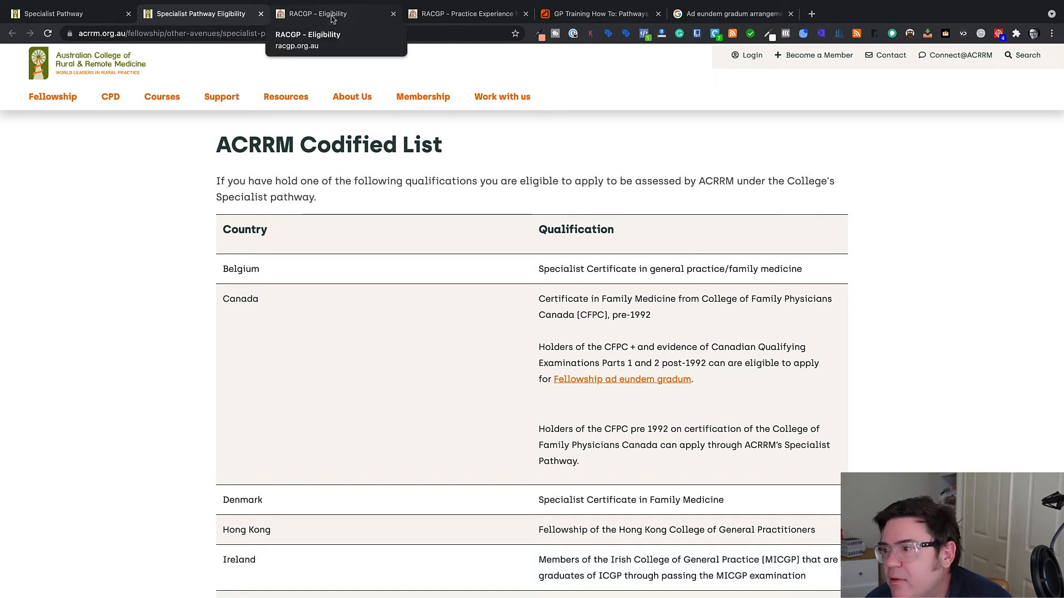
click(319, 13)
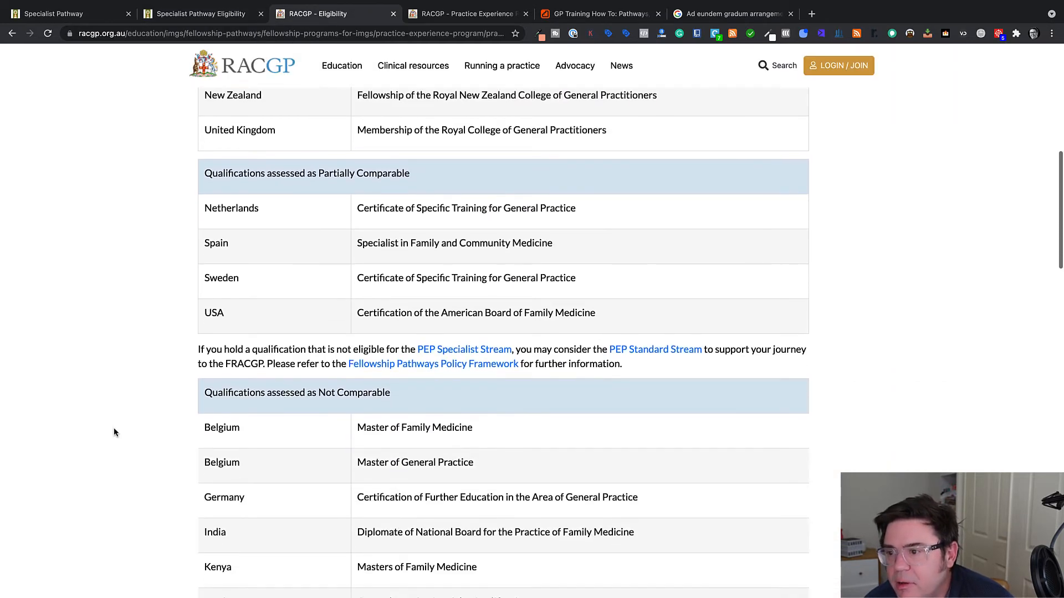
scroll(down, 3)
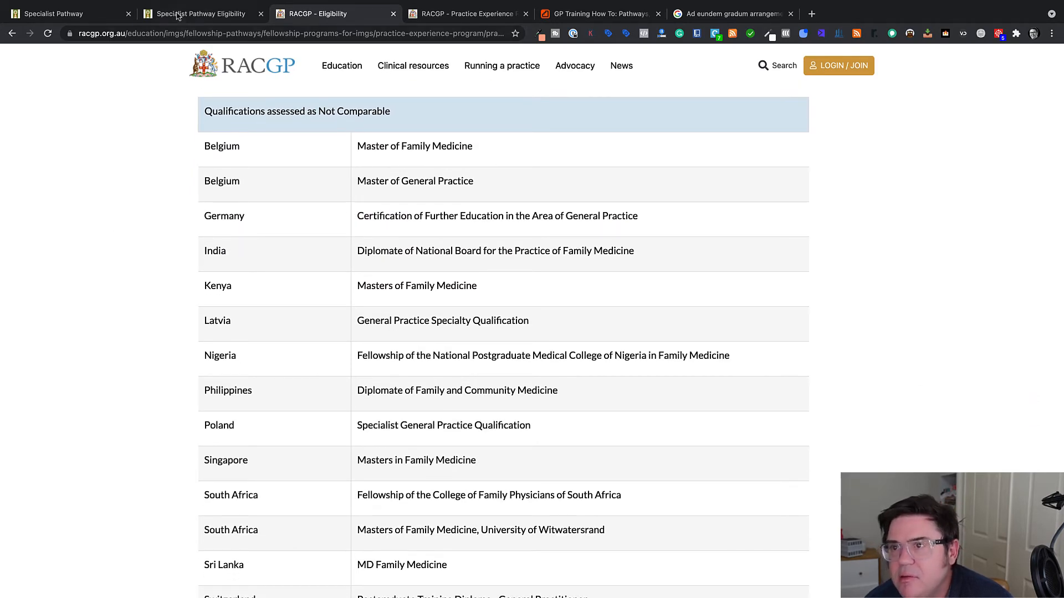
Step: Keep cross-checking both tables, scrolling the ACRRM Codified List down to the USA entry
click(197, 13)
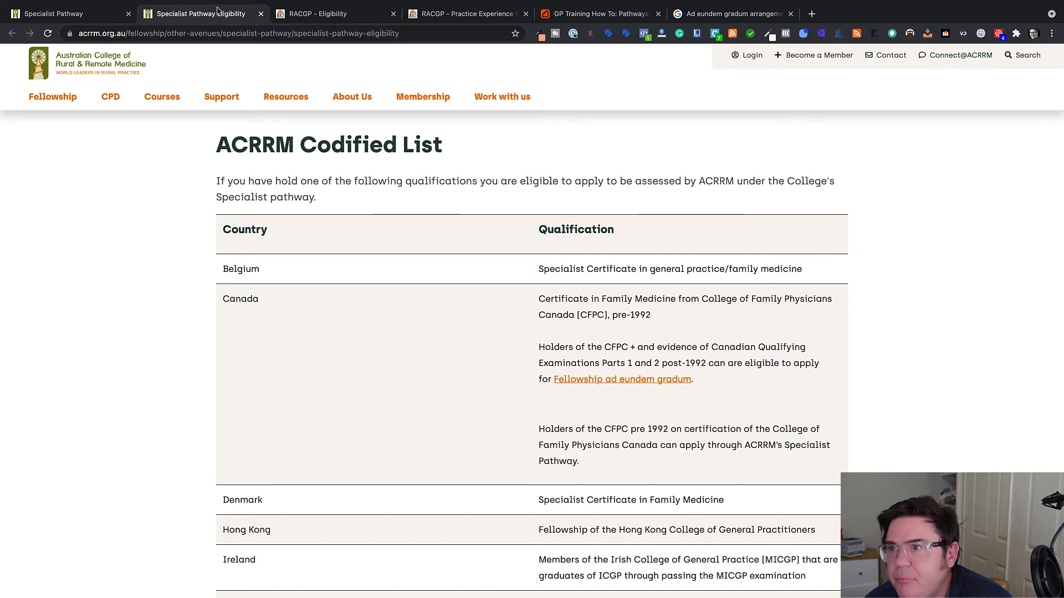
click(332, 14)
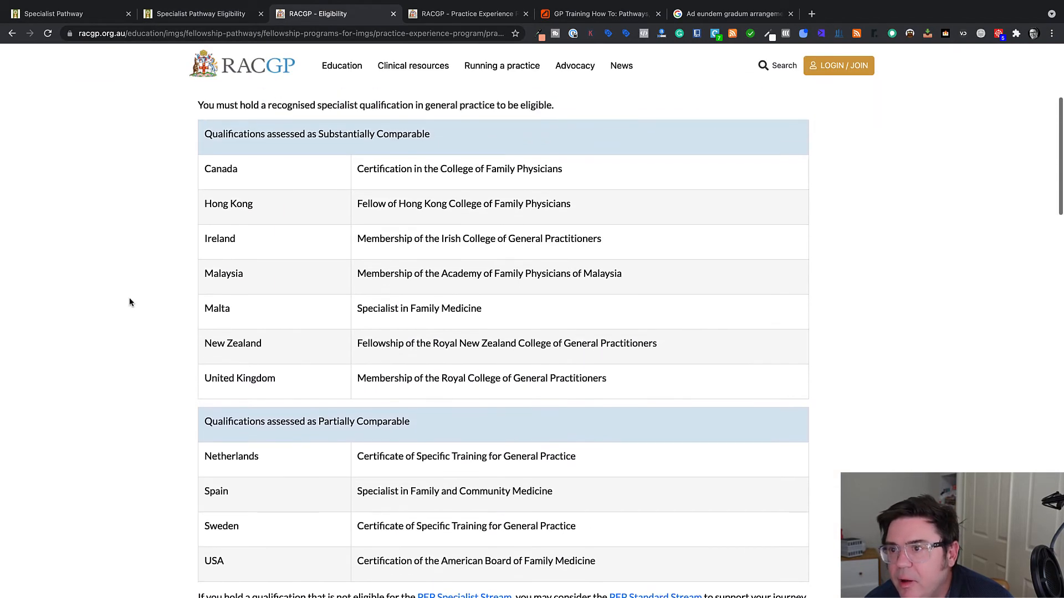
click(200, 13)
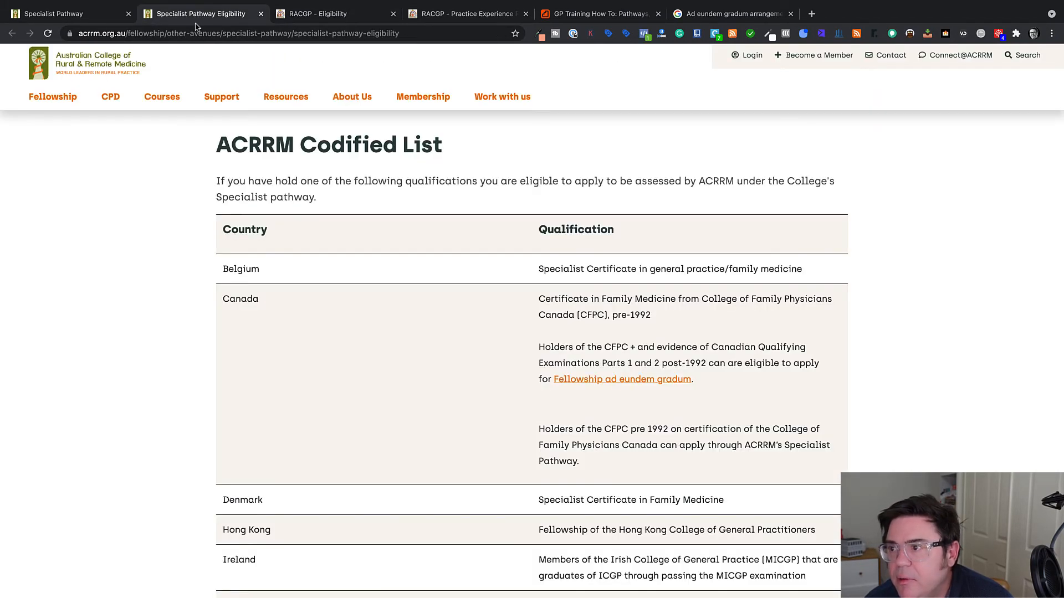
scroll(down, 3)
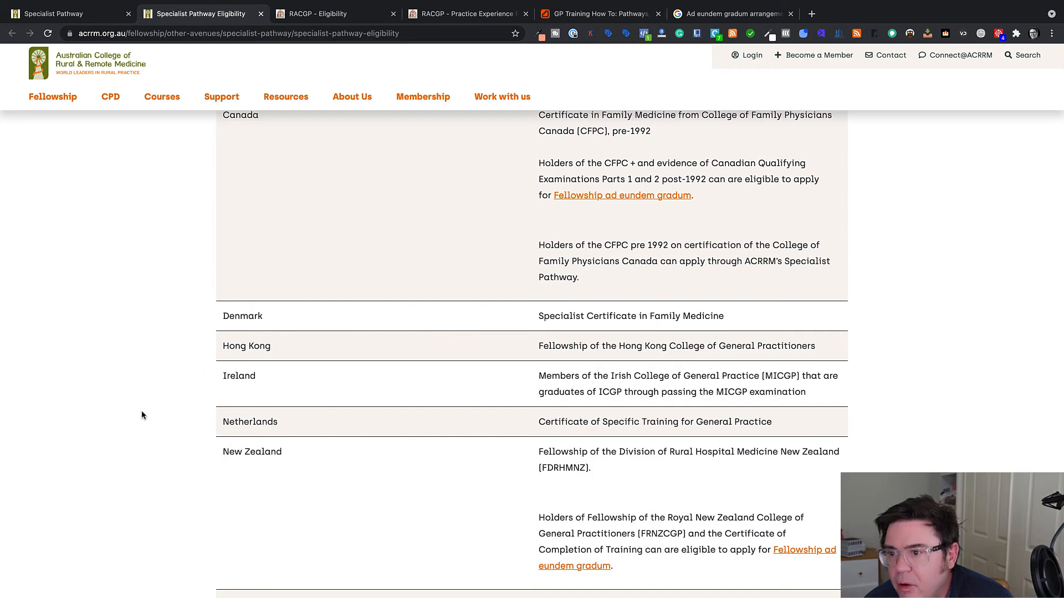
scroll(down, 3)
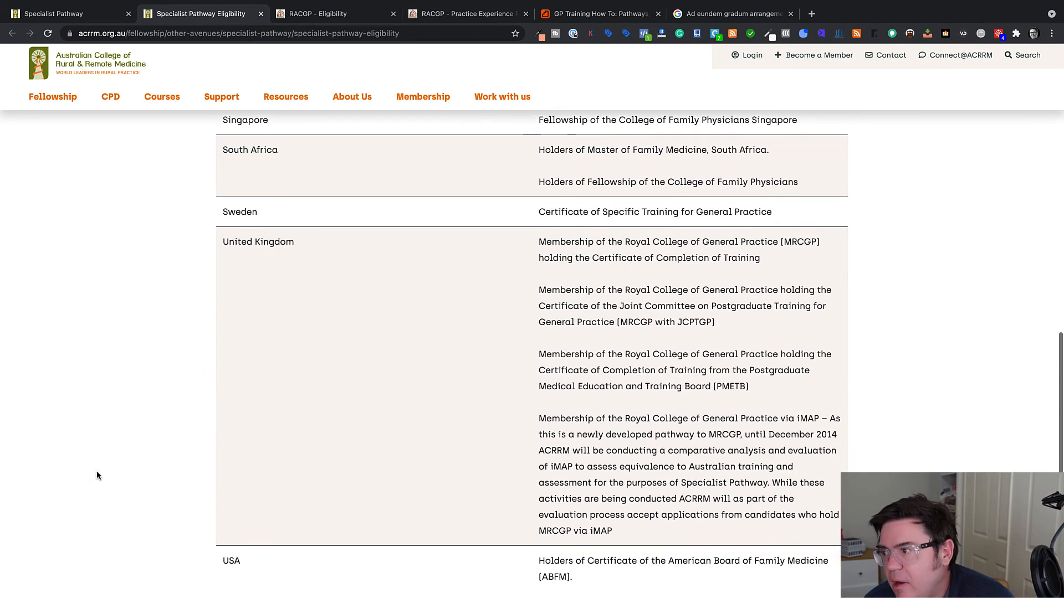
scroll(up, 3)
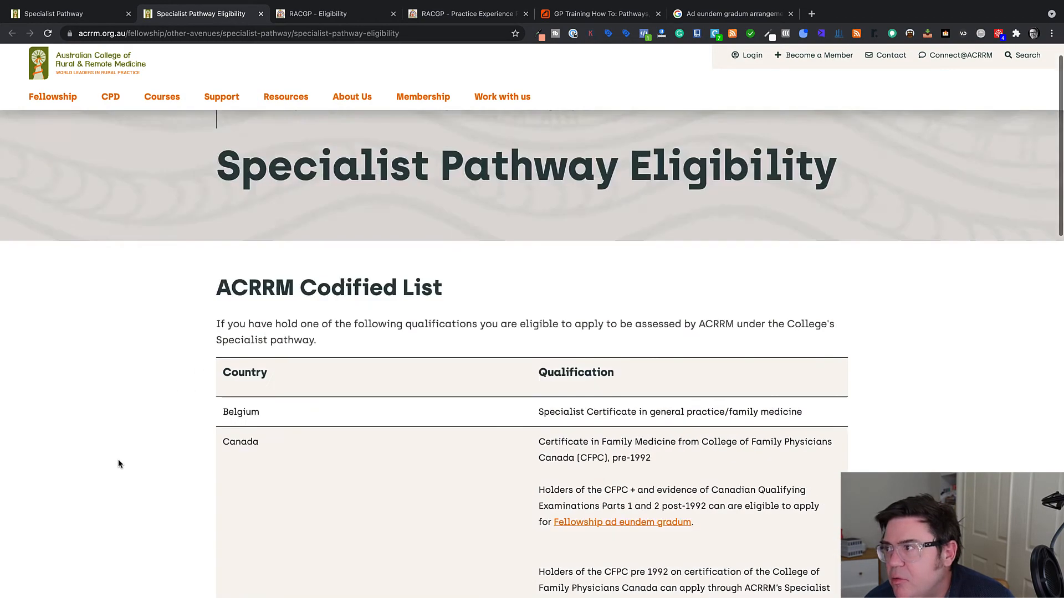
scroll(down, 3)
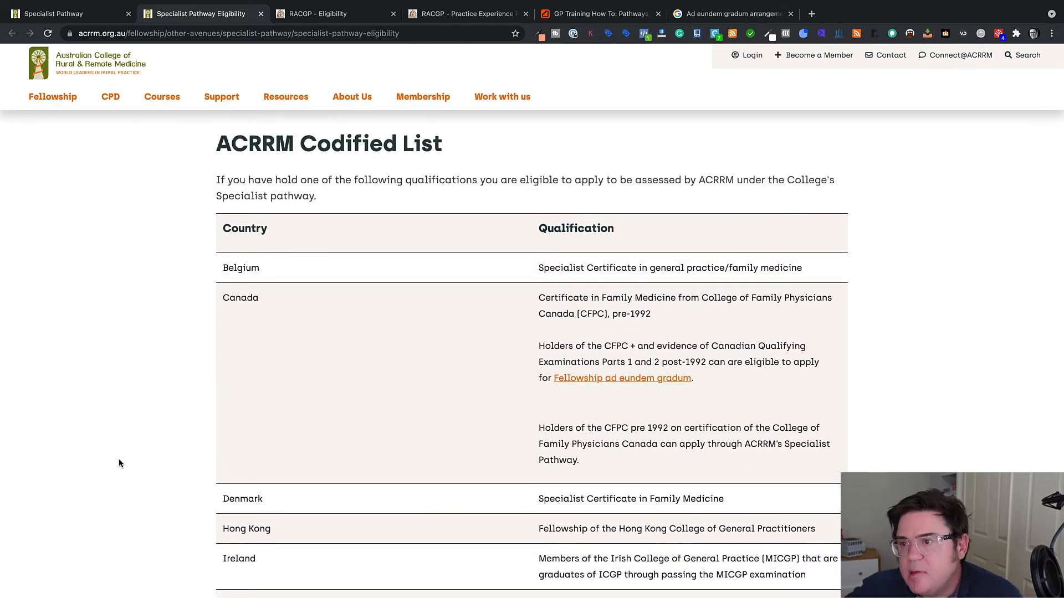
scroll(down, 3)
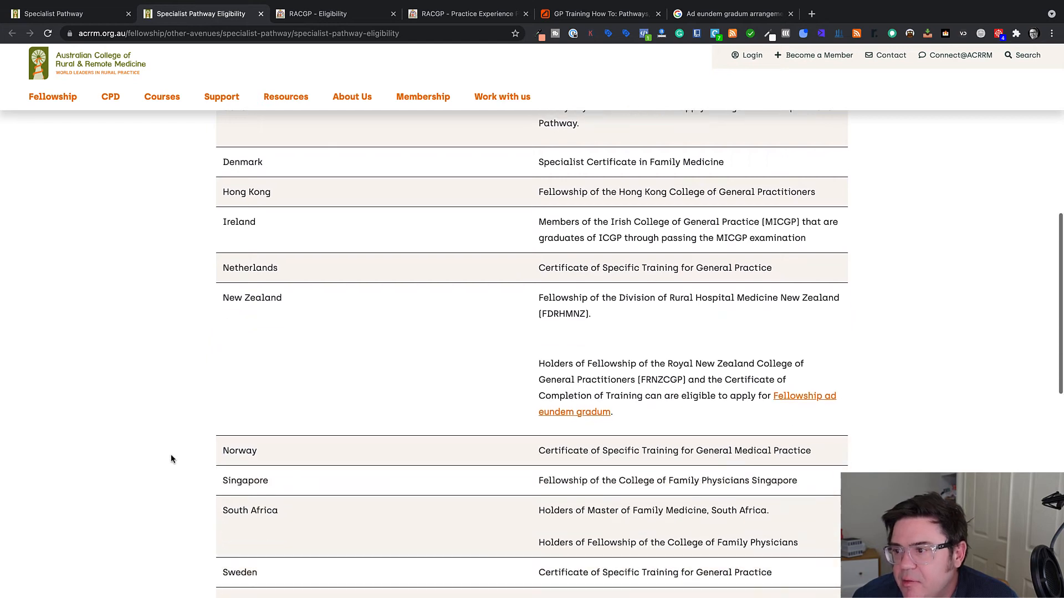
click(333, 14)
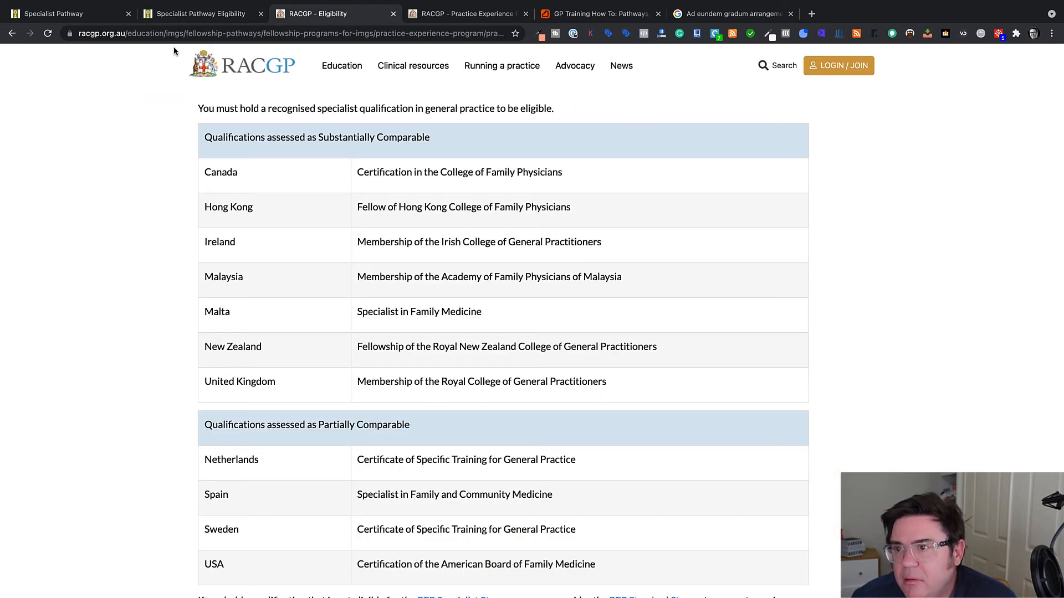
mouse_move(244, 256)
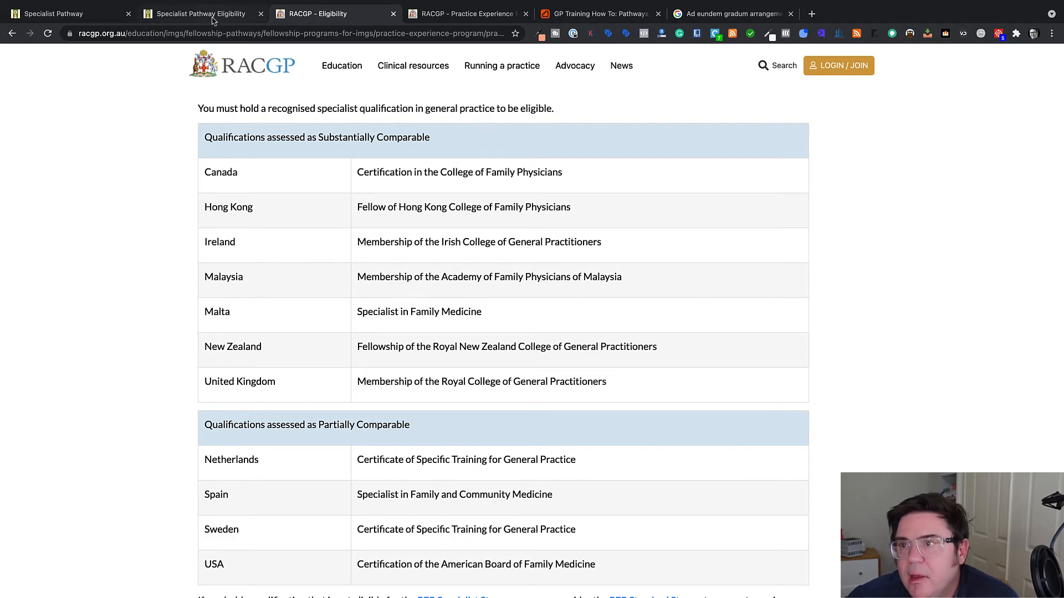
click(197, 13)
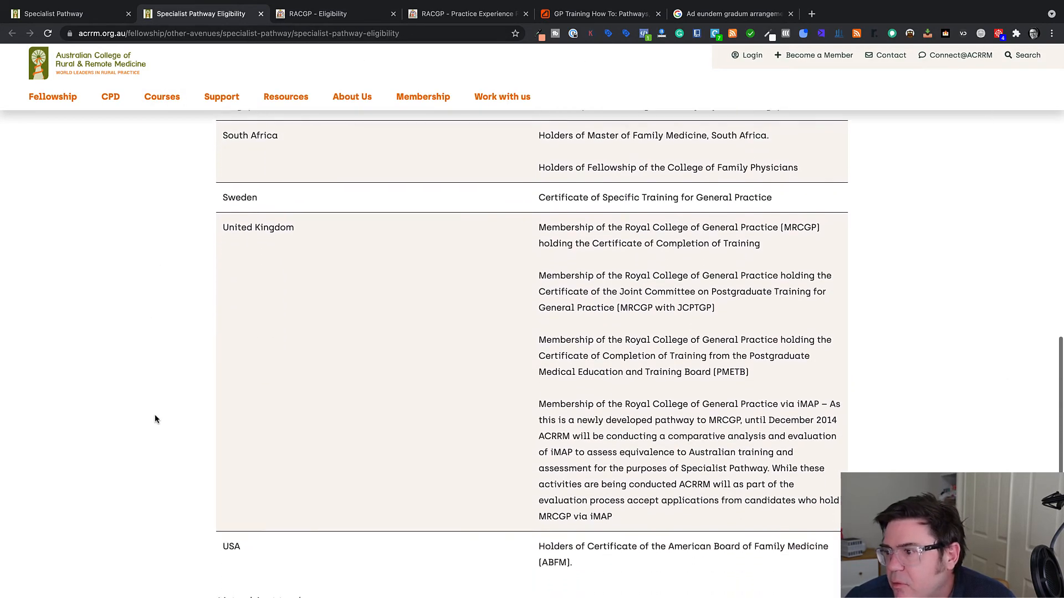
scroll(down, 3)
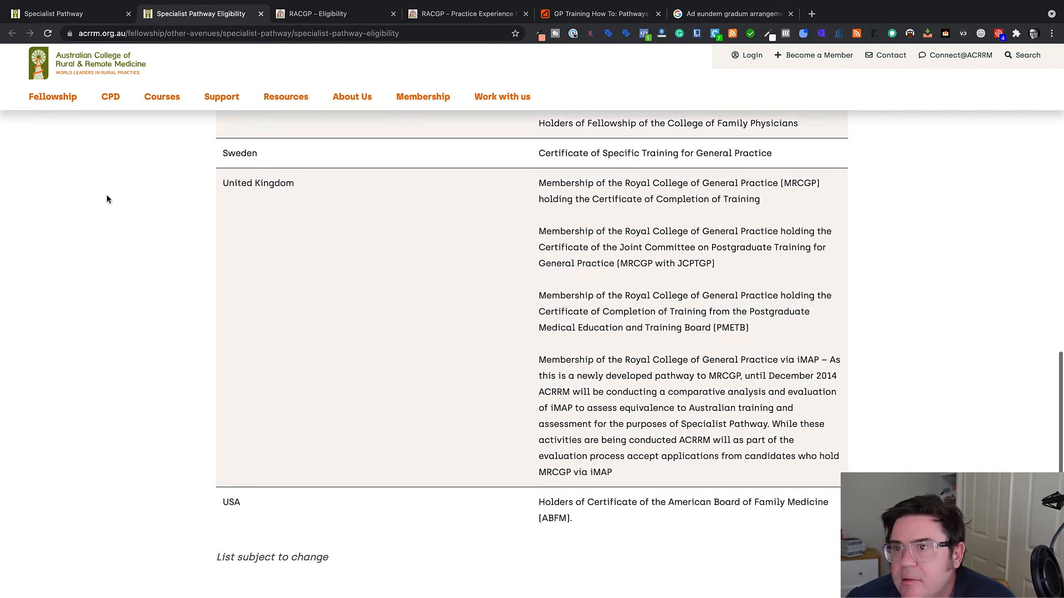
Step: Read ACRRM's Assessment Criteria and non-comparability conditions, scrolling down to the Fees table
click(65, 13)
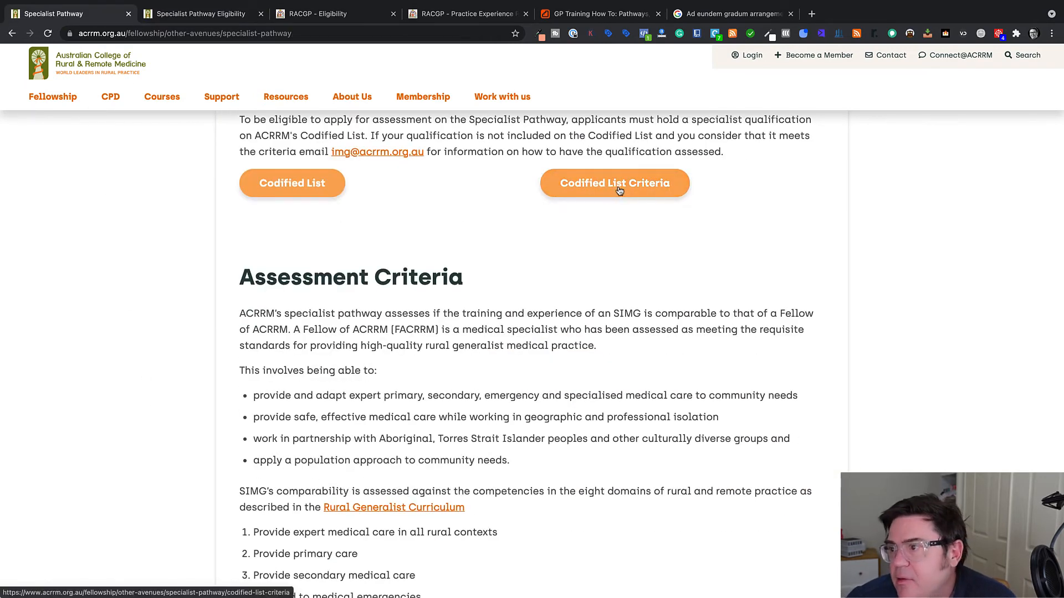
mouse_move(238, 355)
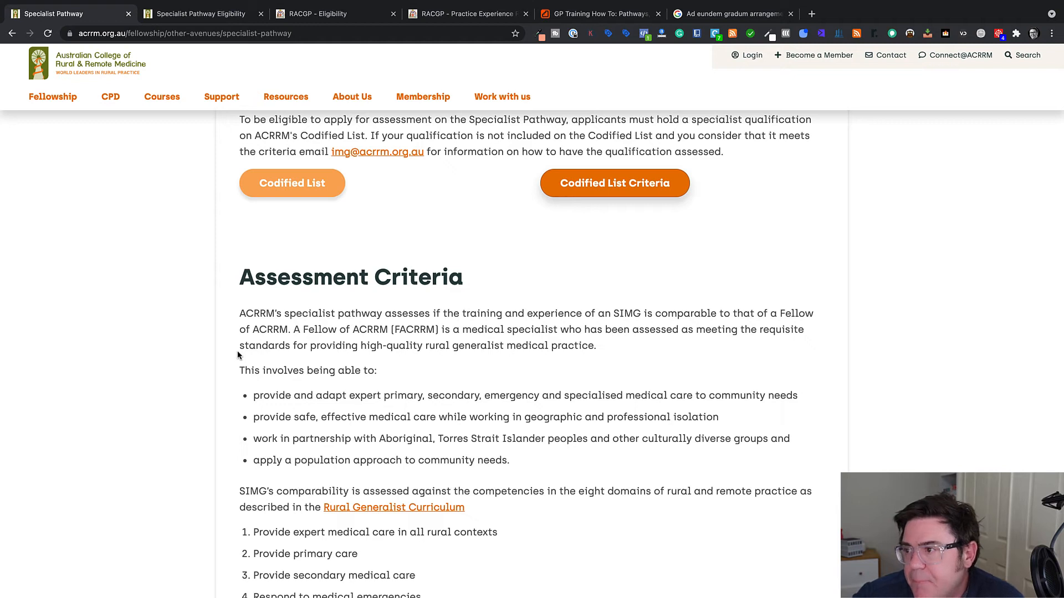
mouse_move(393, 281)
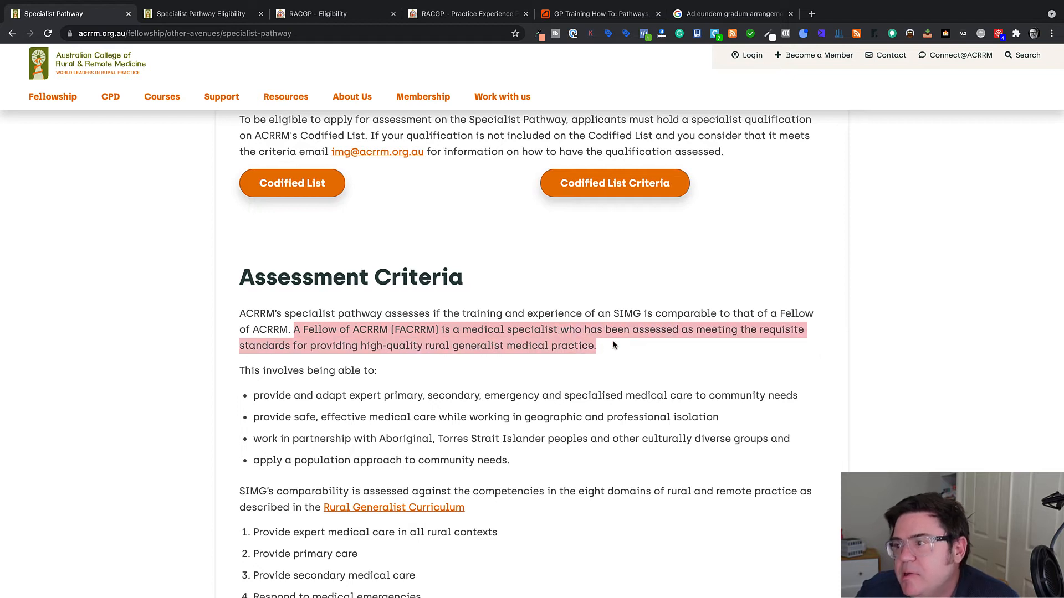
mouse_move(614, 354)
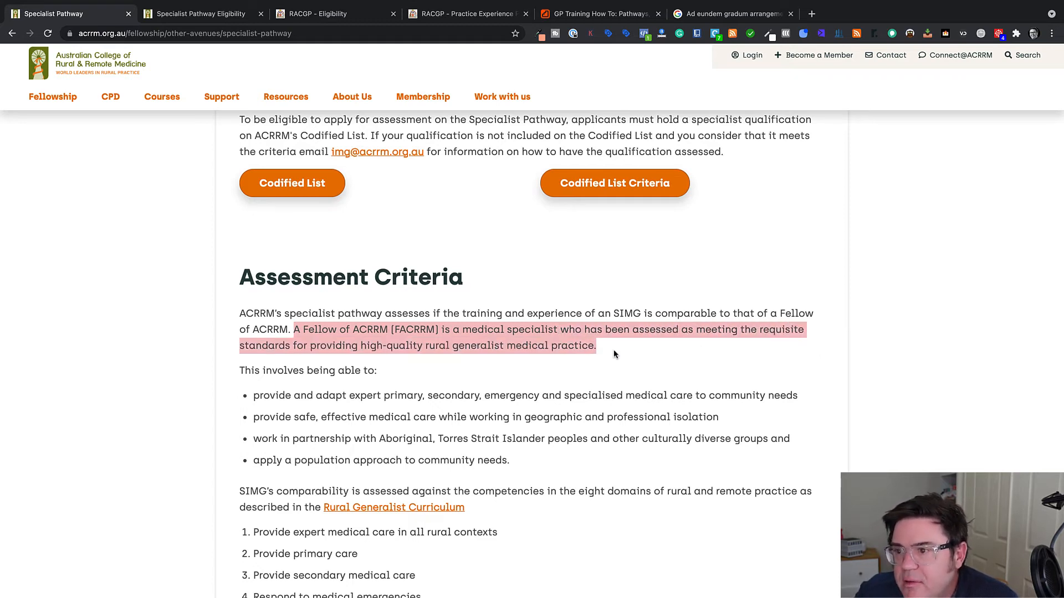
mouse_move(607, 351)
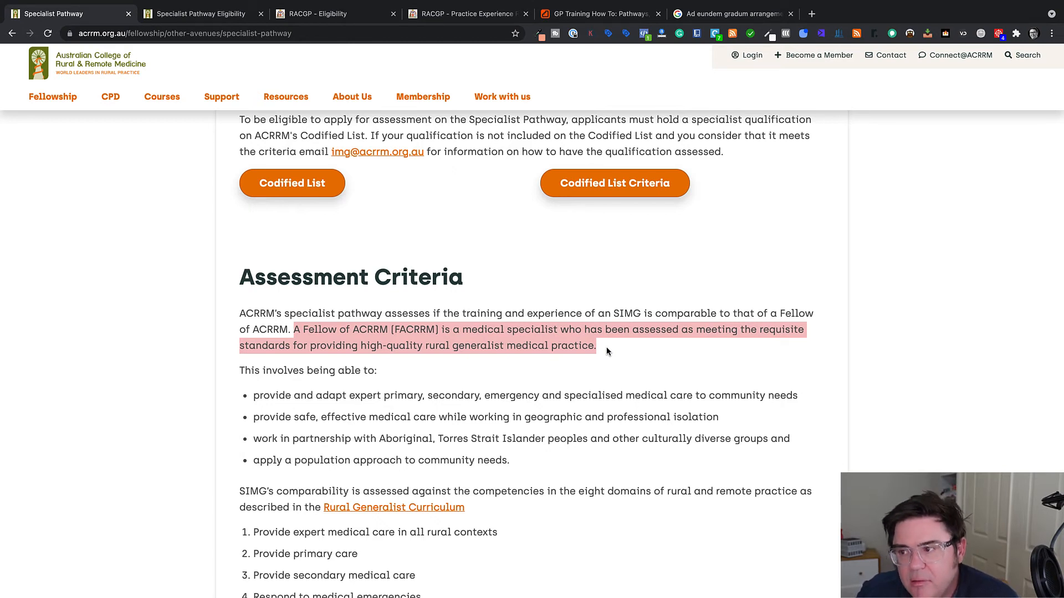
mouse_move(325, 411)
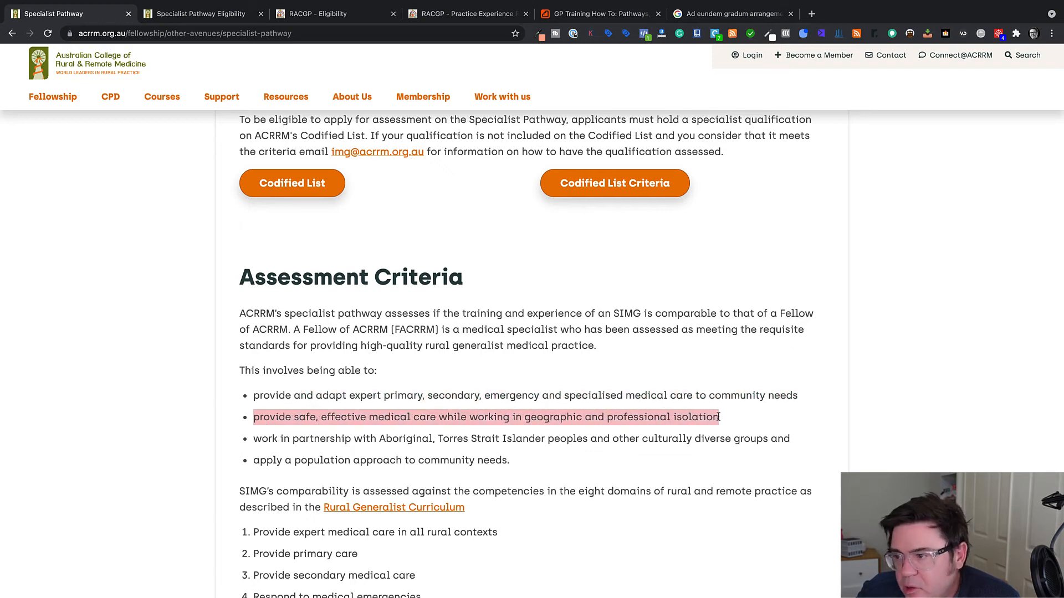
scroll(down, 3)
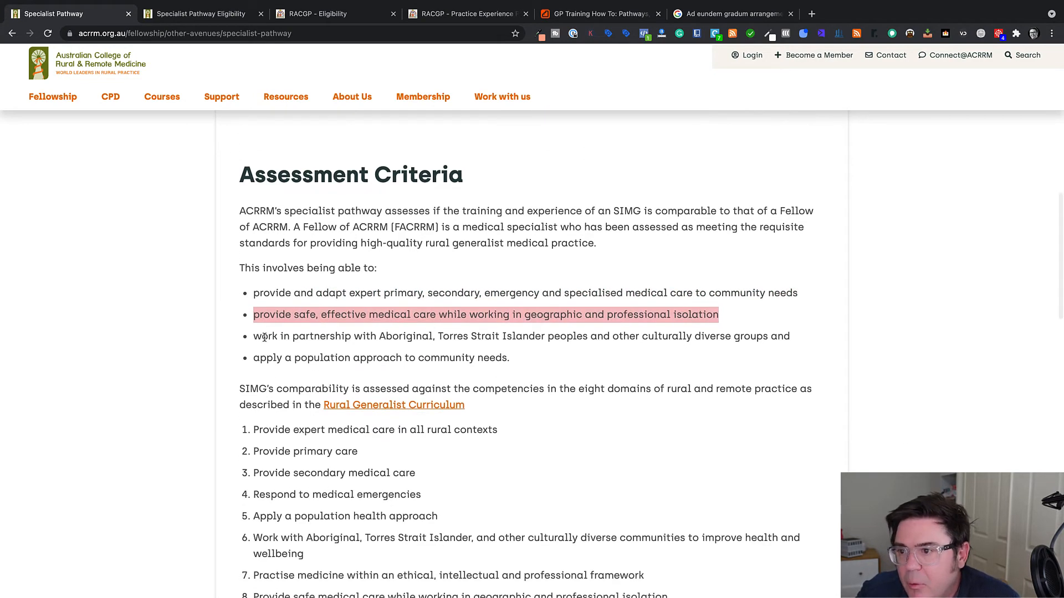
mouse_move(503, 345)
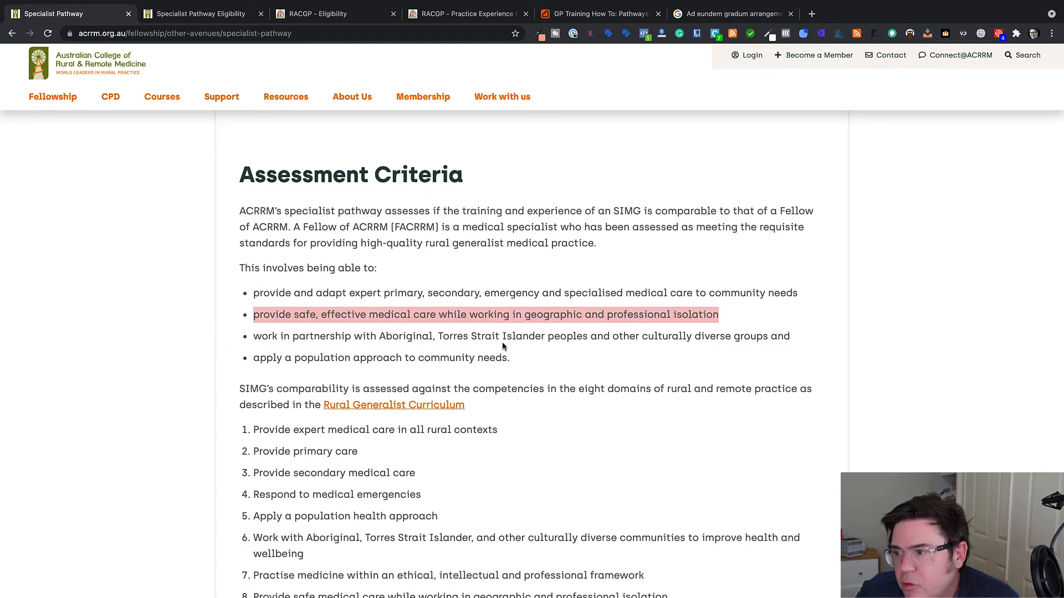
scroll(down, 3)
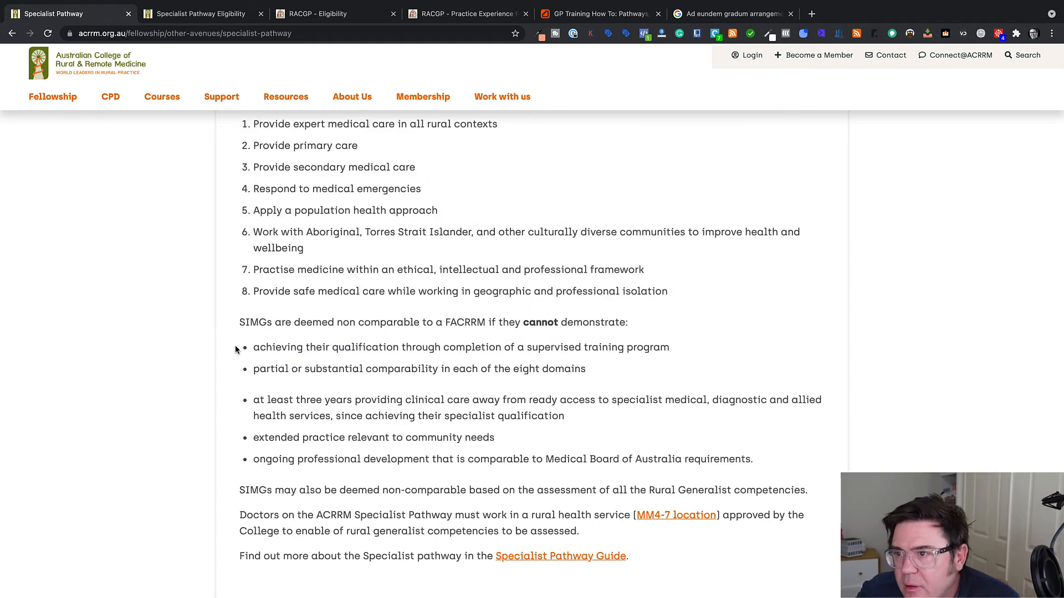
scroll(down, 3)
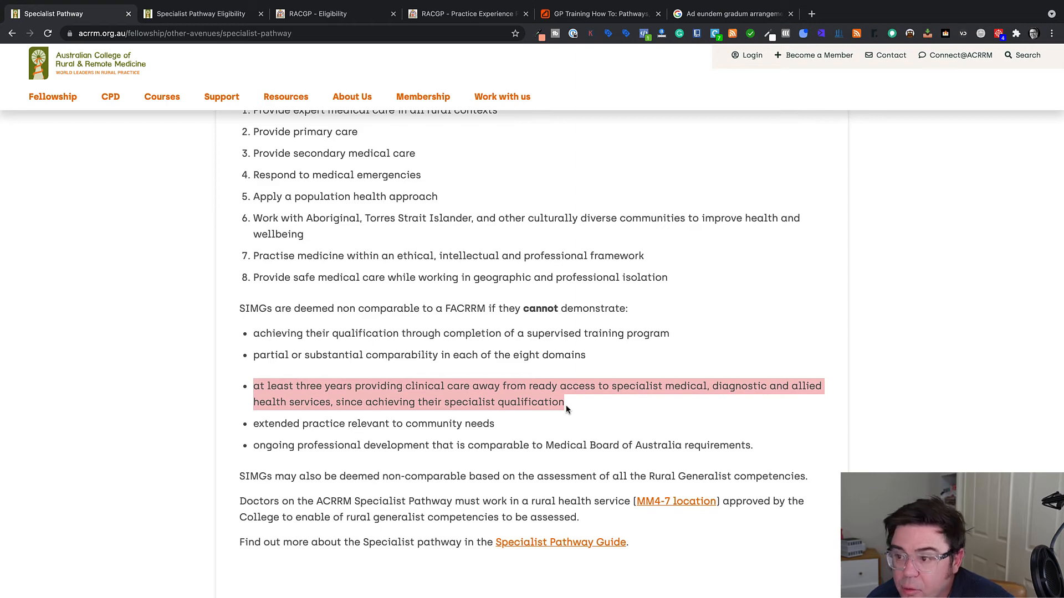
scroll(down, 3)
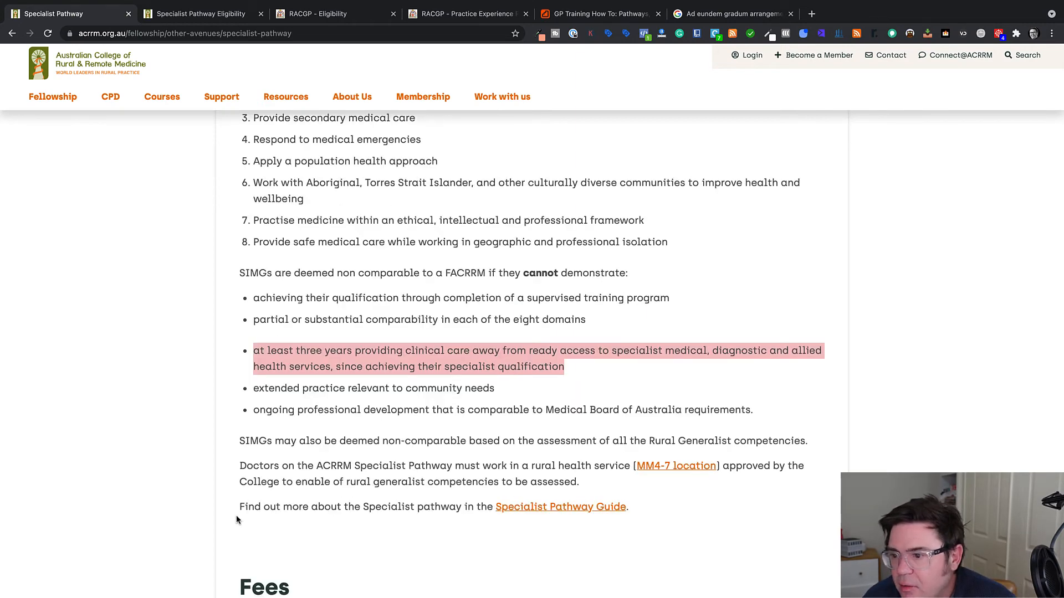
scroll(down, 3)
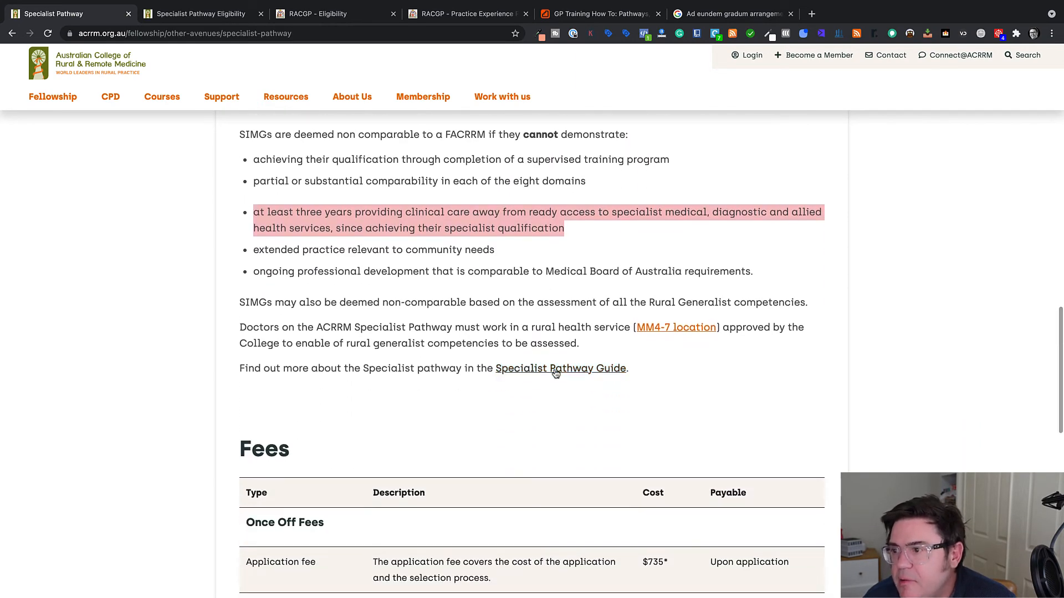
Step: Open the Specialist Pathway Guide PDF separately and jump to page 5
right_click(560, 368)
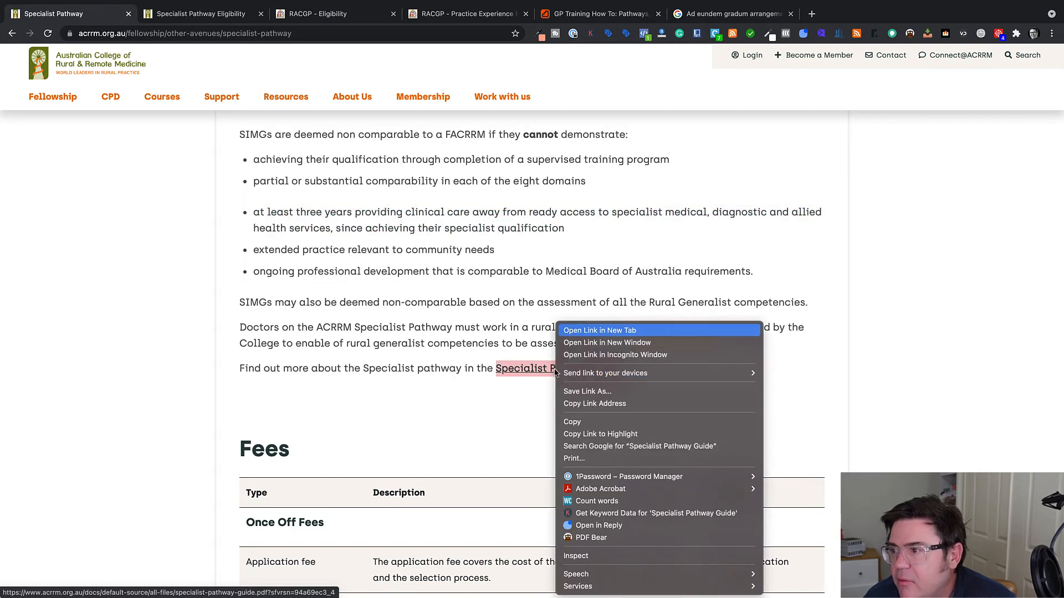
click(598, 331)
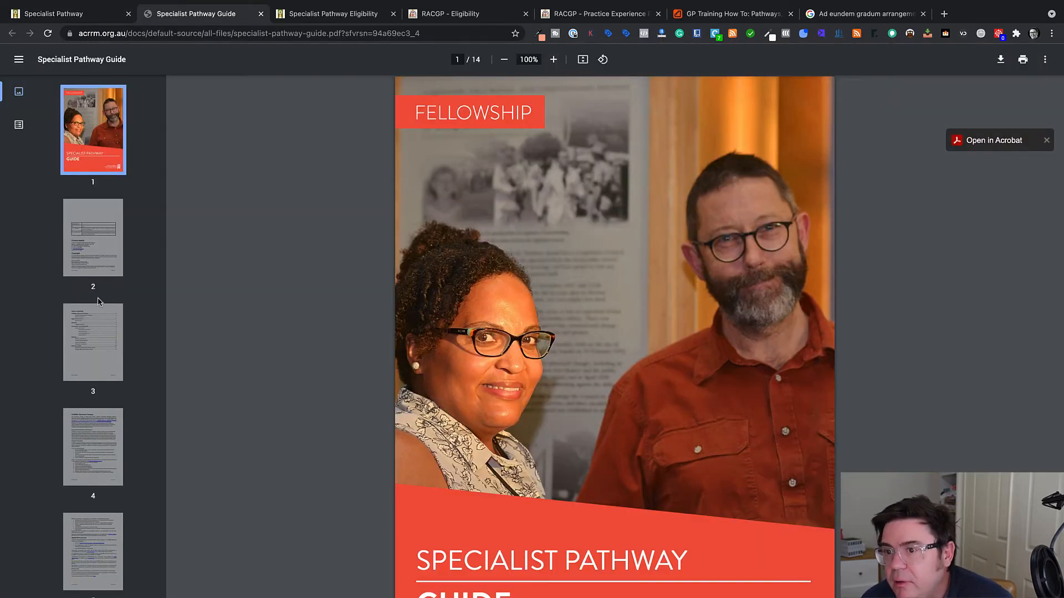
scroll(down, 3)
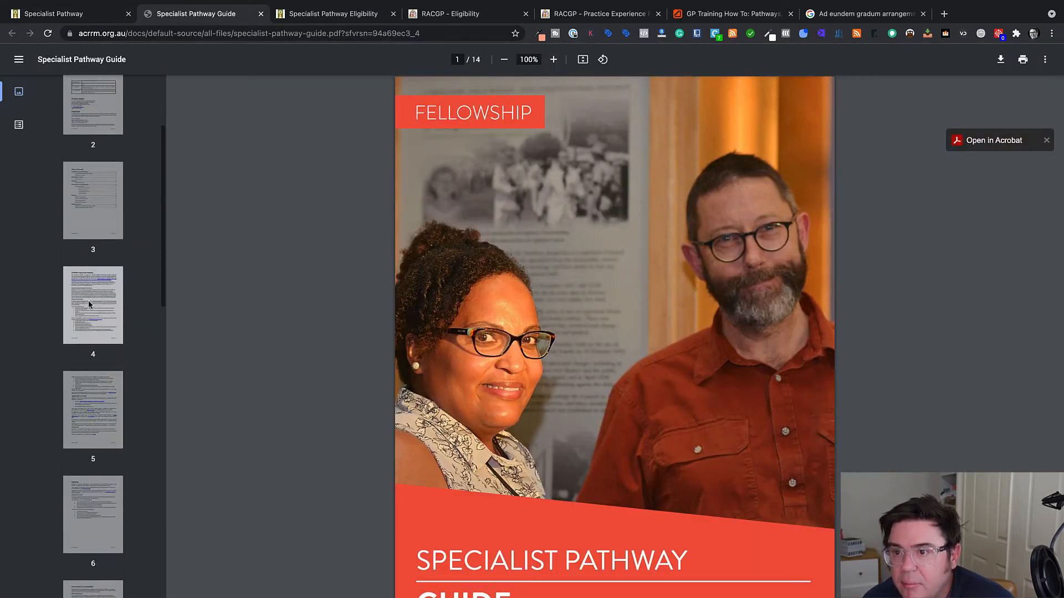
click(93, 409)
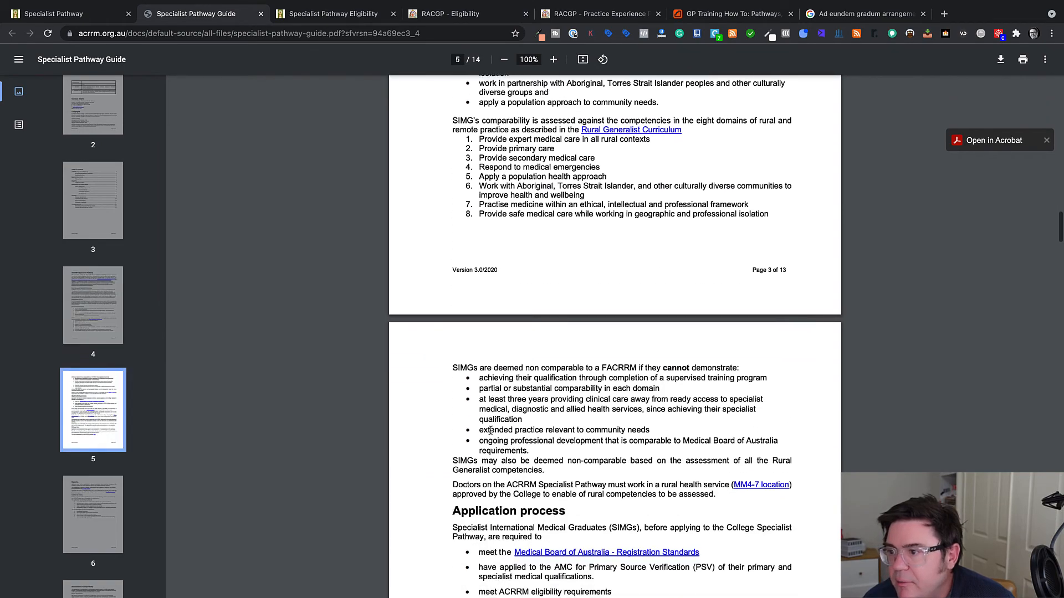
Step: Read the guide's comparability definitions and timeframes down to the Pathway section
scroll(down, 3)
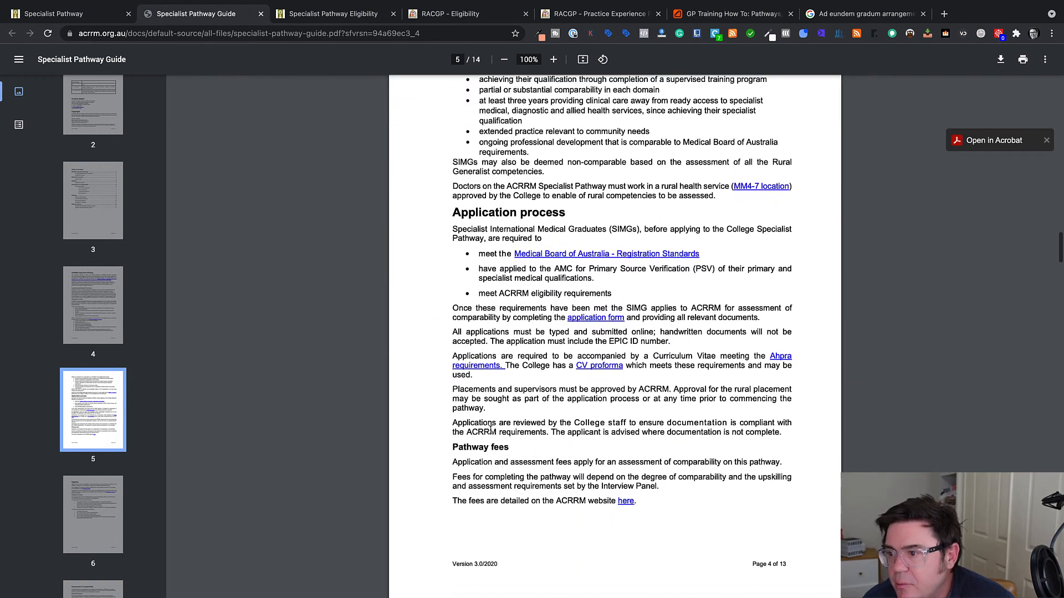
scroll(down, 3)
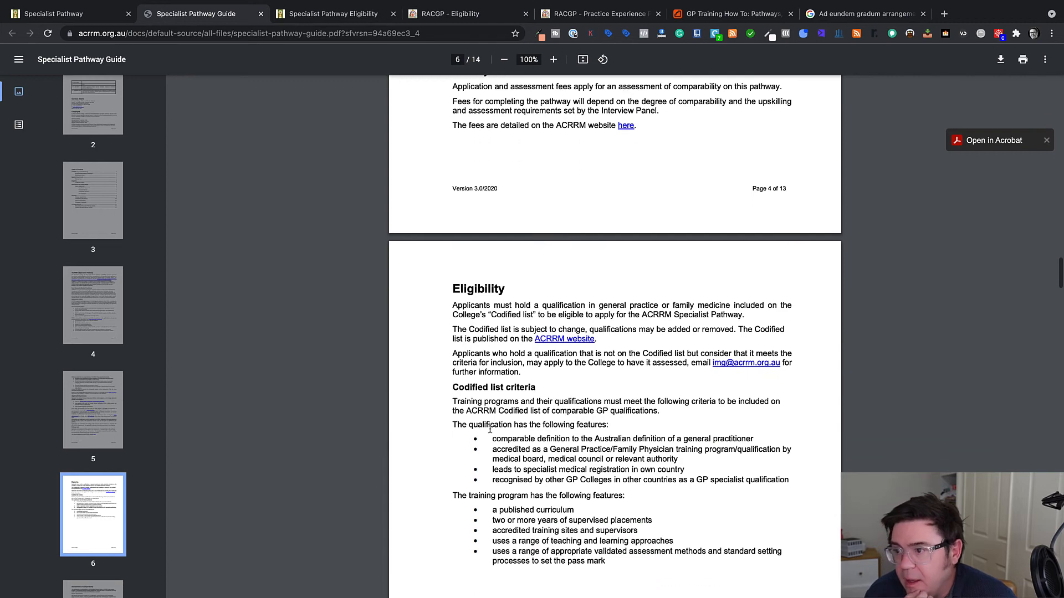
scroll(down, 3)
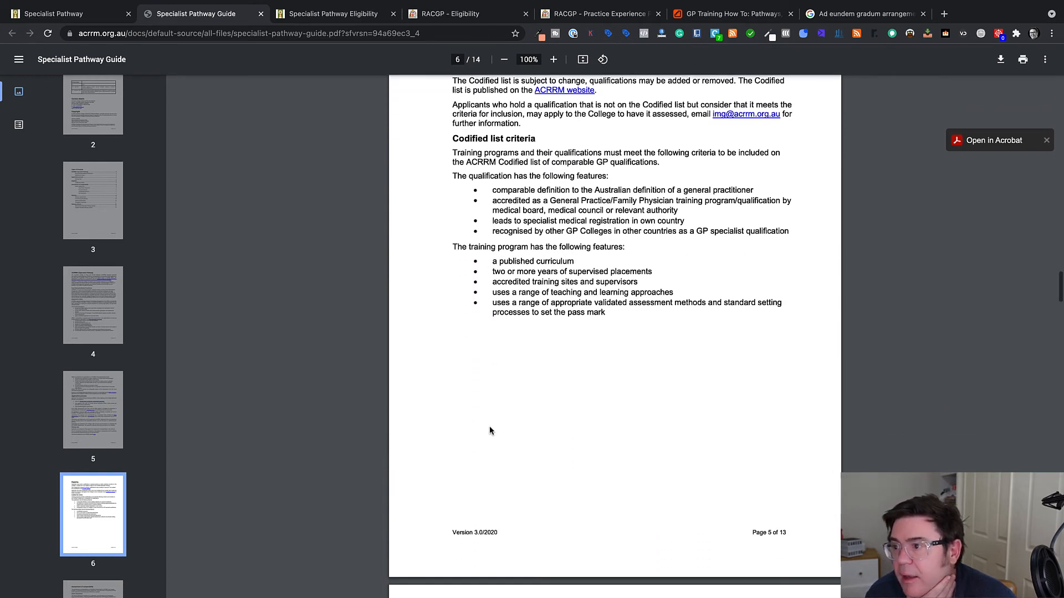
scroll(up, 3)
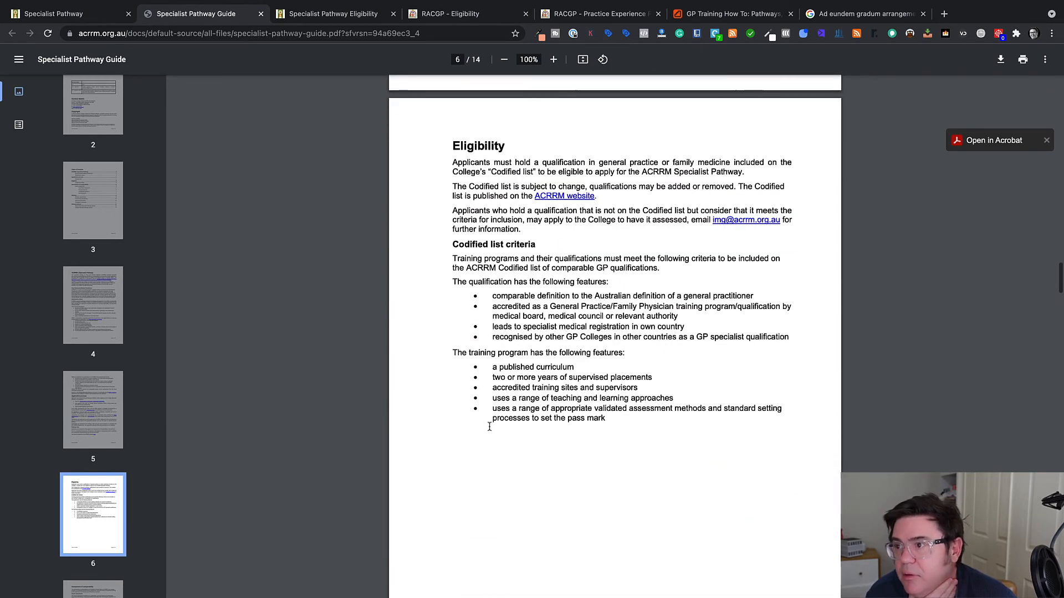
scroll(down, 3)
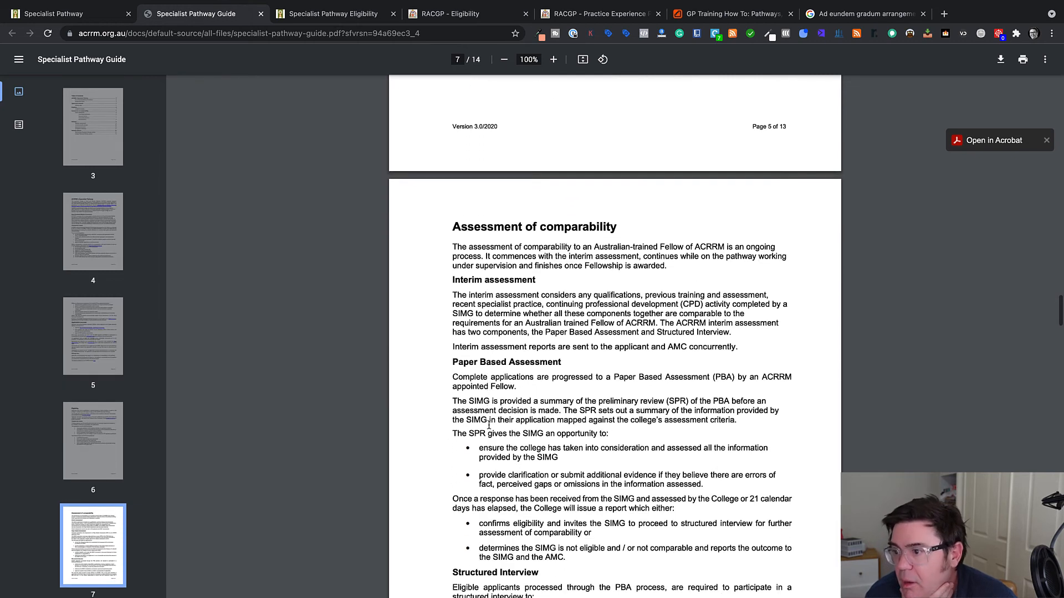
scroll(down, 3)
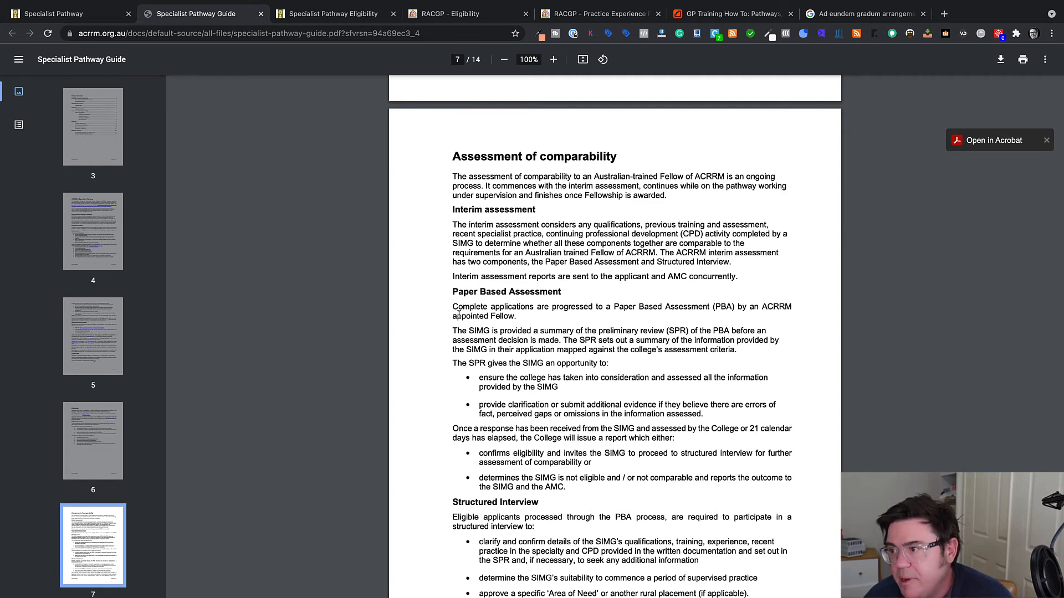
scroll(down, 3)
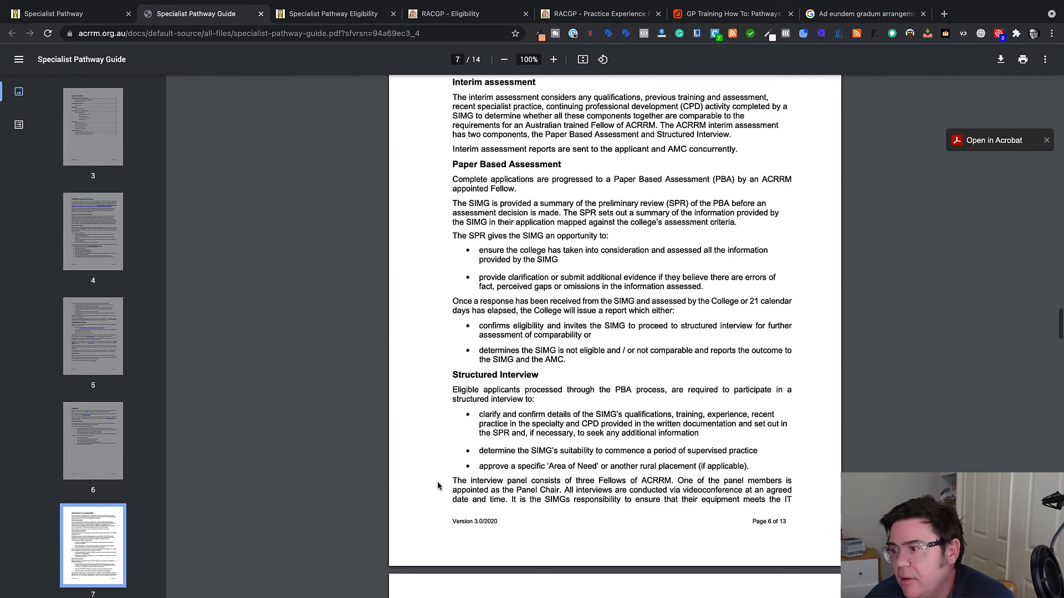
scroll(down, 3)
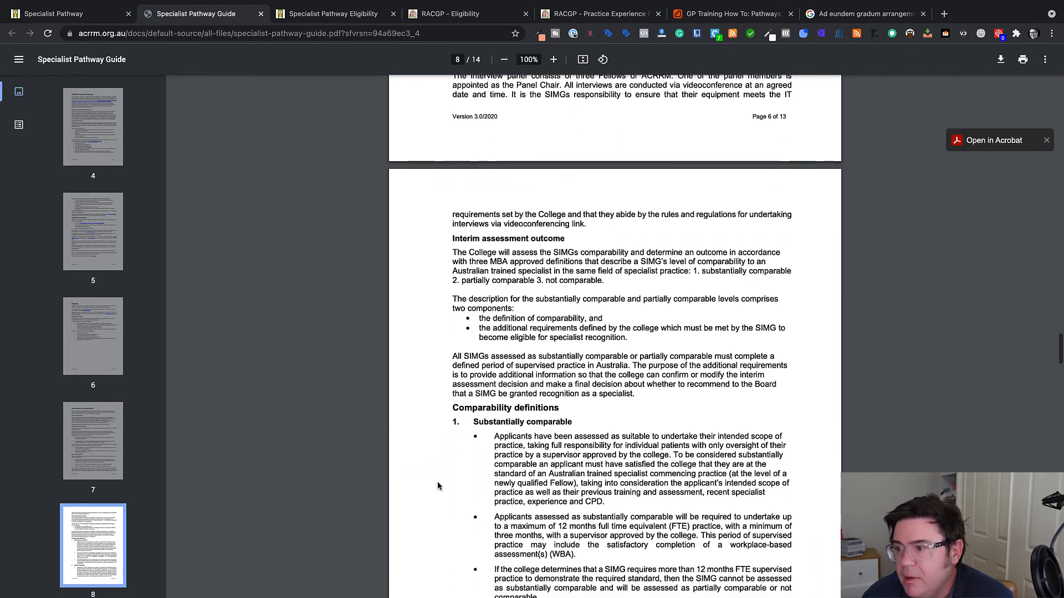
scroll(down, 3)
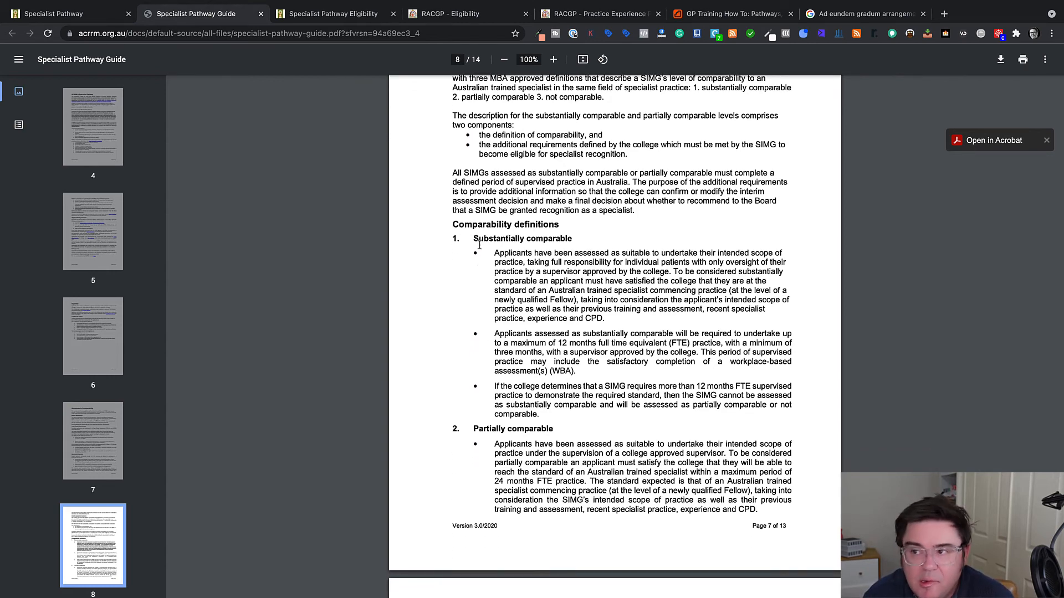
mouse_move(447, 284)
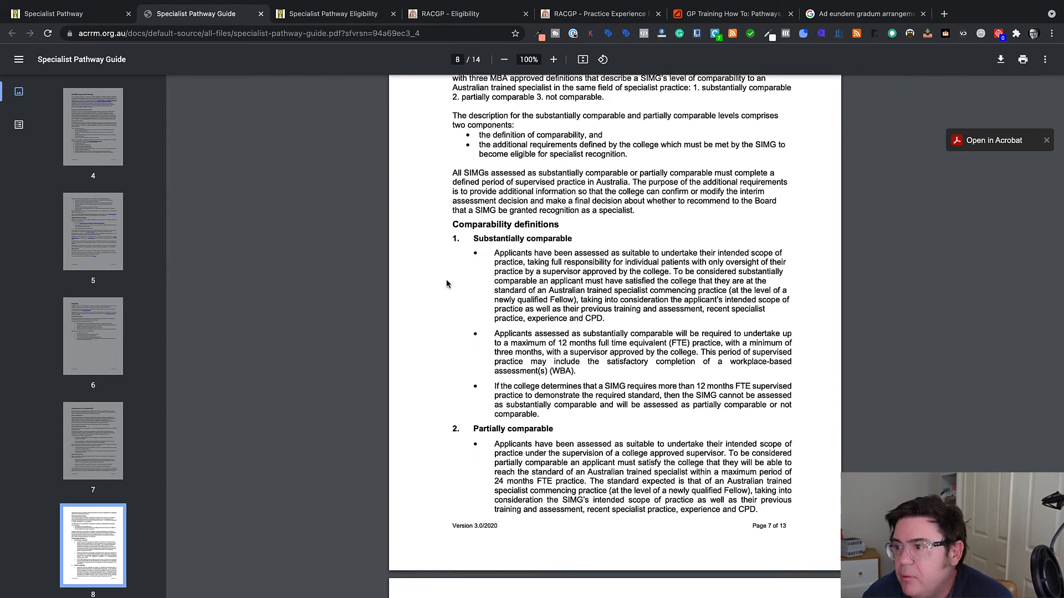
mouse_move(493, 351)
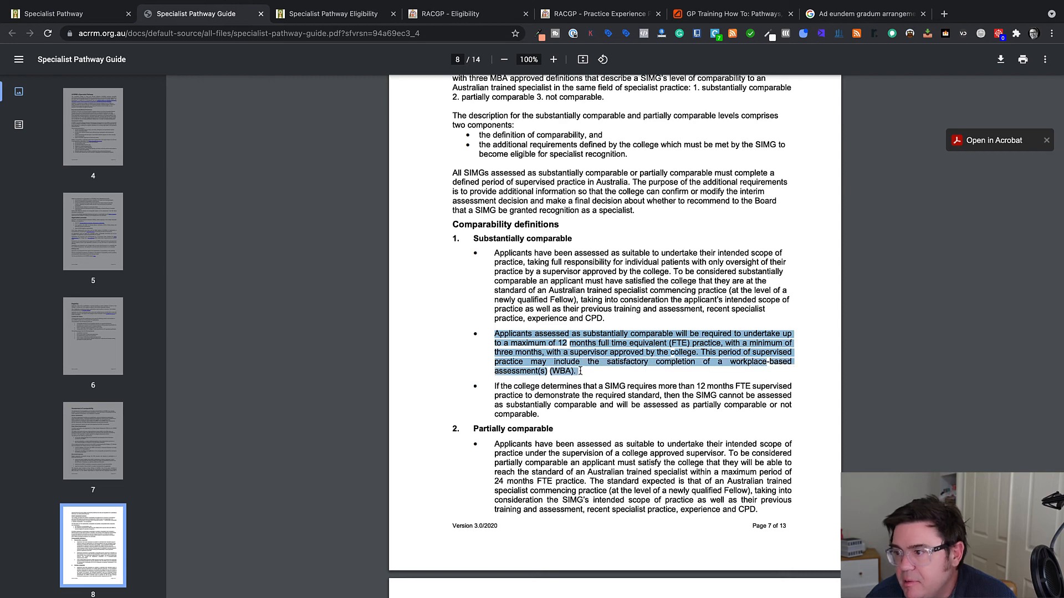
scroll(down, 3)
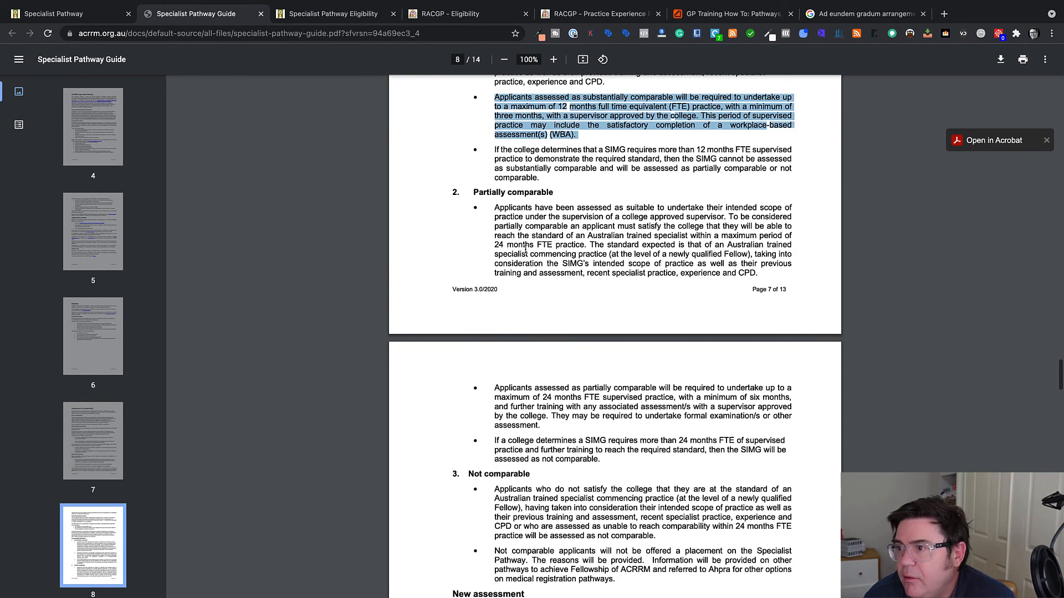
mouse_move(489, 387)
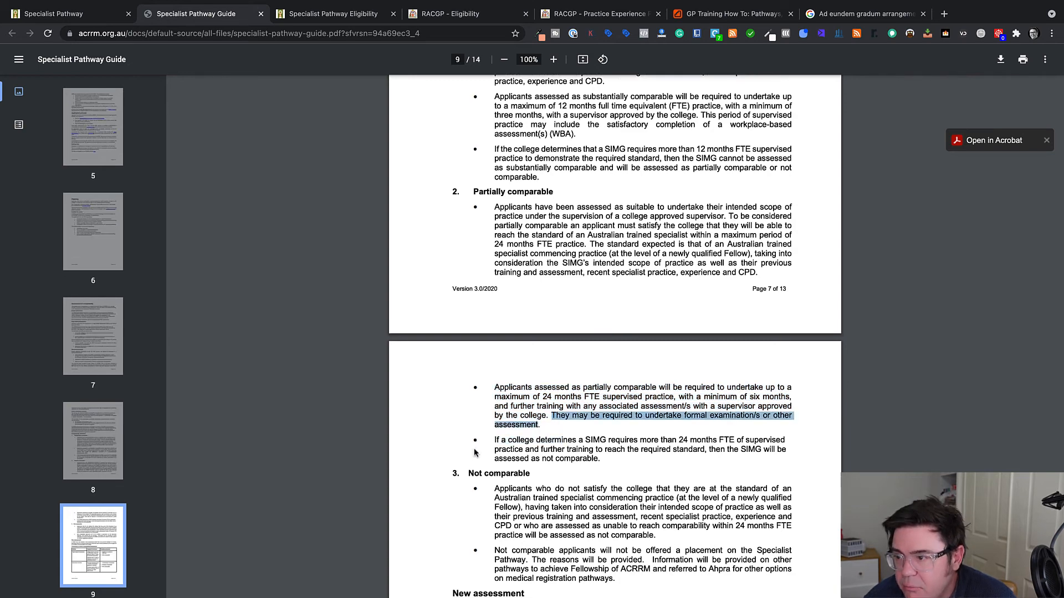
scroll(down, 3)
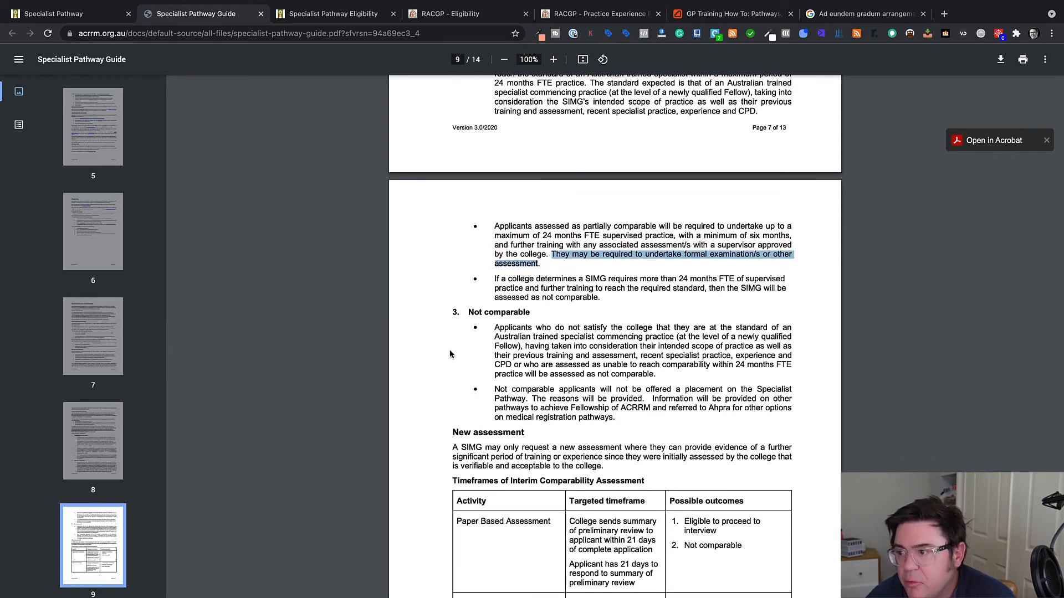
scroll(down, 3)
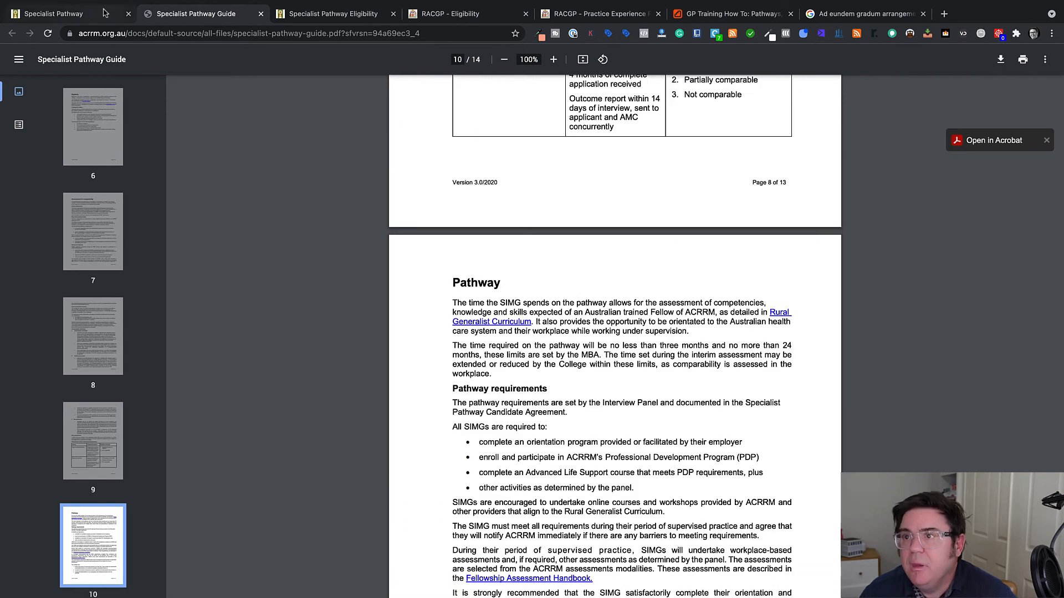
Step: Open RACGP's Specialist Stream fees table, highlighting the $575 fee and Substantially comparable heading
click(54, 14)
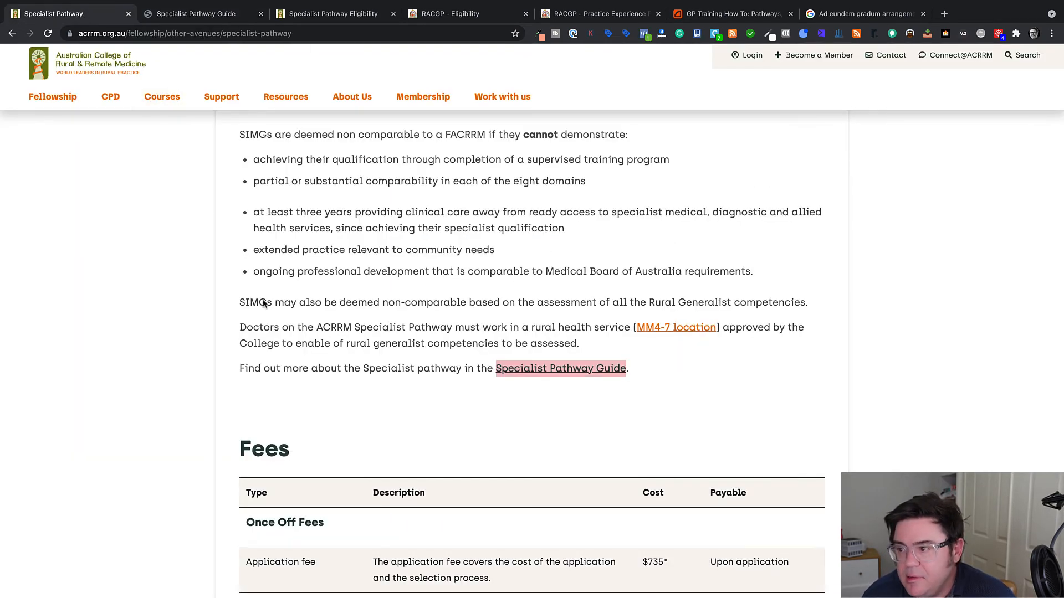
click(332, 13)
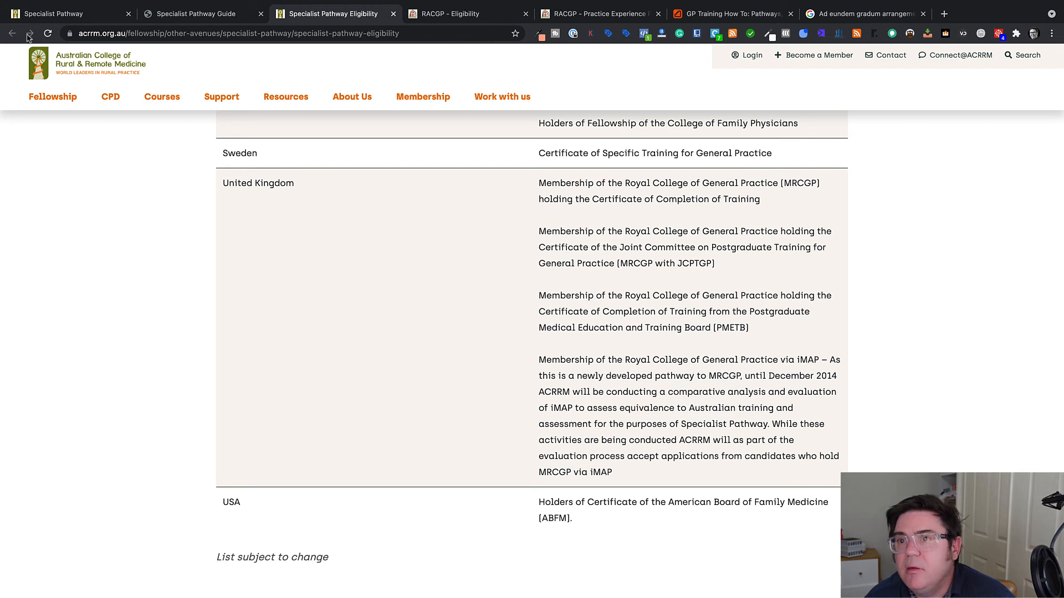
click(466, 13)
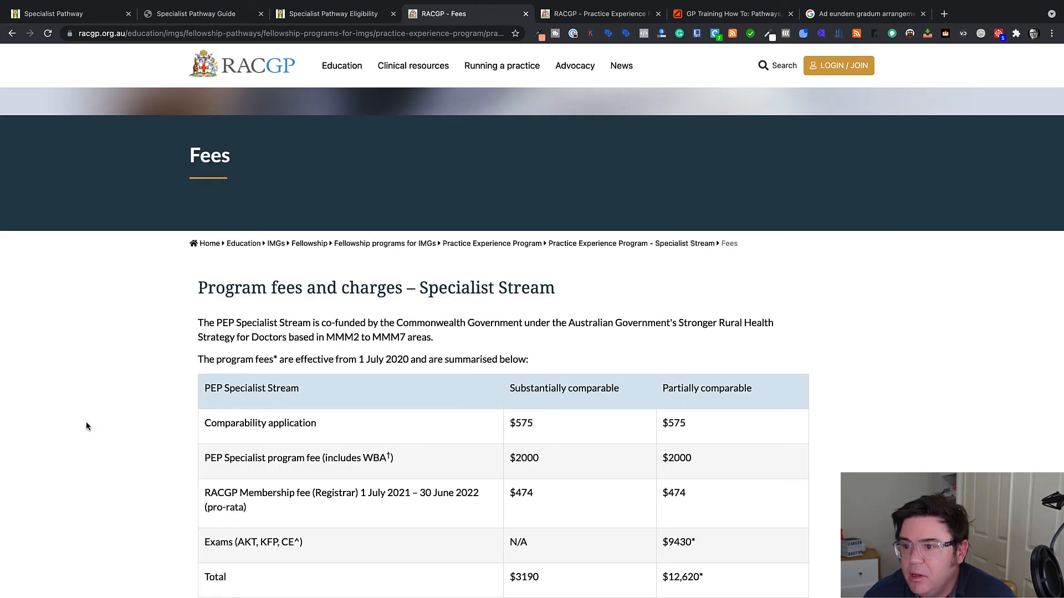
mouse_move(77, 430)
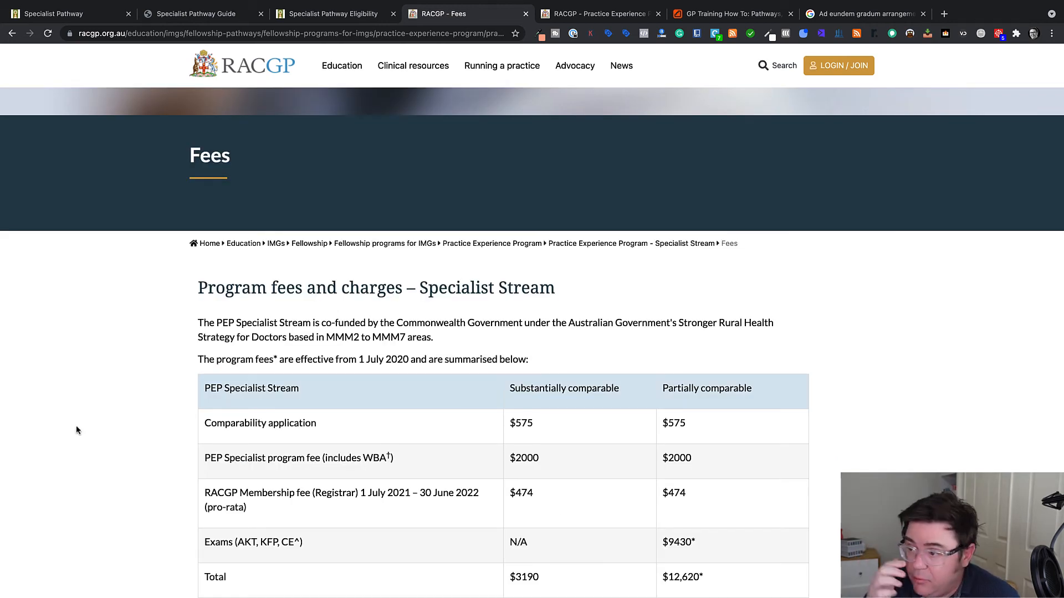
mouse_move(161, 379)
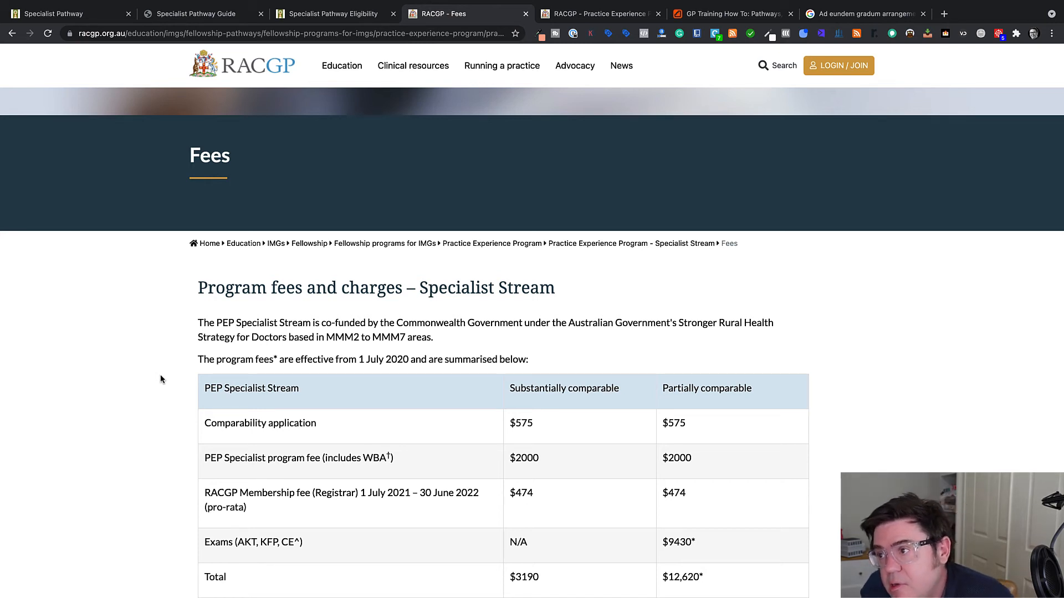
scroll(down, 3)
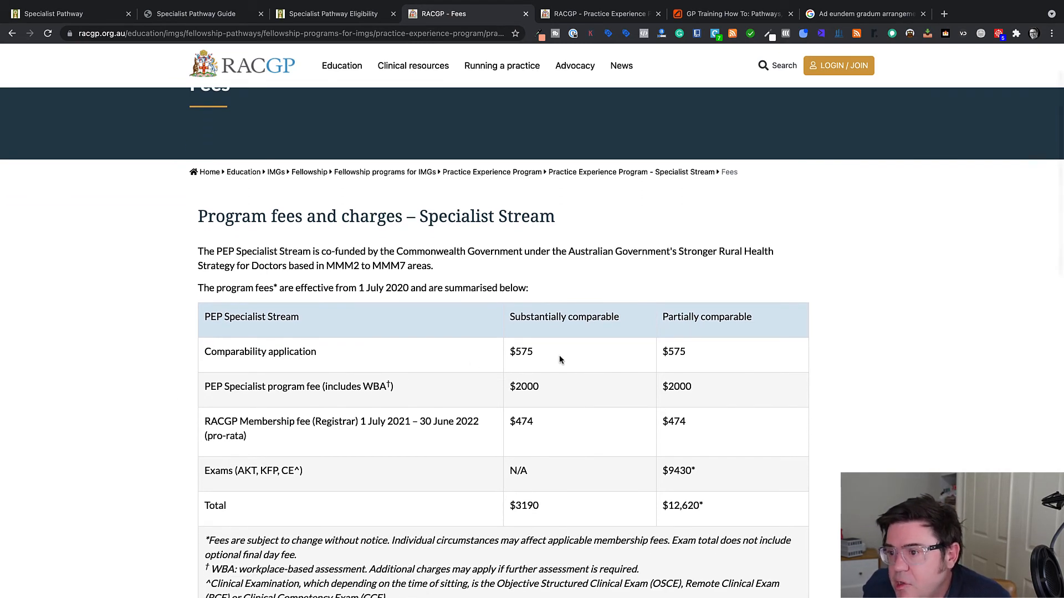
double_click(521, 351)
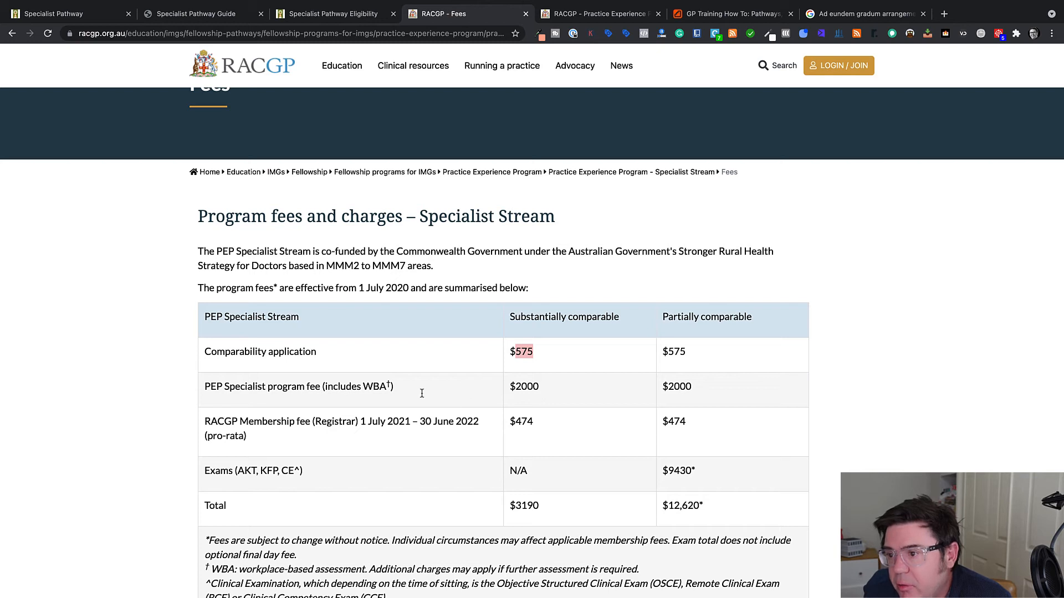
mouse_move(420, 396)
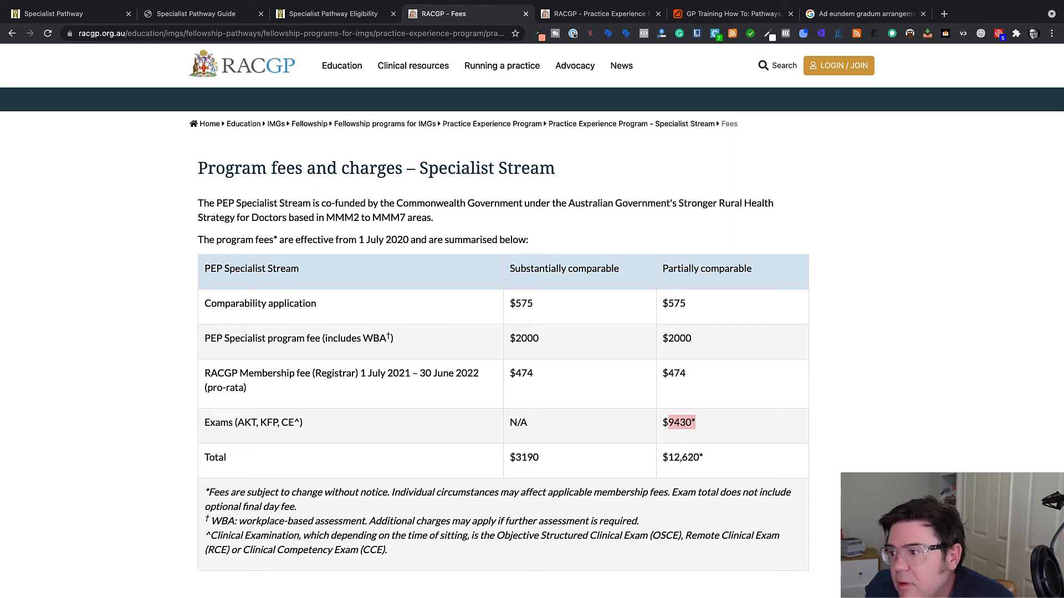
mouse_move(522, 271)
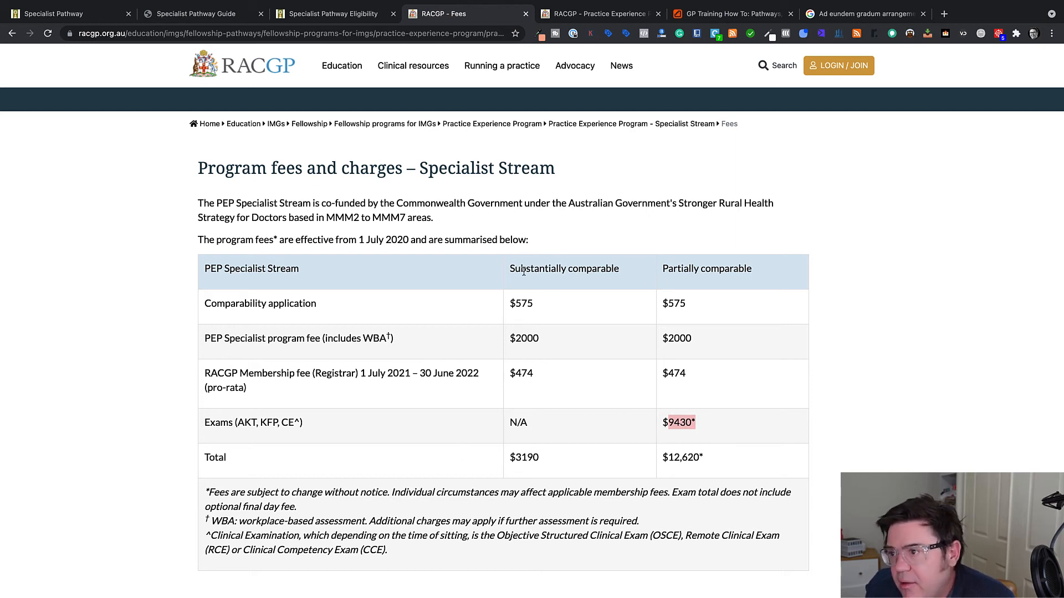
double_click(563, 269)
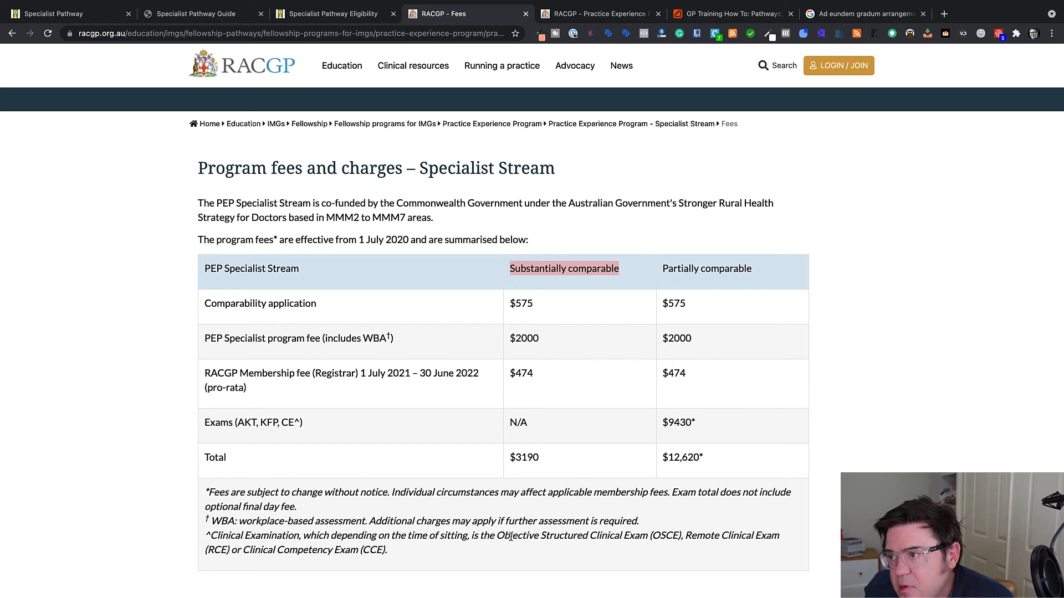
mouse_move(359, 440)
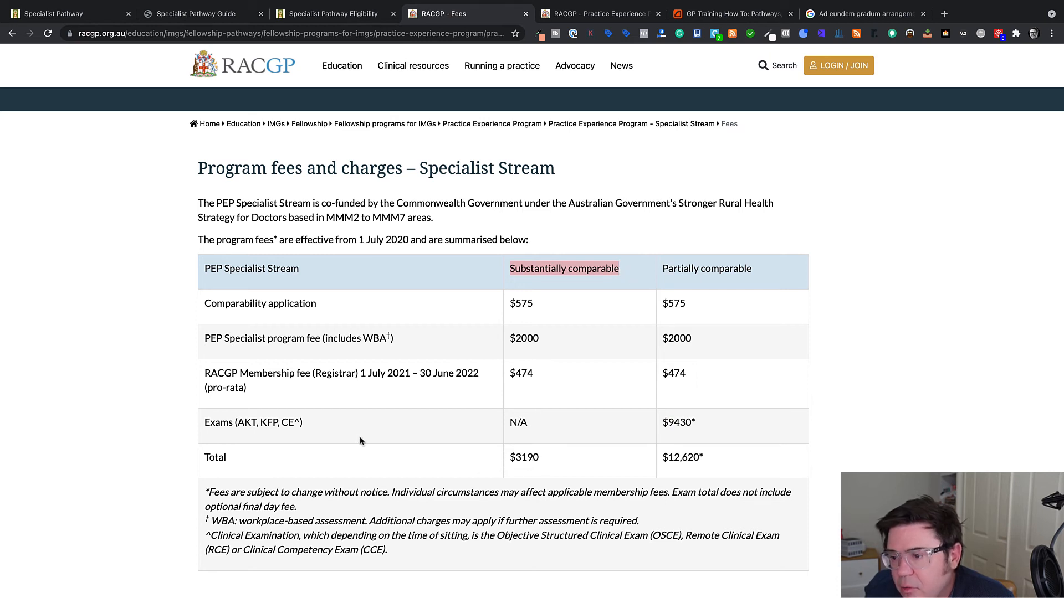
mouse_move(68, 200)
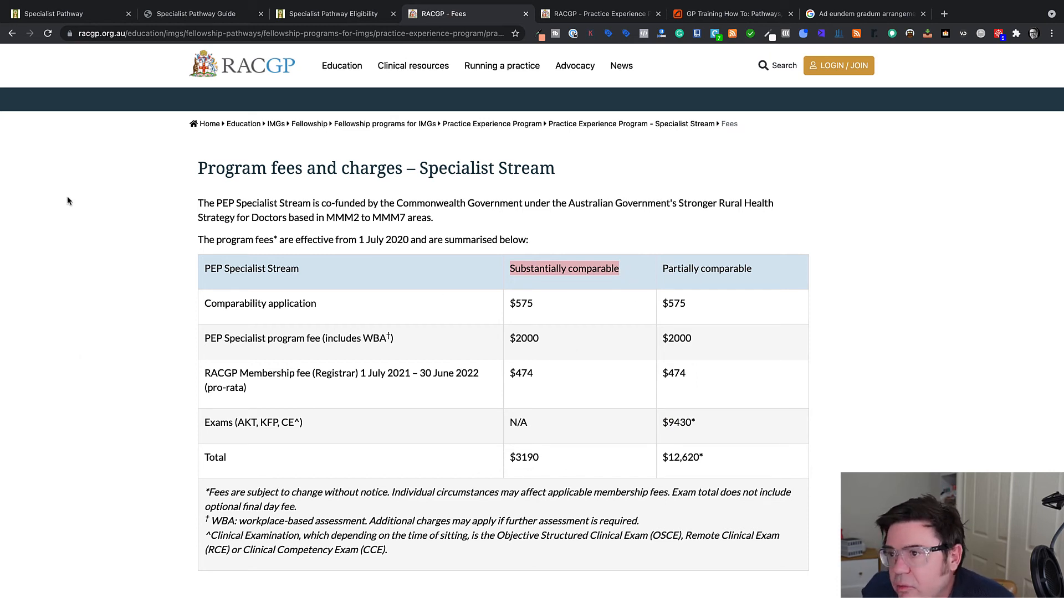
mouse_move(192, 13)
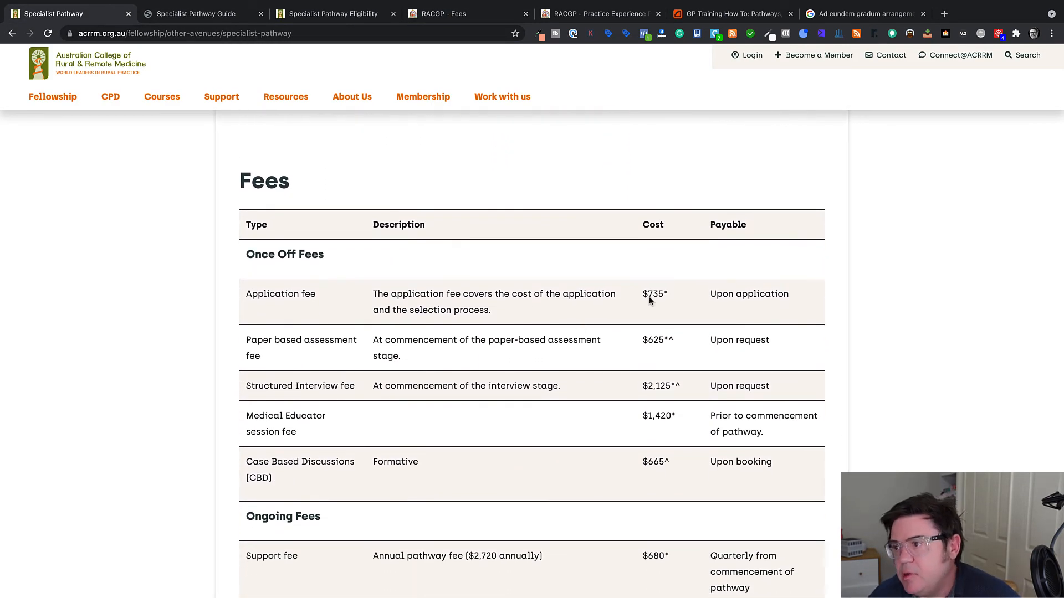
mouse_move(593, 359)
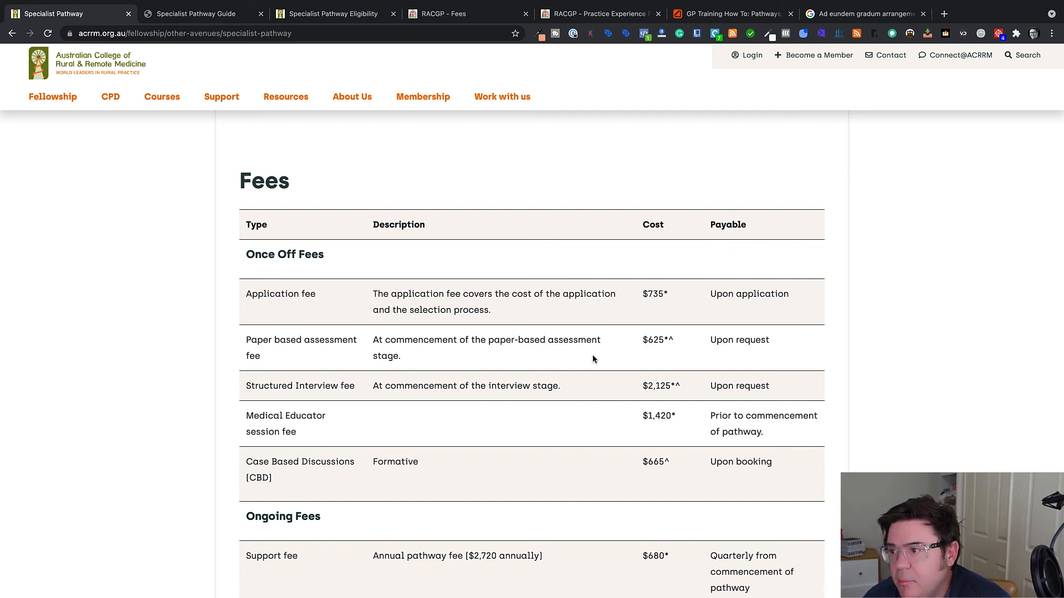
scroll(down, 3)
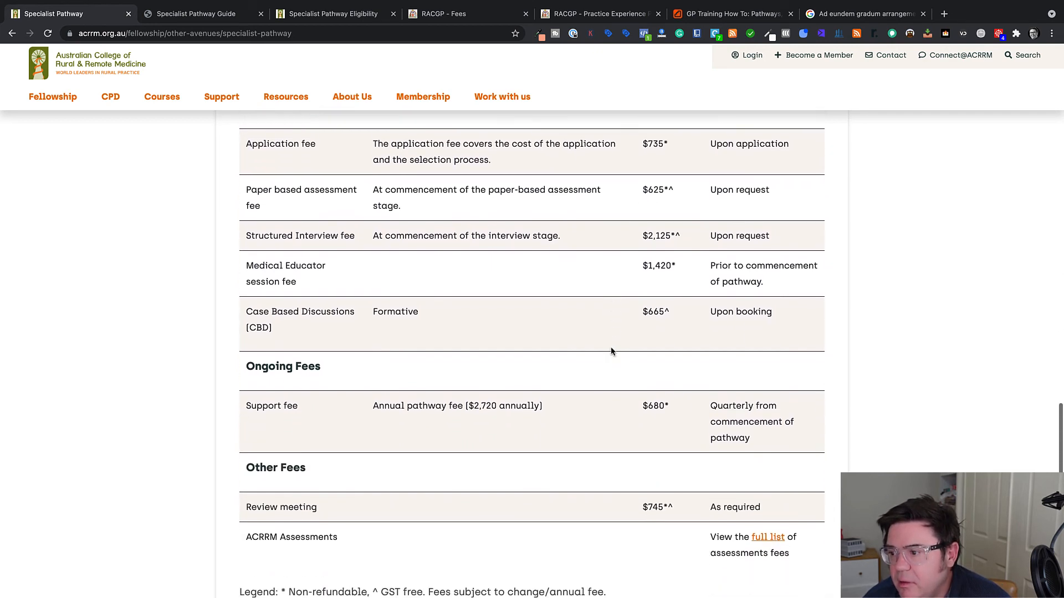
scroll(down, 3)
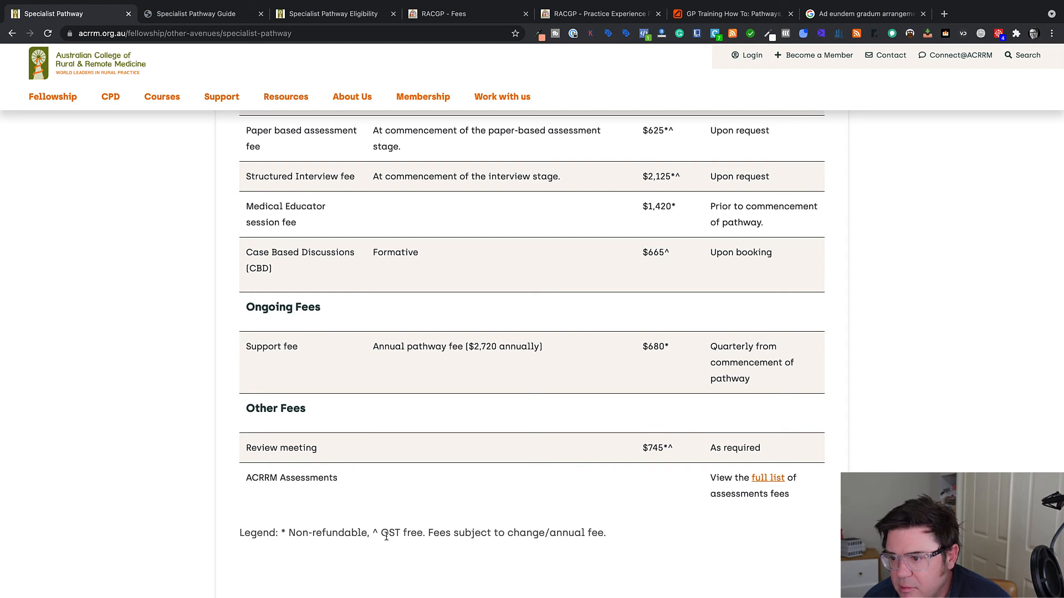
scroll(down, 3)
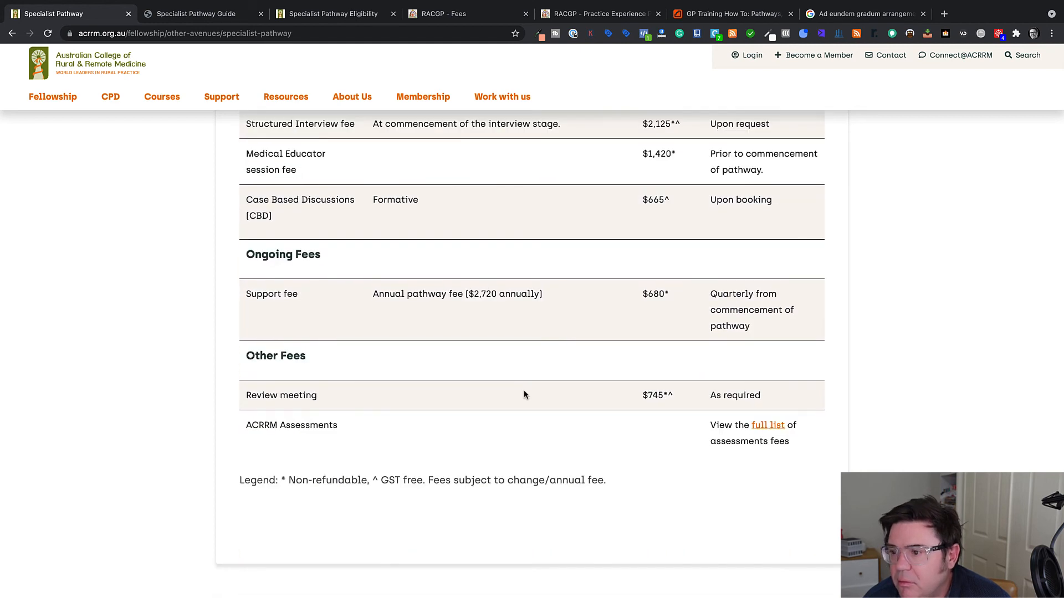
scroll(up, 3)
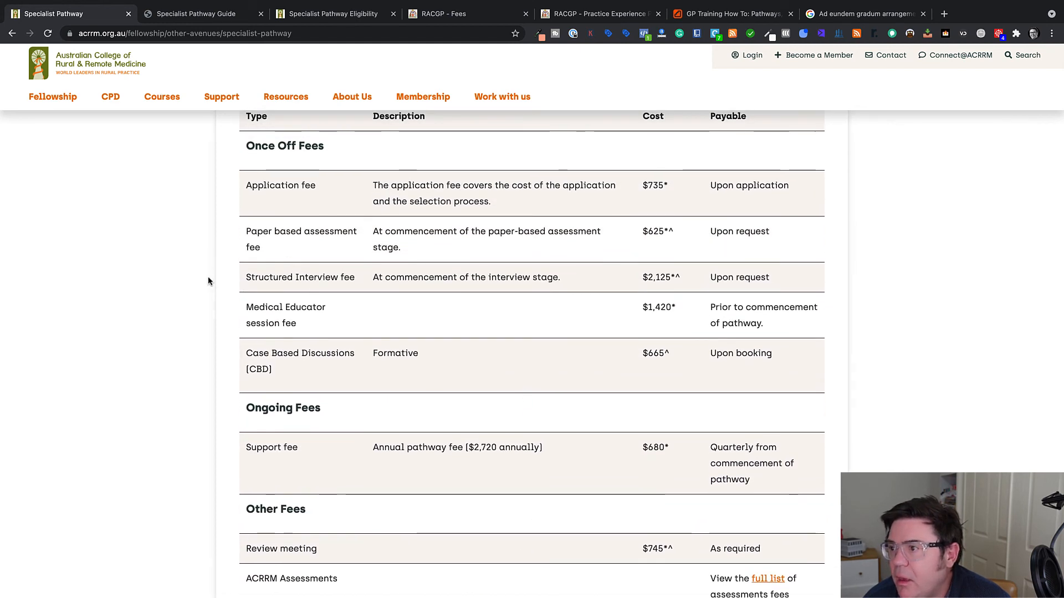
mouse_move(682, 284)
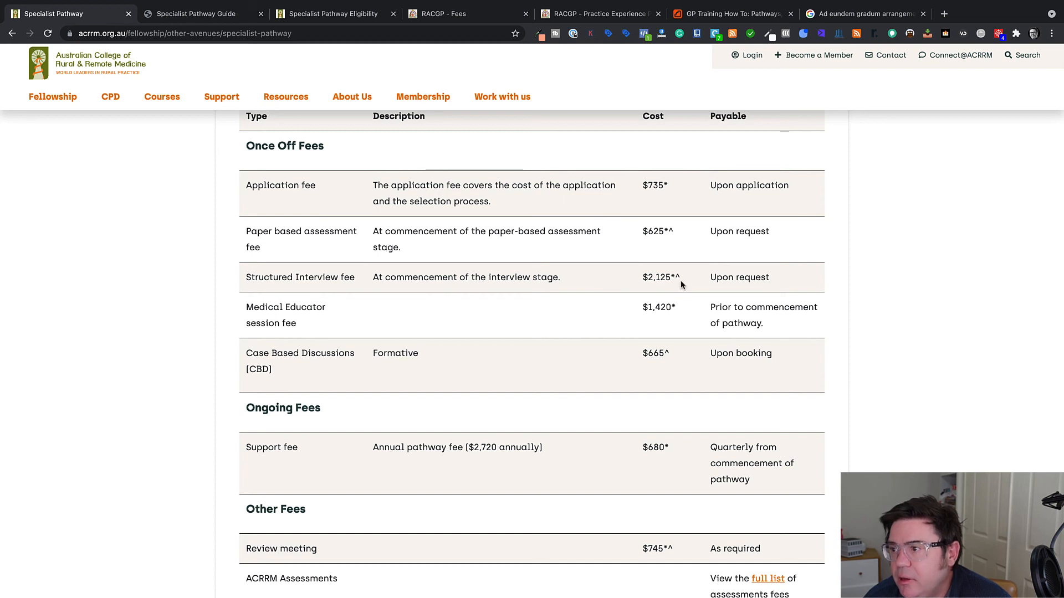
mouse_move(242, 319)
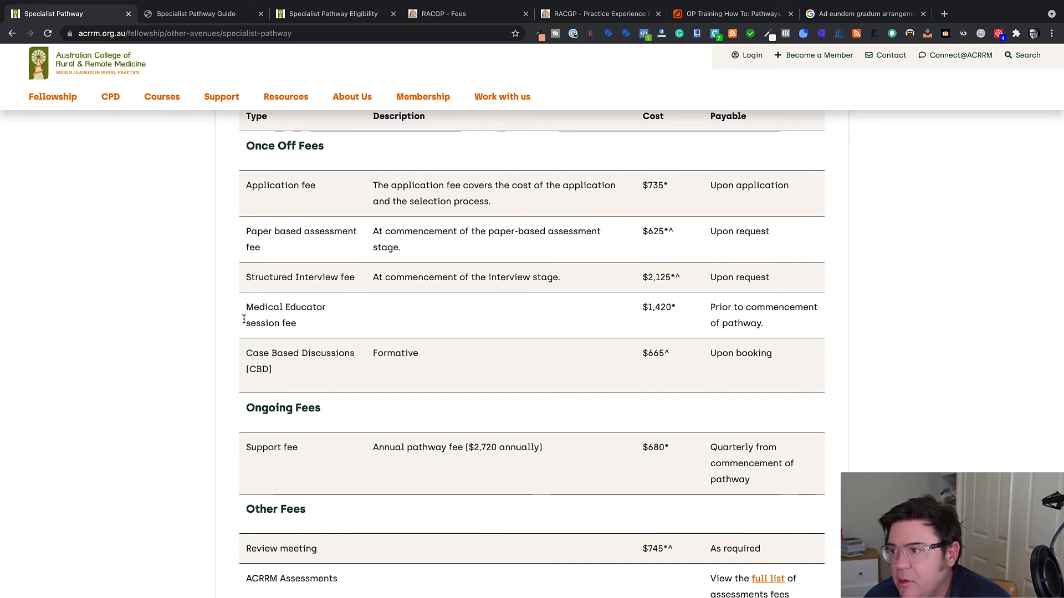
mouse_move(764, 329)
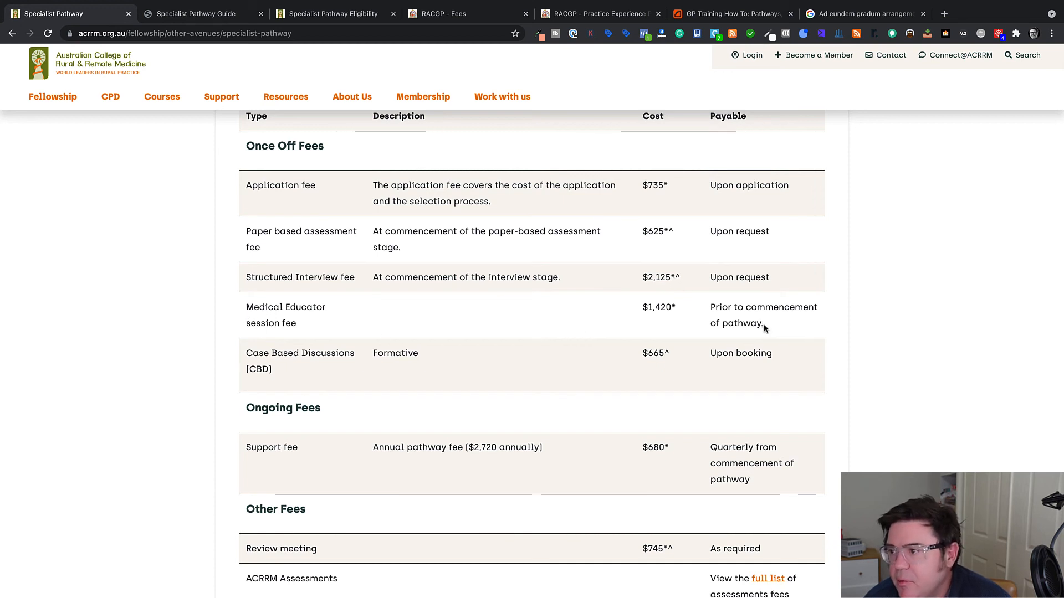
mouse_move(335, 354)
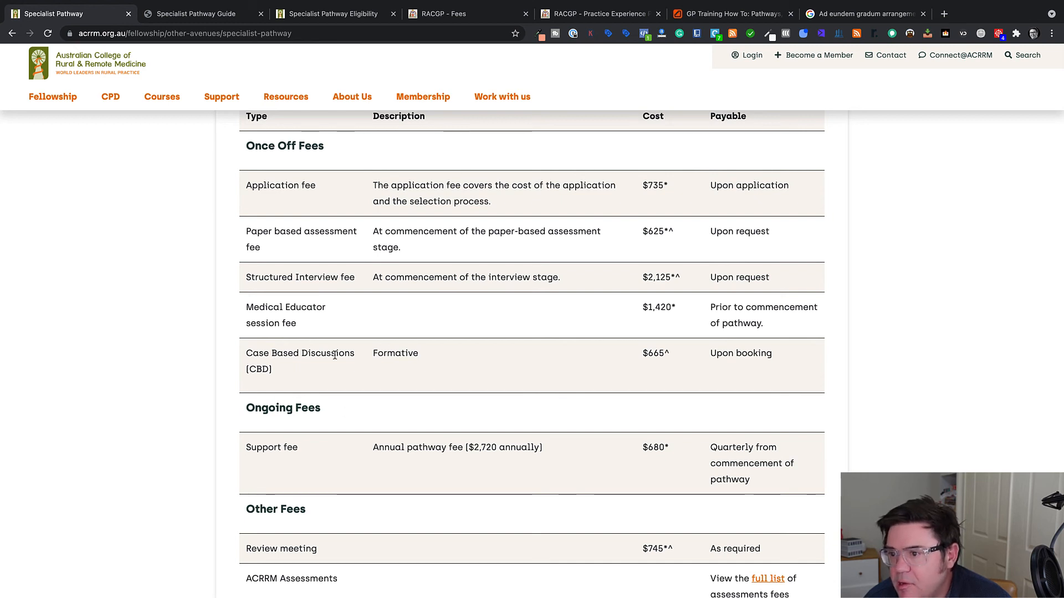
mouse_move(655, 377)
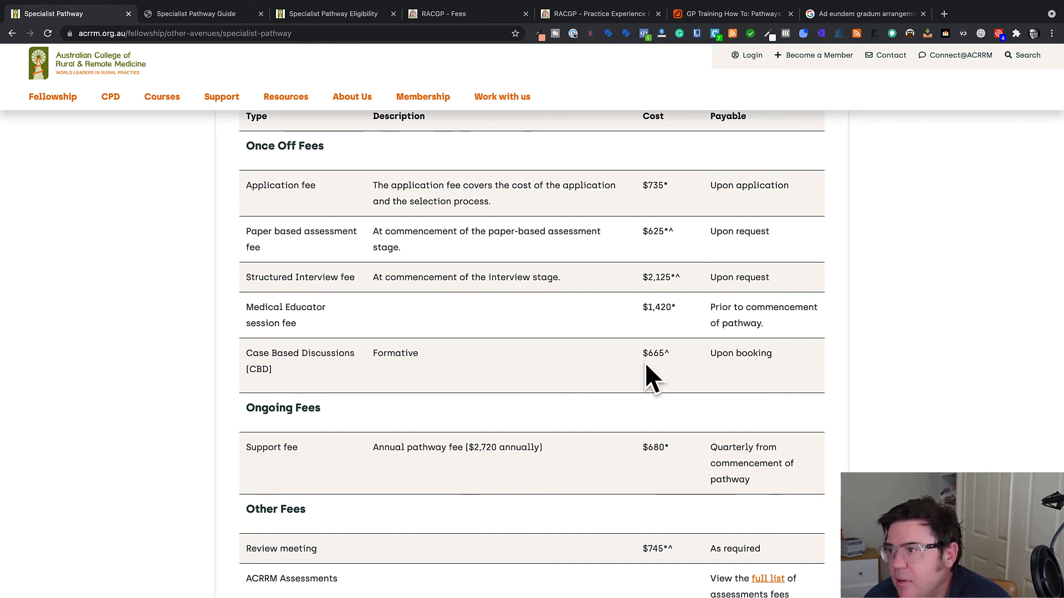
mouse_move(654, 359)
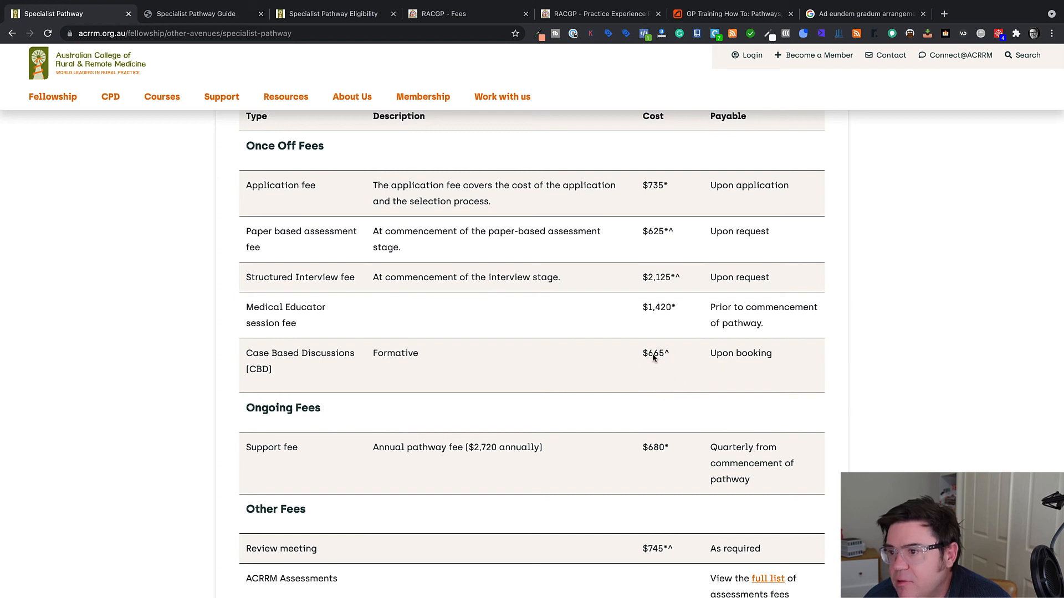
scroll(down, 3)
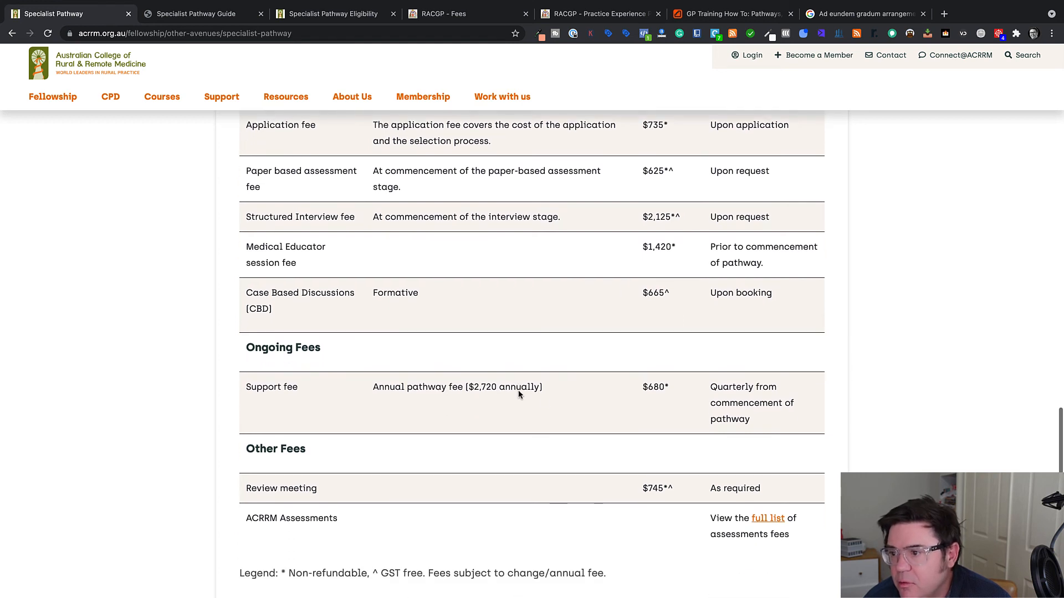
mouse_move(550, 438)
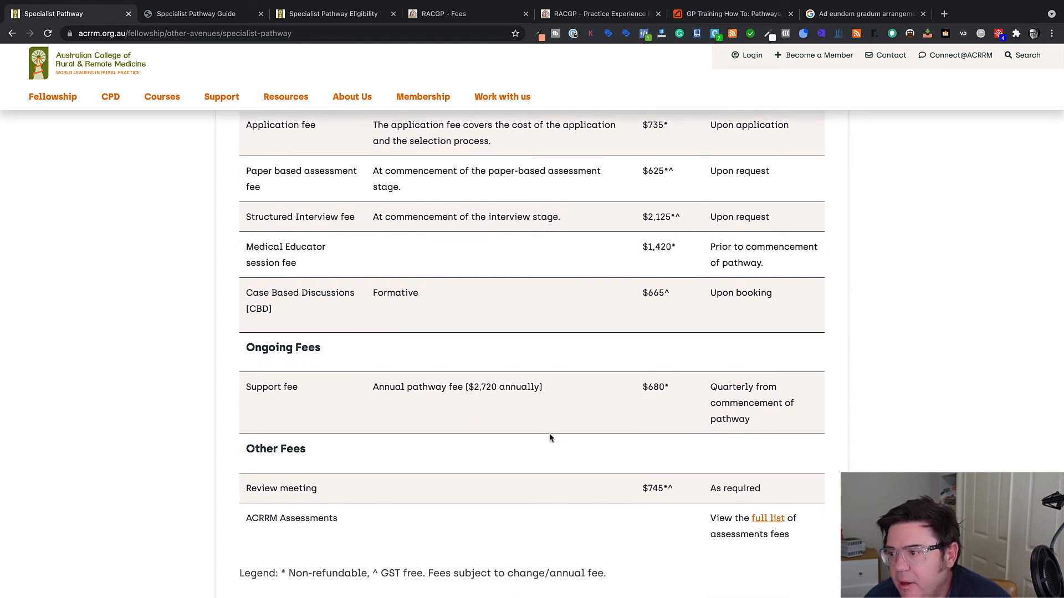
mouse_move(652, 495)
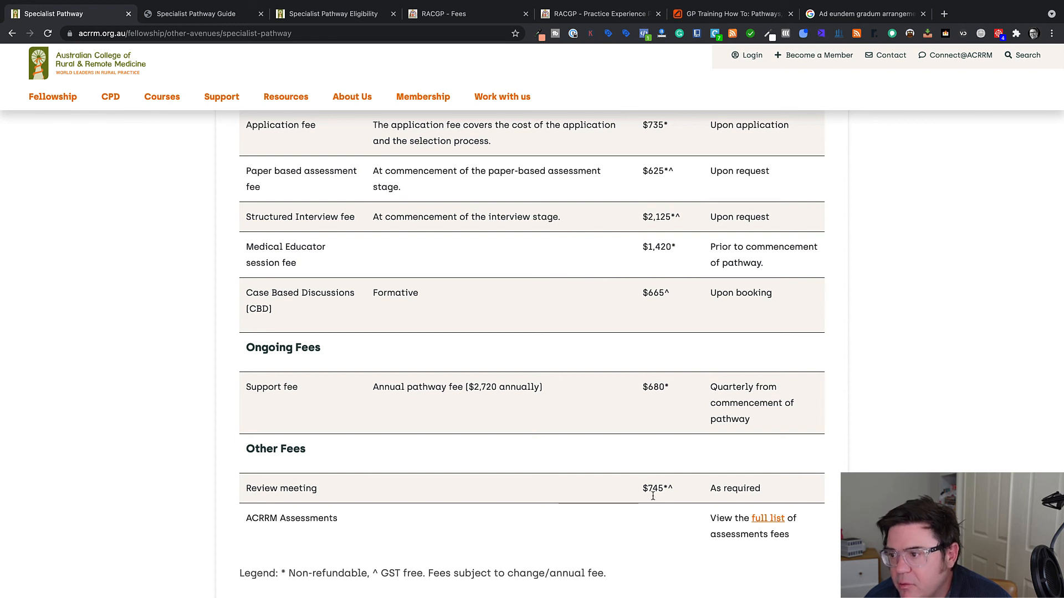
mouse_move(637, 489)
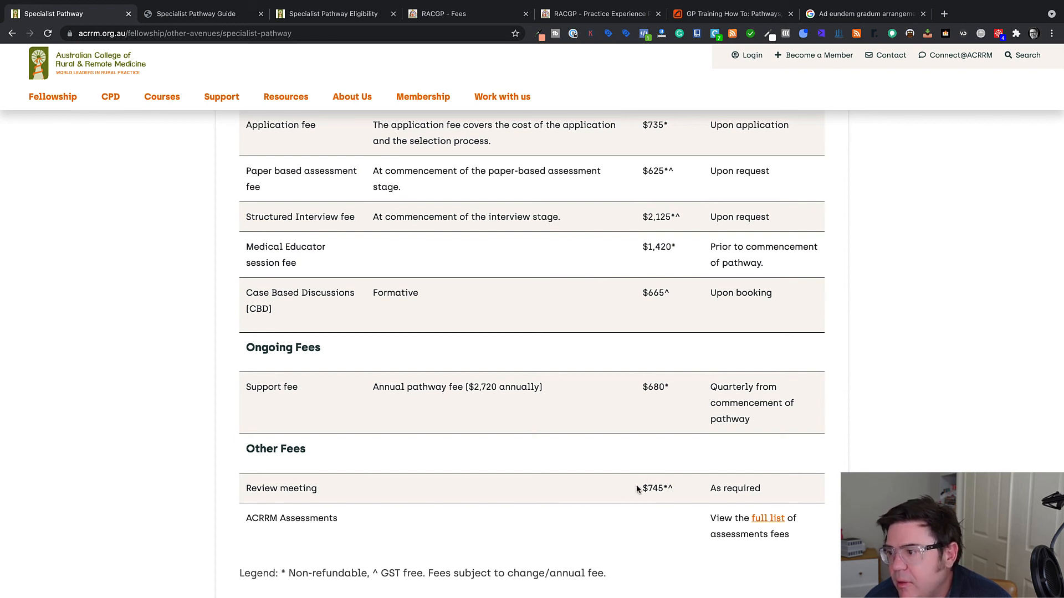
mouse_move(486, 528)
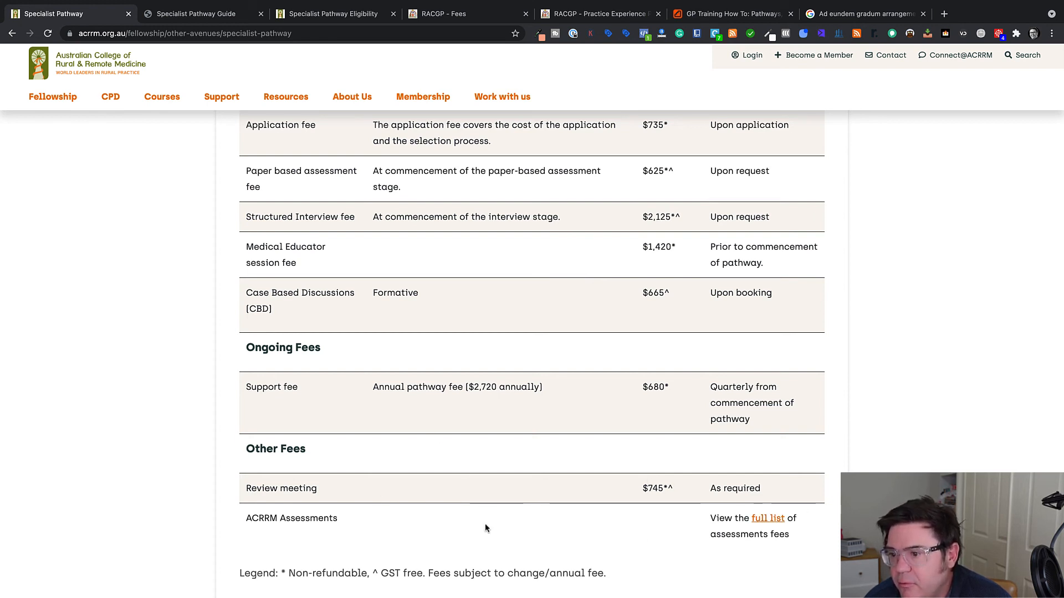
scroll(down, 3)
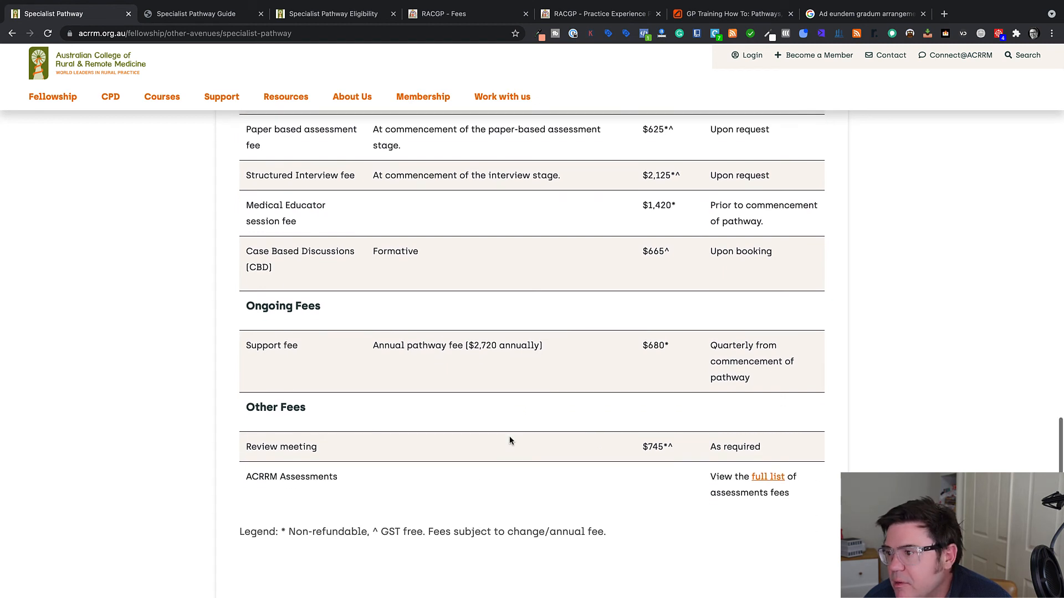
scroll(up, 3)
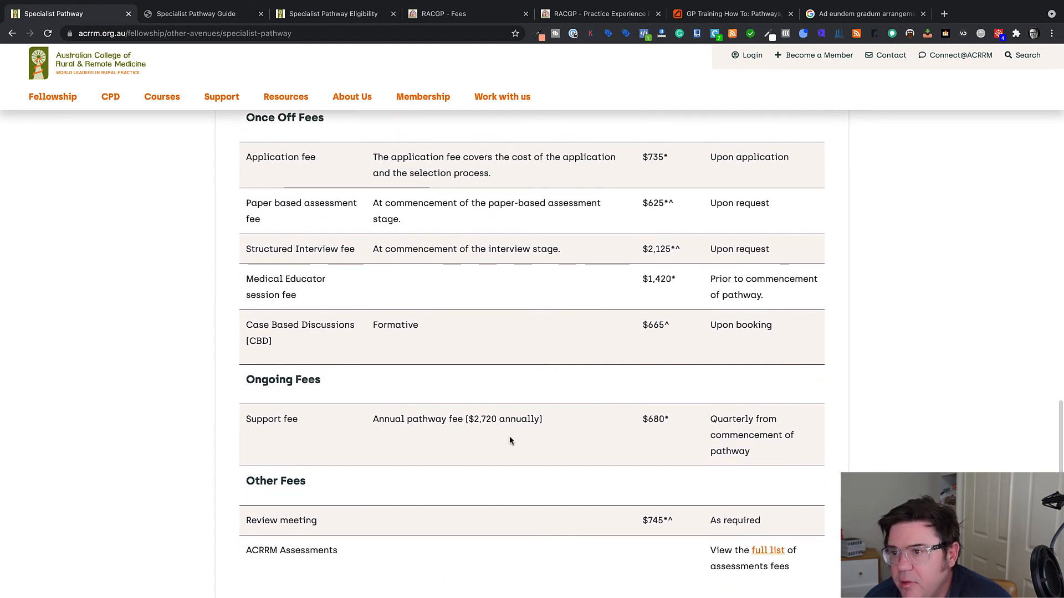
scroll(up, 3)
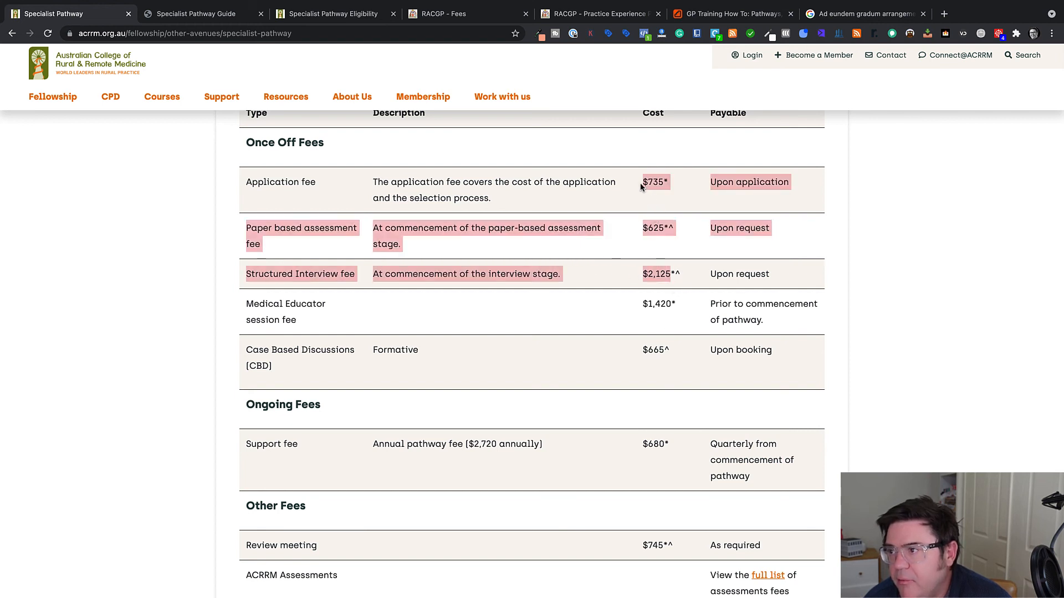
mouse_move(665, 309)
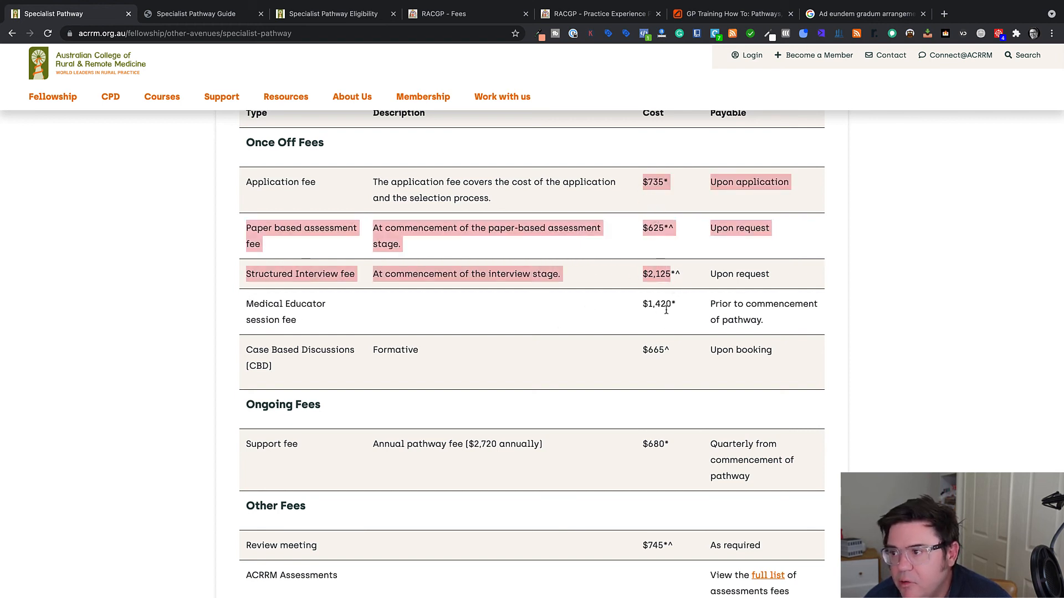
mouse_move(652, 311)
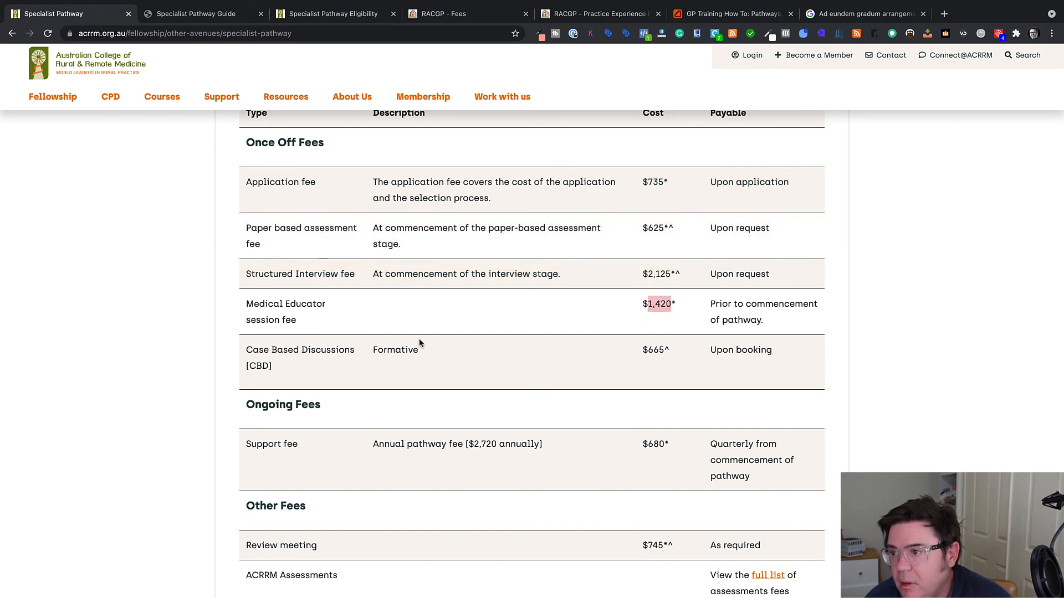
scroll(down, 3)
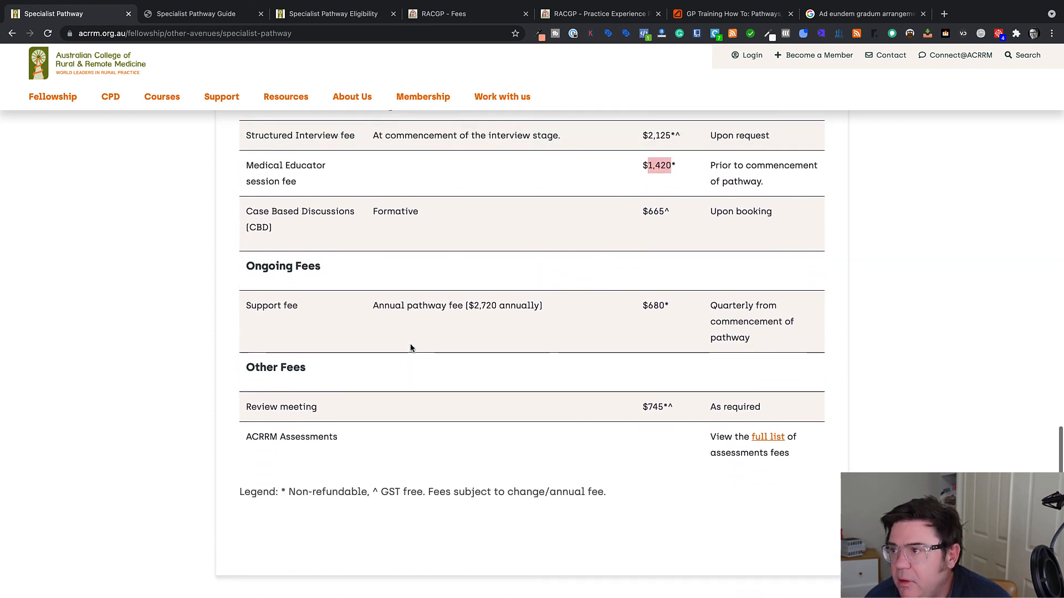
scroll(up, 3)
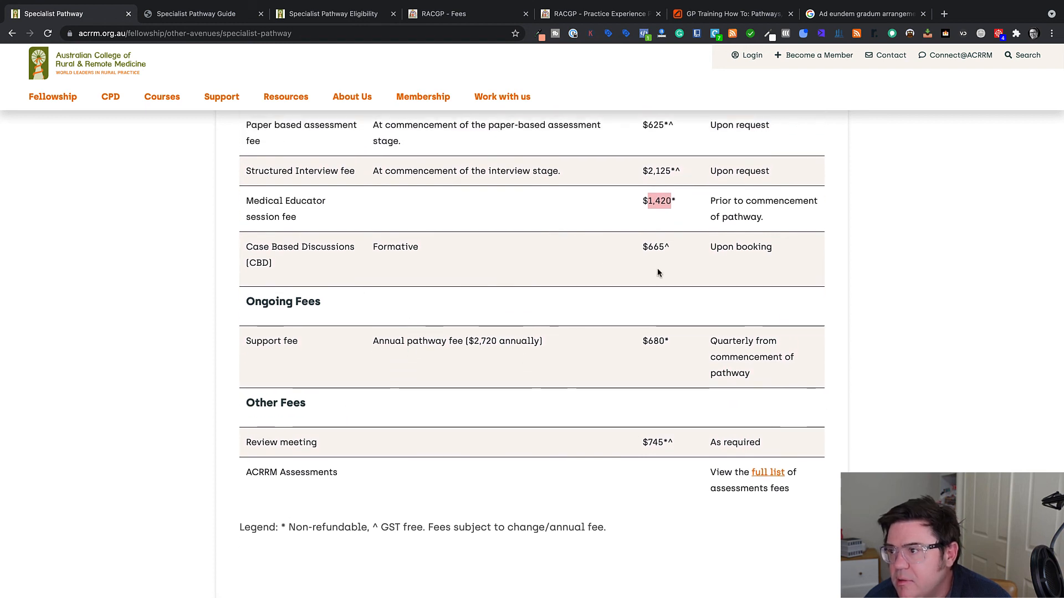